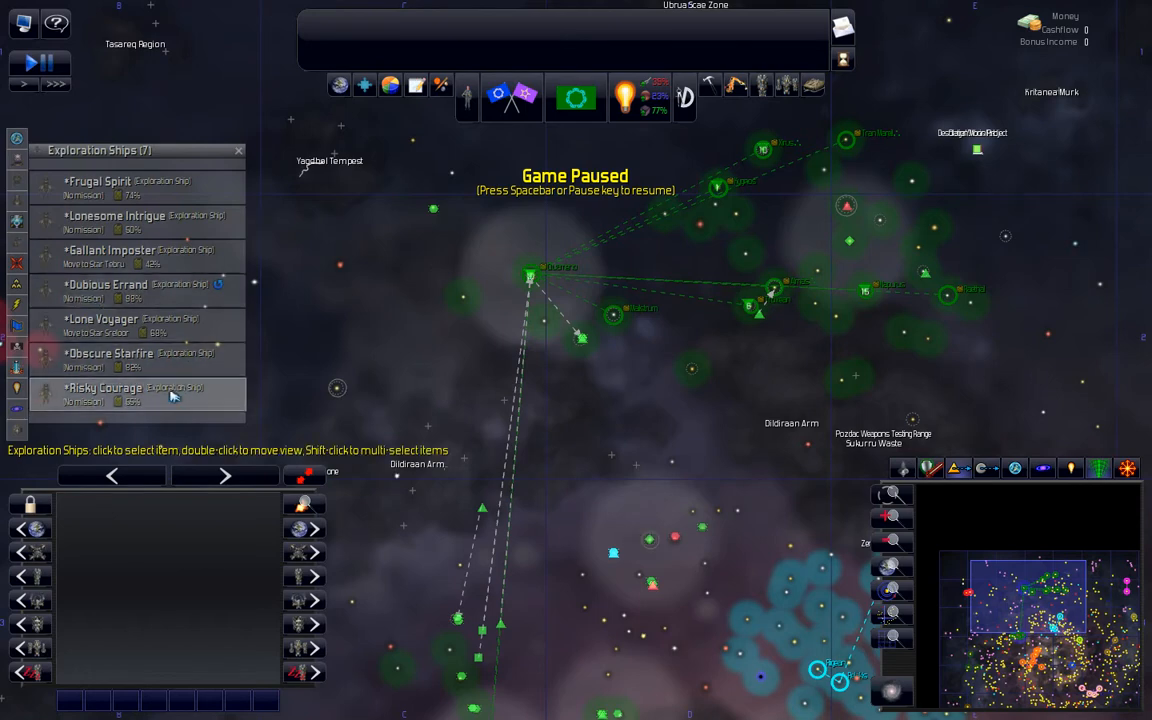
mouse_move(248, 388)
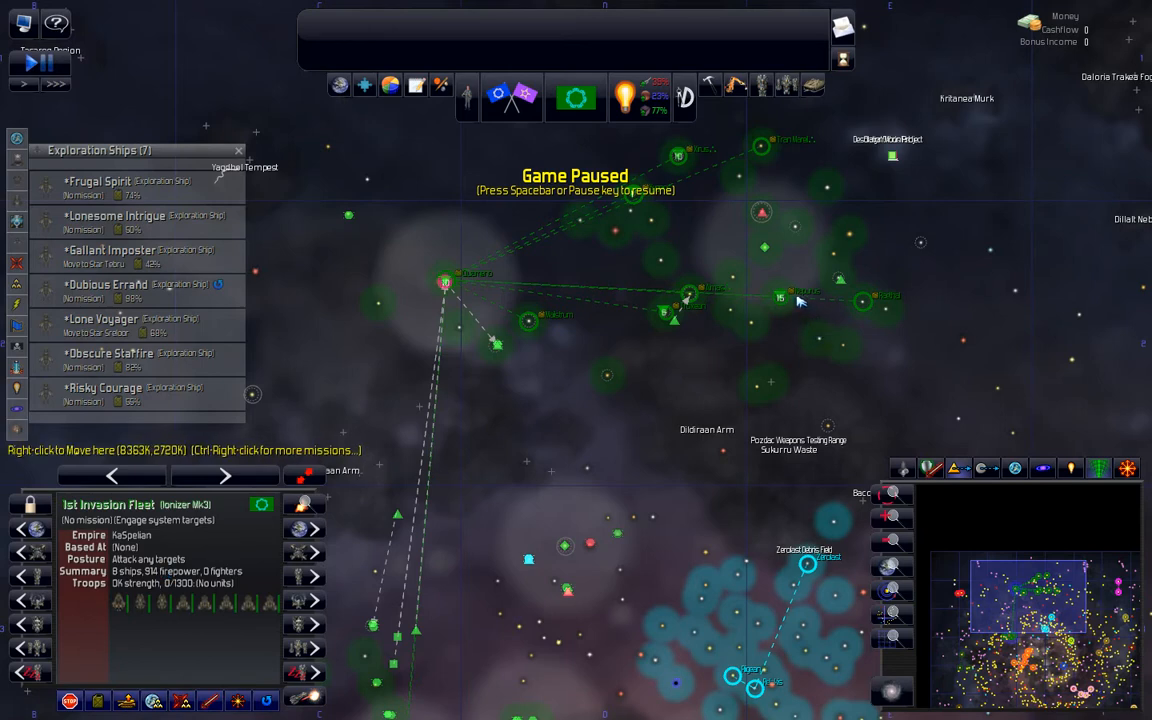
Step: Select the 1st Invasion Fleet, clear the selection and unpause the game
left_click(784, 296)
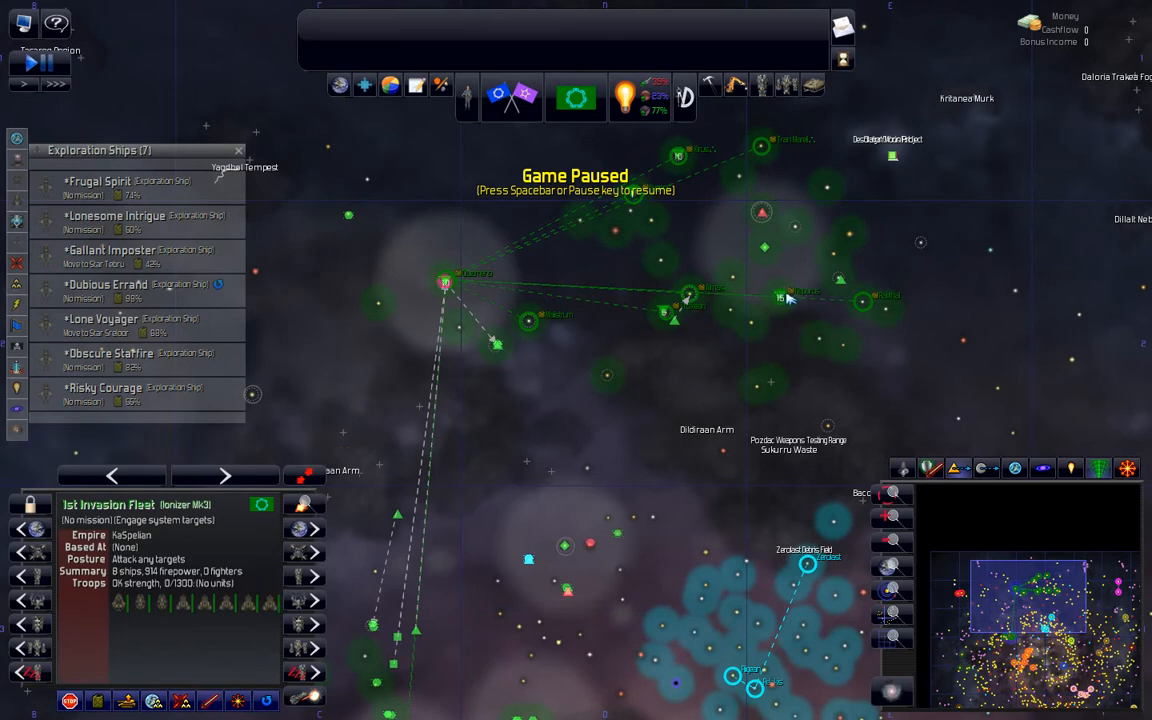
right_click(796, 298)
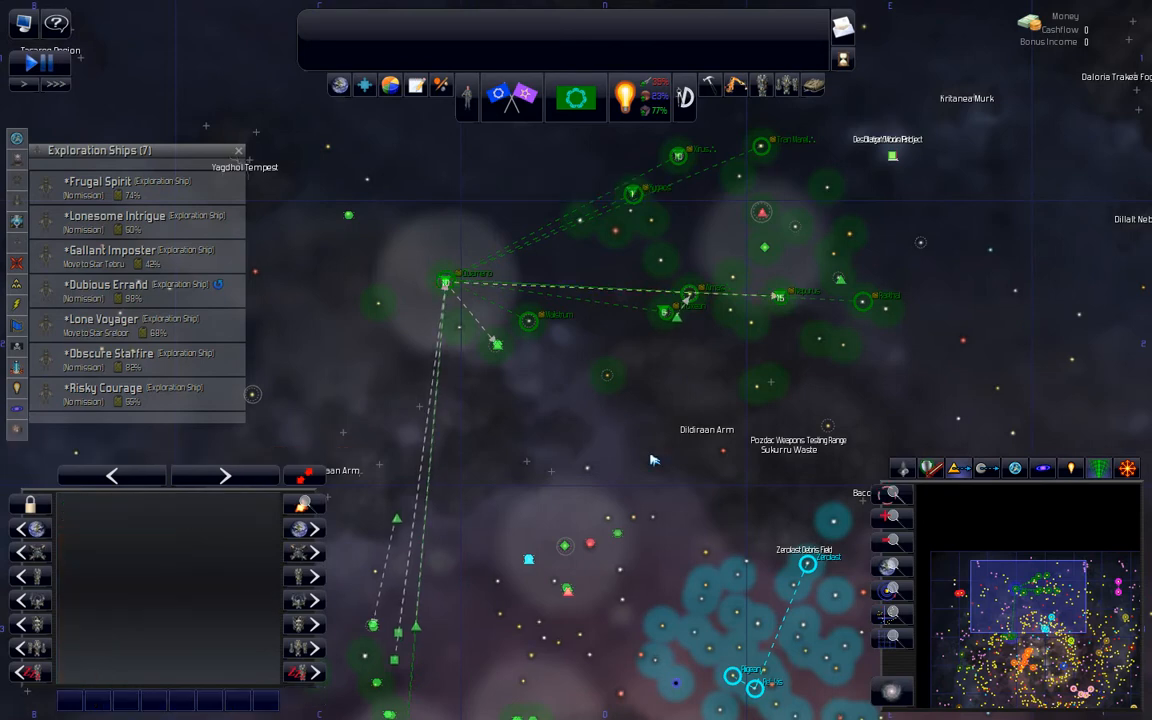
key("space")
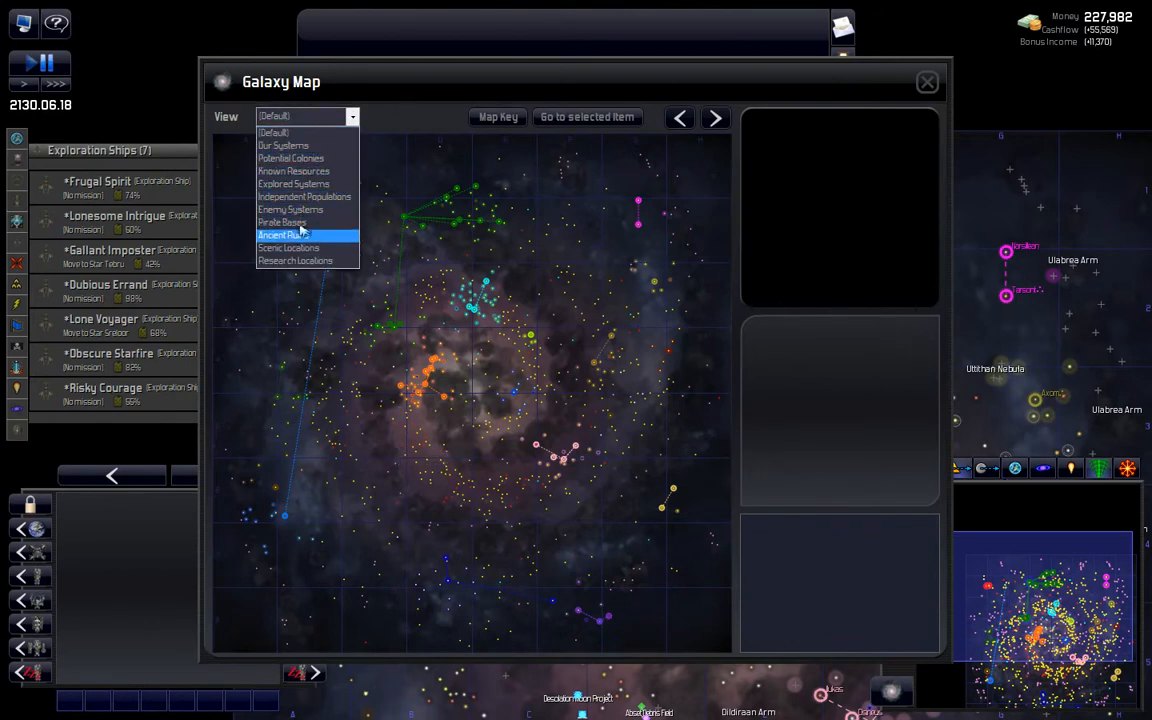
Step: Filter the galaxy map to ancient ruins and show the Stone City ruin summary on Rittna 1
left_click(286, 236)
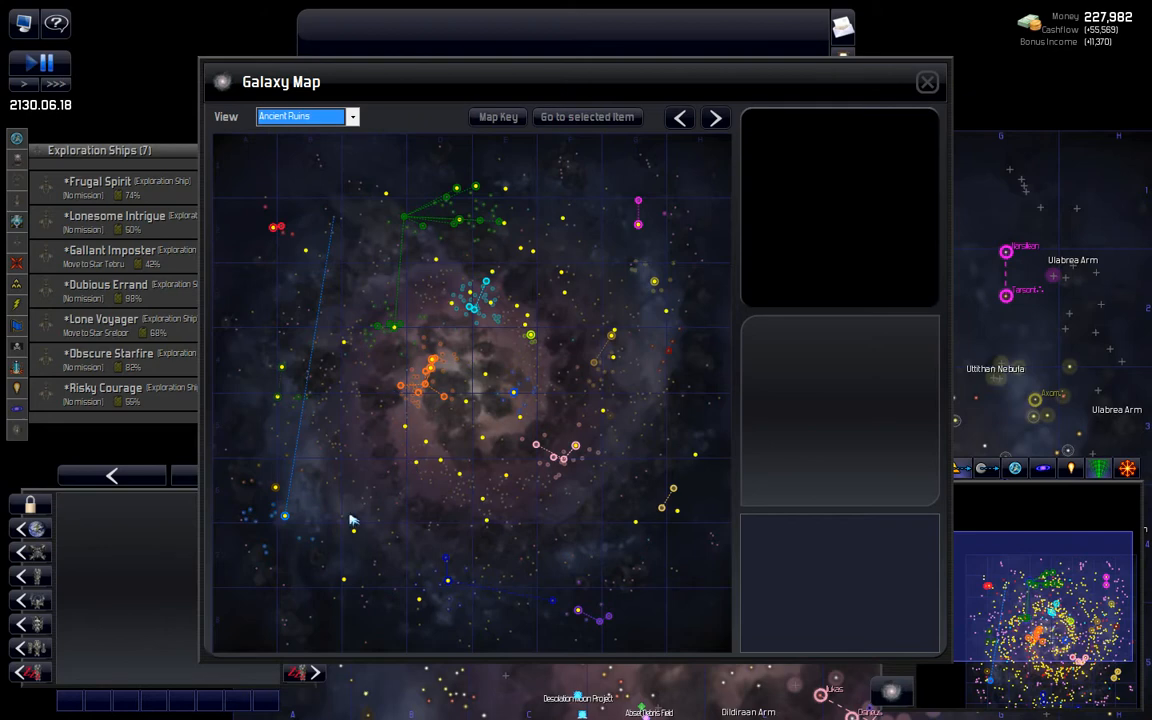
mouse_move(404, 430)
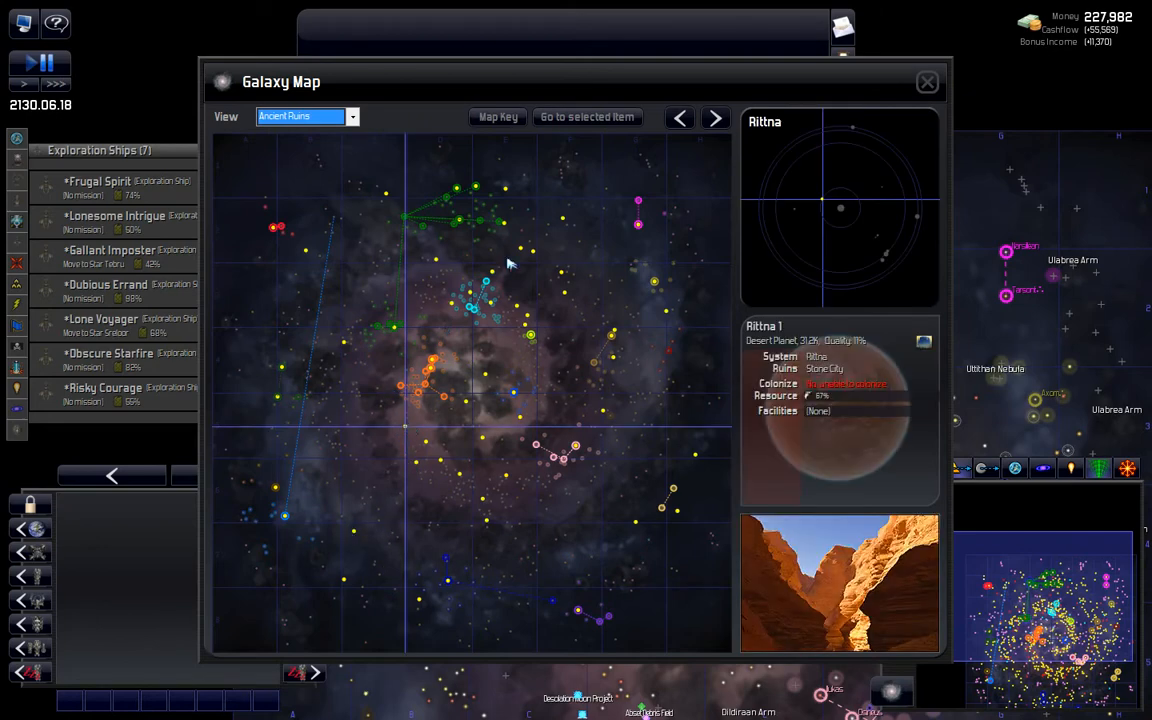
left_click(926, 80)
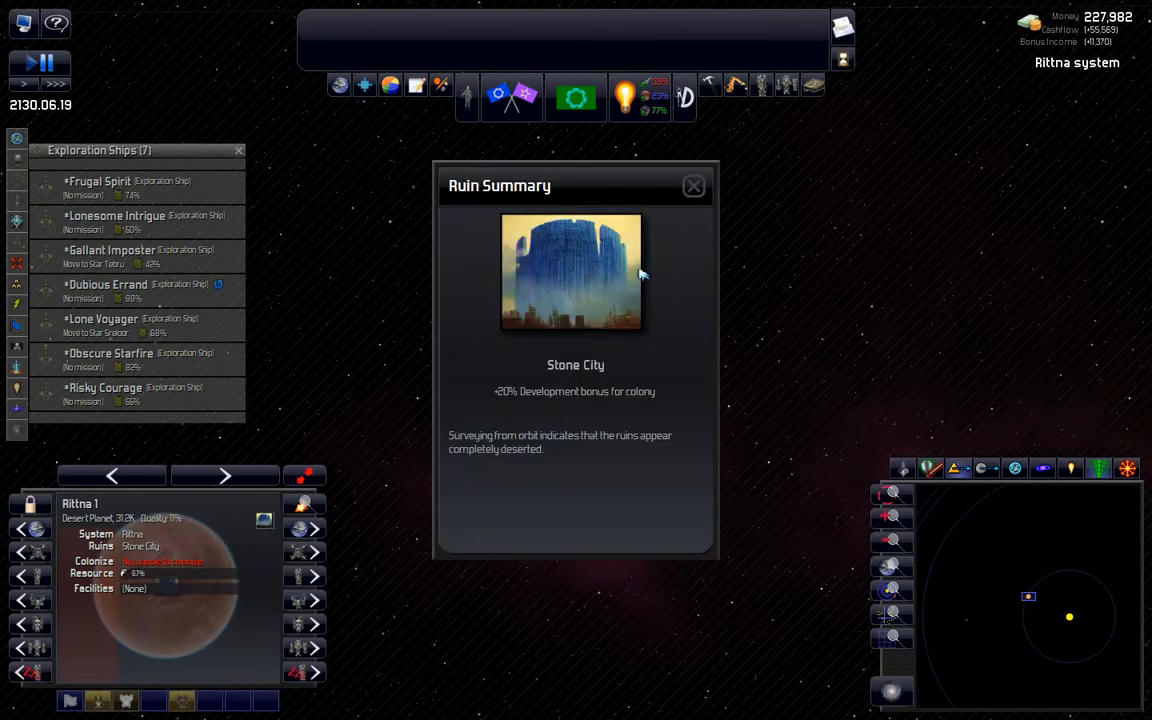
Step: Dismiss the Stone City ruin summary and return to the ancient ruins map
left_click(694, 186)
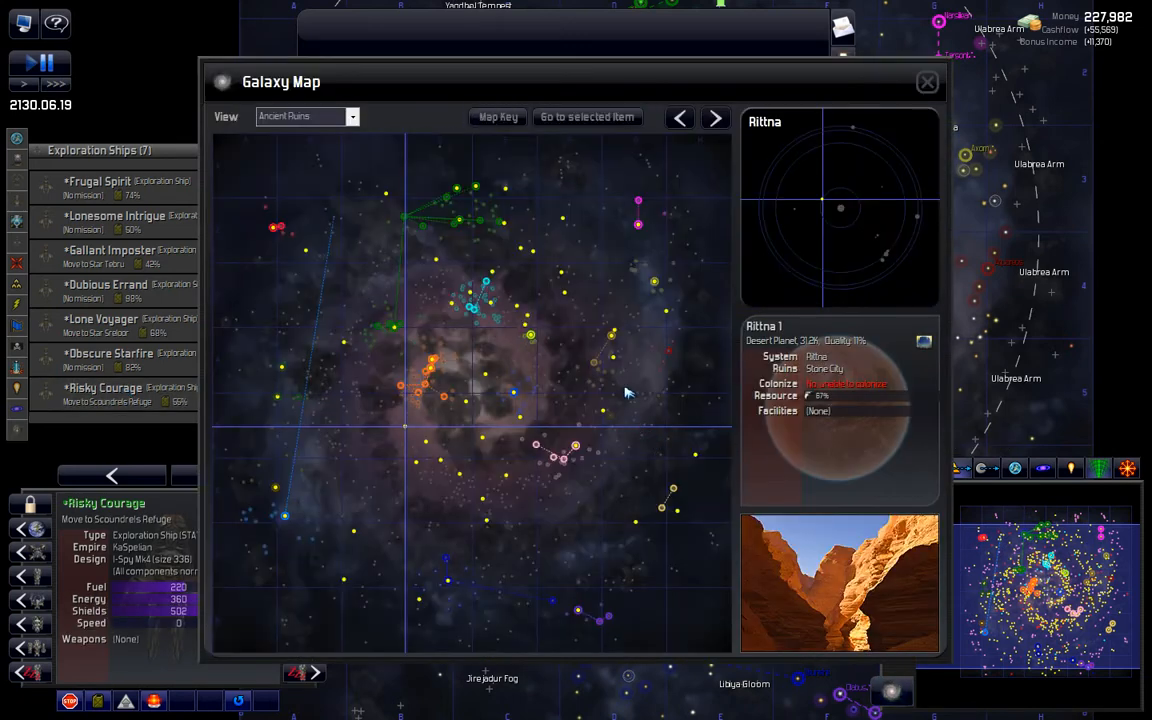
mouse_move(390, 478)
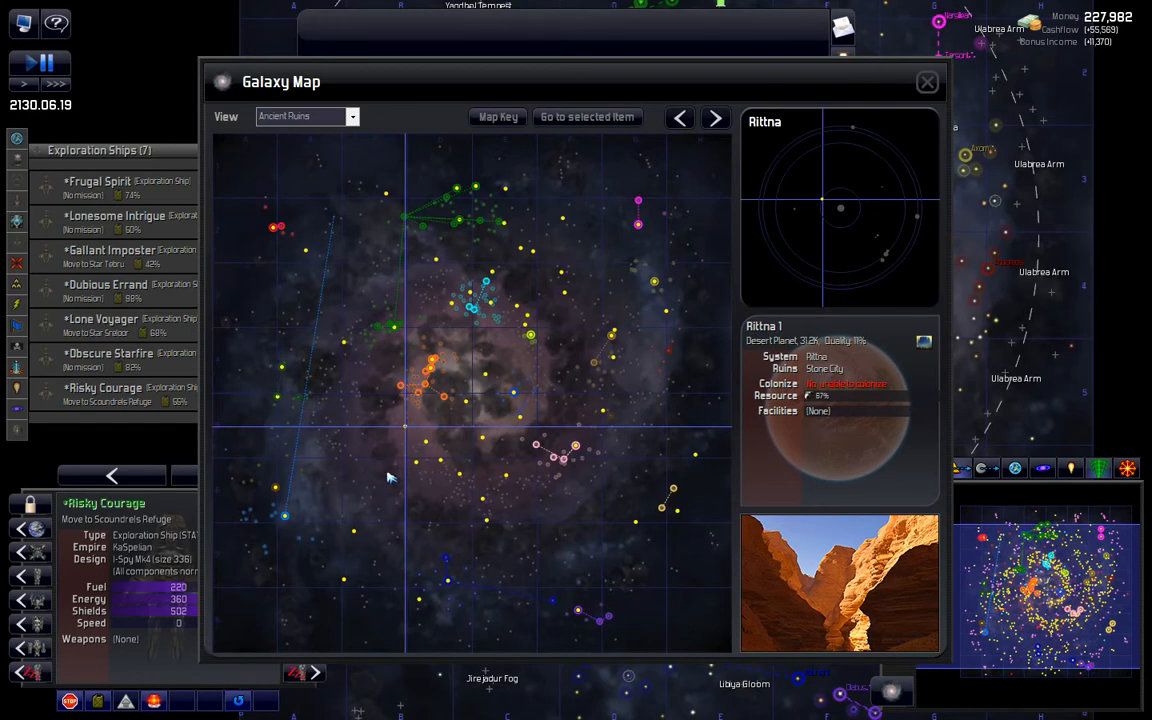
mouse_move(420, 372)
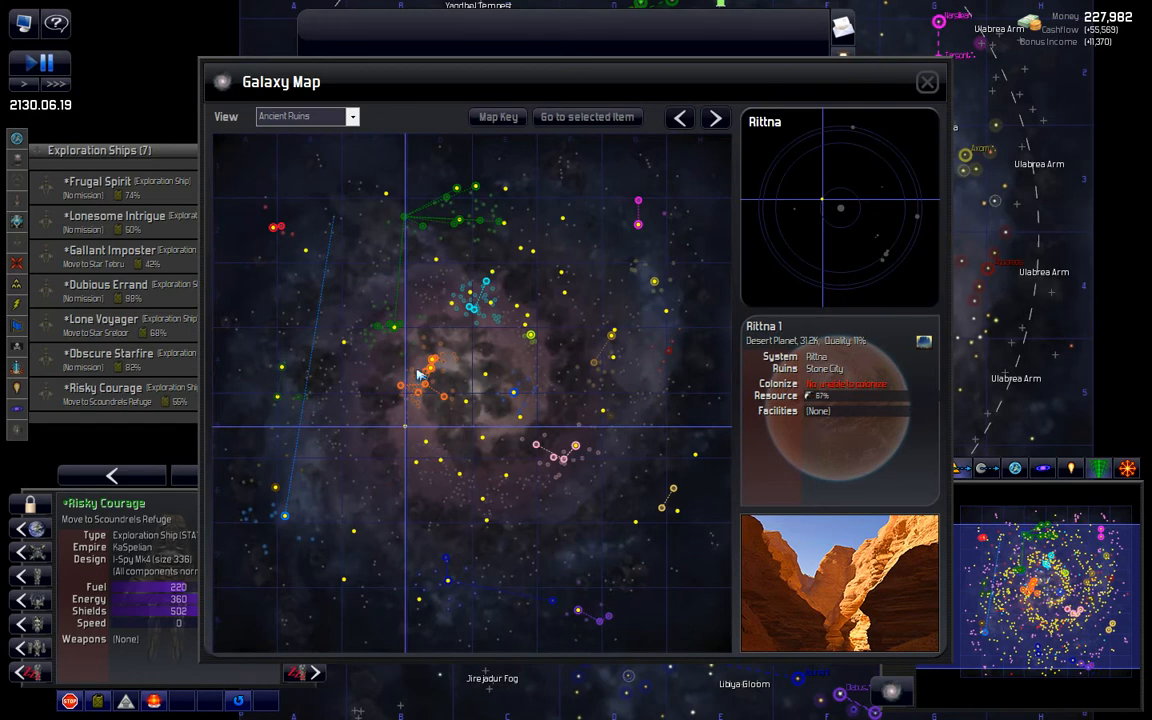
mouse_move(372, 292)
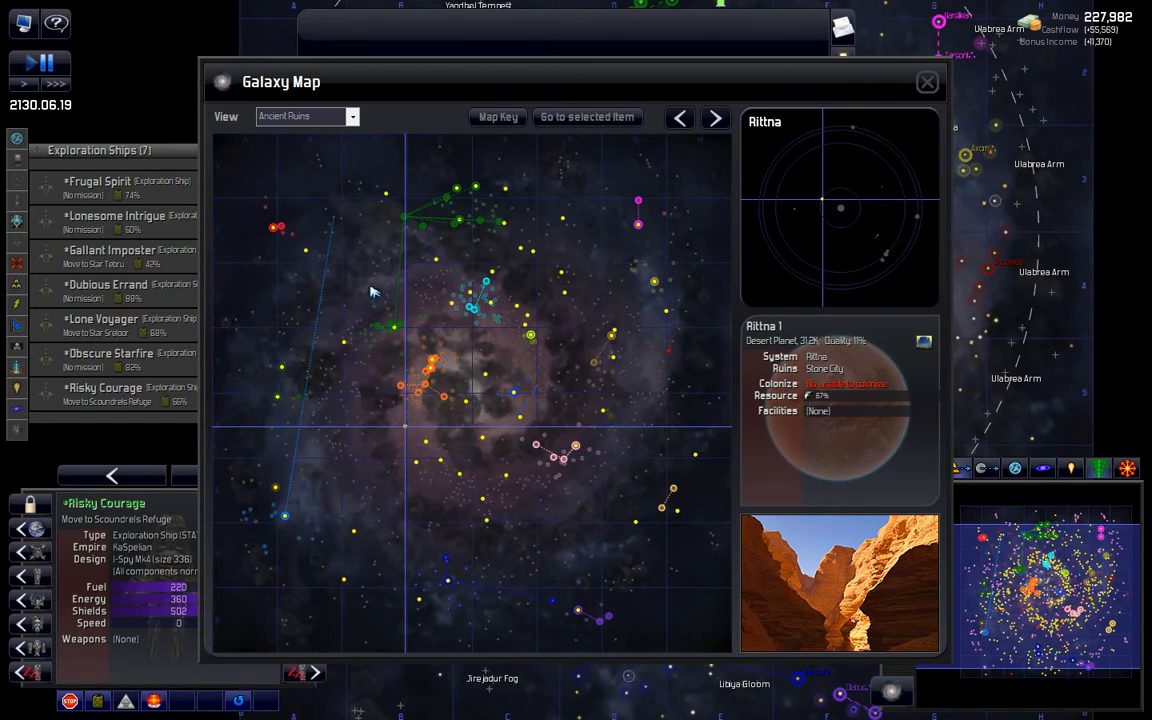
mouse_move(372, 450)
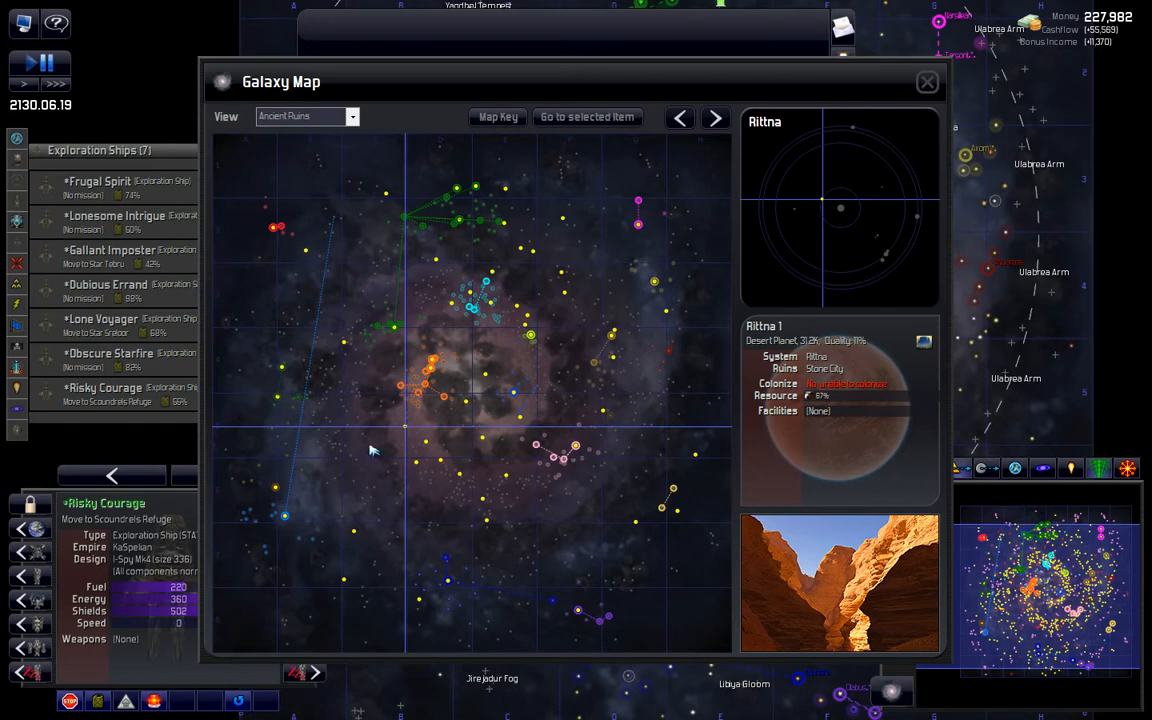
mouse_move(436, 596)
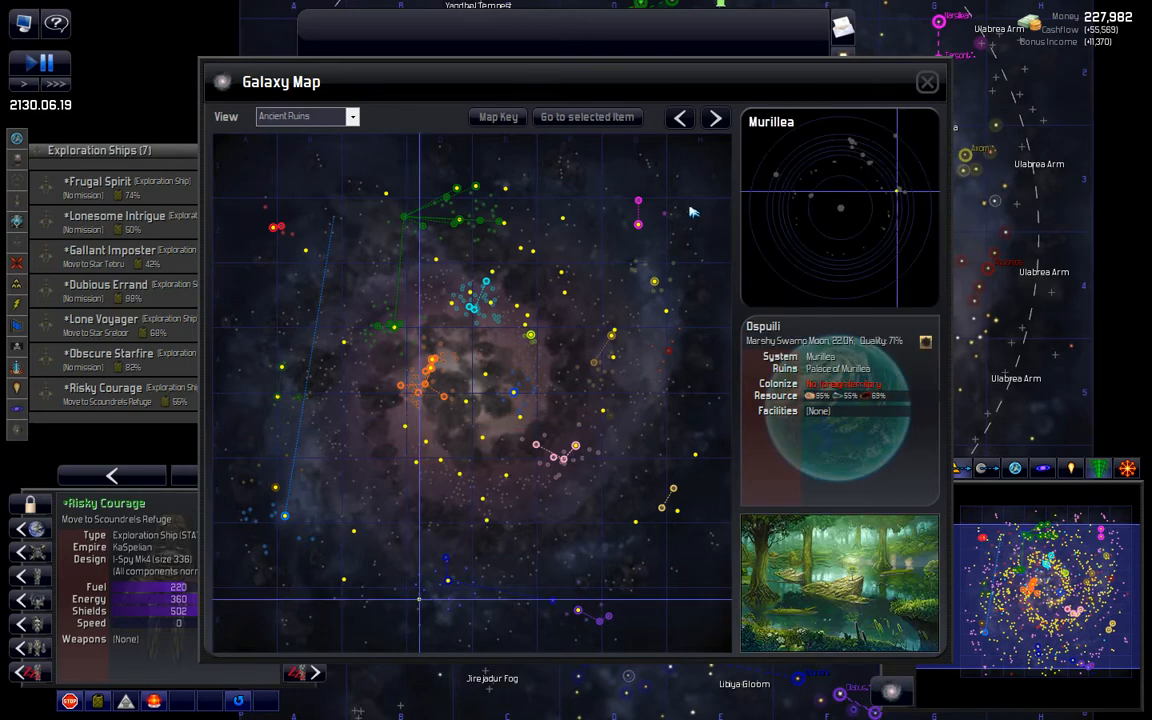
Step: Go to the Ospuli ruins in Murillea and send exploration ship Risky Courage there
left_click(928, 82)
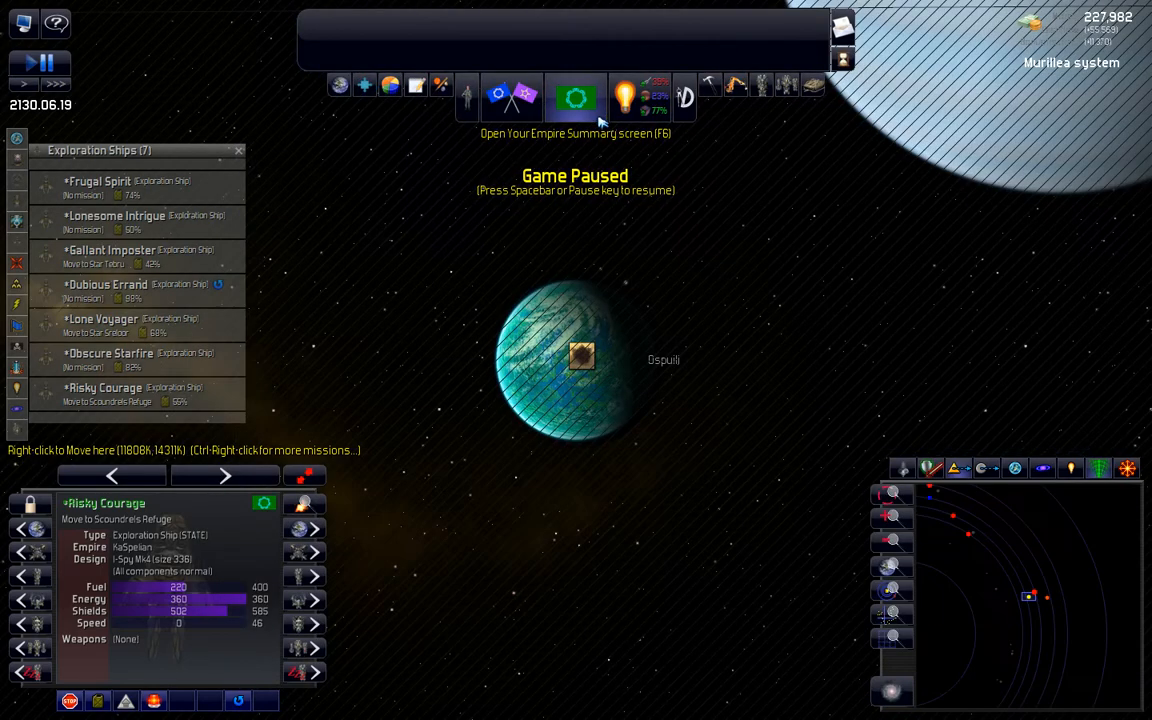
left_click(580, 356)
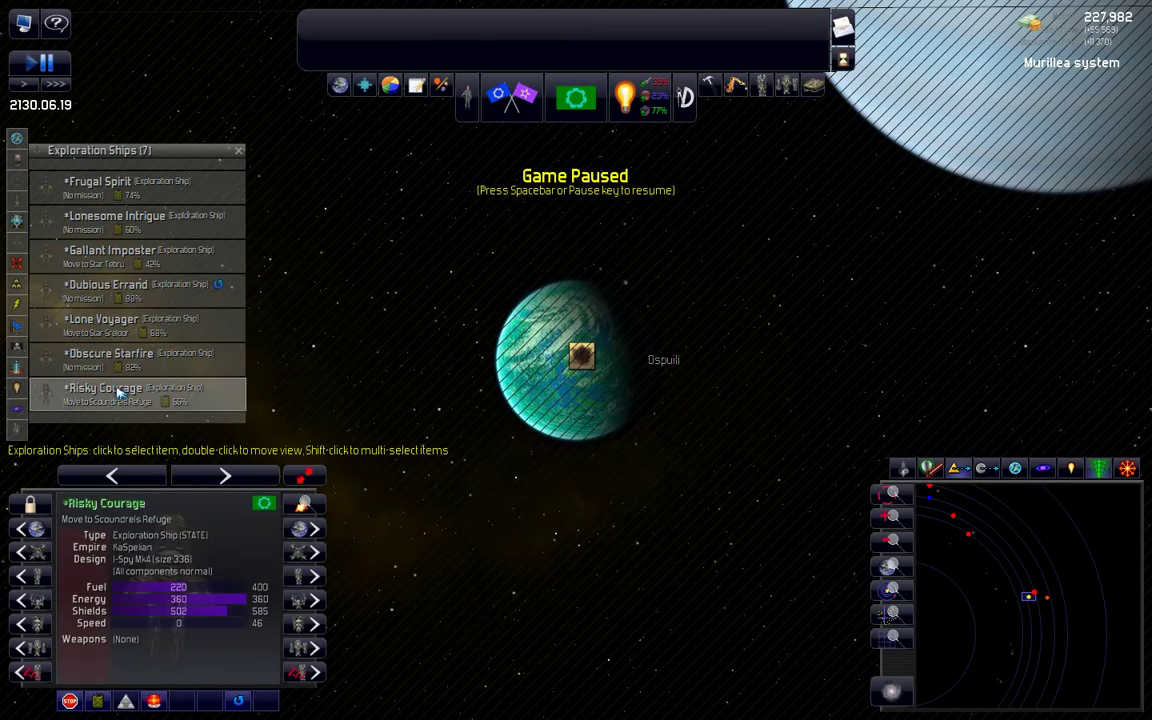
right_click(580, 356)
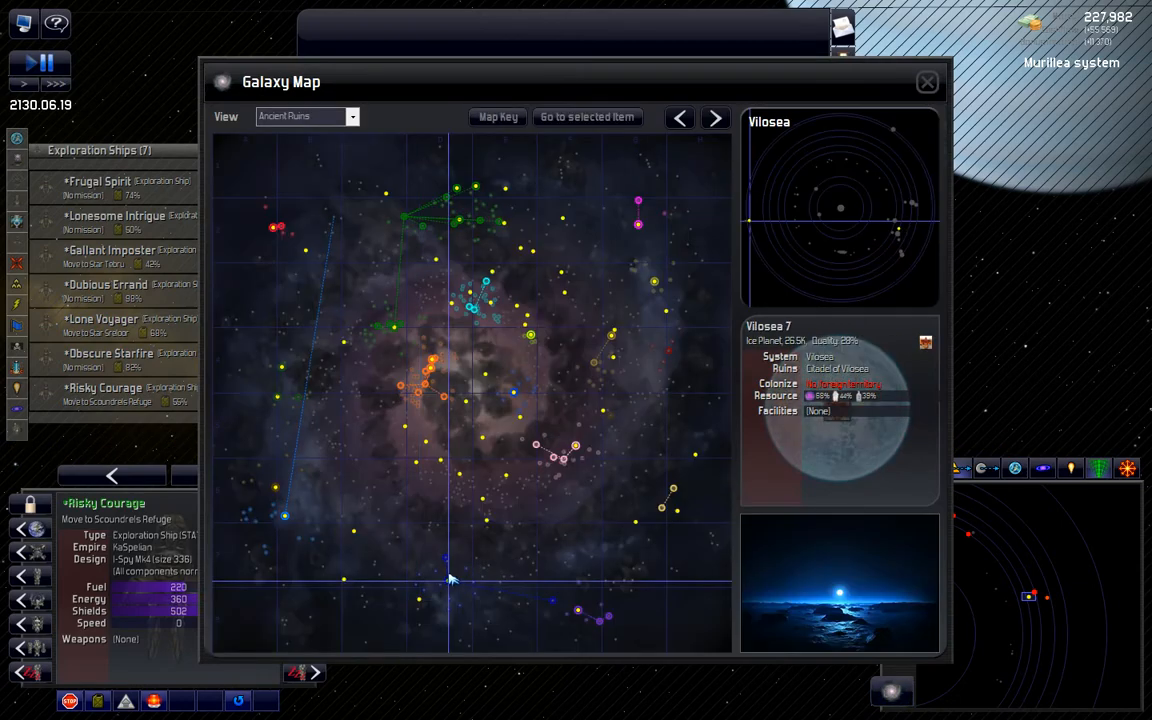
Step: Visit the Vilosea and Indur ruin sites, ending on the Seaph ruins in Talos
left_click(926, 82)
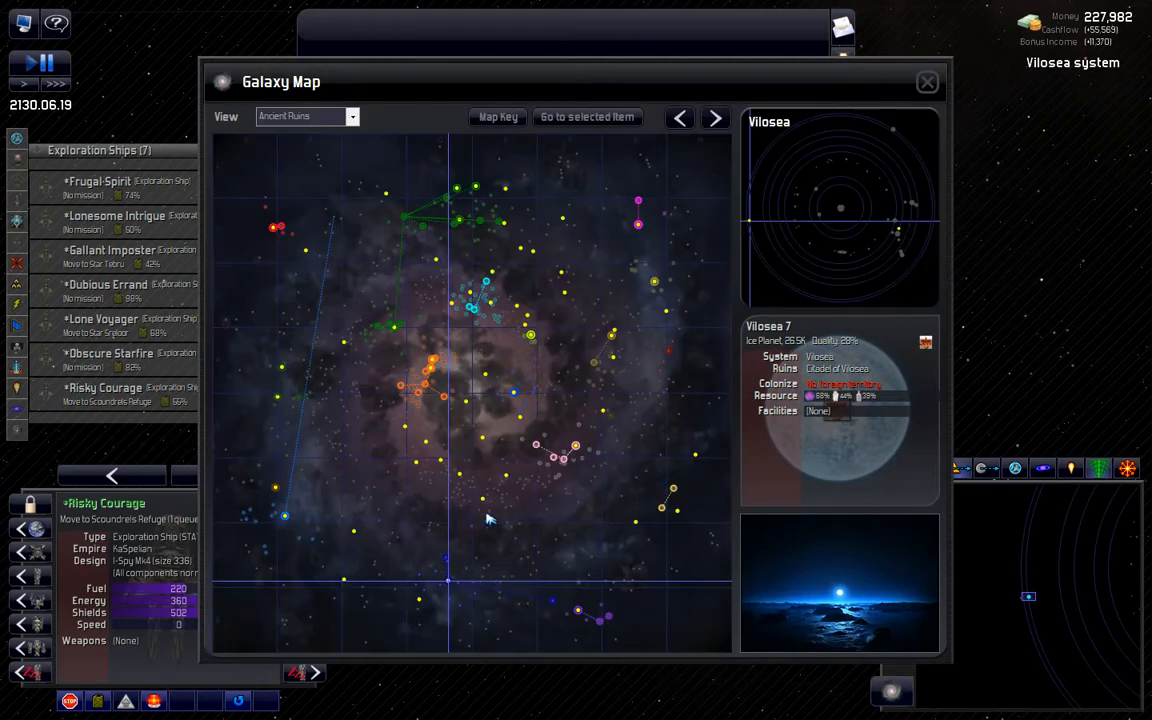
left_click(716, 116)
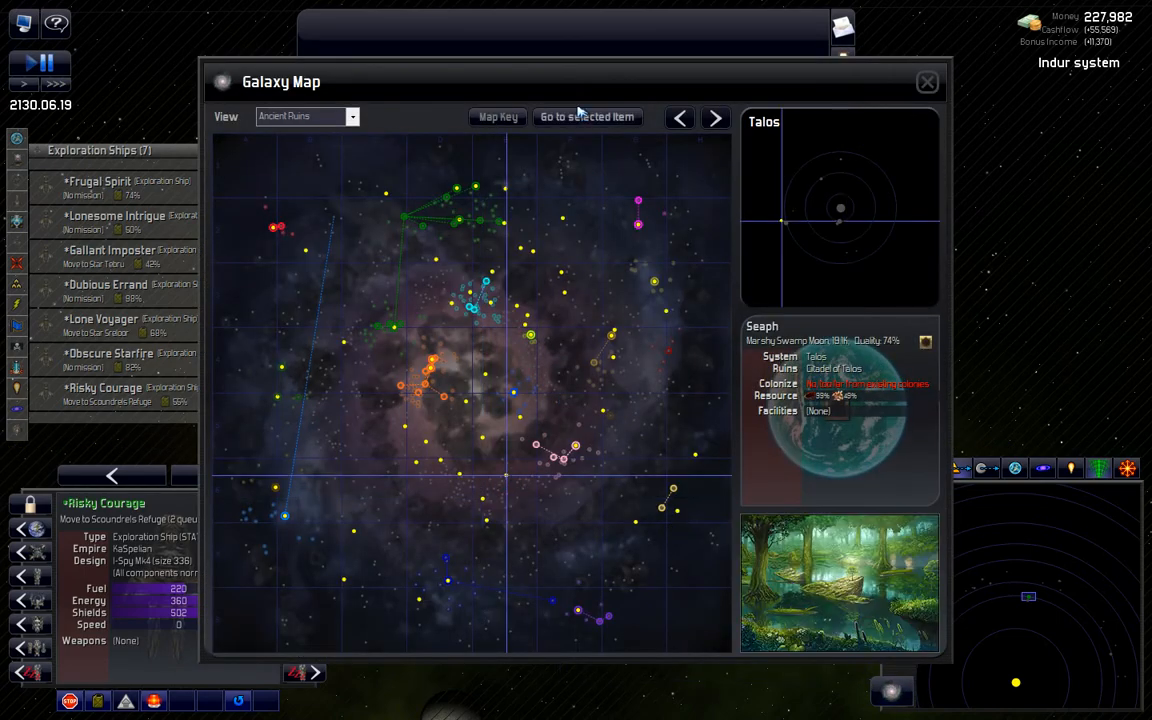
left_click(926, 80)
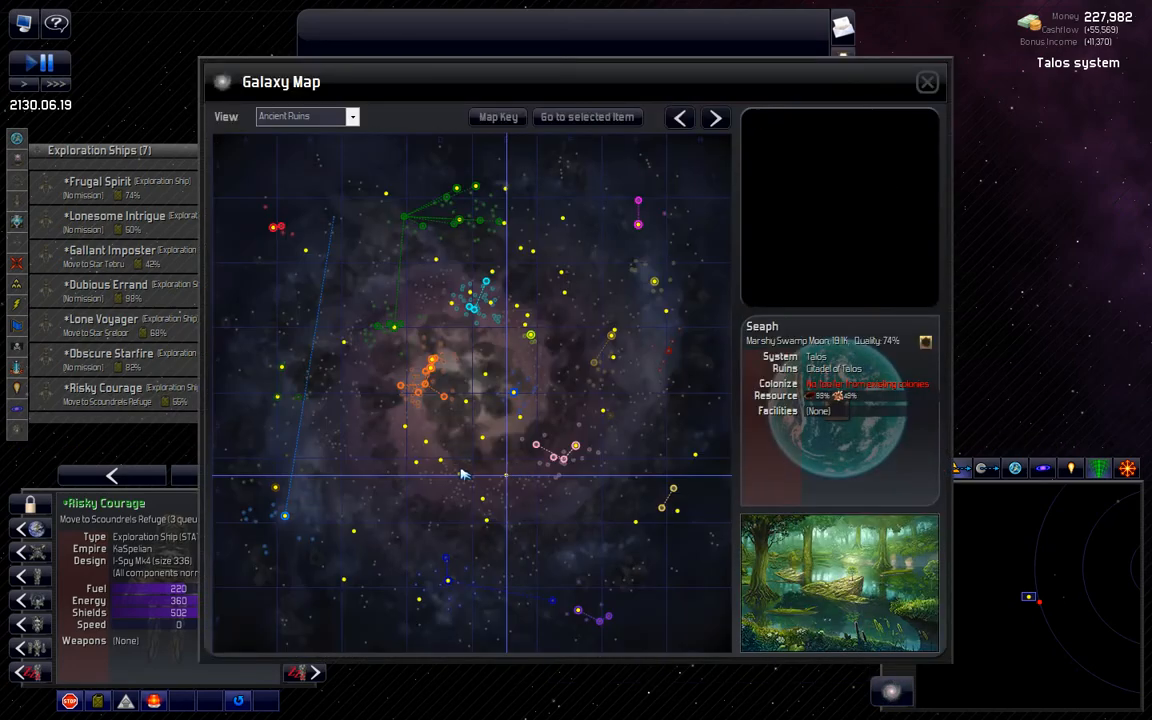
Step: Review the ruins at Cal'Shibbul and the Stone Tomb at Sreloor from the ruins map
left_click(926, 80)
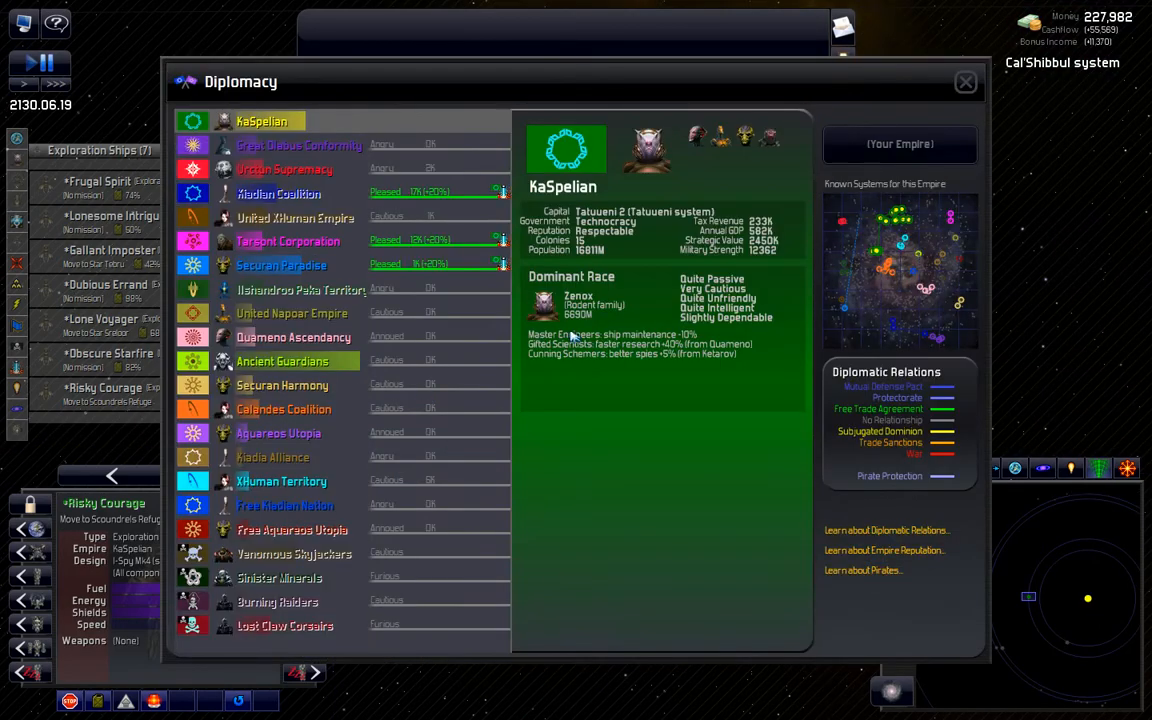
left_click(964, 82)
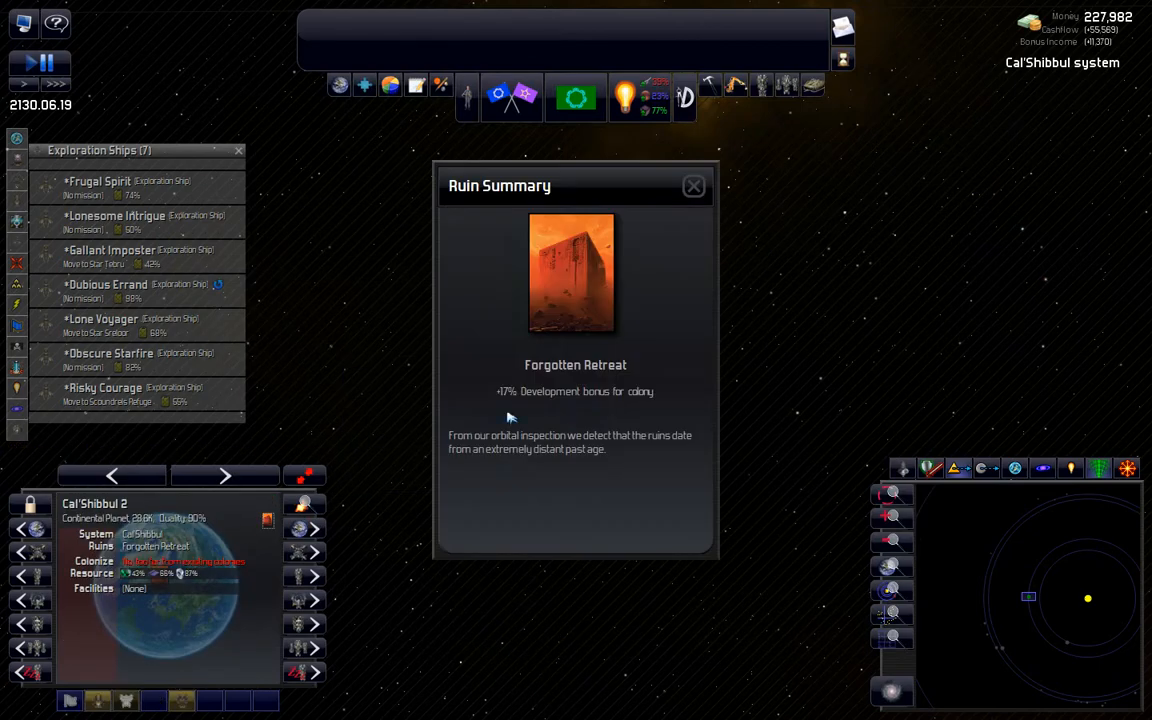
left_click(692, 186)
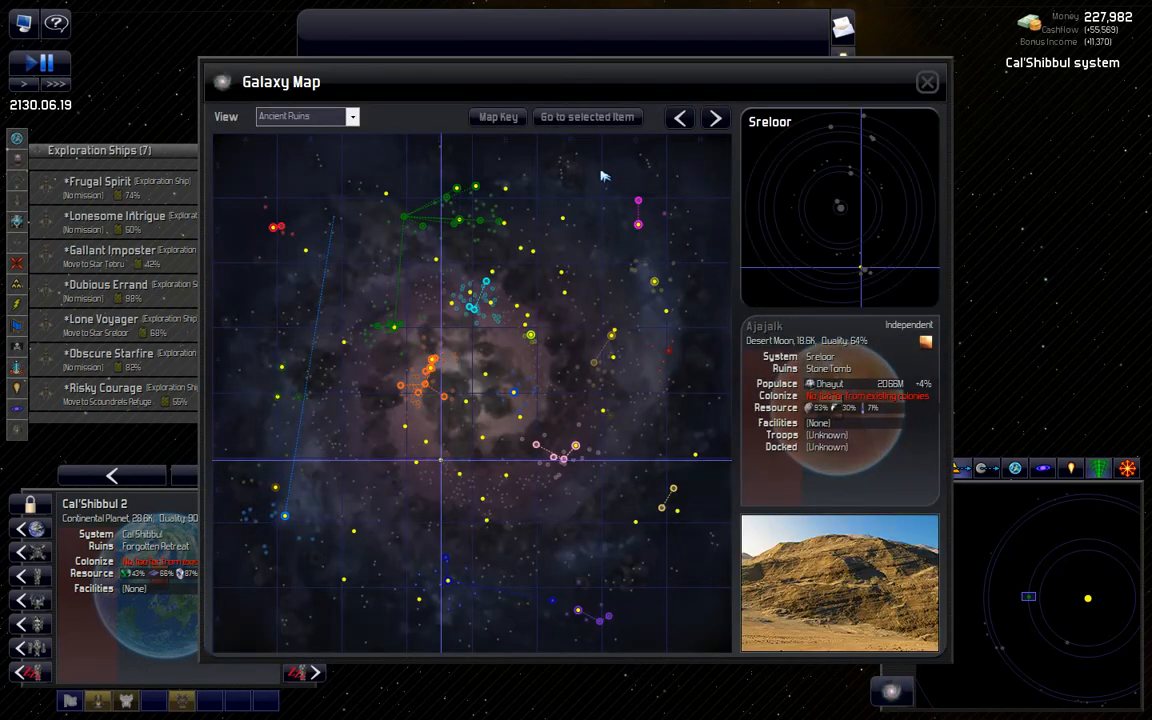
left_click(926, 82)
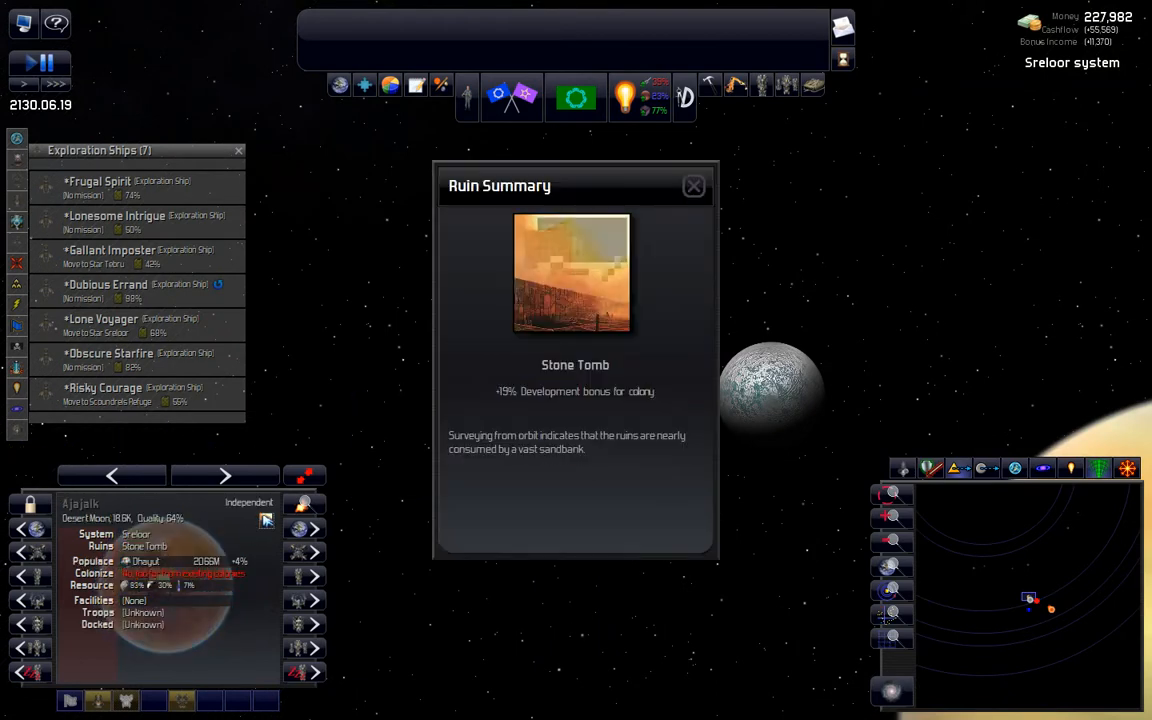
left_click(694, 184)
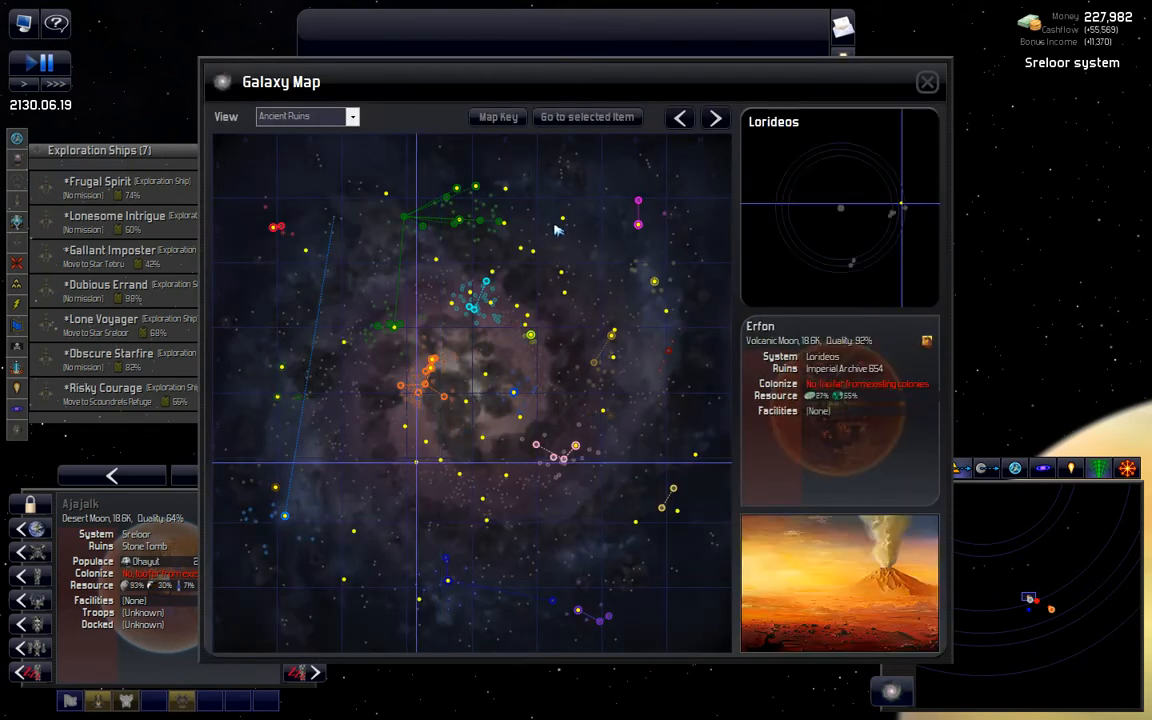
Step: Visit the Erfon ruins in Lorideos, then show Kharmath 2's Energy Engineering Facility summary
left_click(926, 80)
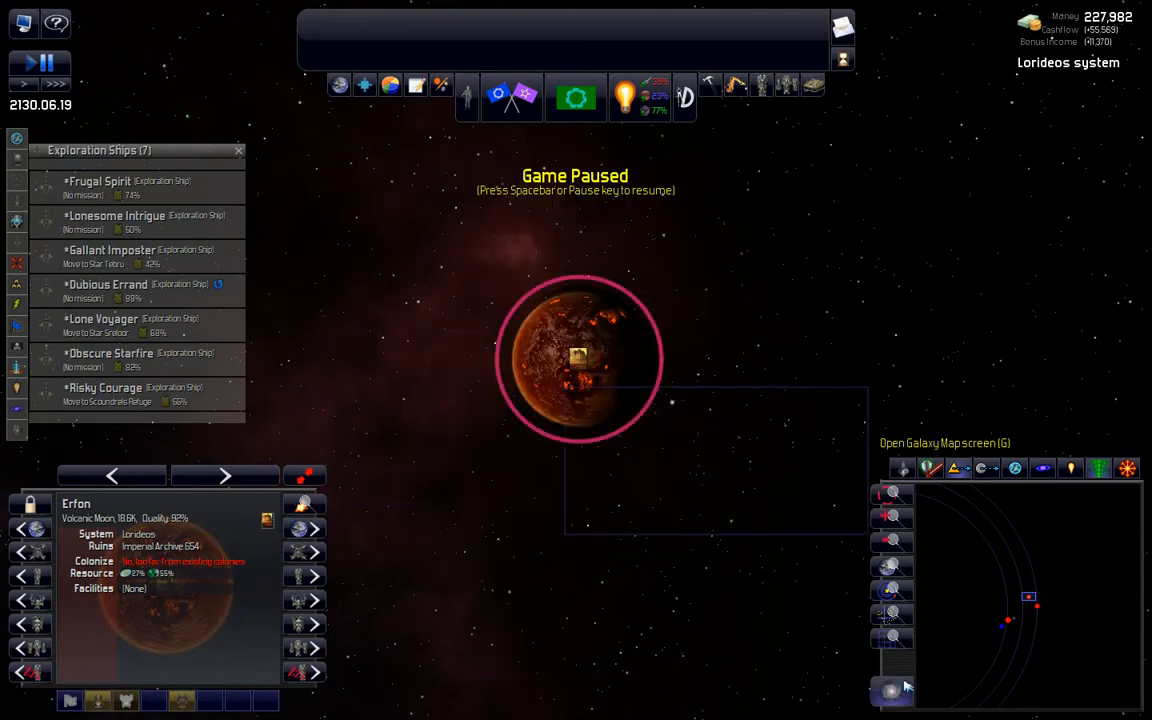
left_click(892, 690)
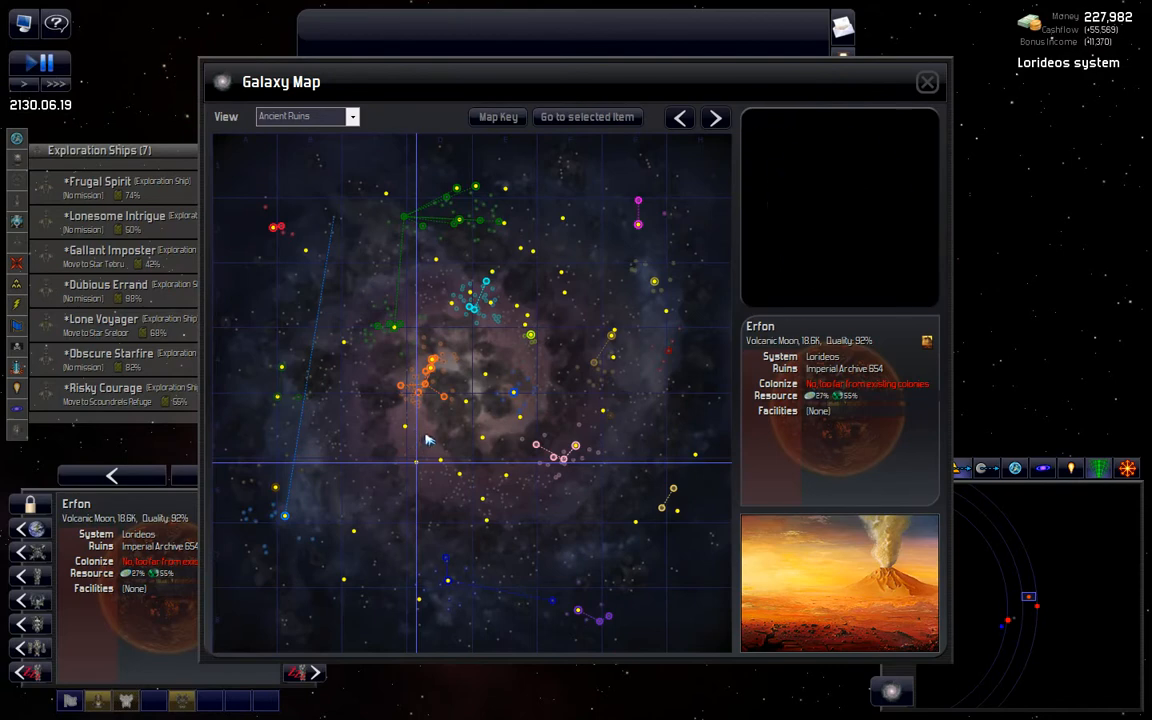
left_click(926, 82)
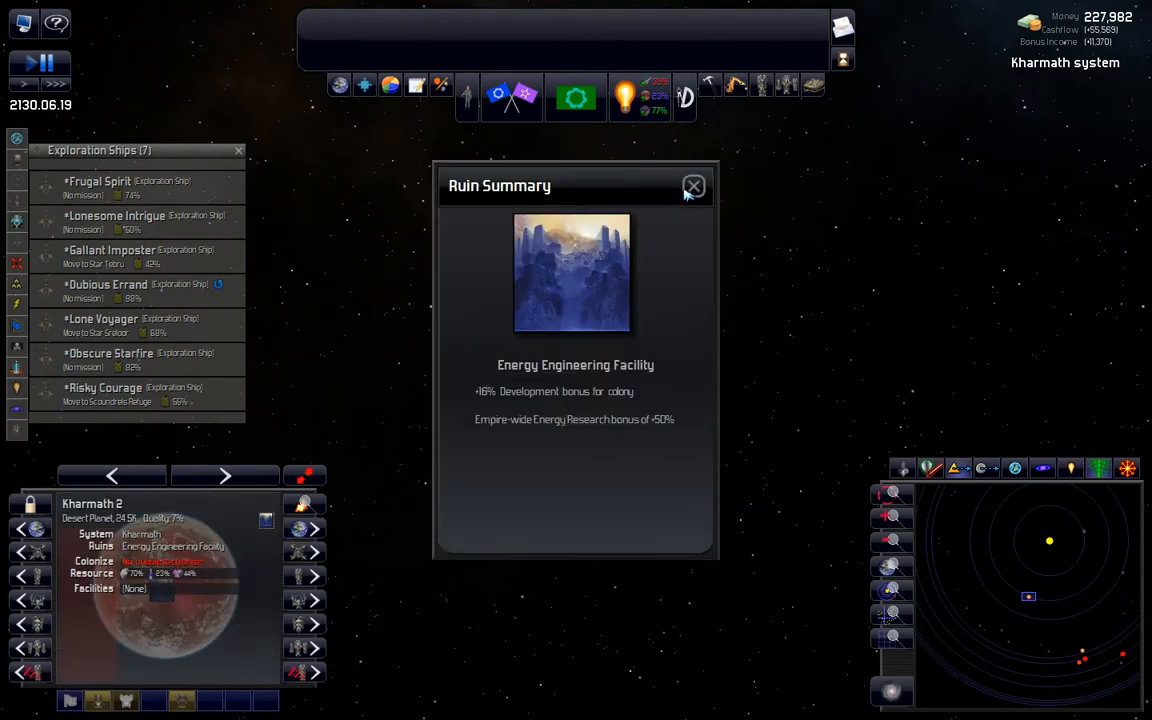
Step: Check the Haroon Cal ruins and another site, then center on the desert moon Edeyrg in Thela Uluros
left_click(692, 186)
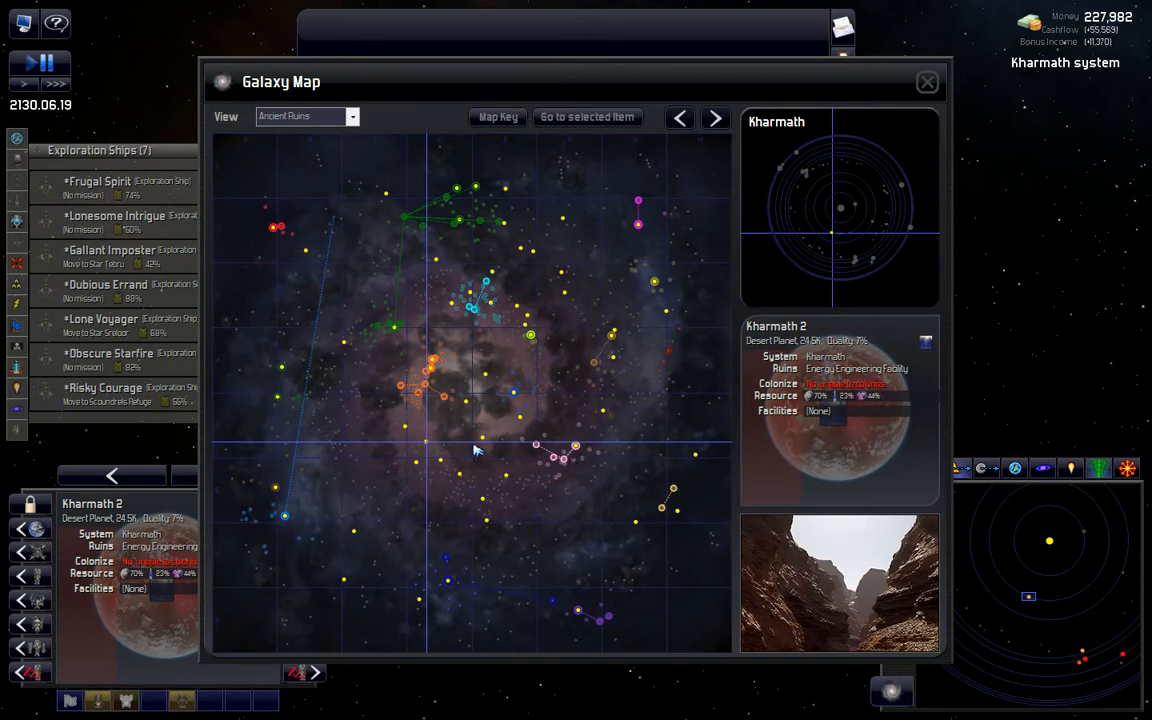
mouse_move(468, 456)
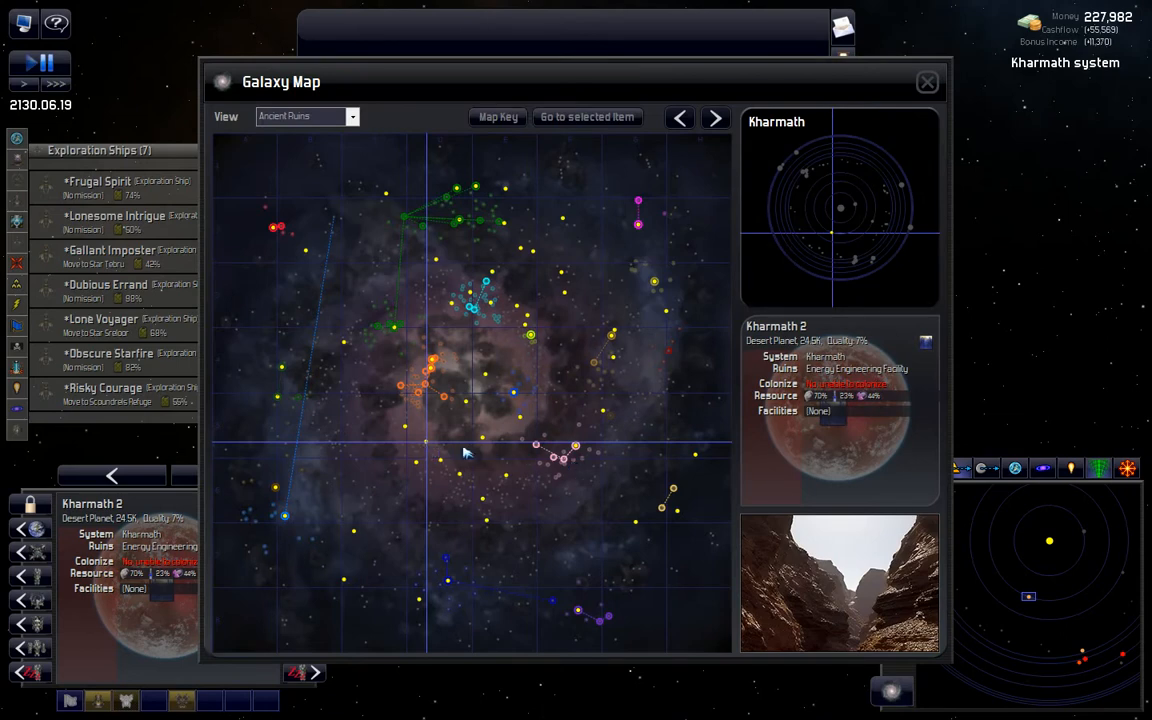
mouse_move(484, 440)
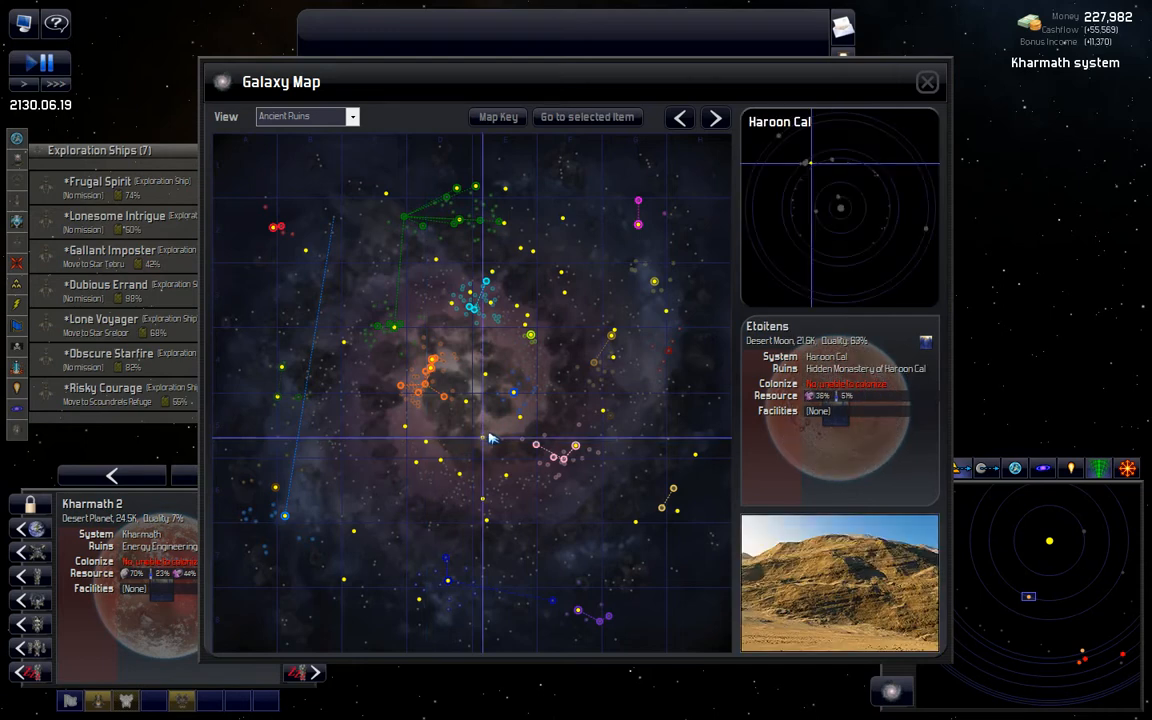
left_click(924, 80)
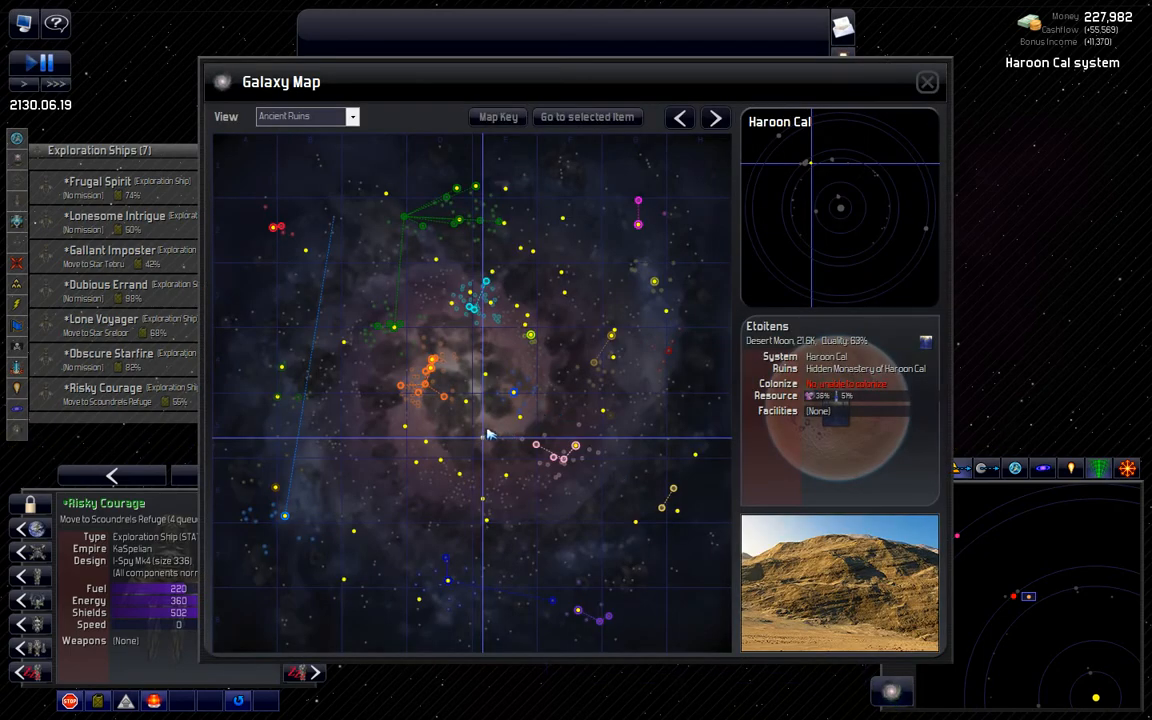
mouse_move(592, 444)
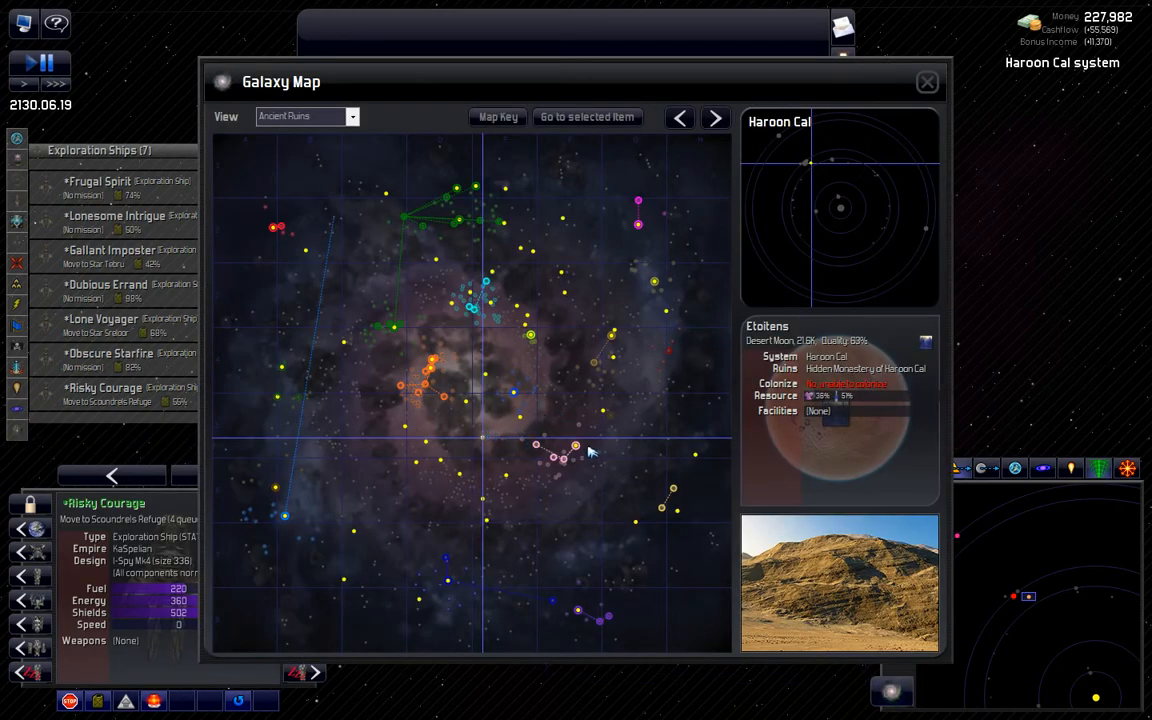
left_click(508, 416)
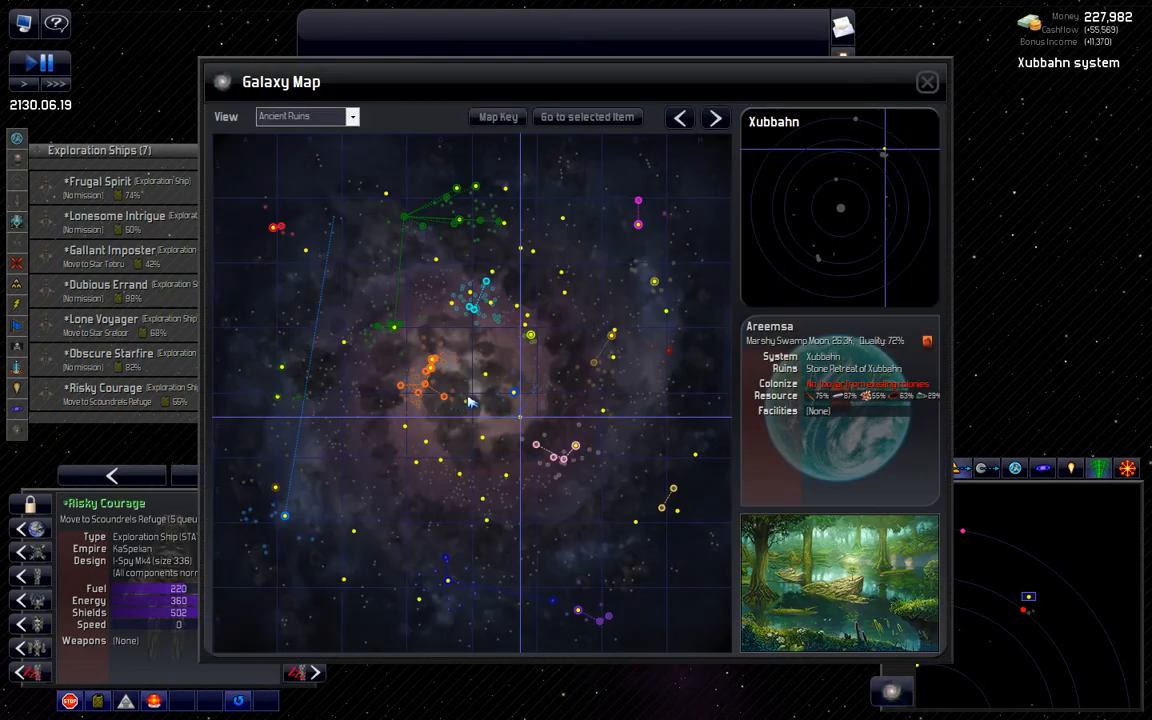
left_click(926, 82)
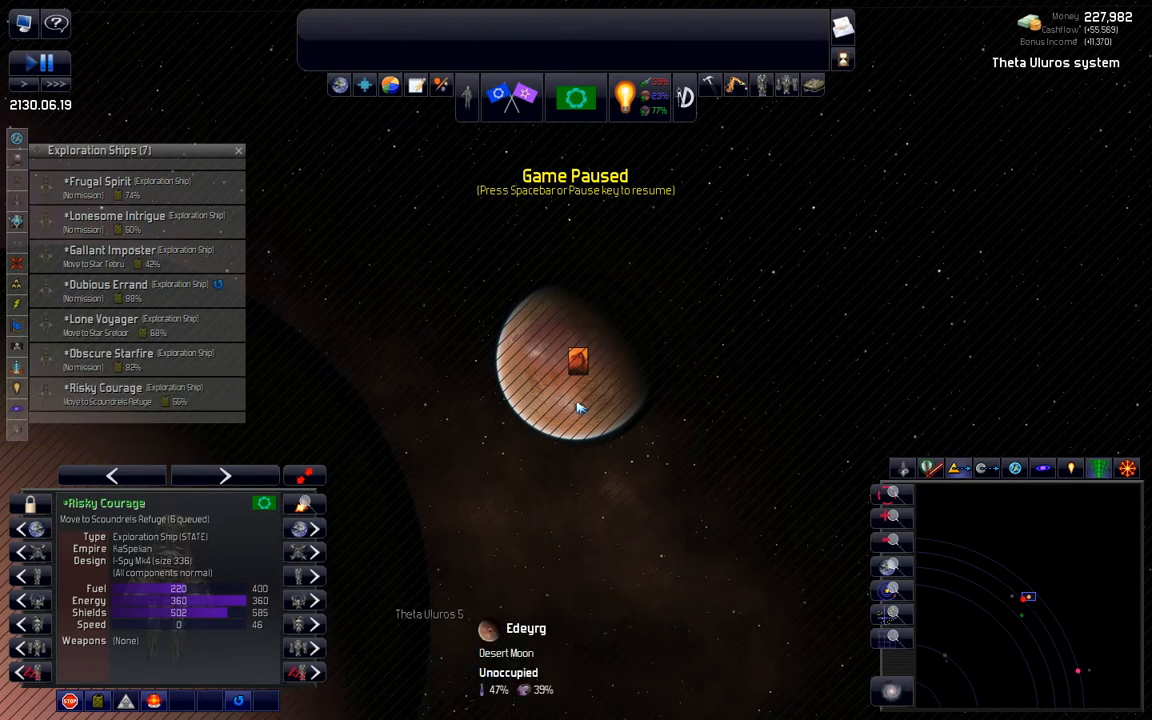
Step: Queue Risky Courage moves to moon Edeyrg and planet Leanna 3 via Queue Next Mission > Move to
left_click(576, 360)
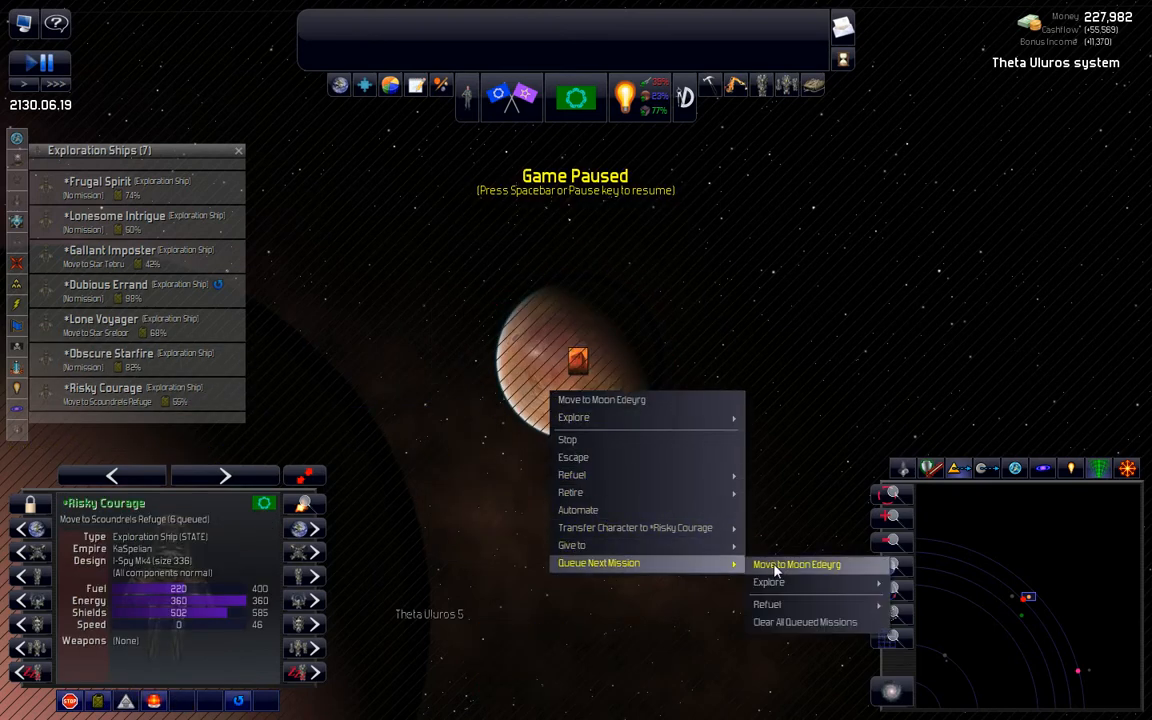
left_click(800, 564)
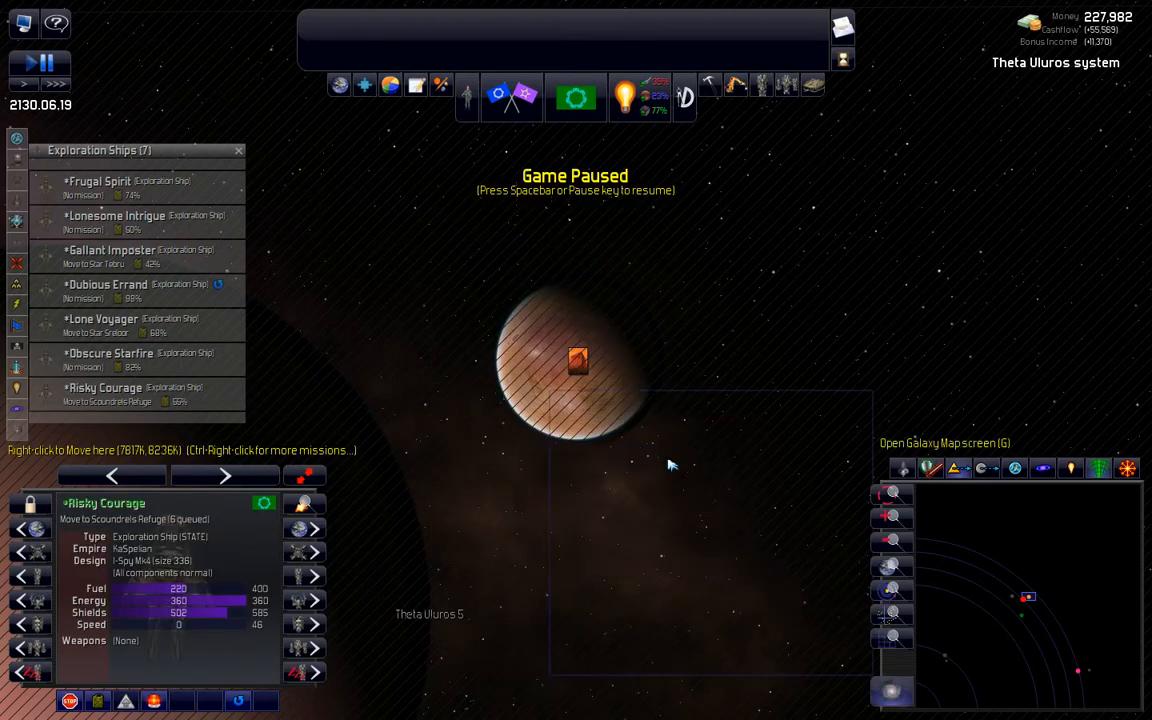
left_click(1014, 468)
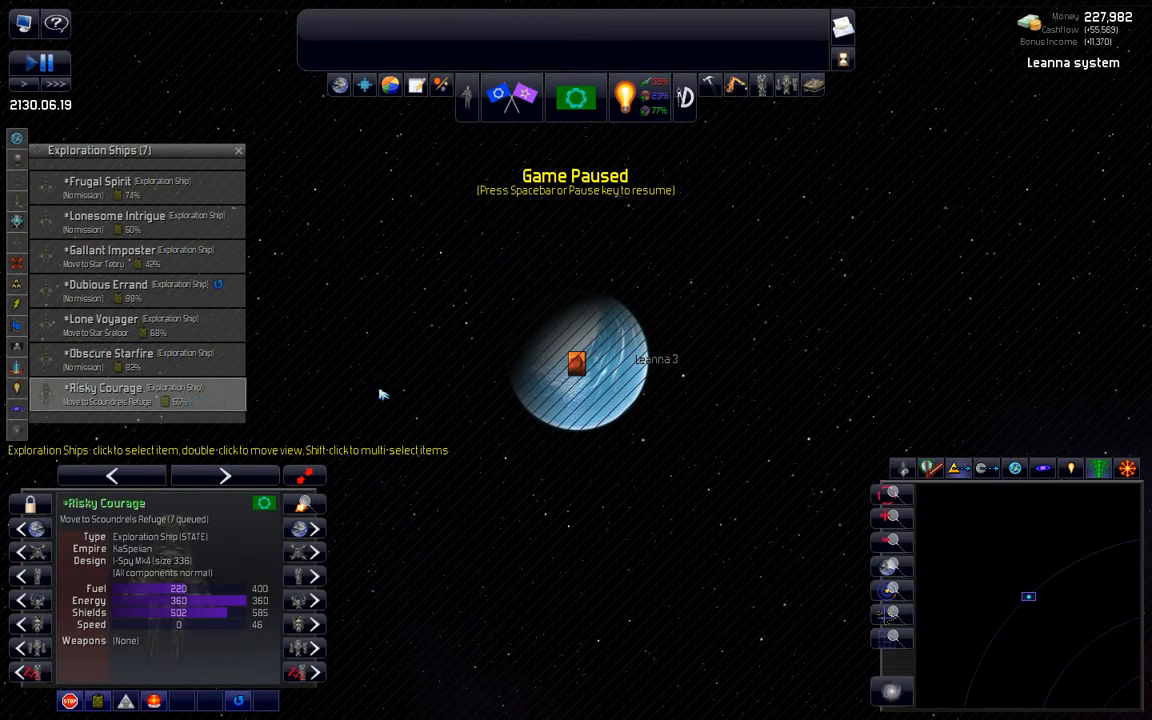
right_click(576, 362)
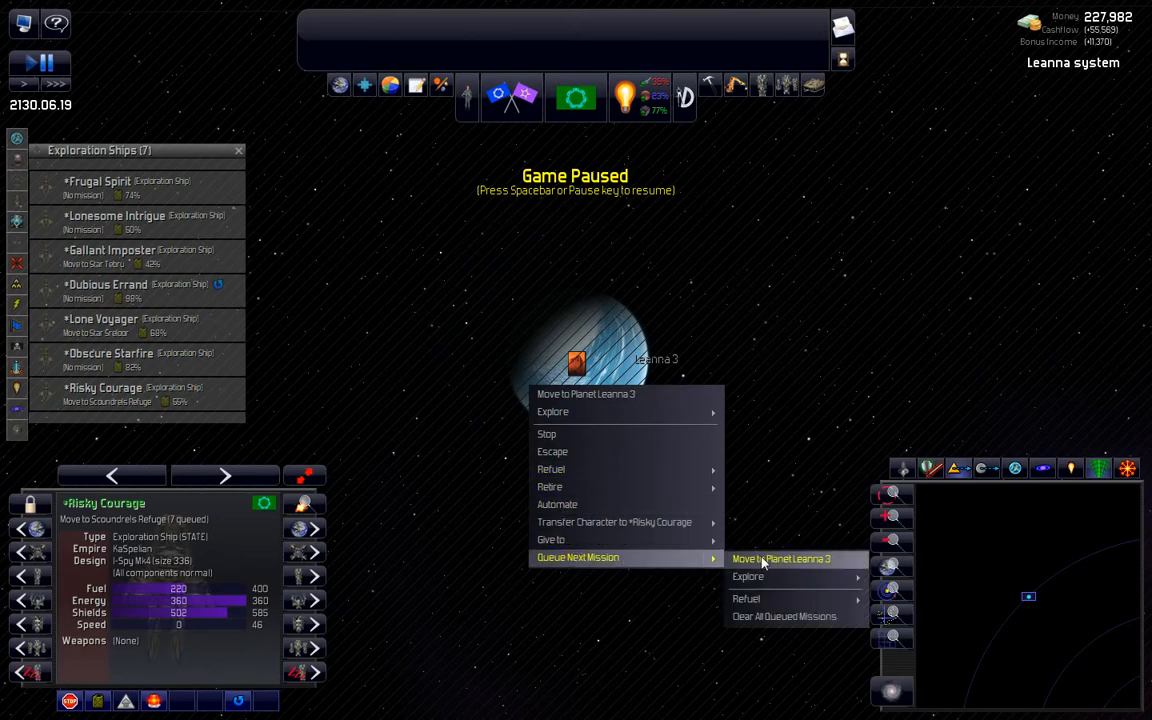
left_click(784, 558)
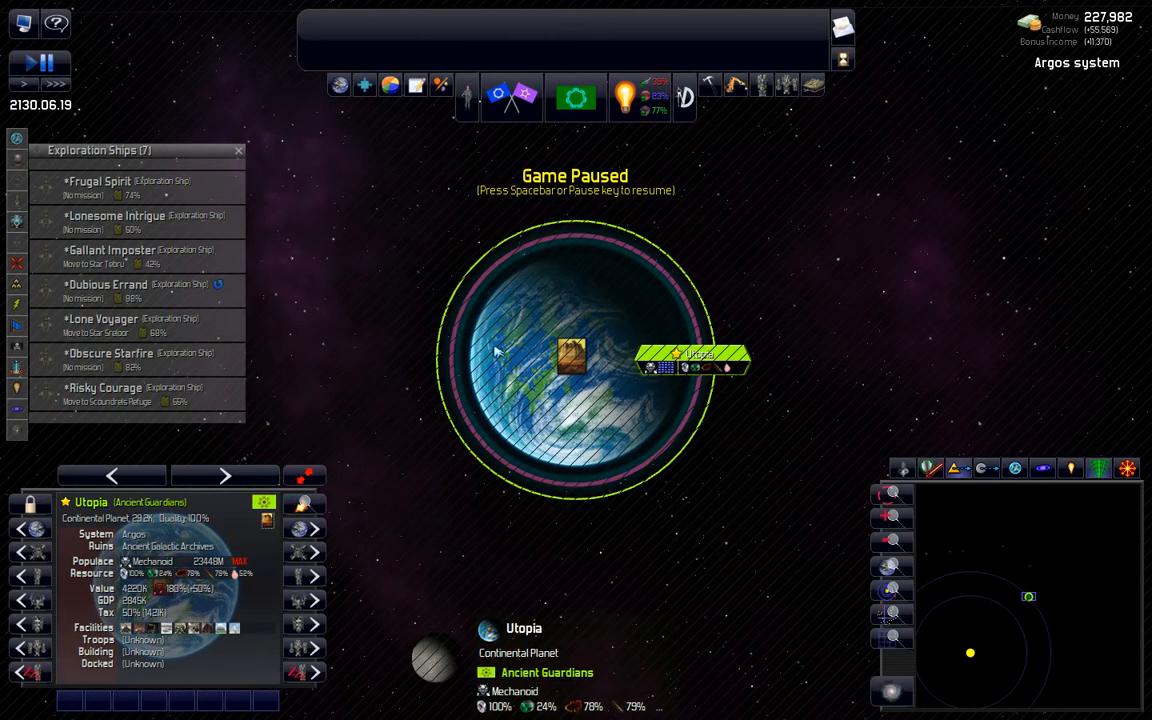
mouse_move(560, 400)
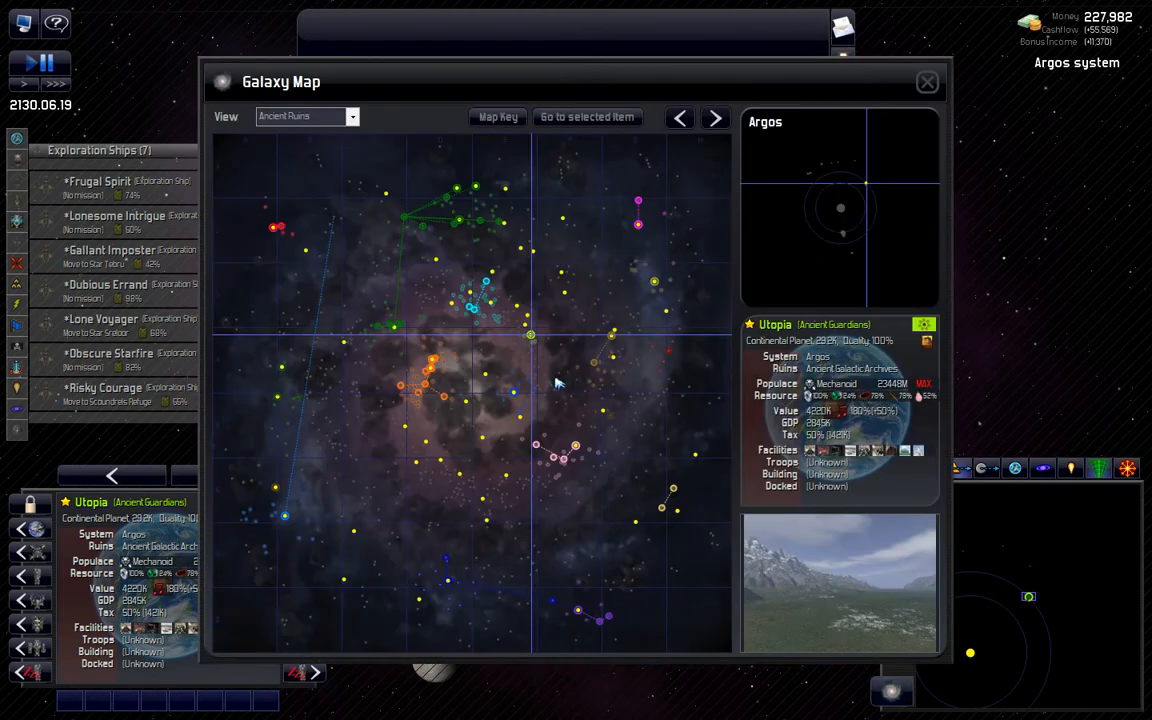
mouse_move(528, 324)
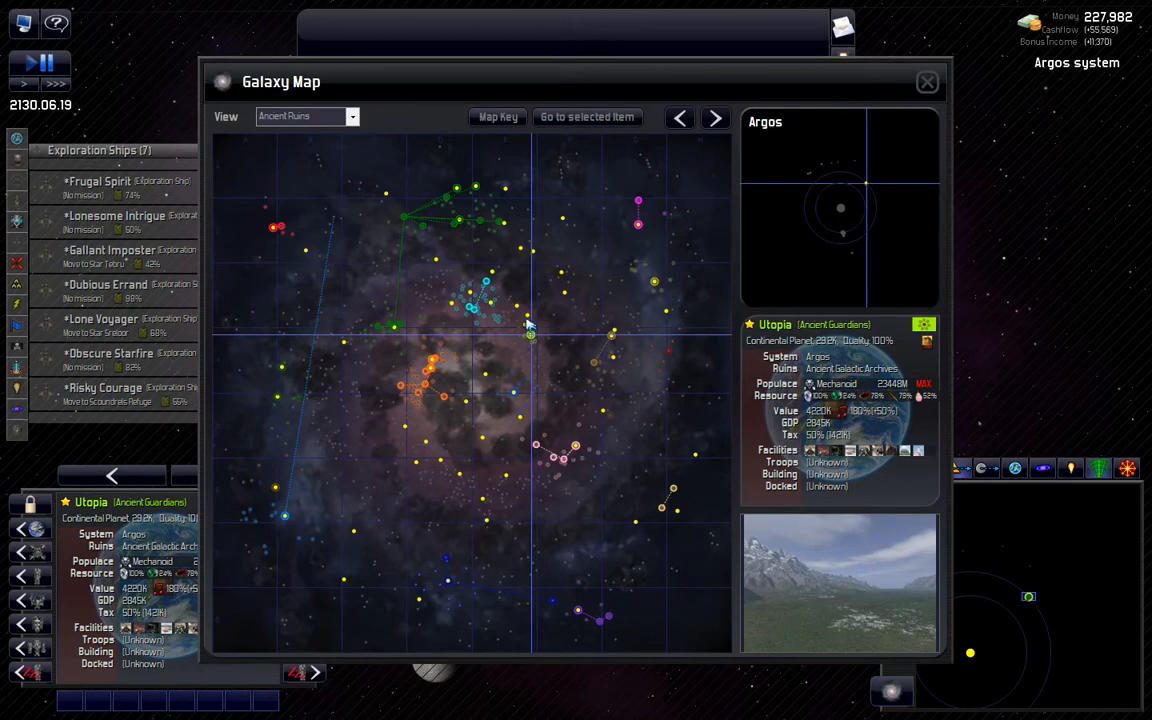
Step: Inspect ruins at Praxles 11 and Horecani, then review the Library of Fundur summary
left_click(926, 82)
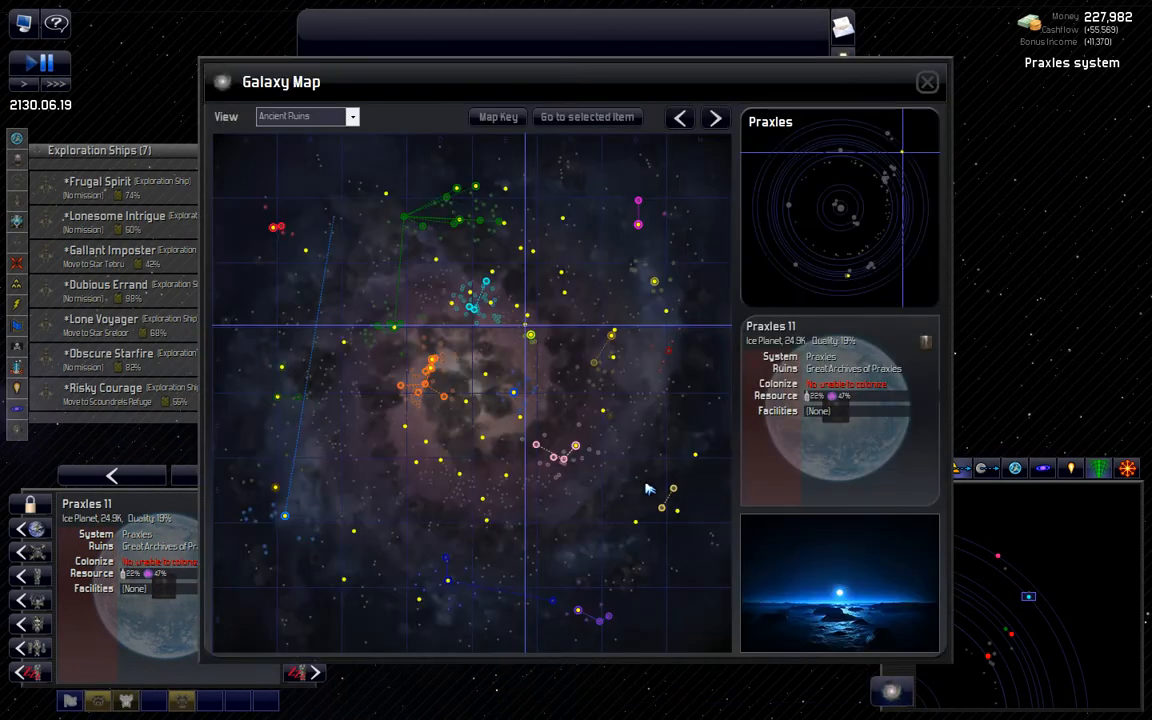
mouse_move(532, 316)
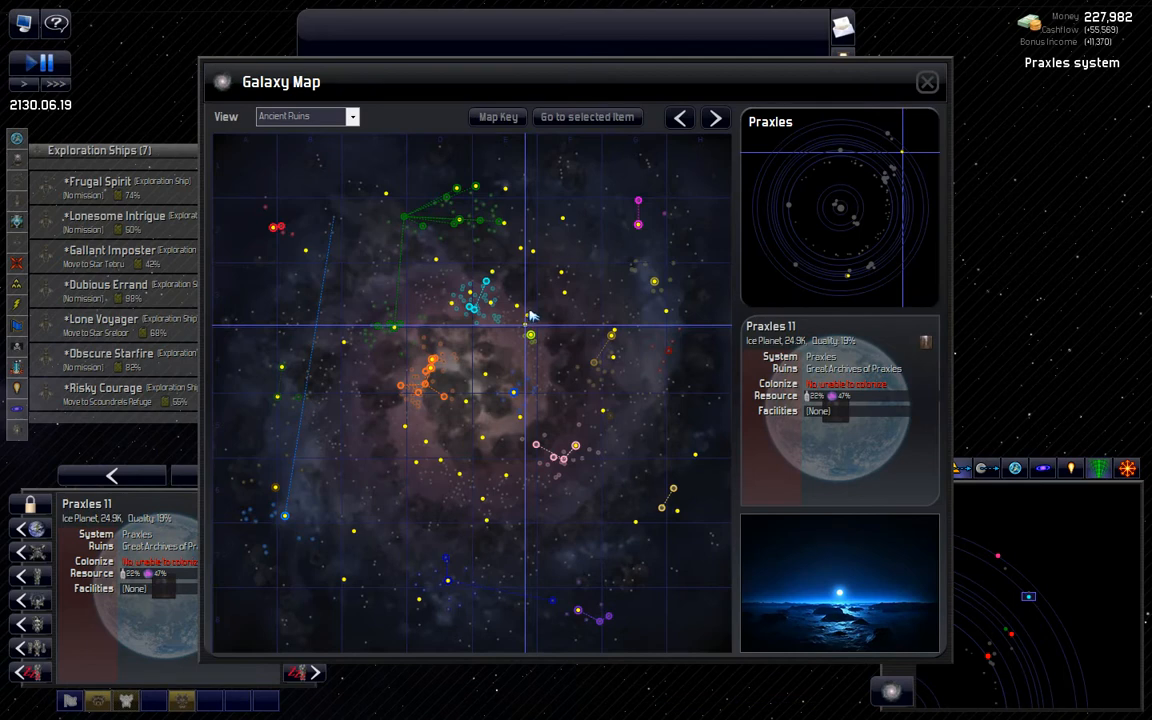
left_click(926, 82)
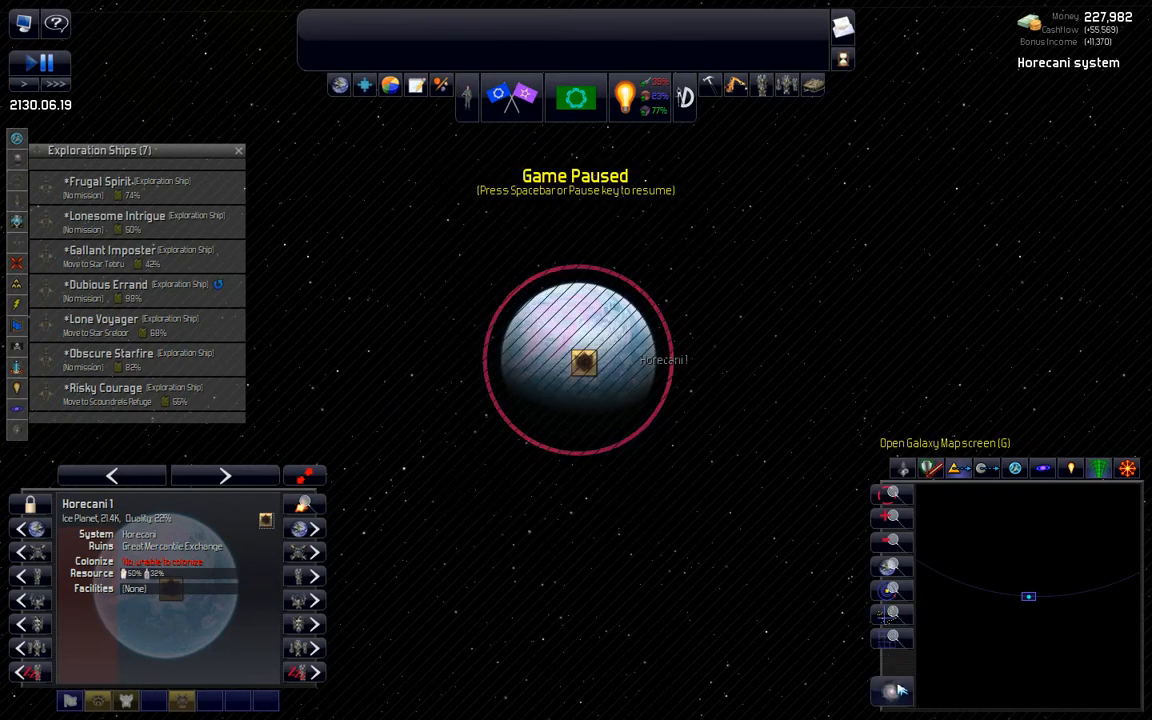
left_click(892, 692)
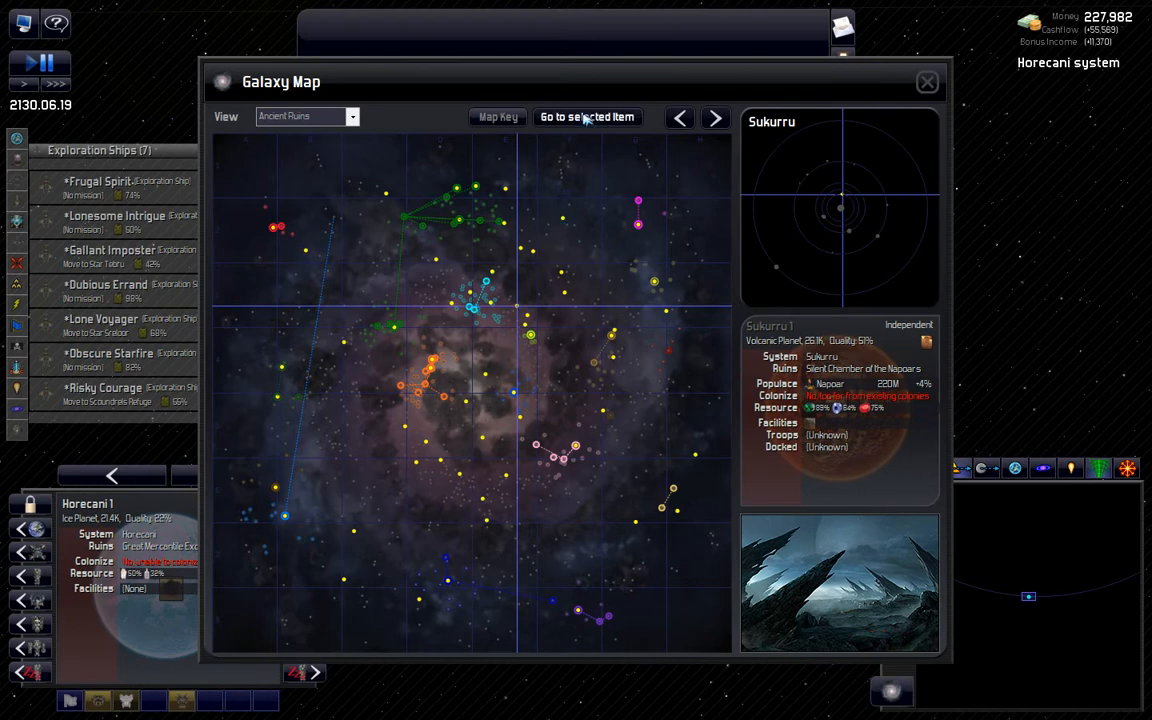
left_click(588, 116)
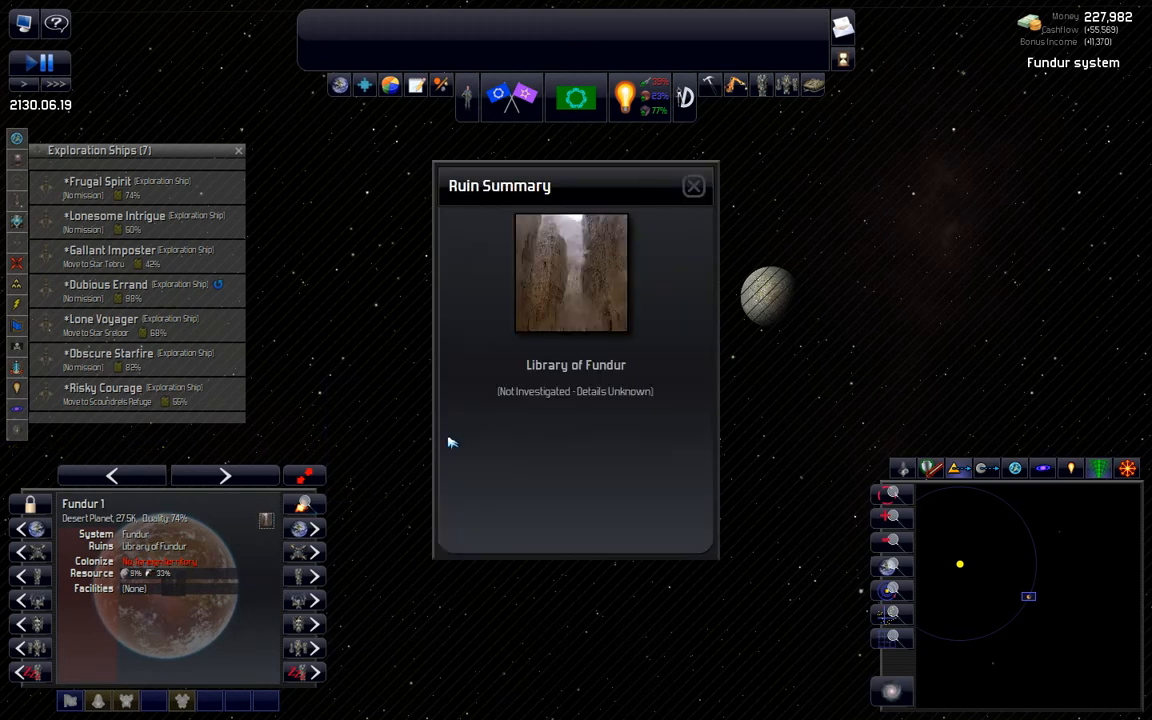
left_click(692, 186)
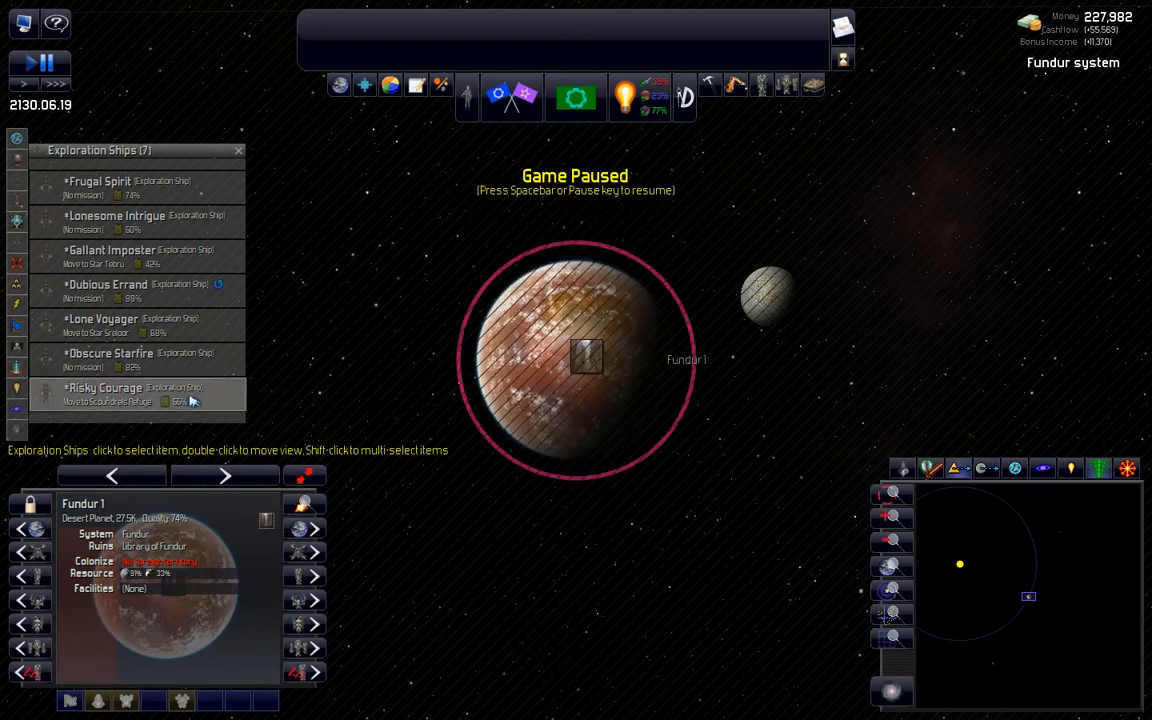
Step: Send Risky Courage to Fundur I, check Gurqi 1, and center on the Zaldix system
left_click(104, 392)
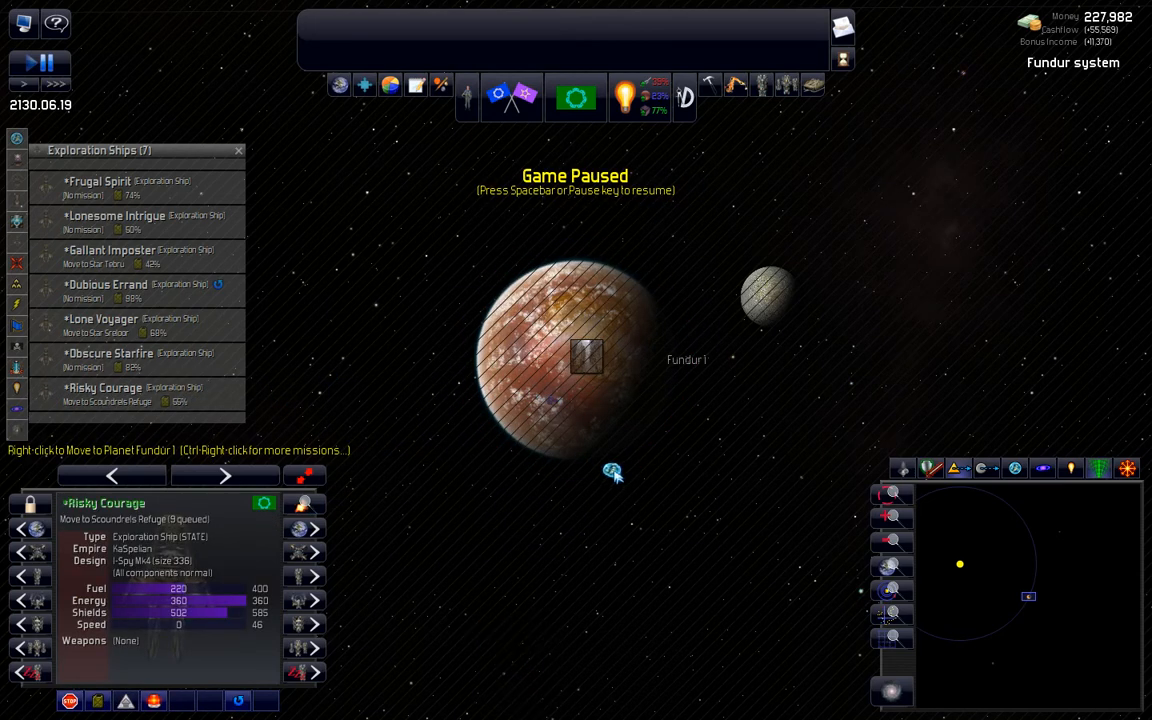
right_click(586, 356)
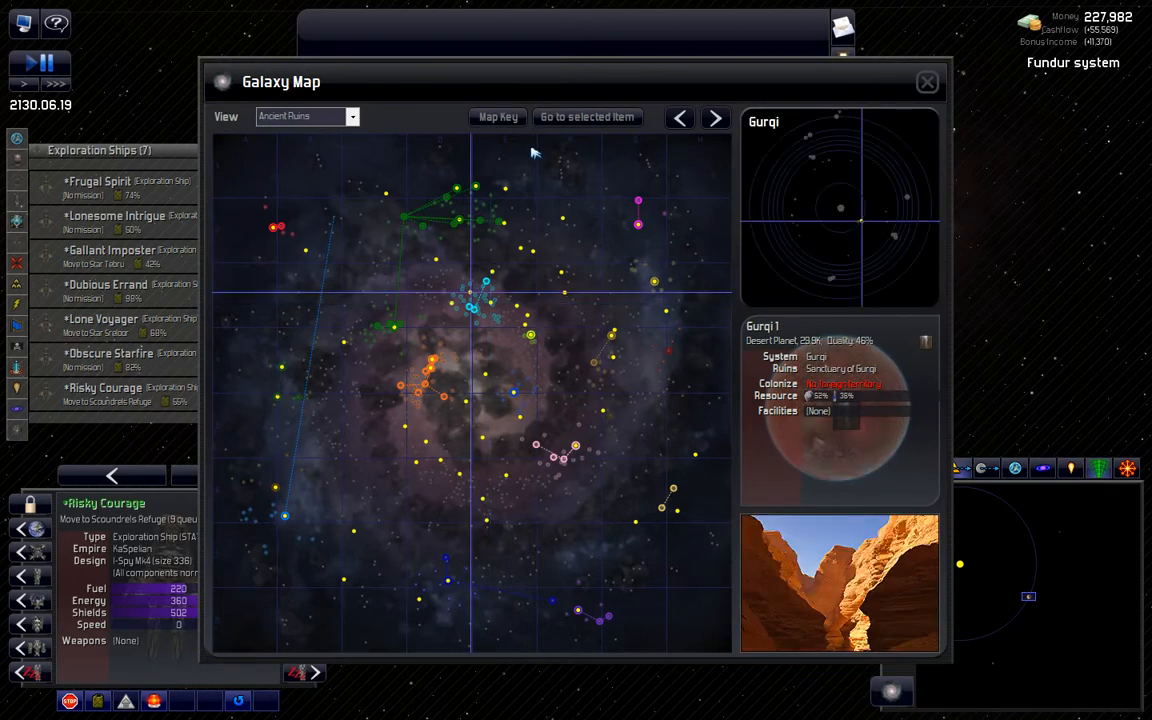
left_click(926, 80)
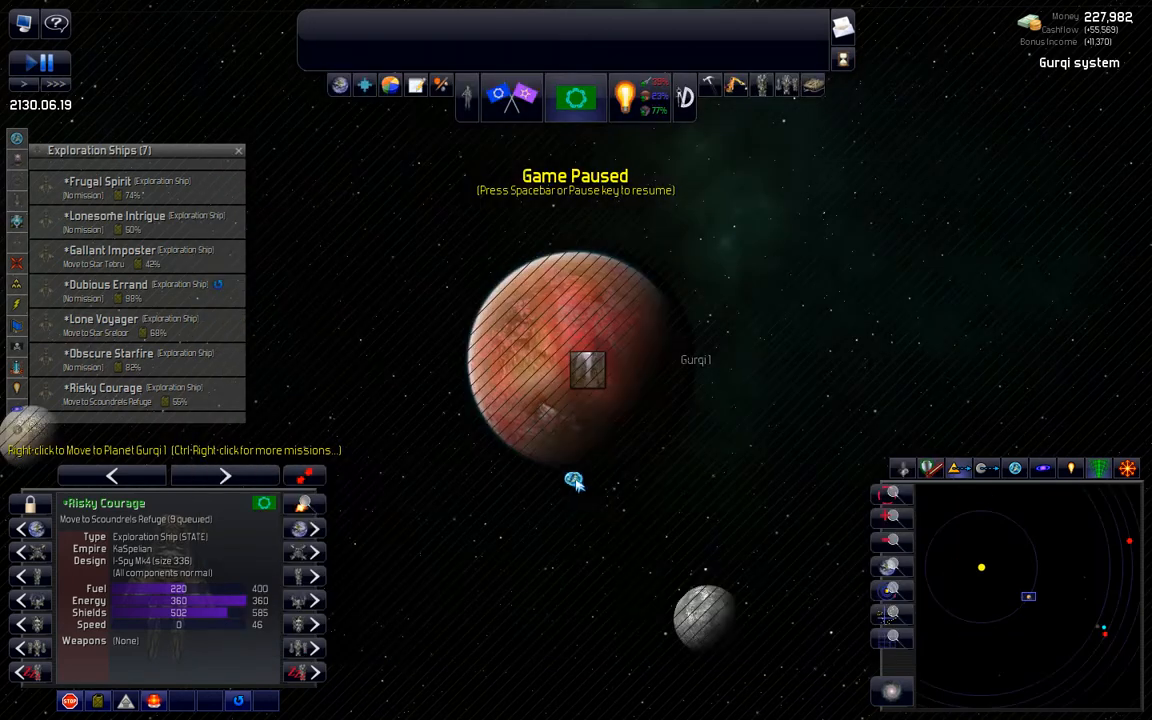
left_click(584, 364)
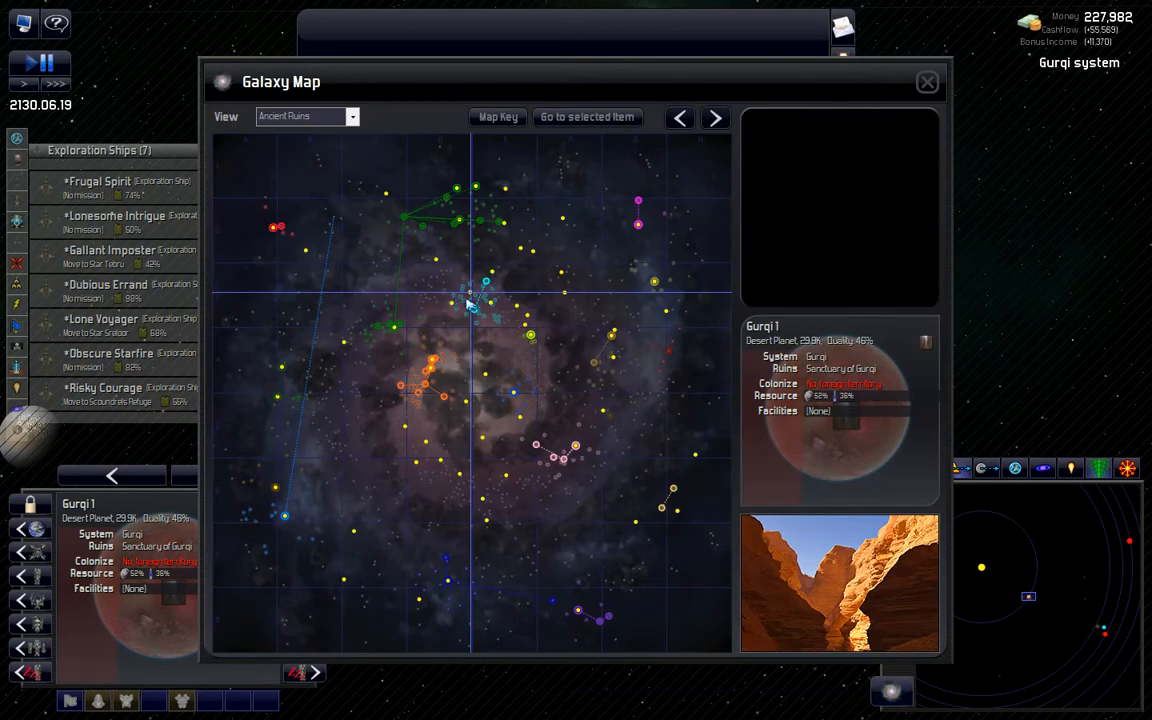
left_click(926, 82)
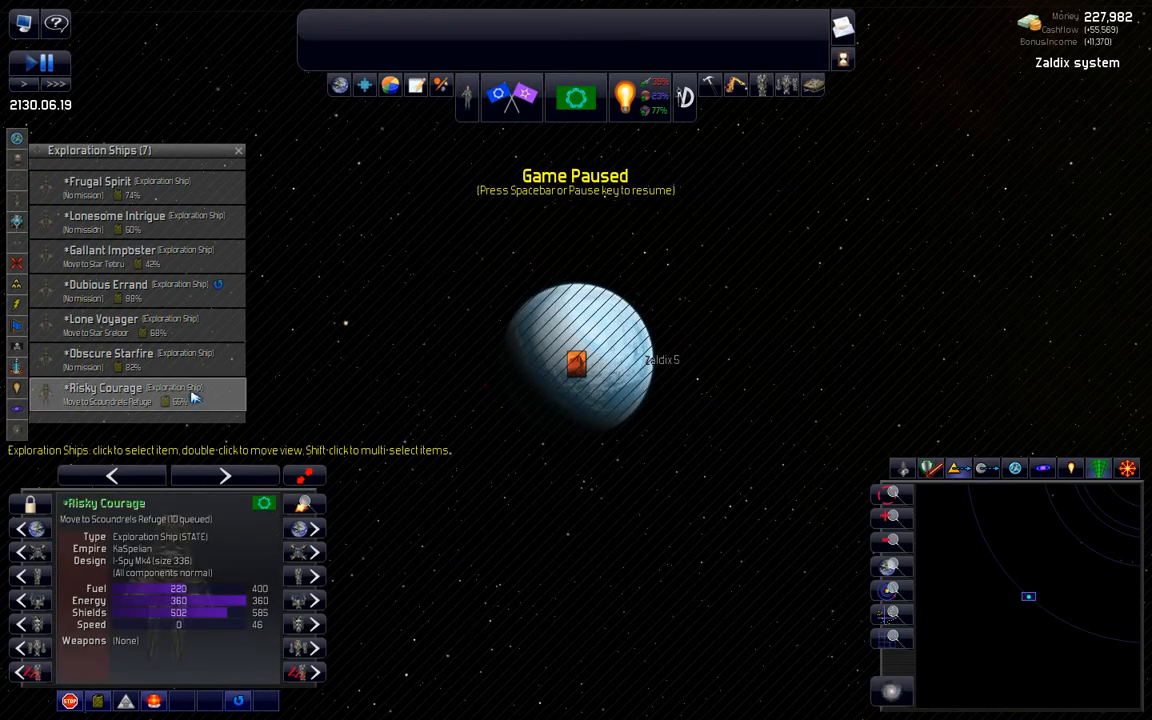
Step: Send Risky Courage to Zaldix 5 and the Kuroskant ruin world, viewing Calipsa on the way
right_click(576, 364)
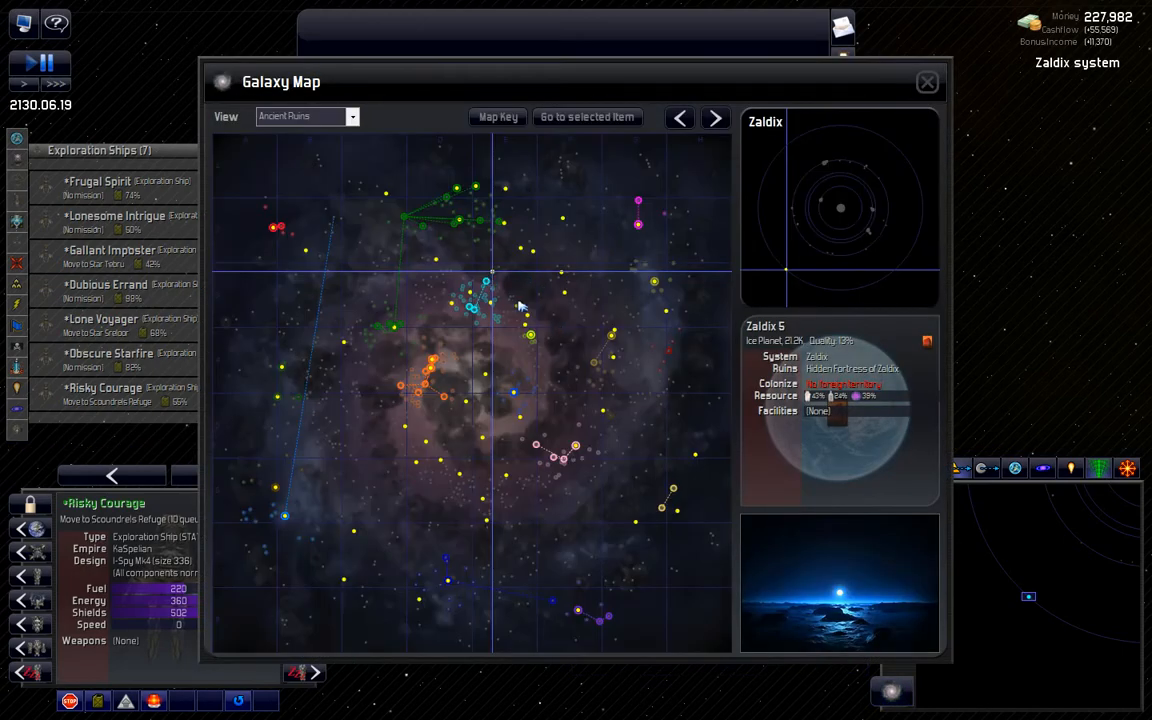
mouse_move(500, 304)
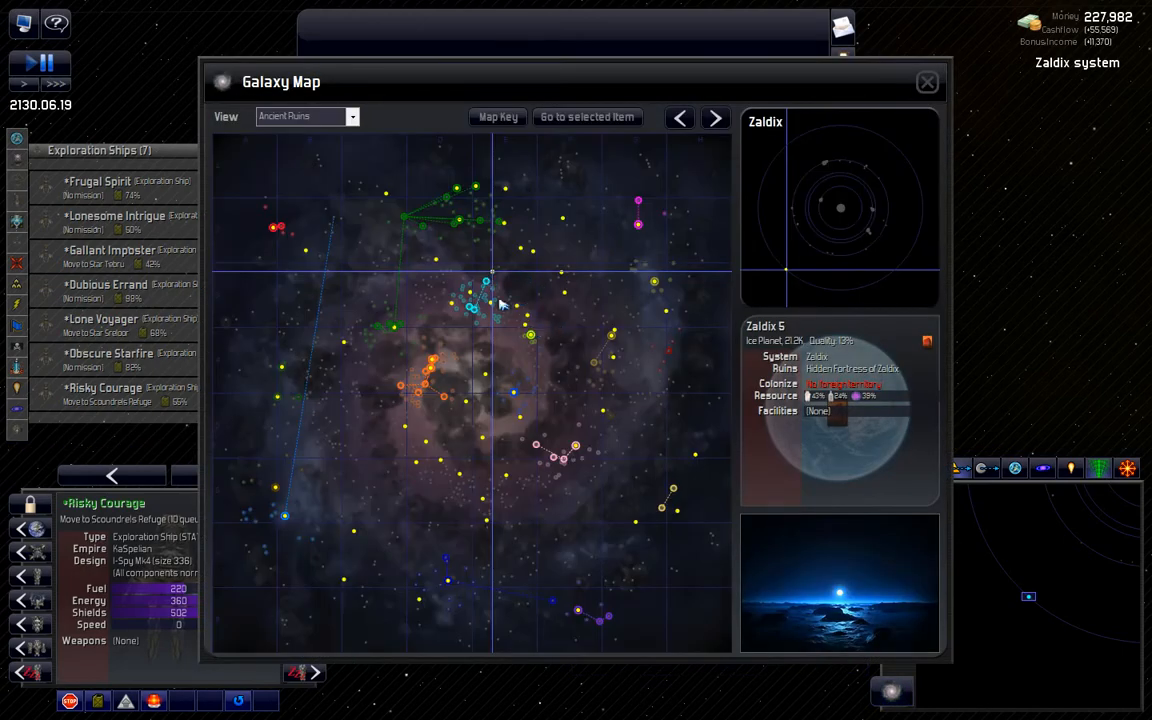
mouse_move(568, 292)
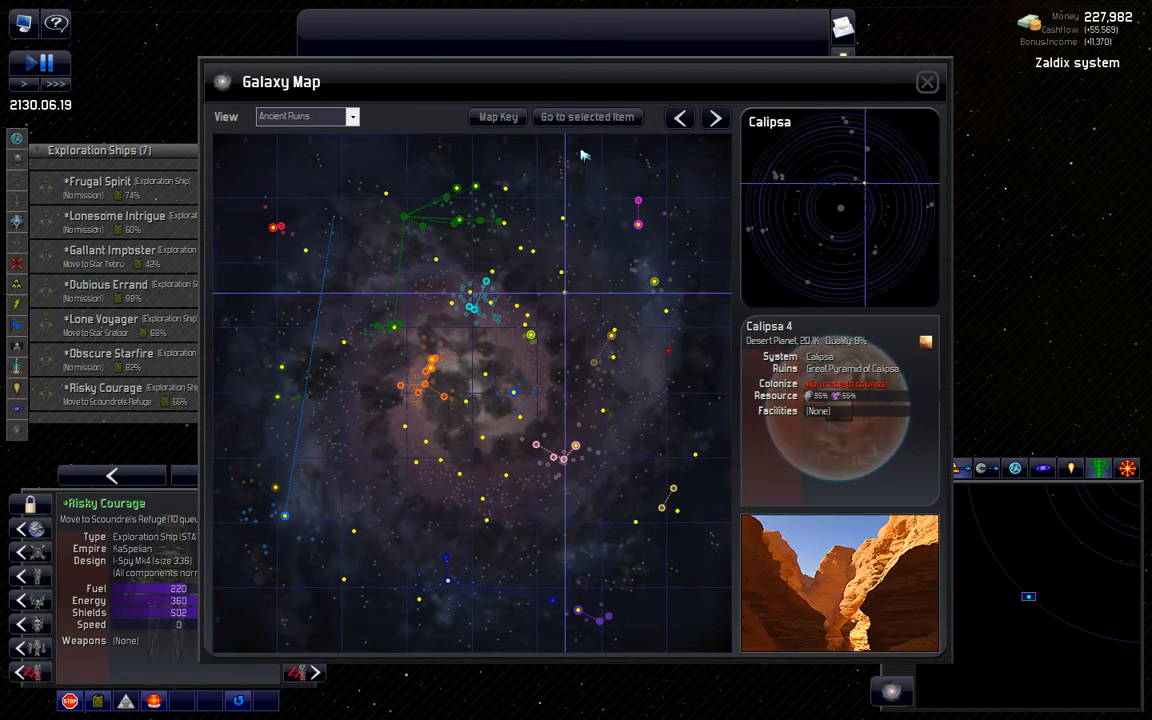
left_click(926, 80)
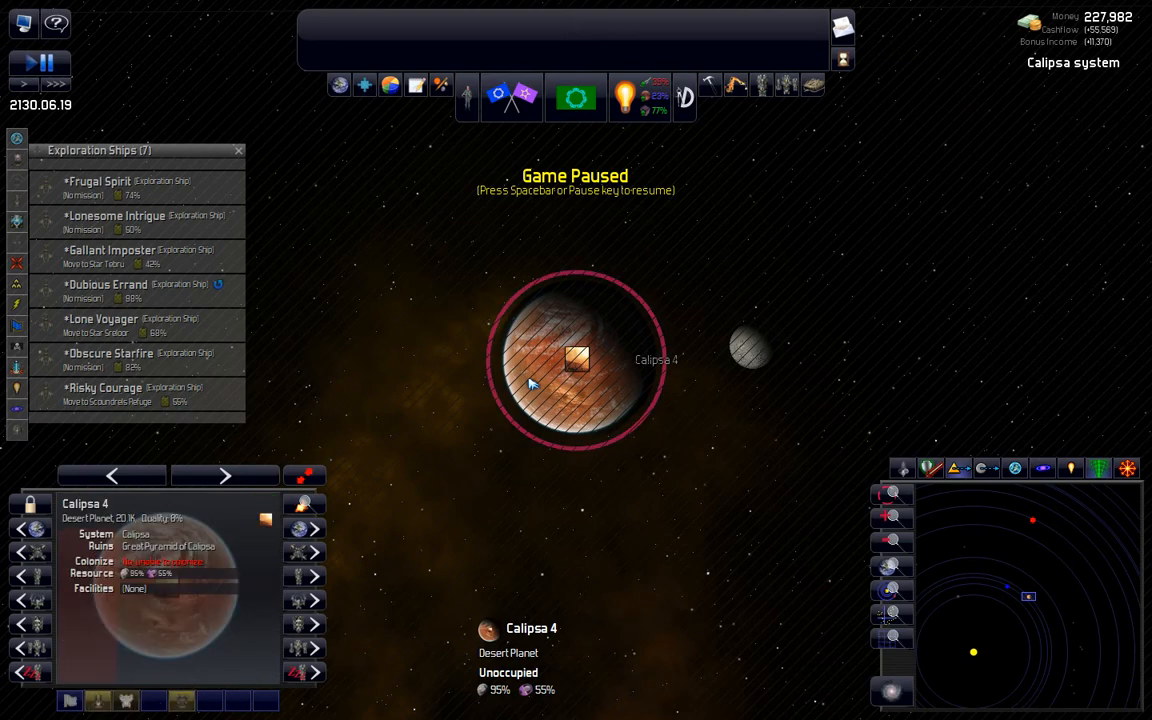
left_click(104, 392)
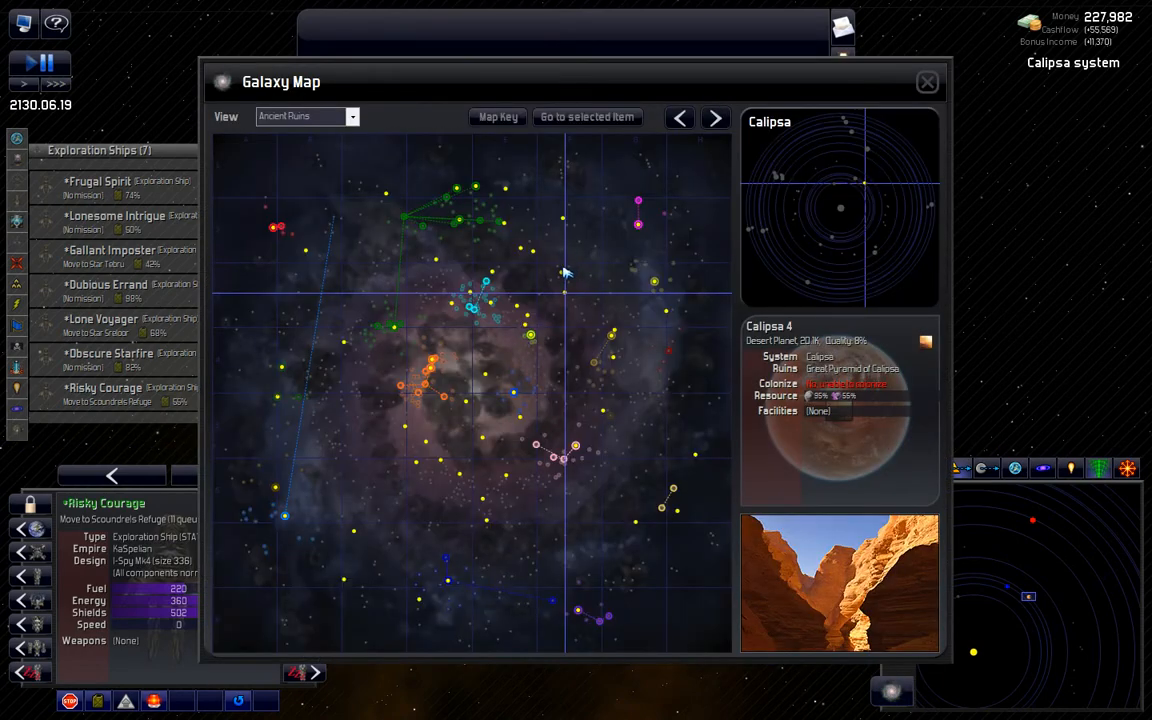
left_click(926, 82)
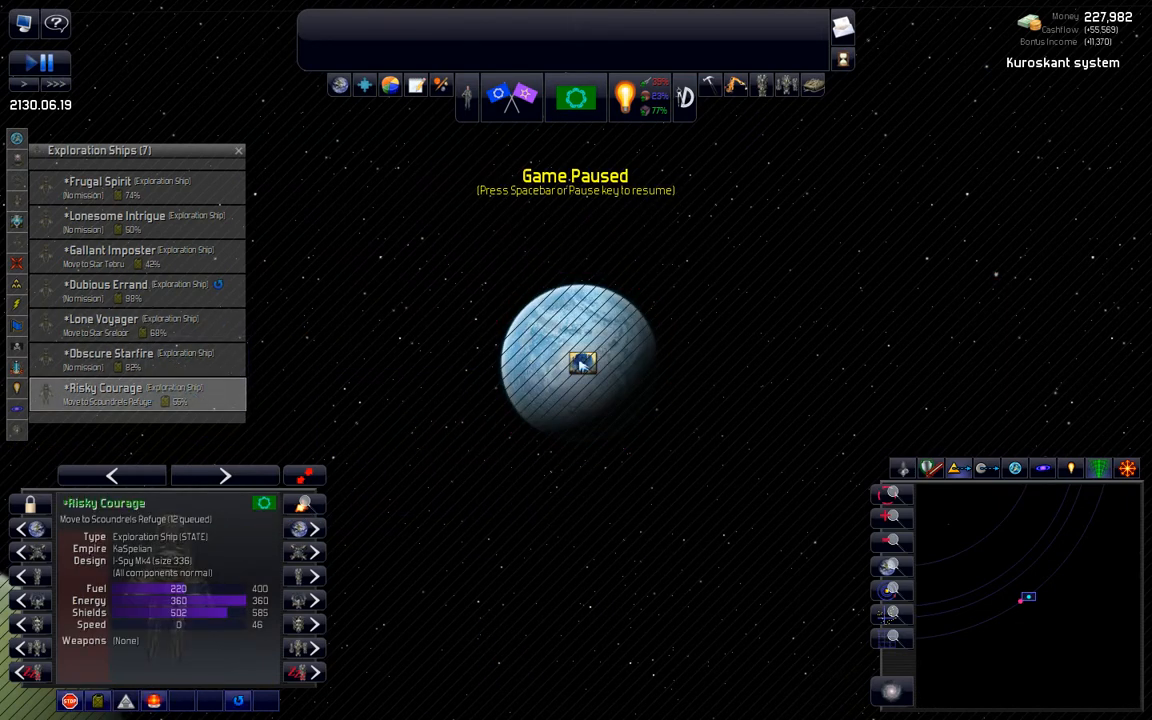
right_click(582, 364)
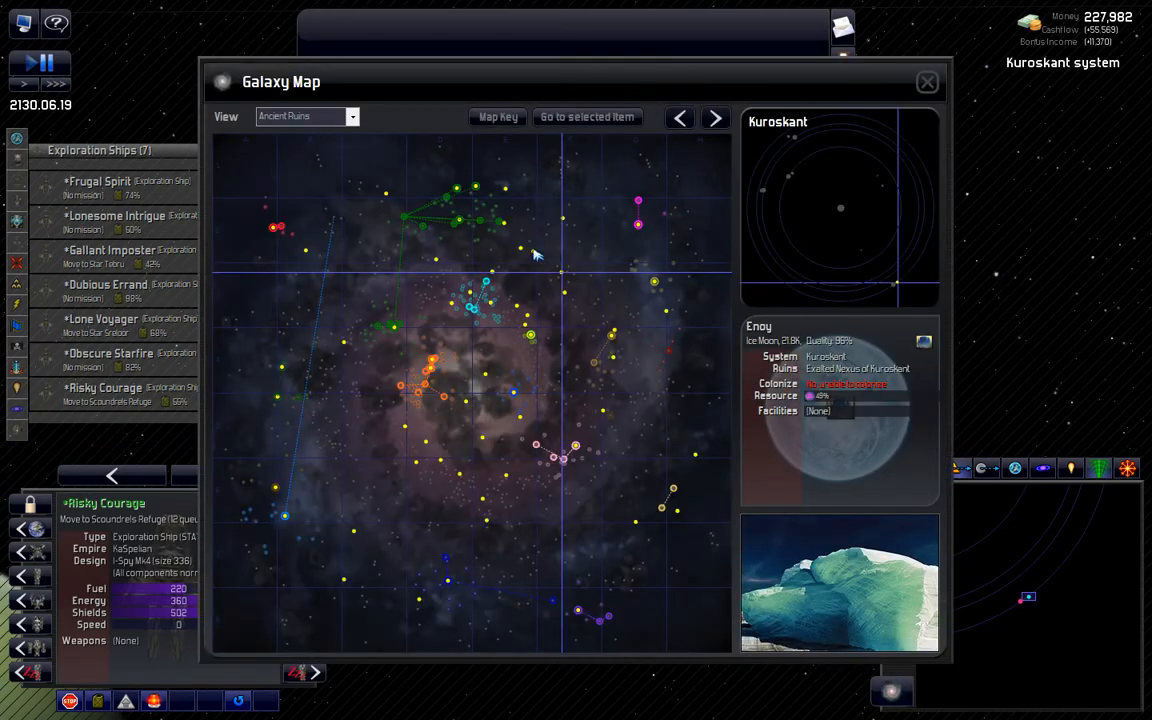
Step: View the Kharinthuth ruins, then center on a planet in the Volptir system
left_click(926, 82)
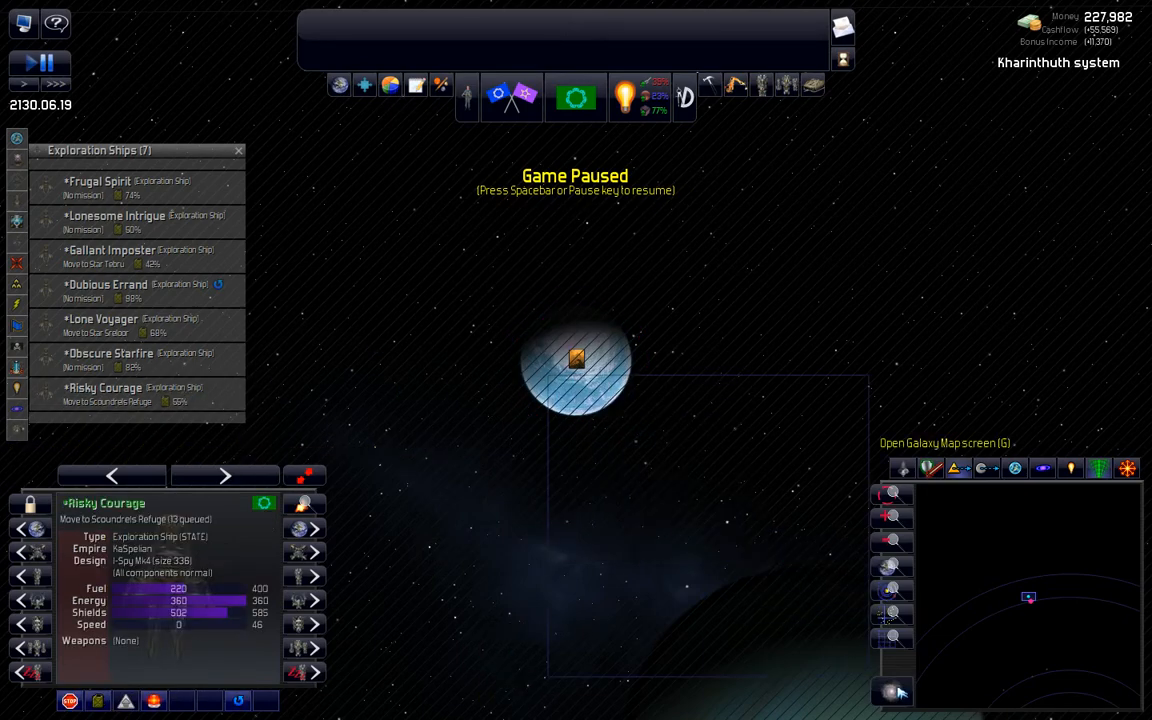
left_click(892, 696)
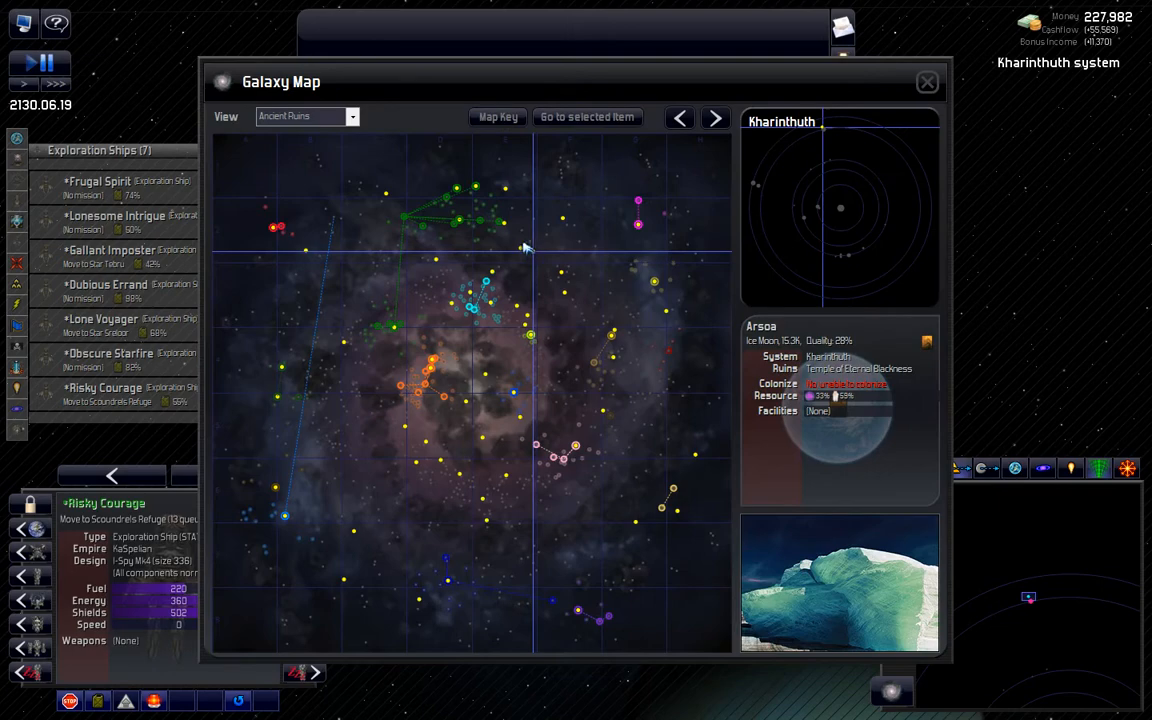
left_click(924, 80)
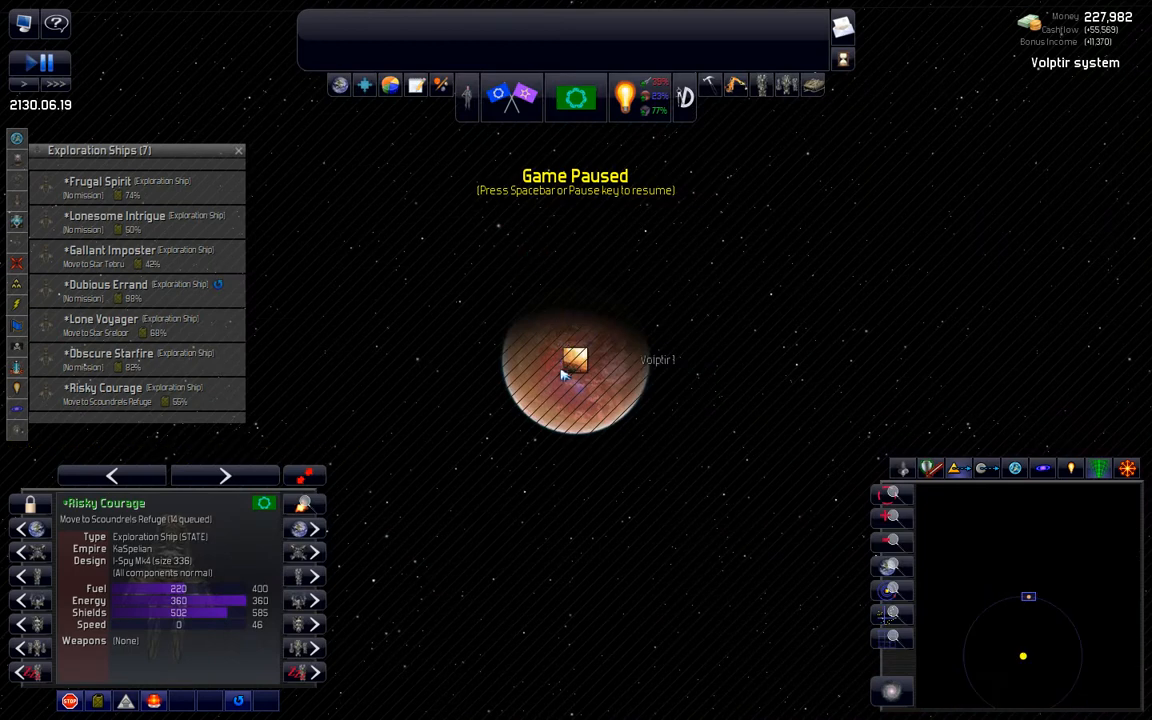
Step: Jump to the Almas ruin site from the ancient ruins map
left_click(576, 360)
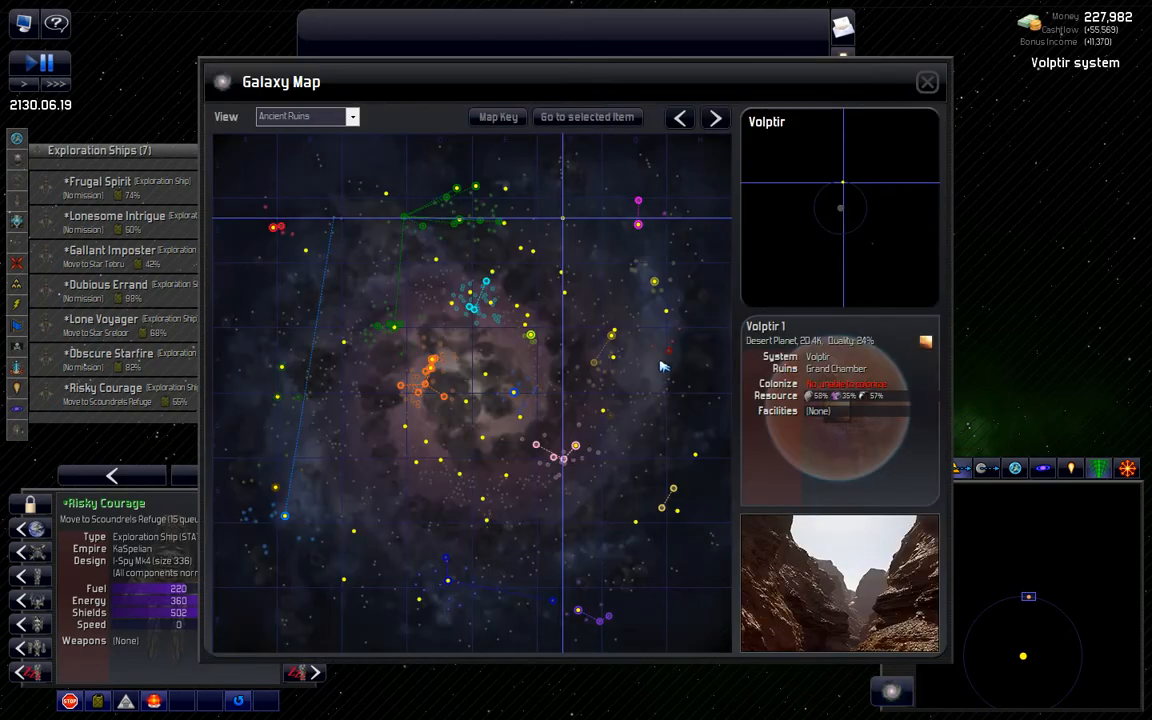
mouse_move(580, 284)
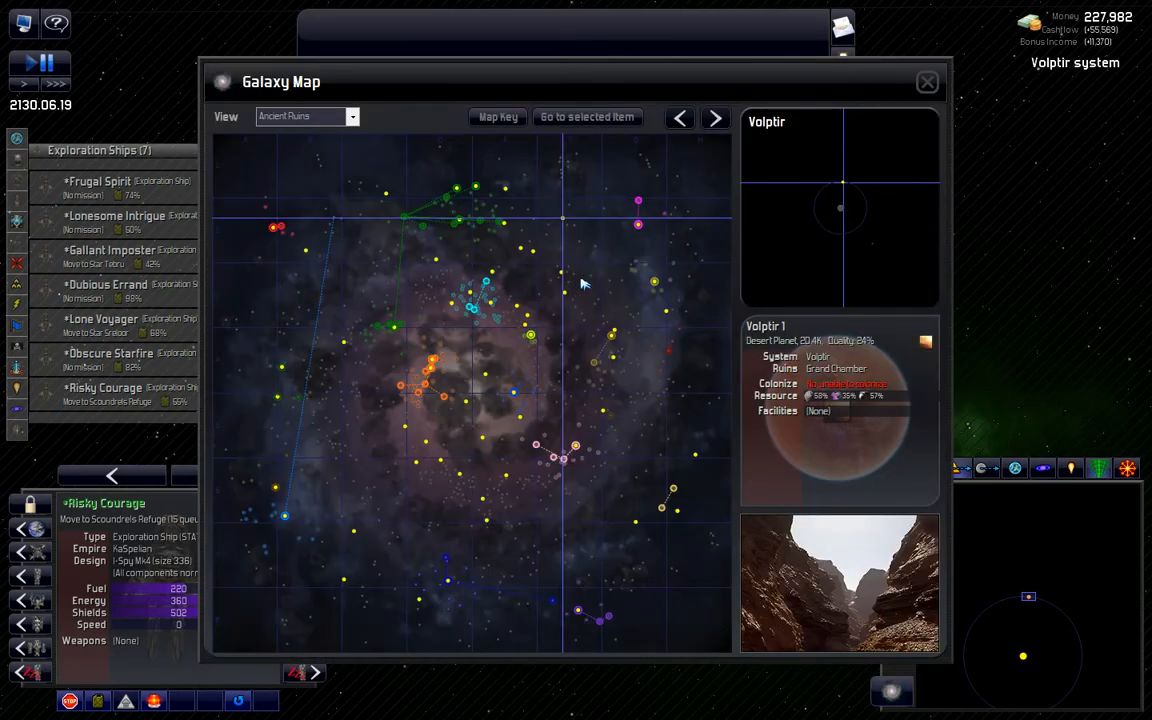
mouse_move(504, 222)
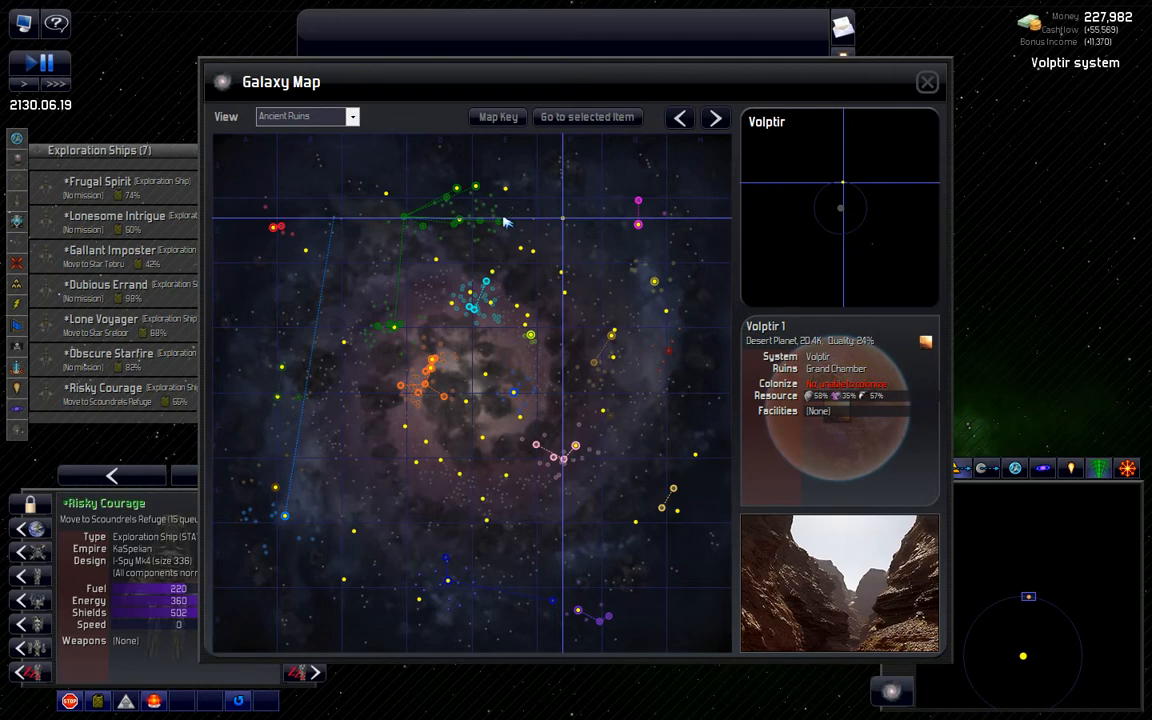
left_click(926, 82)
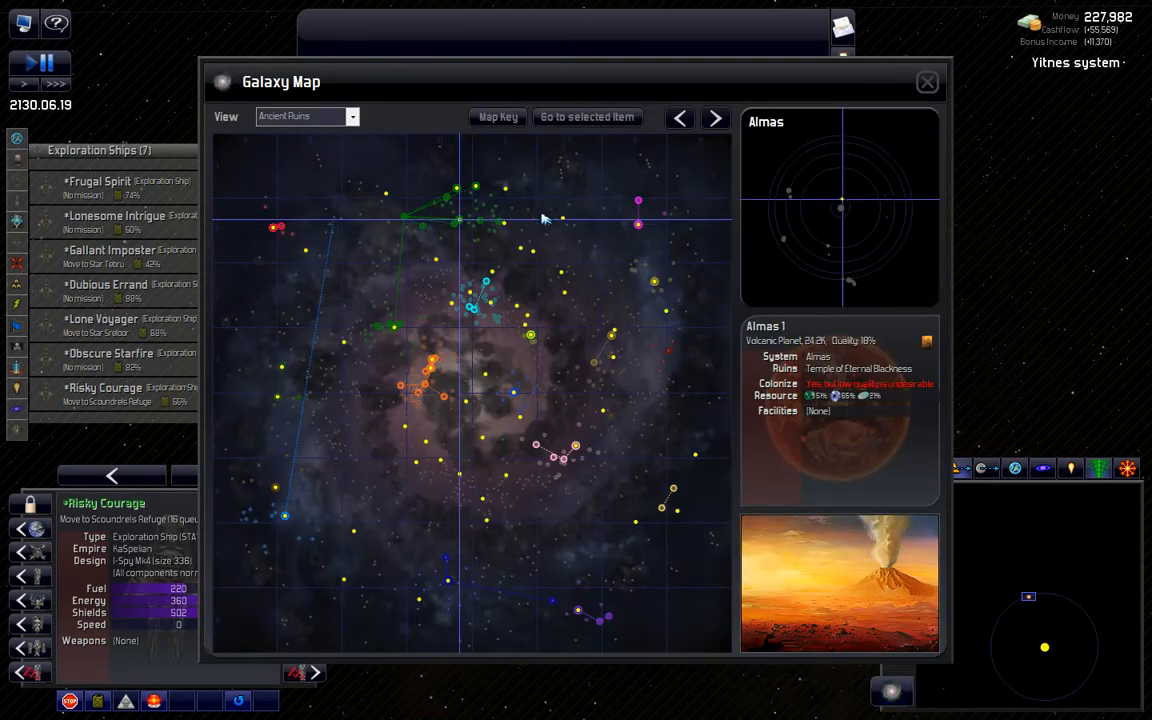
left_click(926, 80)
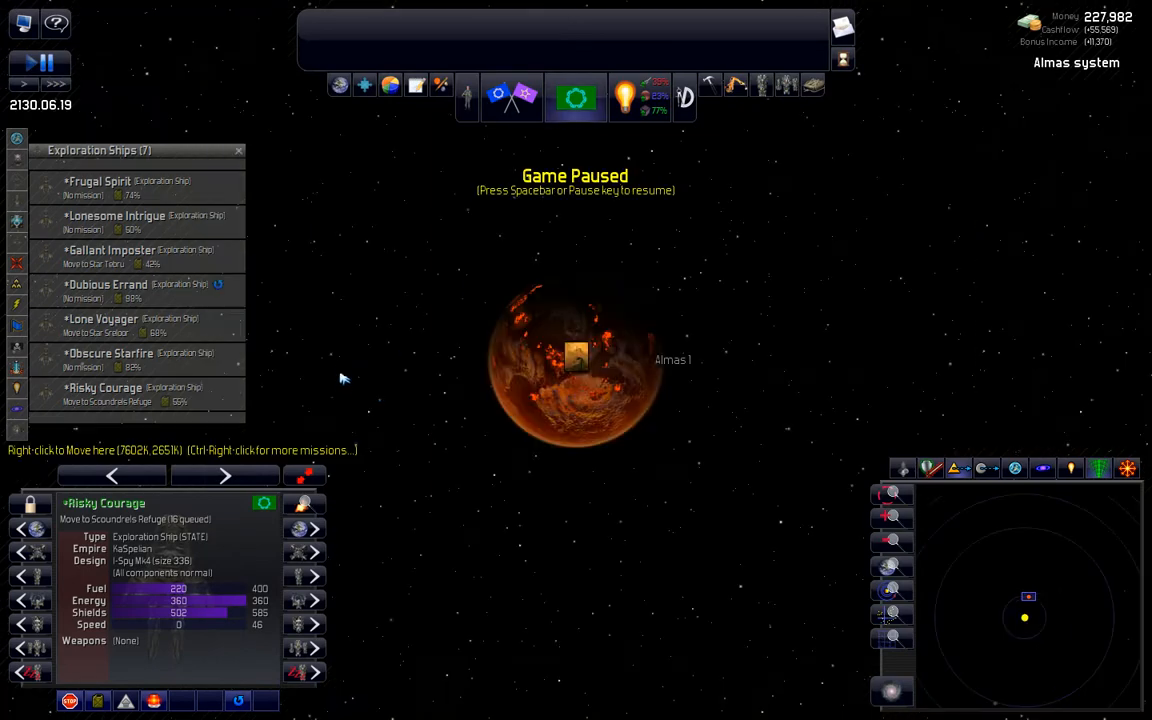
left_click(576, 360)
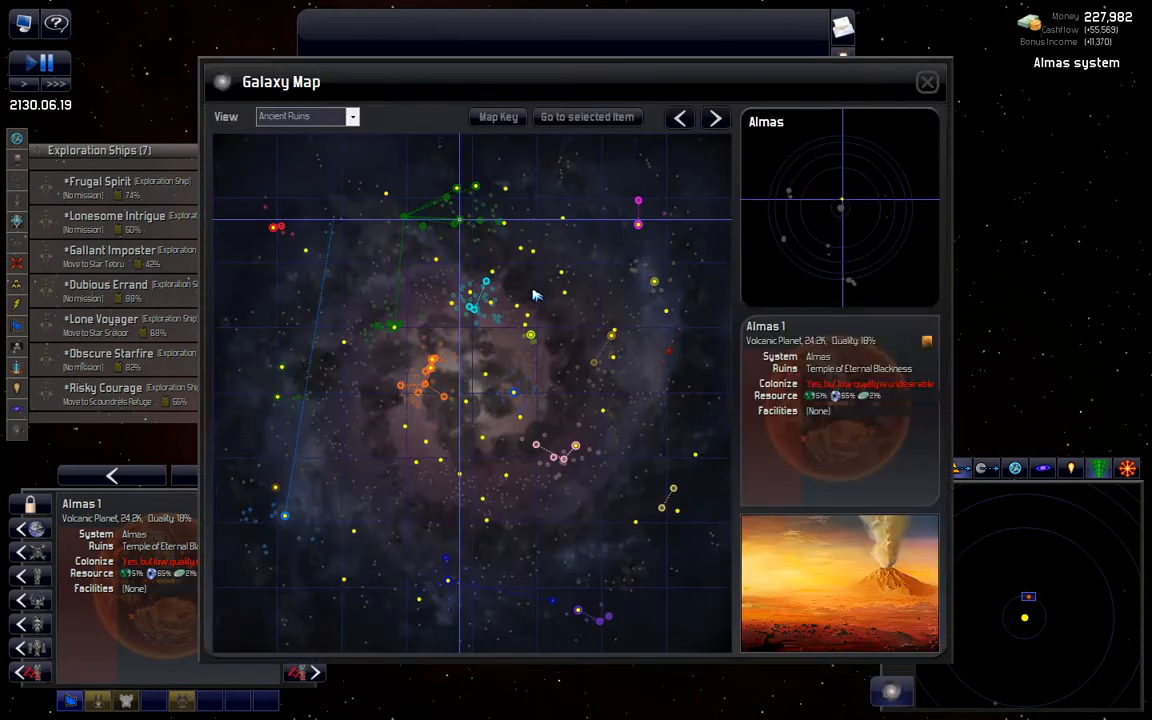
mouse_move(472, 188)
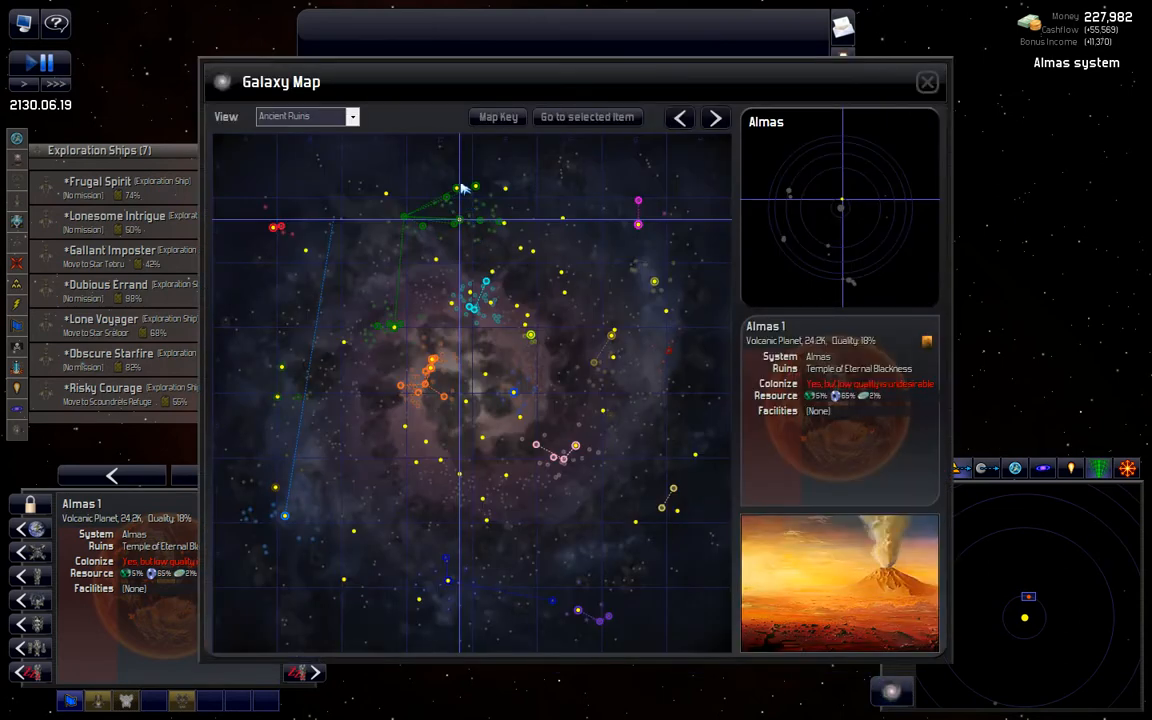
mouse_move(500, 184)
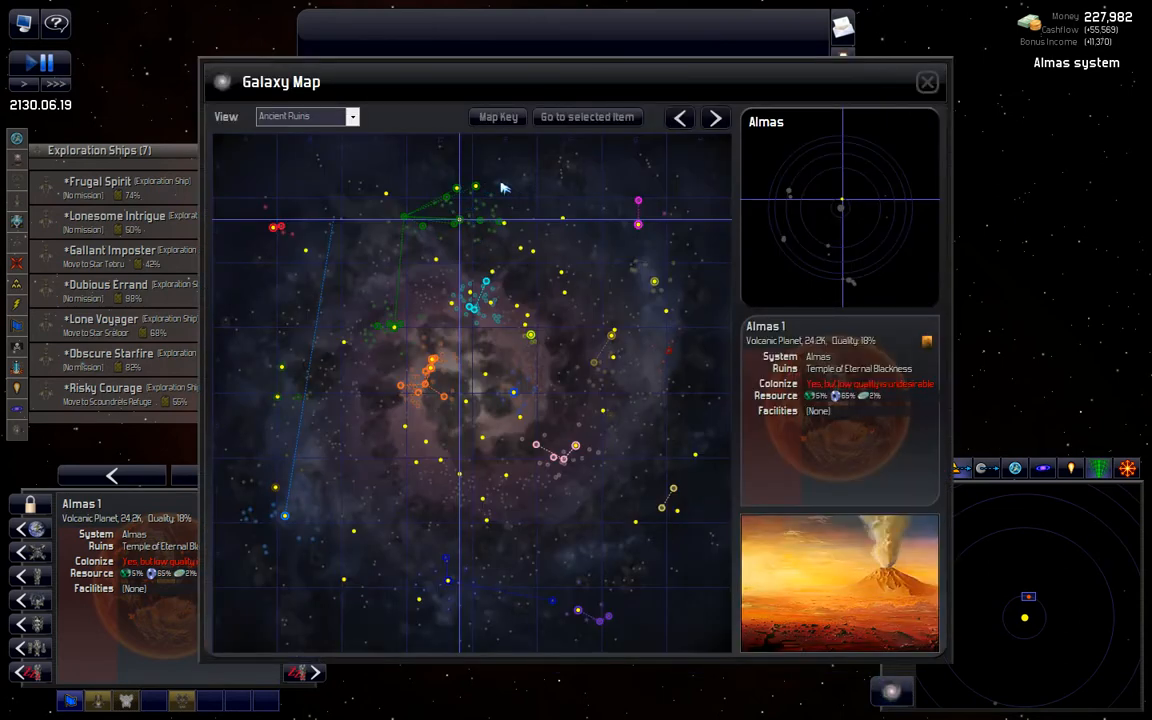
Step: Read the Great Beacon of Omgal summary on Ilgus and end centered on Omgal 6
left_click(926, 82)
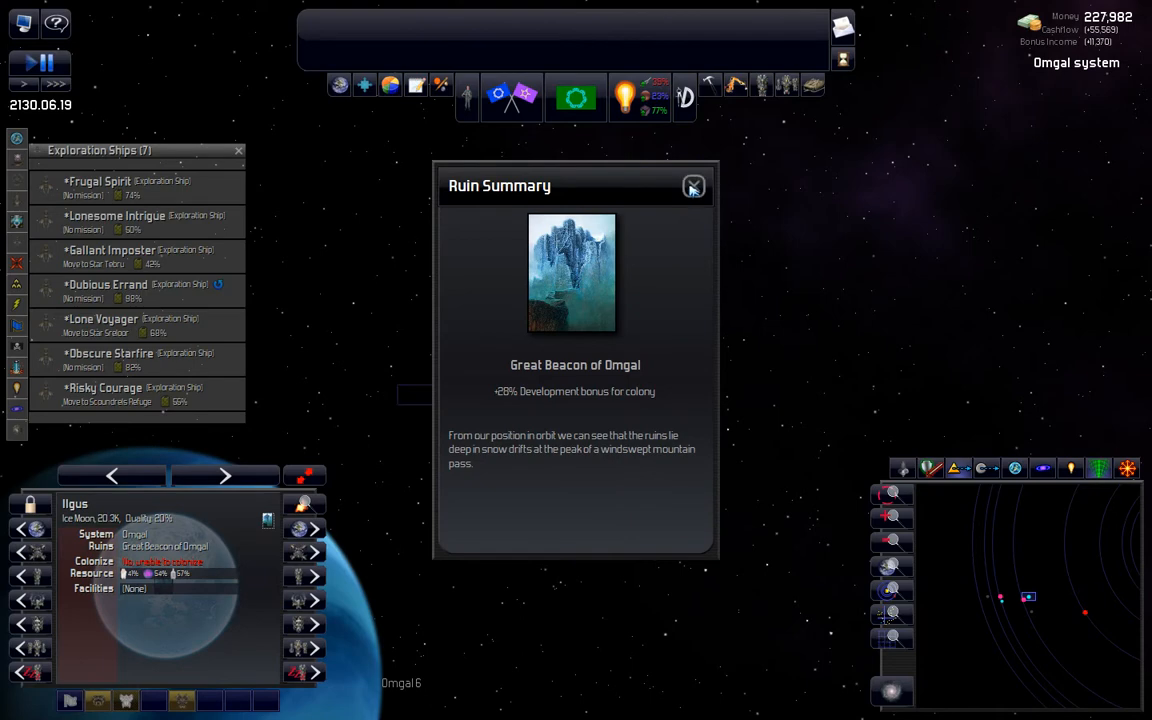
left_click(694, 186)
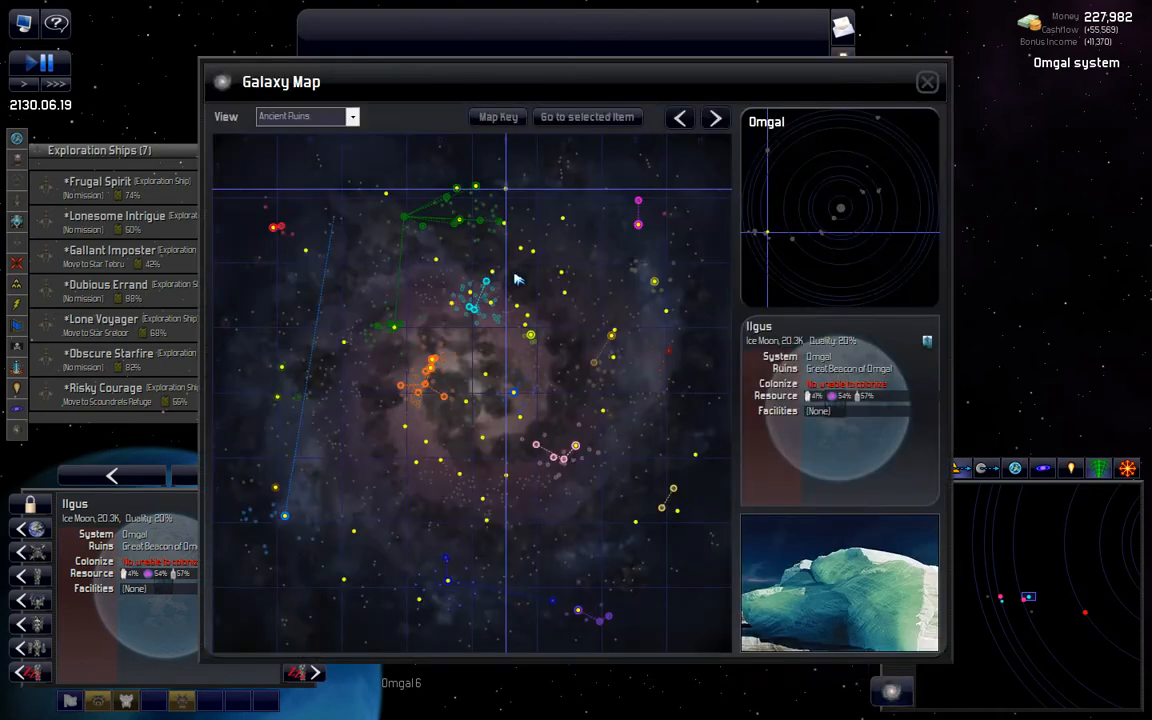
mouse_move(484, 186)
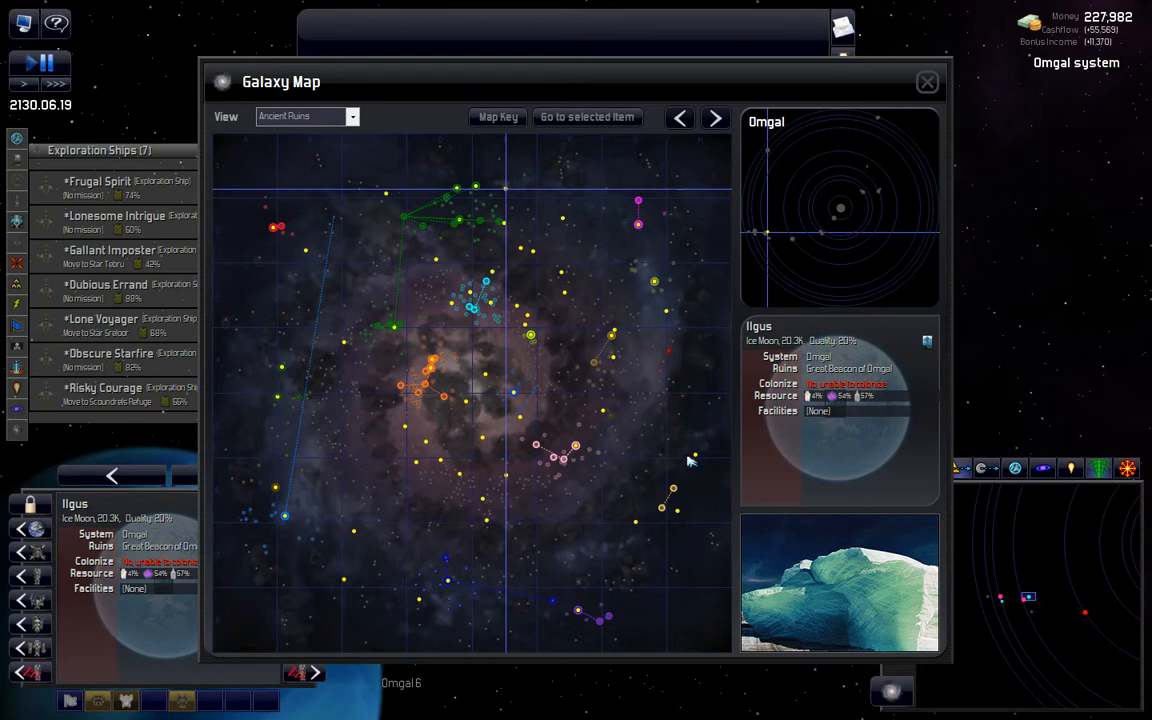
mouse_move(644, 390)
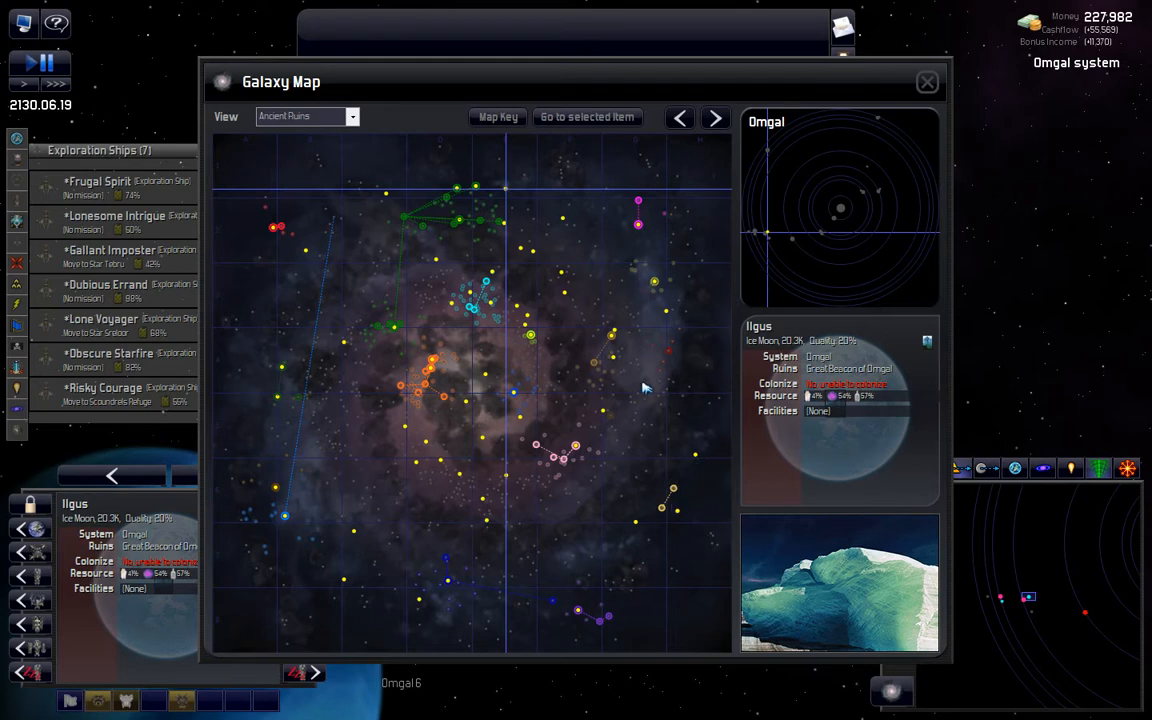
left_click(926, 82)
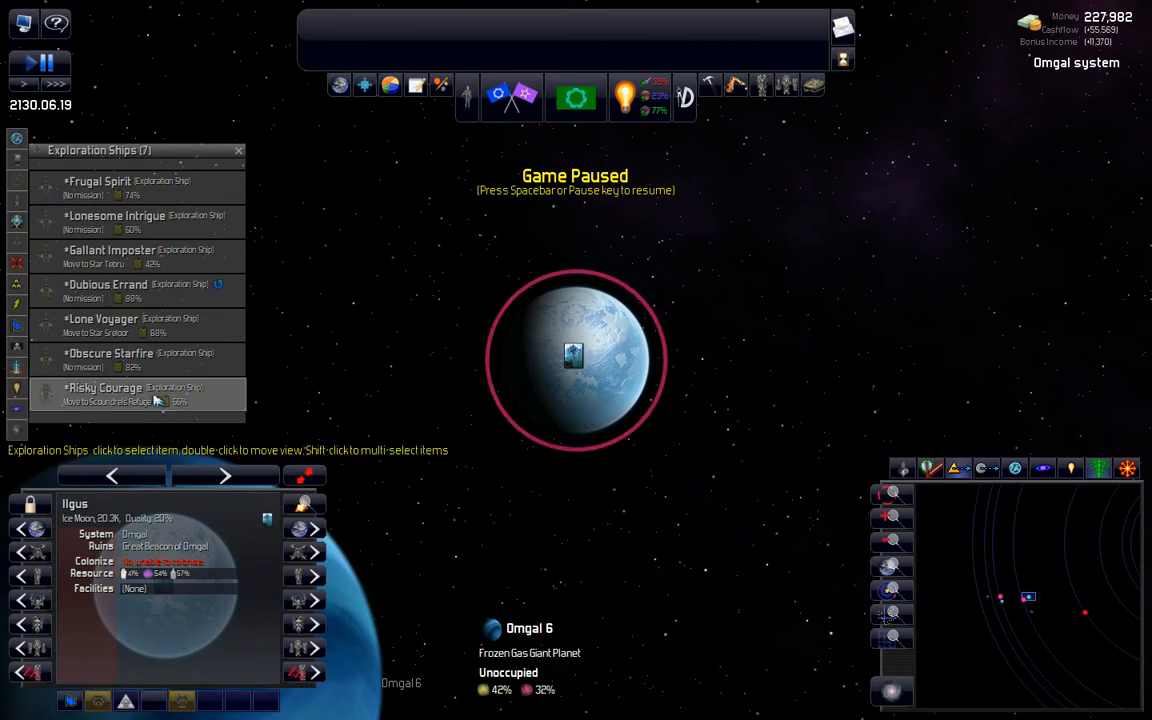
Step: Resume play and investigate the abandoned Scoundrels' Refuge star base when its encounter popup appears
left_click(116, 392)
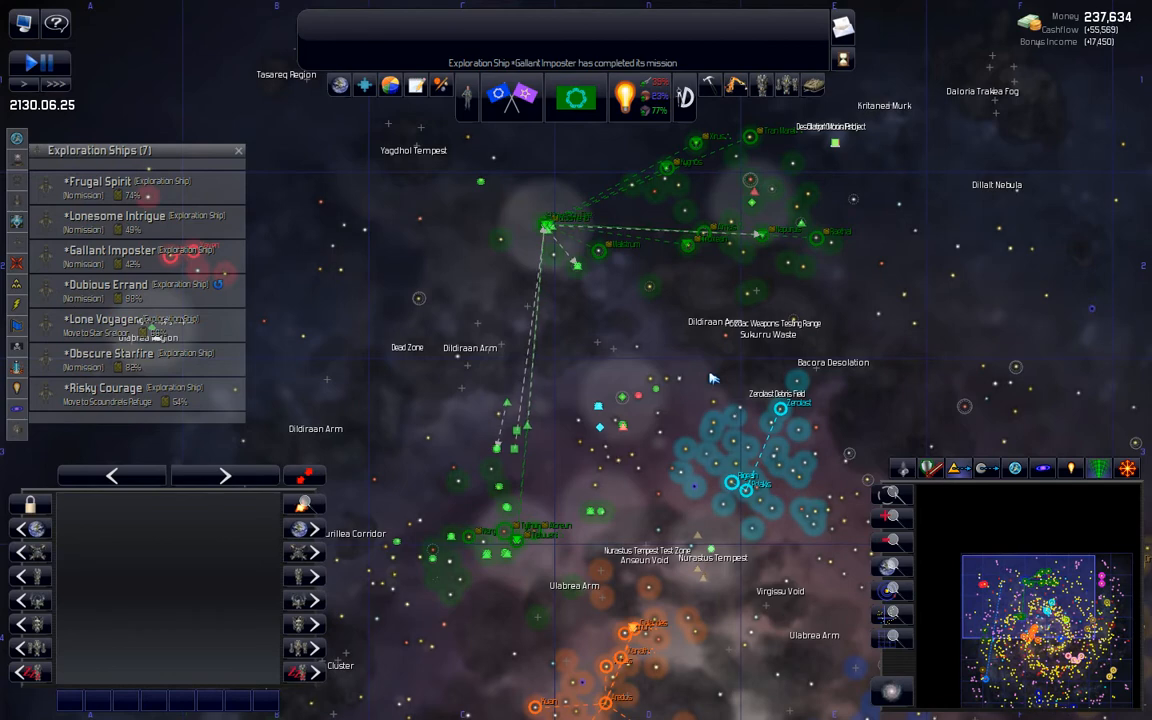
mouse_move(630, 338)
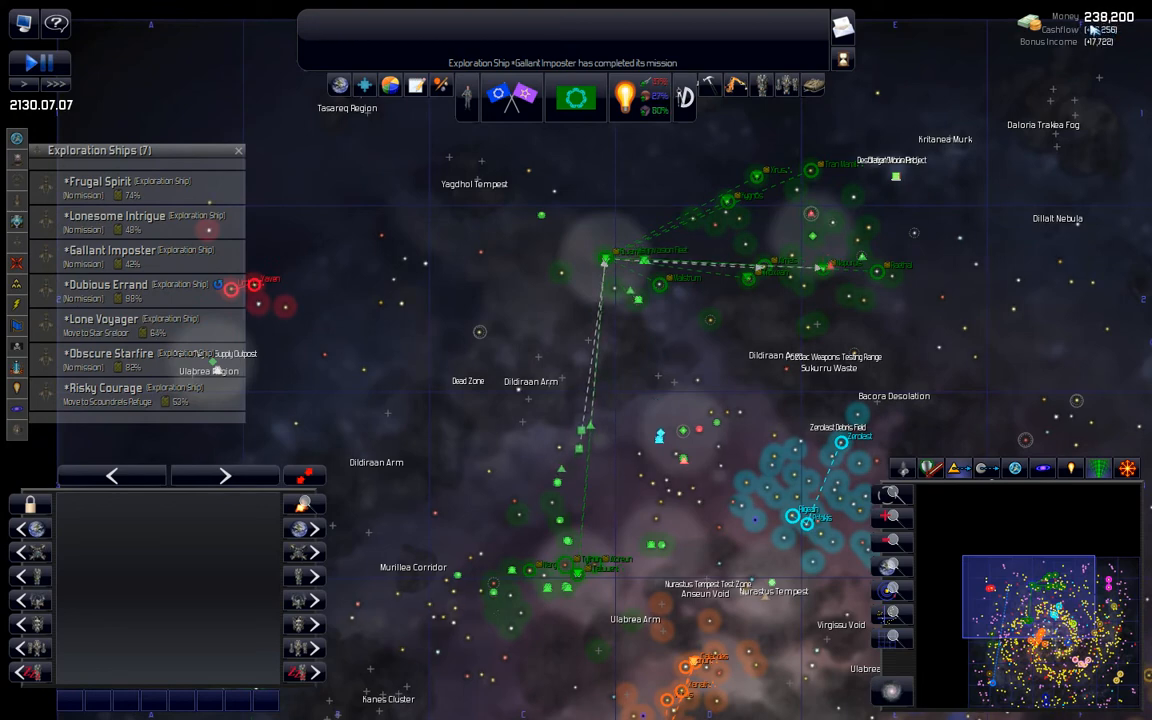
mouse_move(750, 326)
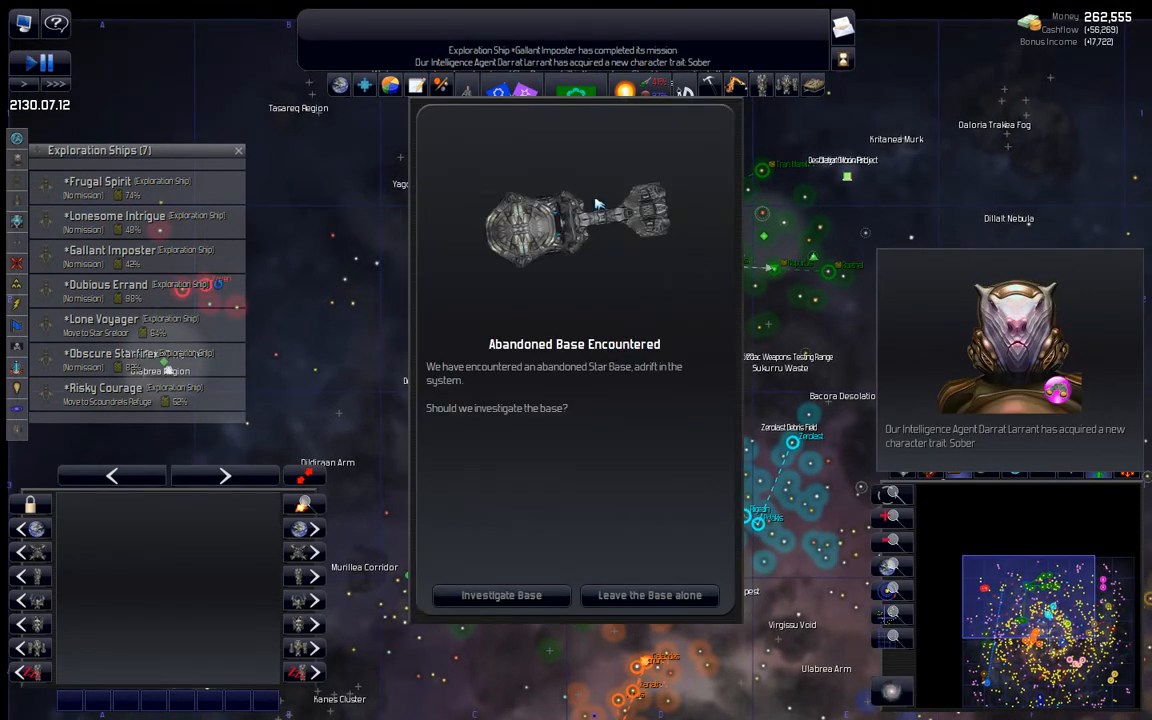
mouse_move(502, 596)
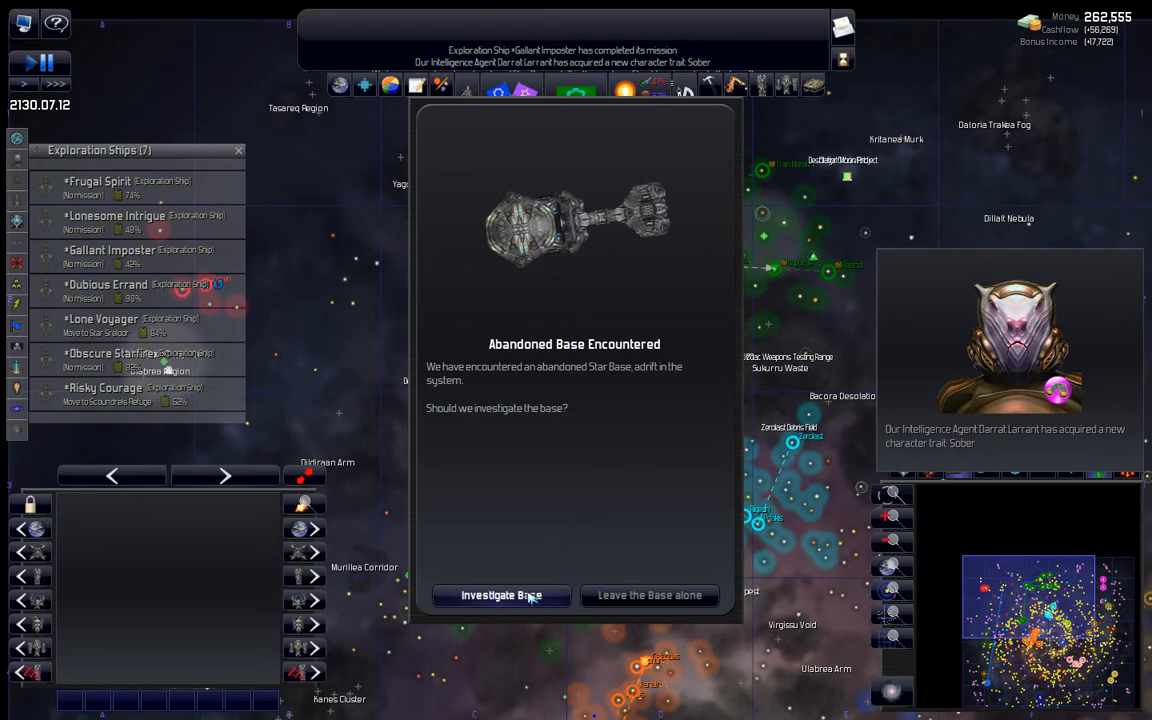
left_click(500, 596)
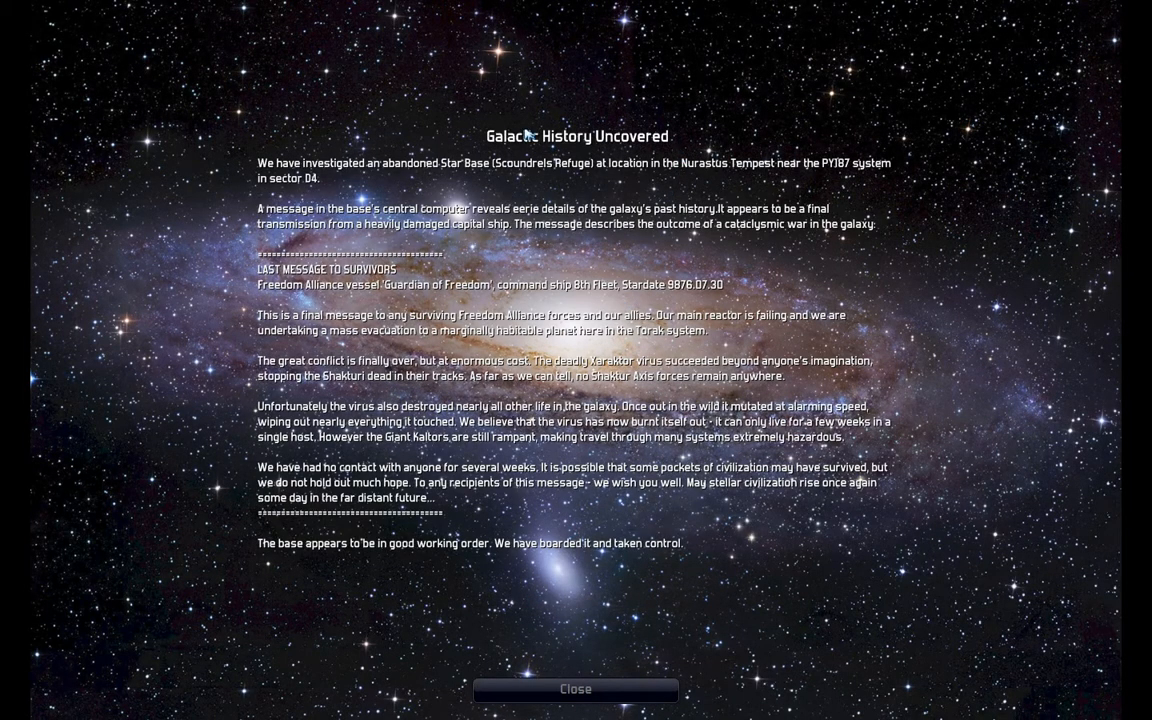
mouse_move(486, 188)
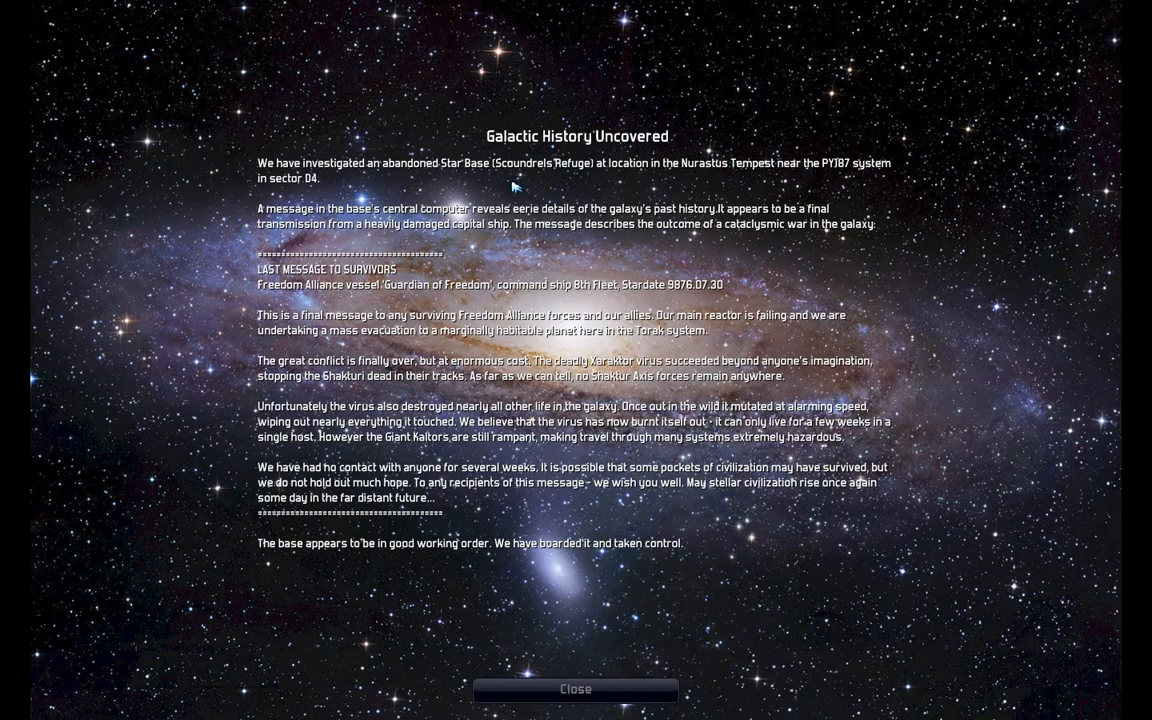
mouse_move(262, 166)
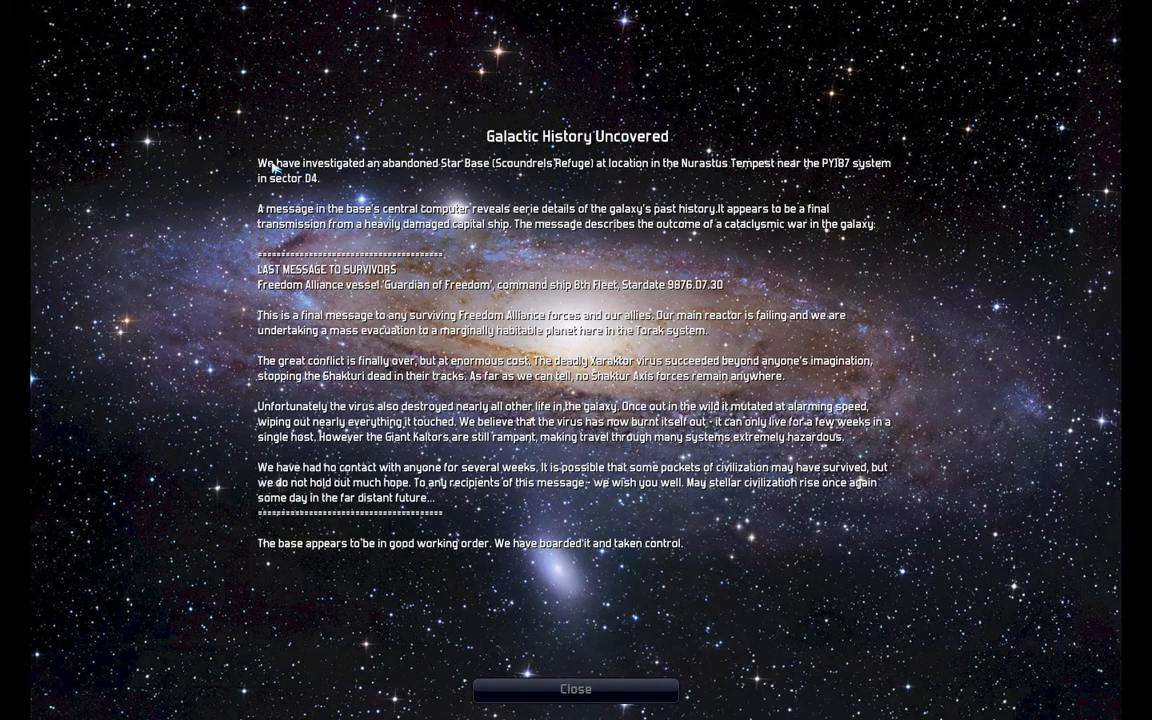
mouse_move(544, 174)
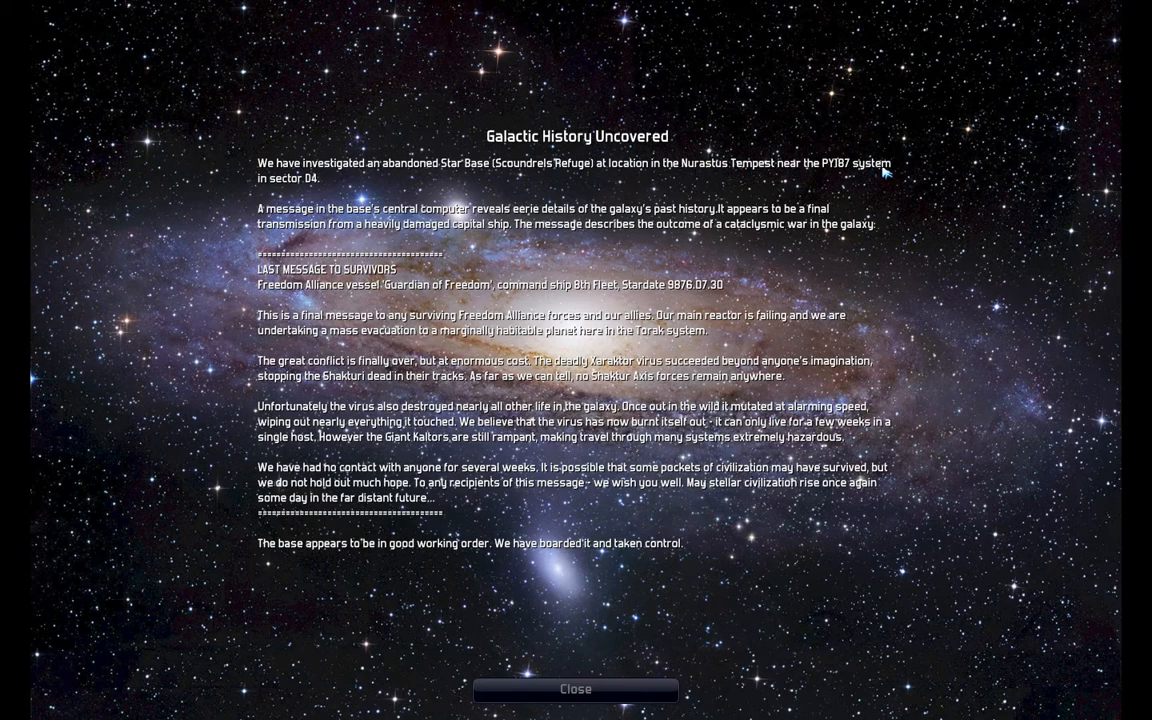
mouse_move(396, 224)
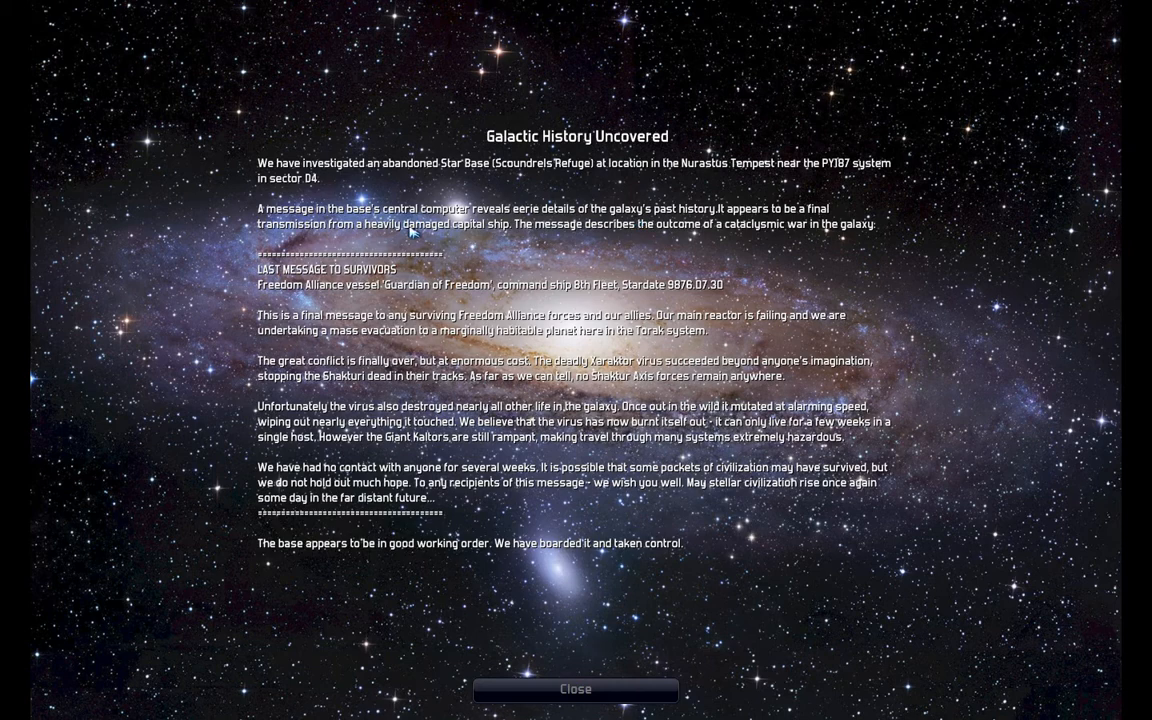
mouse_move(348, 268)
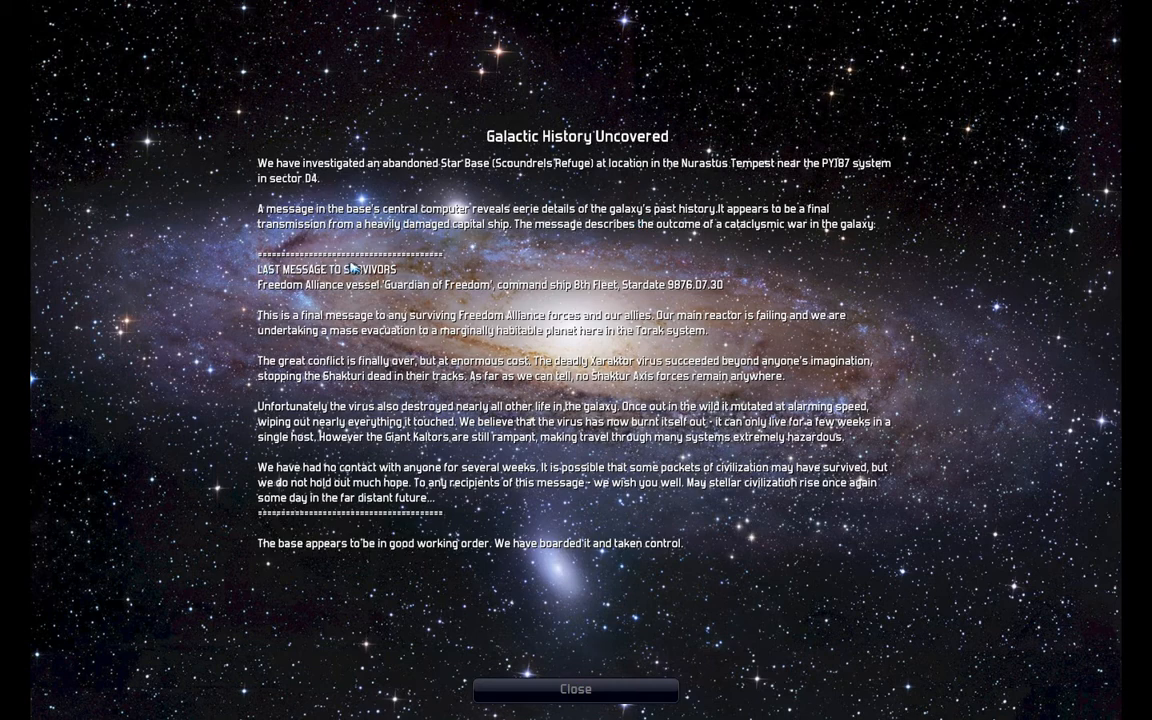
mouse_move(304, 288)
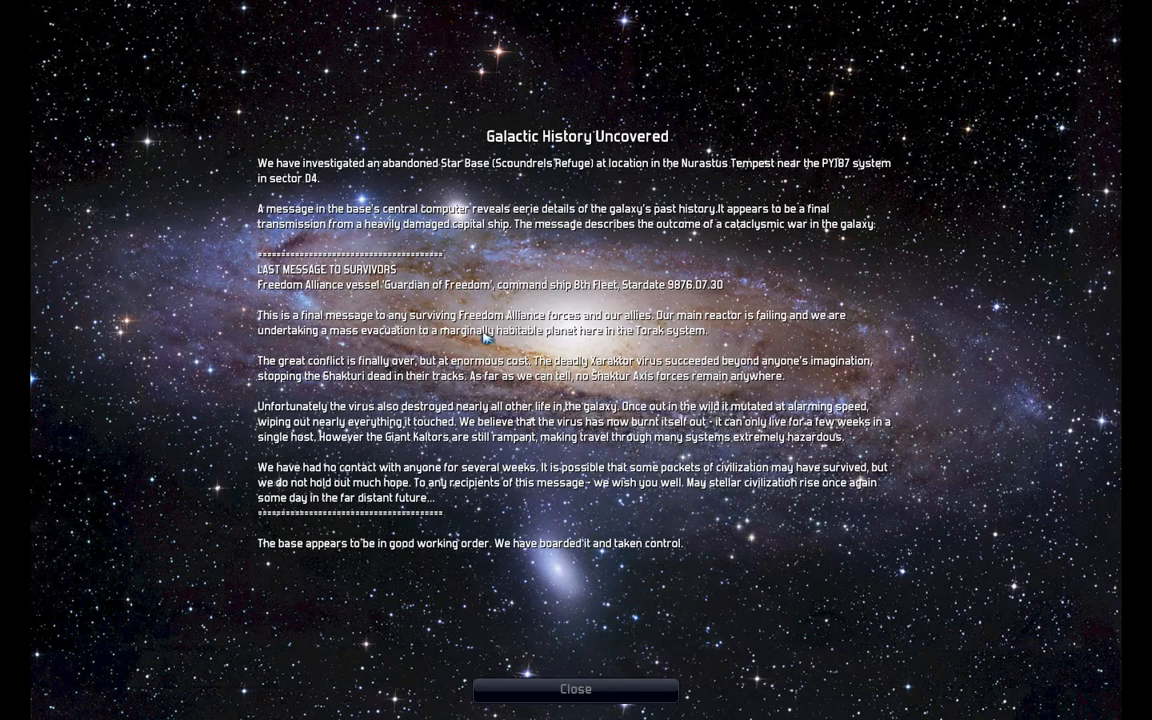
mouse_move(580, 366)
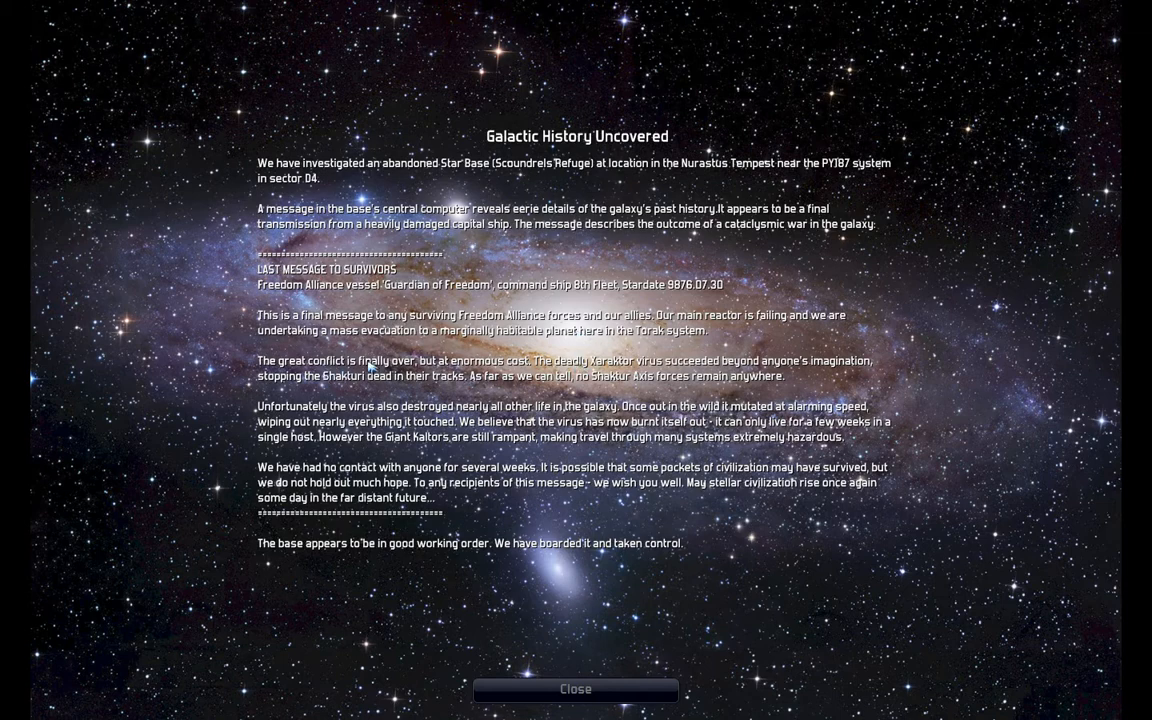
mouse_move(408, 374)
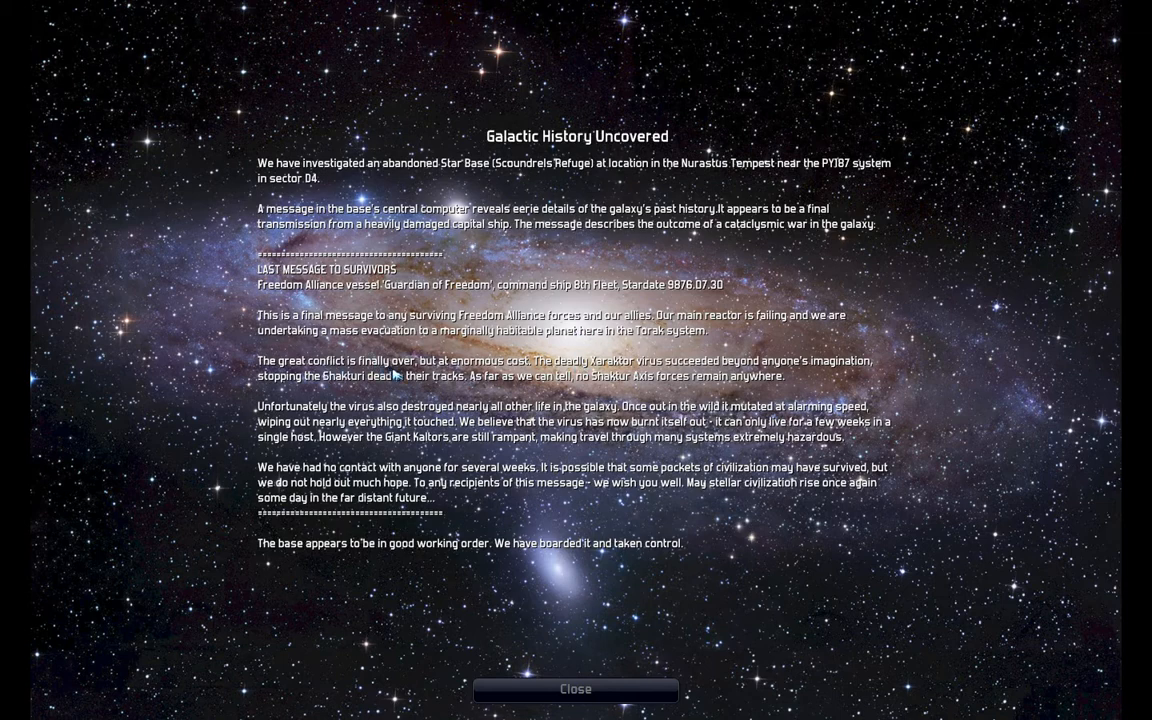
mouse_move(598, 372)
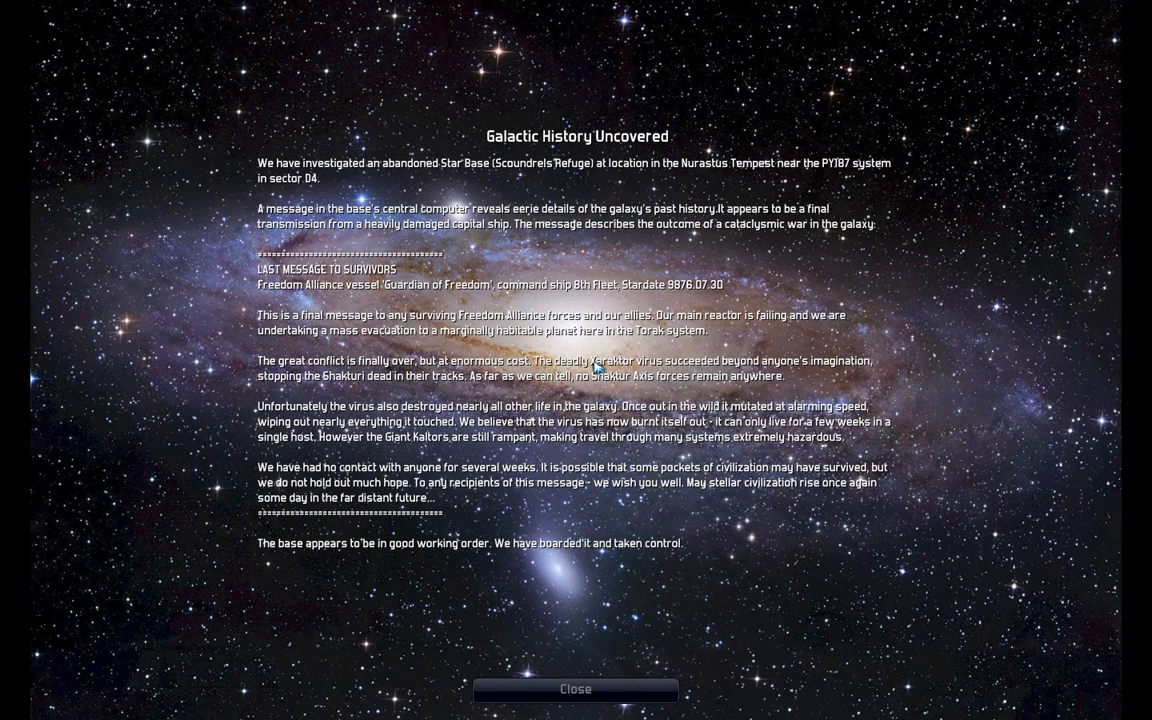
mouse_move(644, 378)
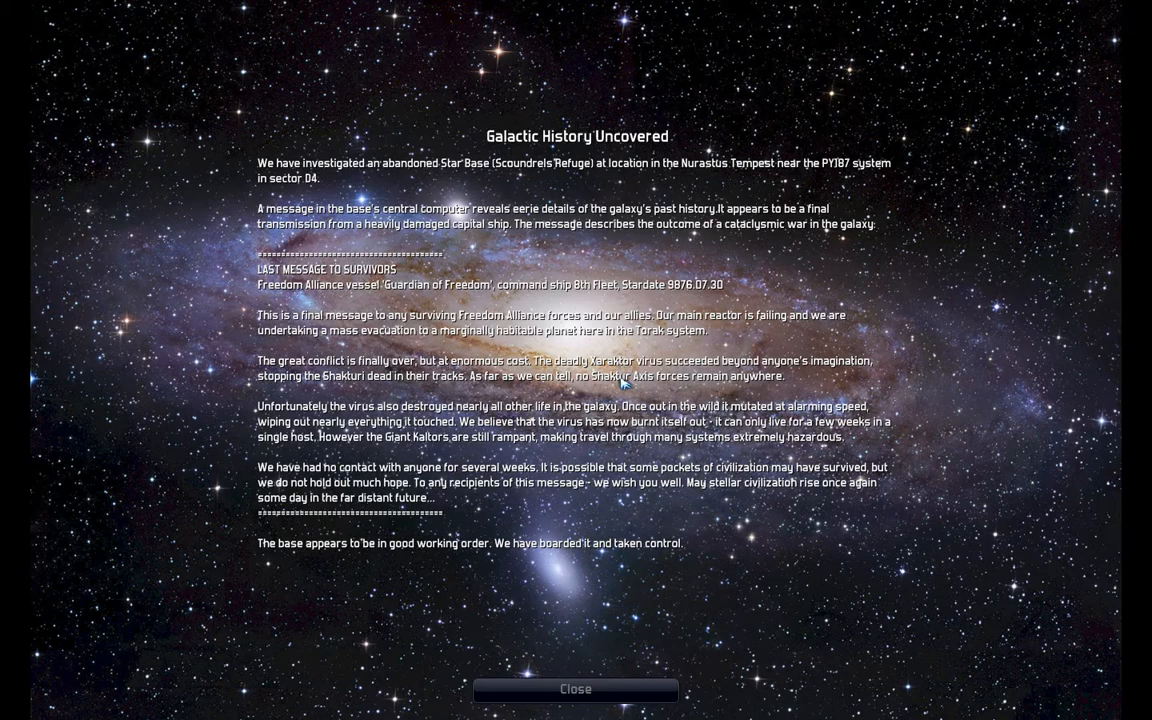
mouse_move(334, 386)
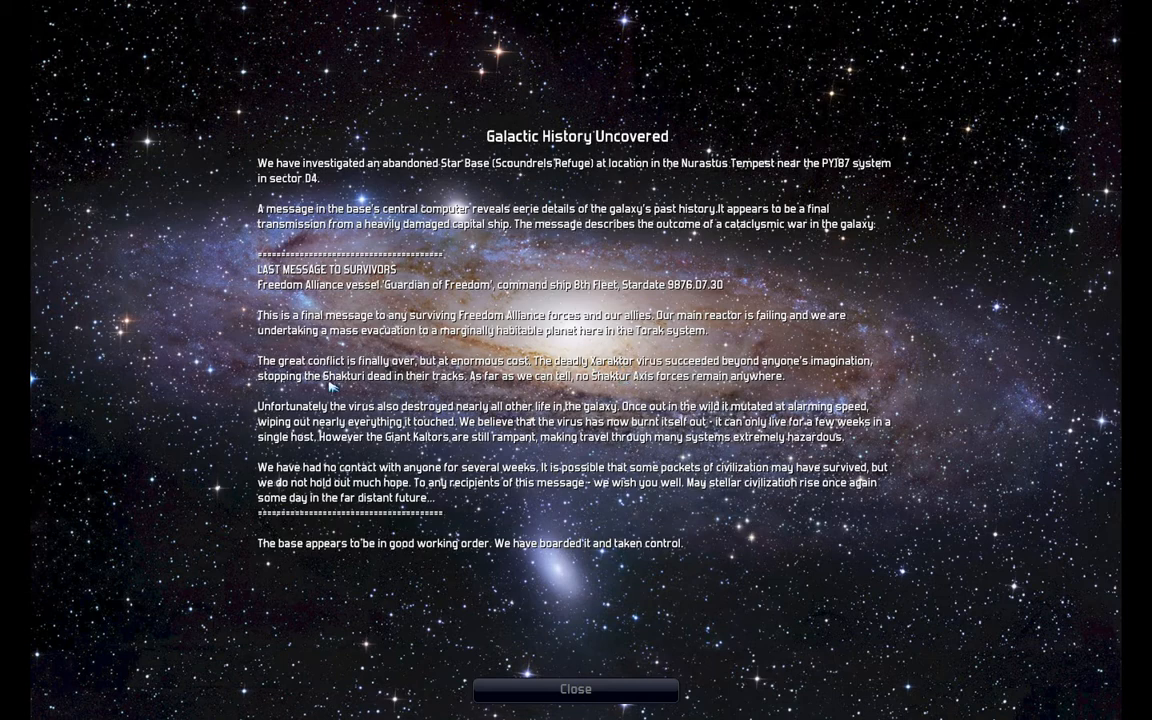
mouse_move(358, 384)
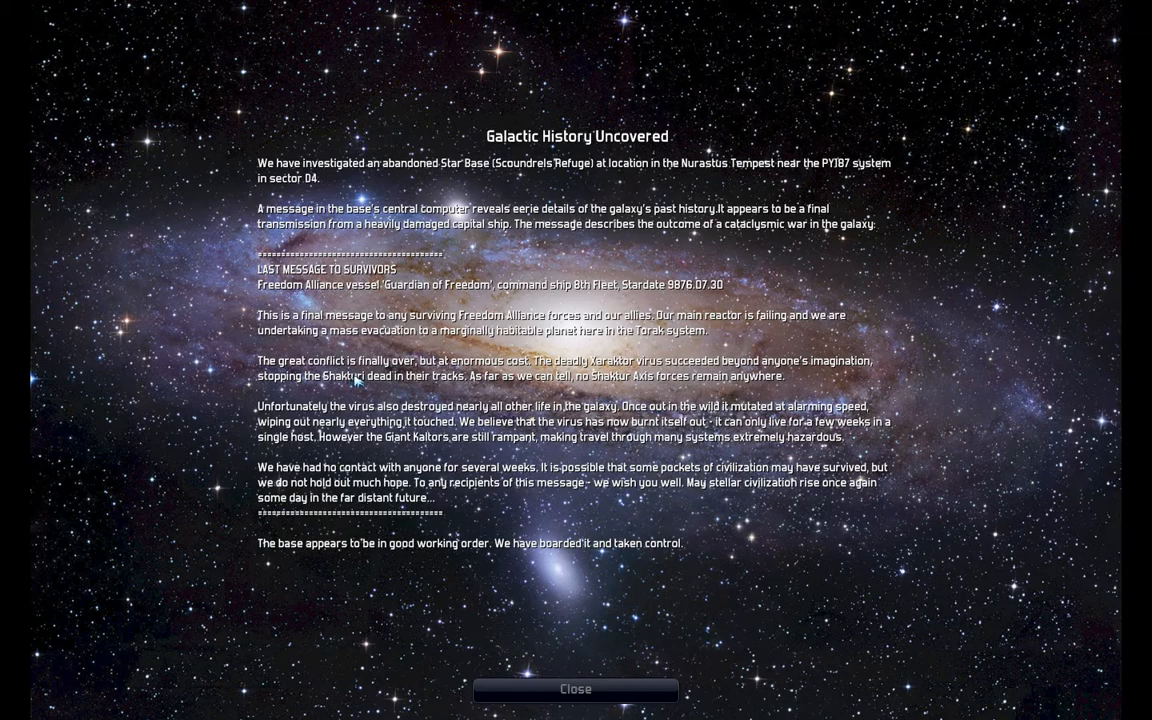
mouse_move(472, 420)
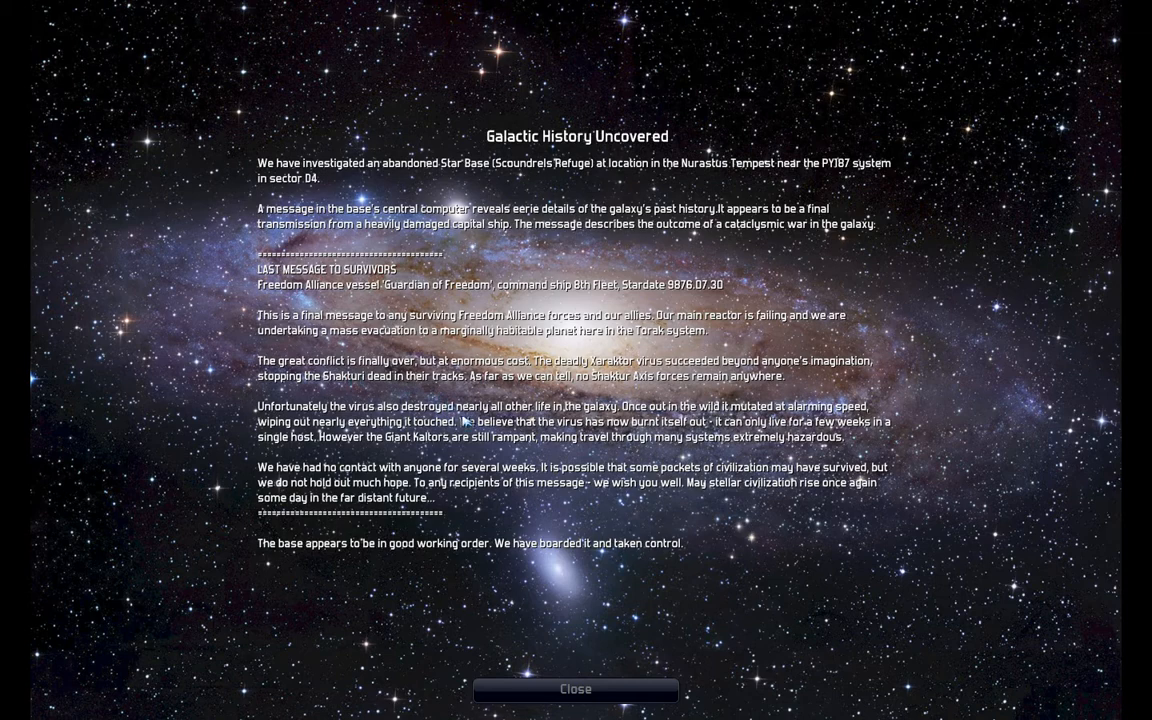
mouse_move(468, 432)
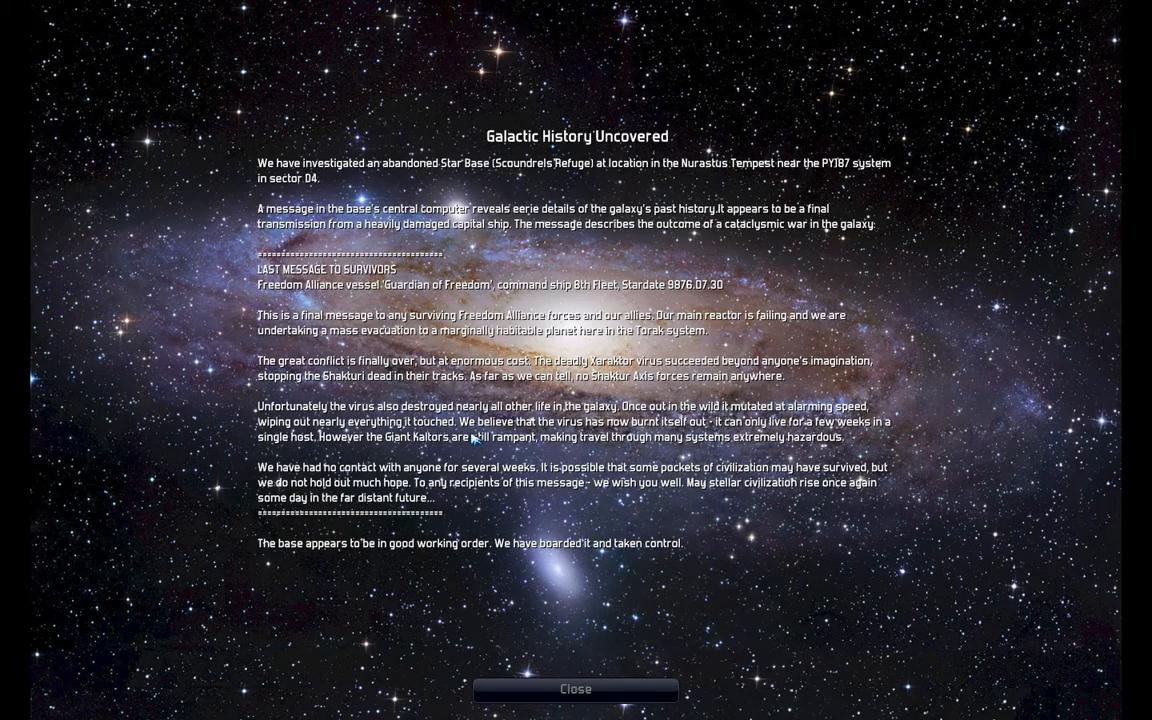
mouse_move(490, 436)
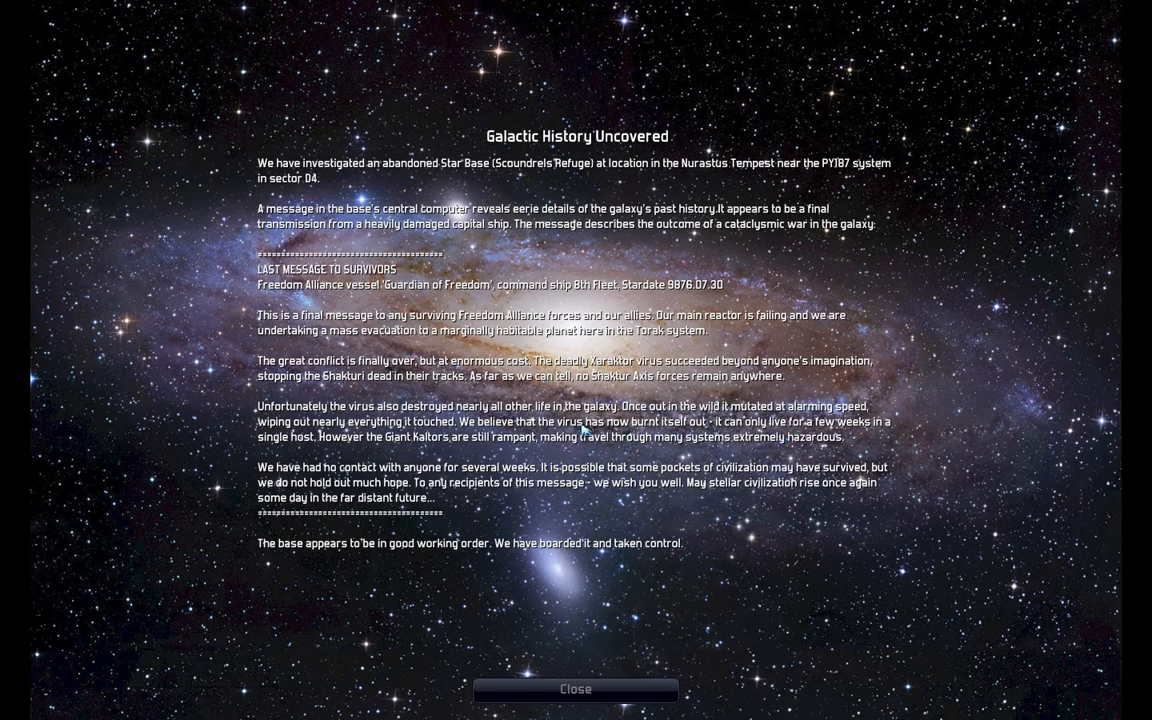
mouse_move(416, 452)
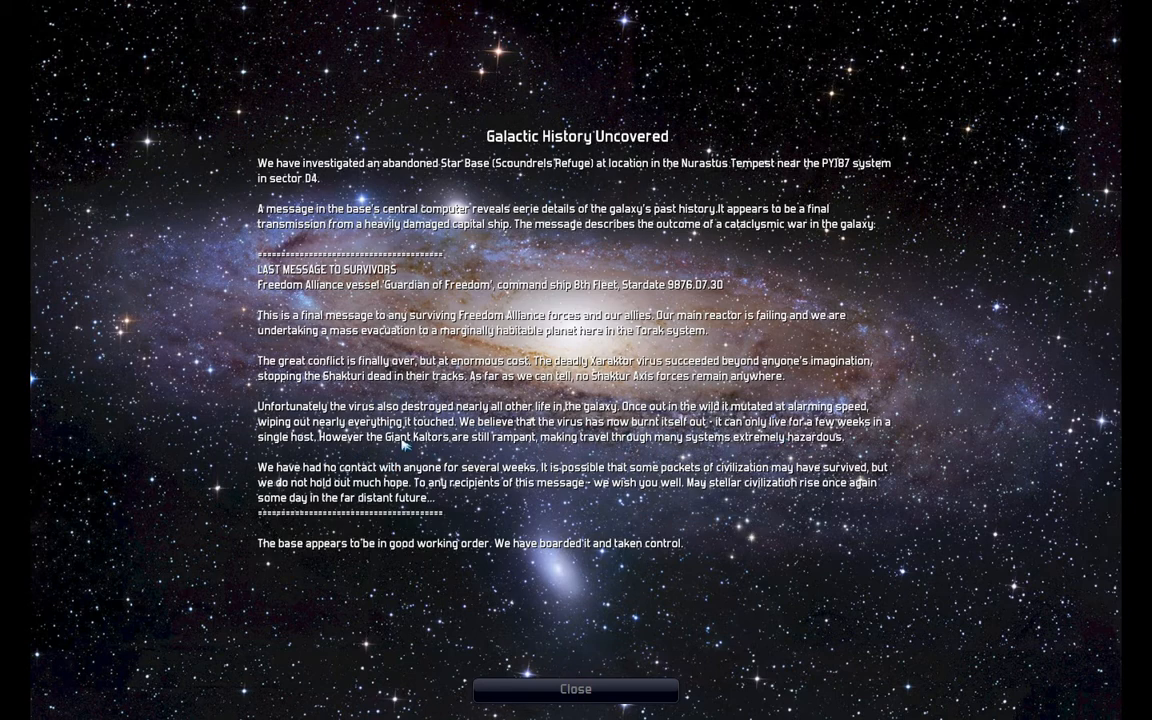
mouse_move(530, 424)
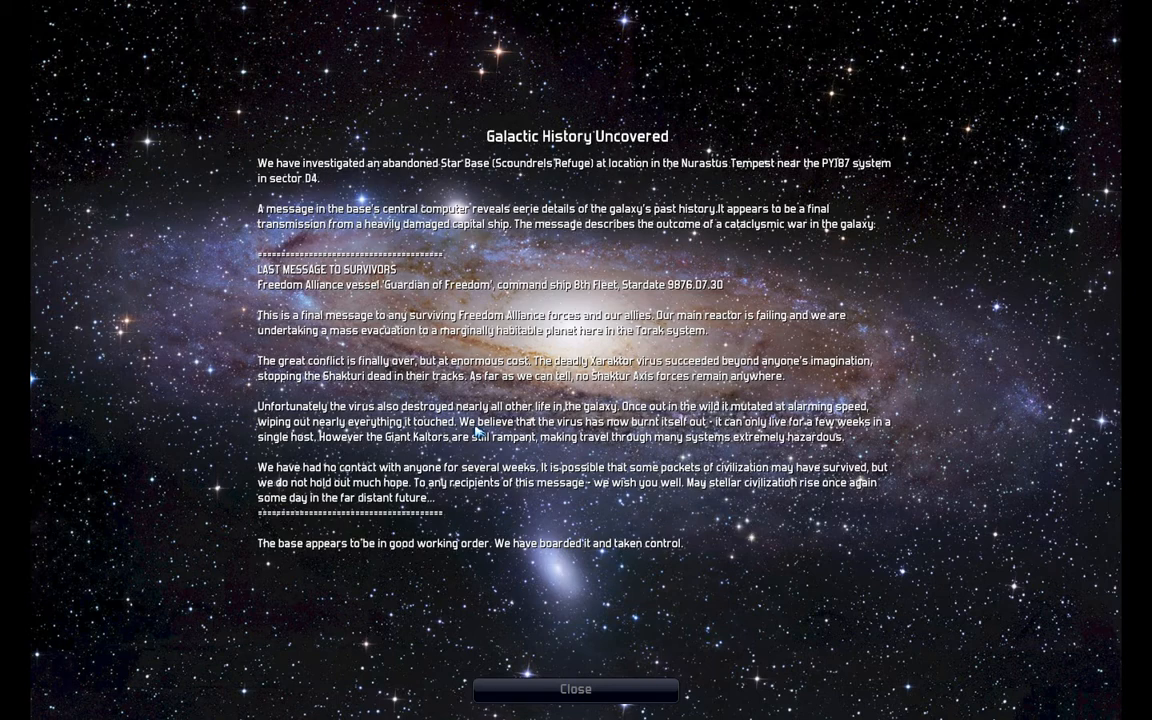
mouse_move(332, 562)
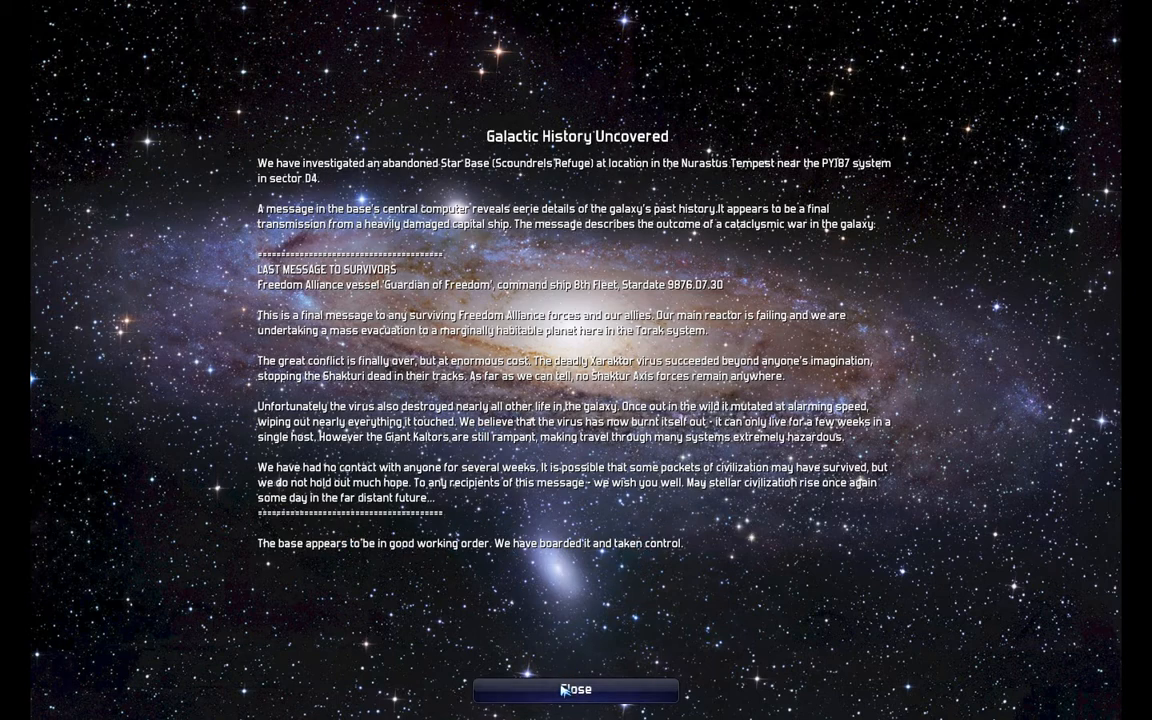
mouse_move(596, 350)
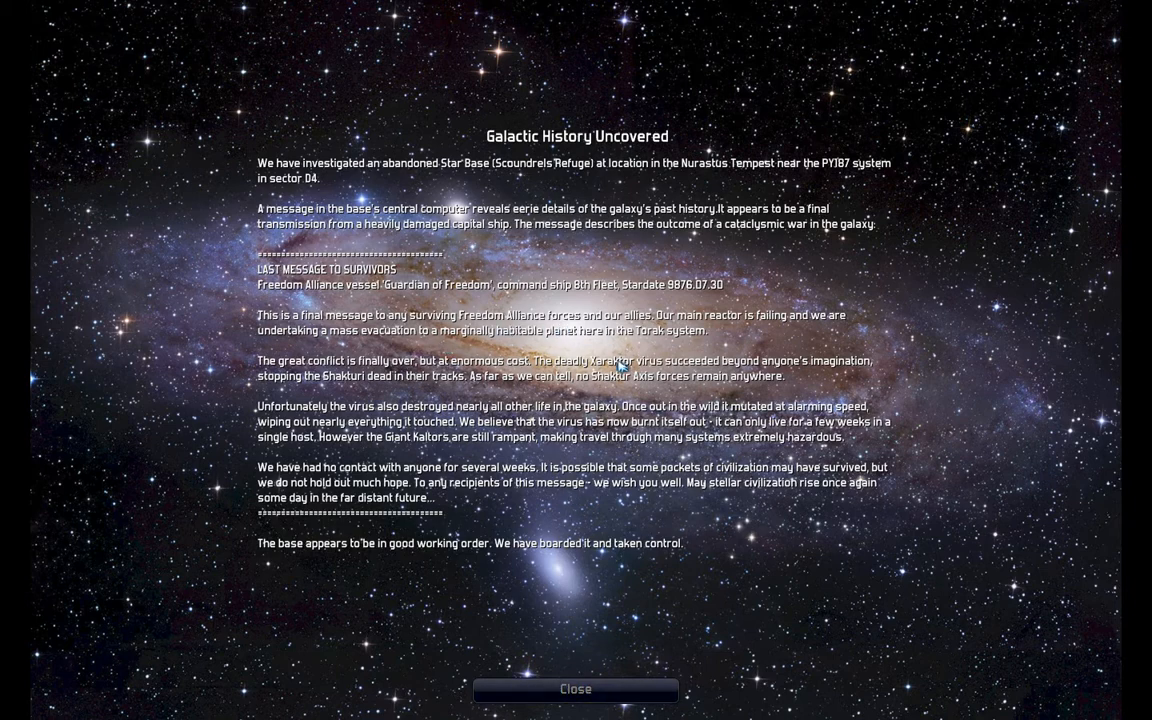
mouse_move(542, 406)
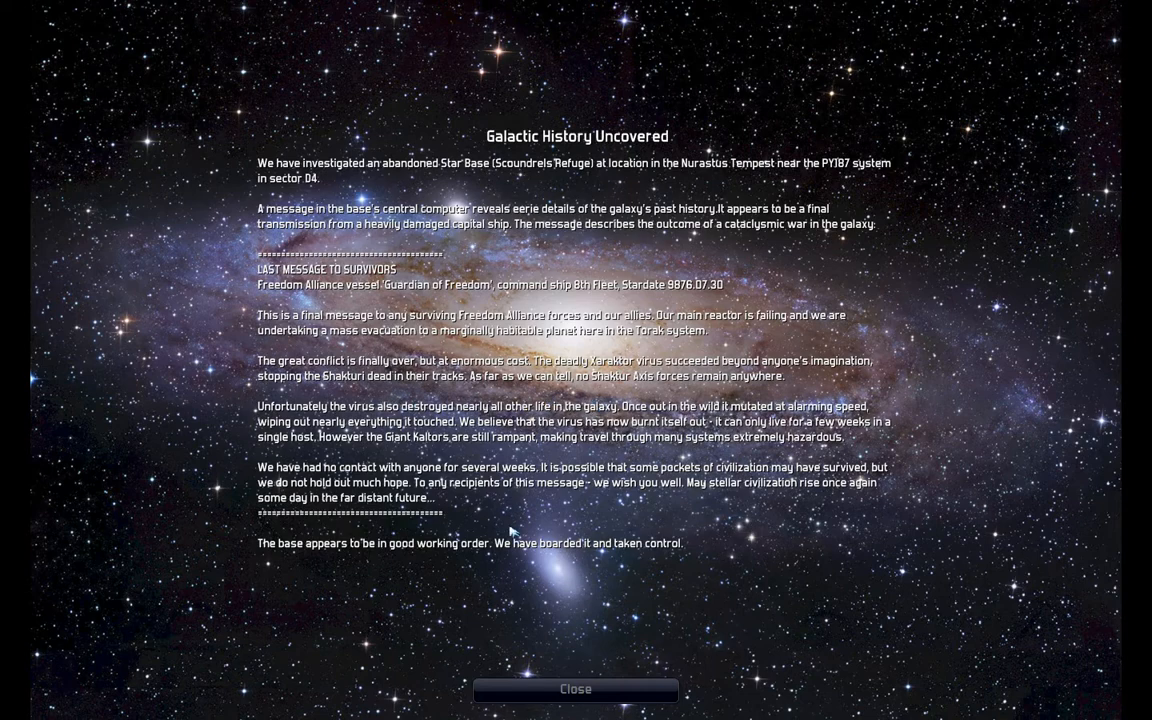
Step: Close the Galactic History Uncovered report about the boarded abandoned star base
left_click(576, 690)
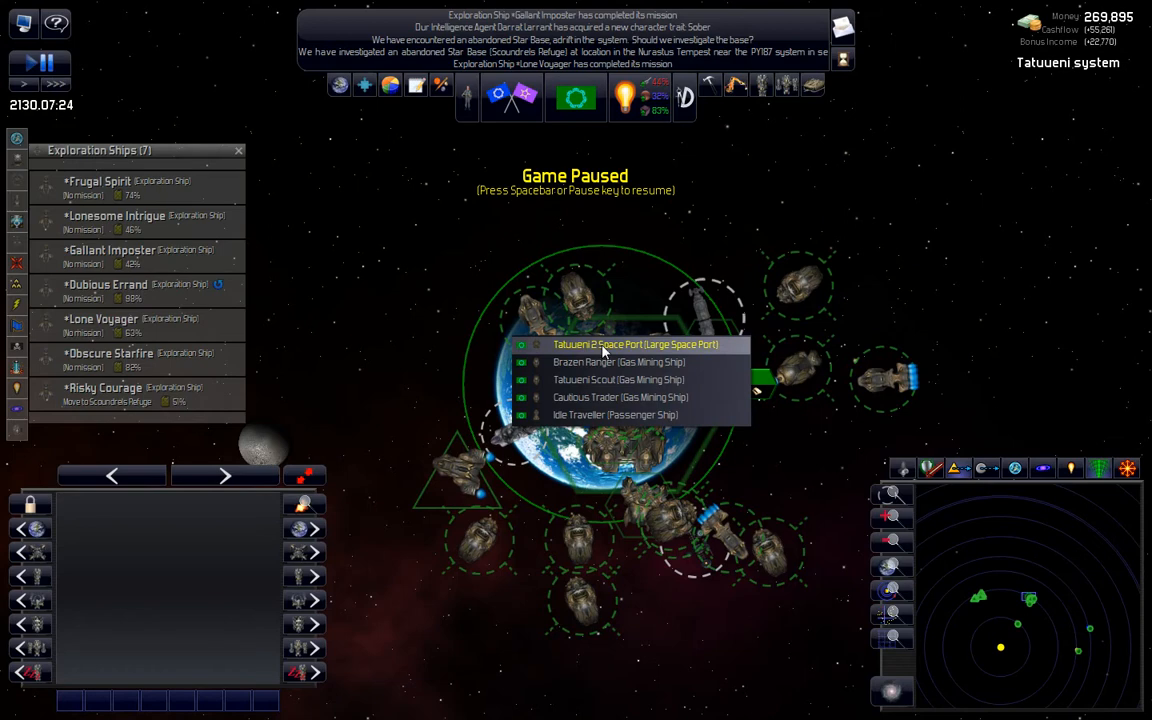
mouse_move(766, 462)
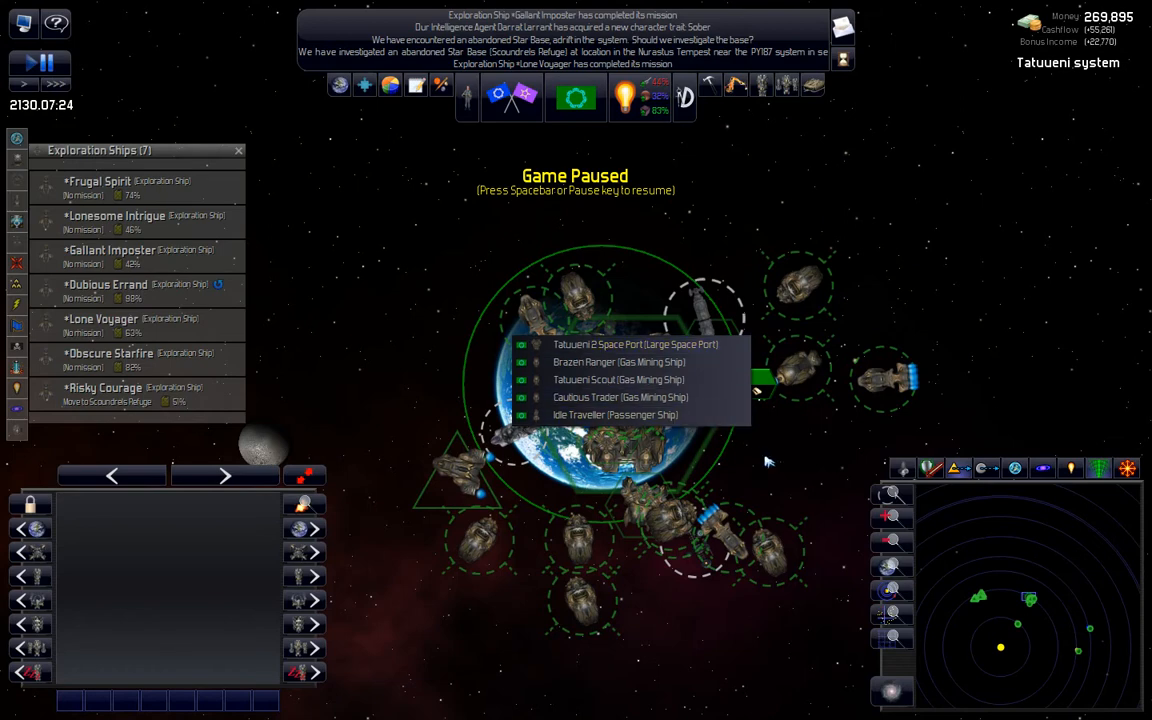
mouse_move(628, 380)
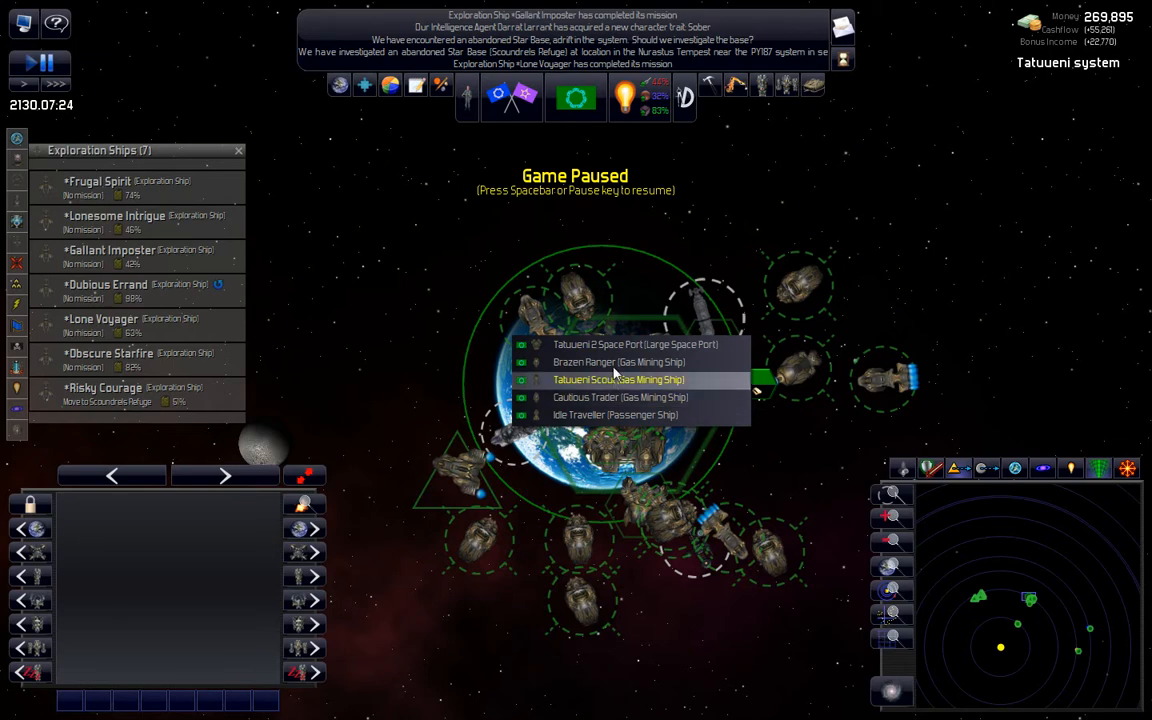
Step: Select Tatueni 2 Space Port from the overlap list and view its Build/Retrofit options
left_click(620, 344)
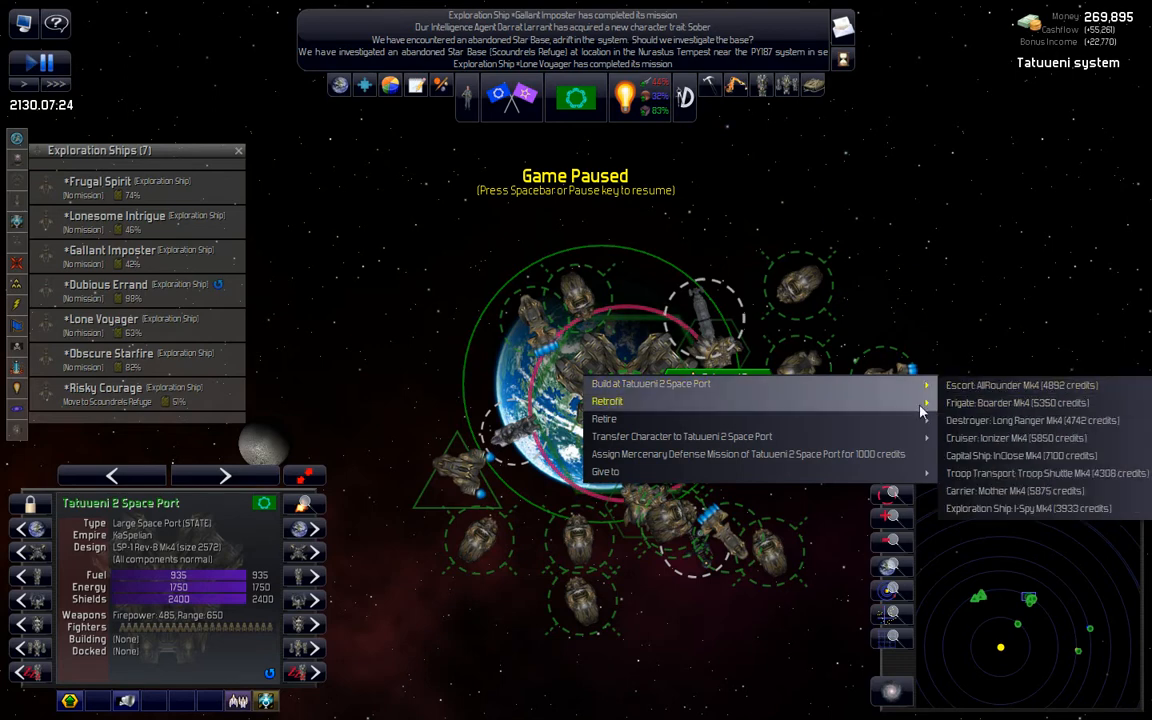
mouse_move(608, 400)
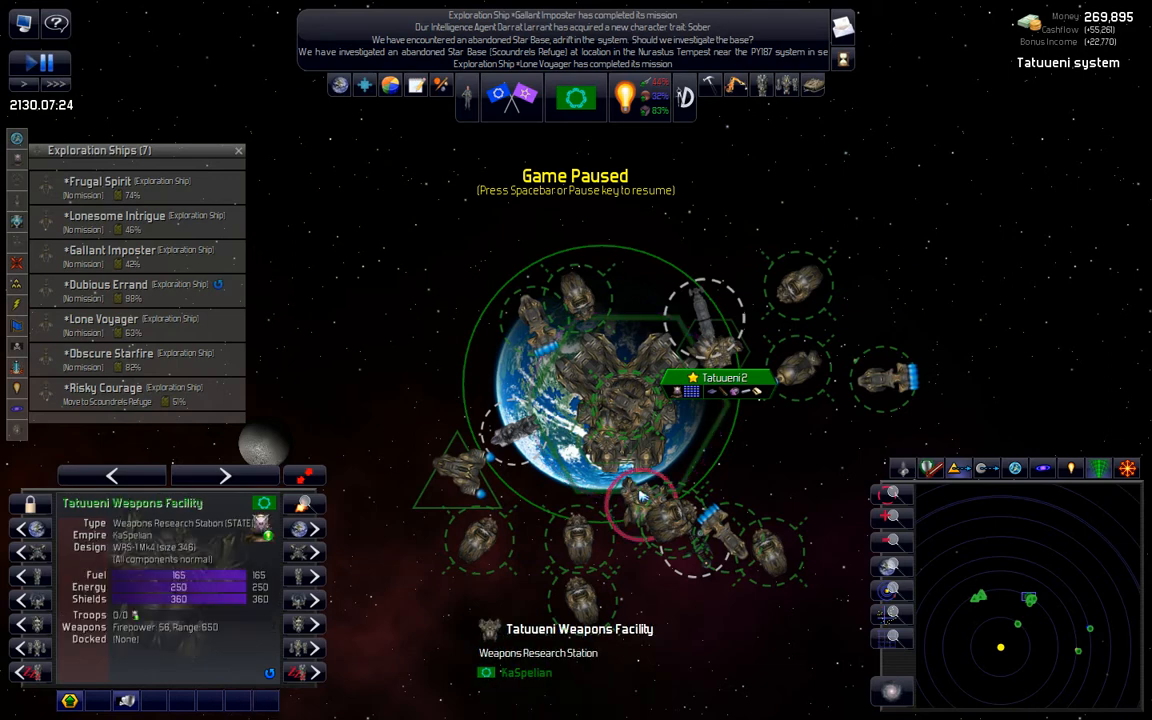
right_click(640, 500)
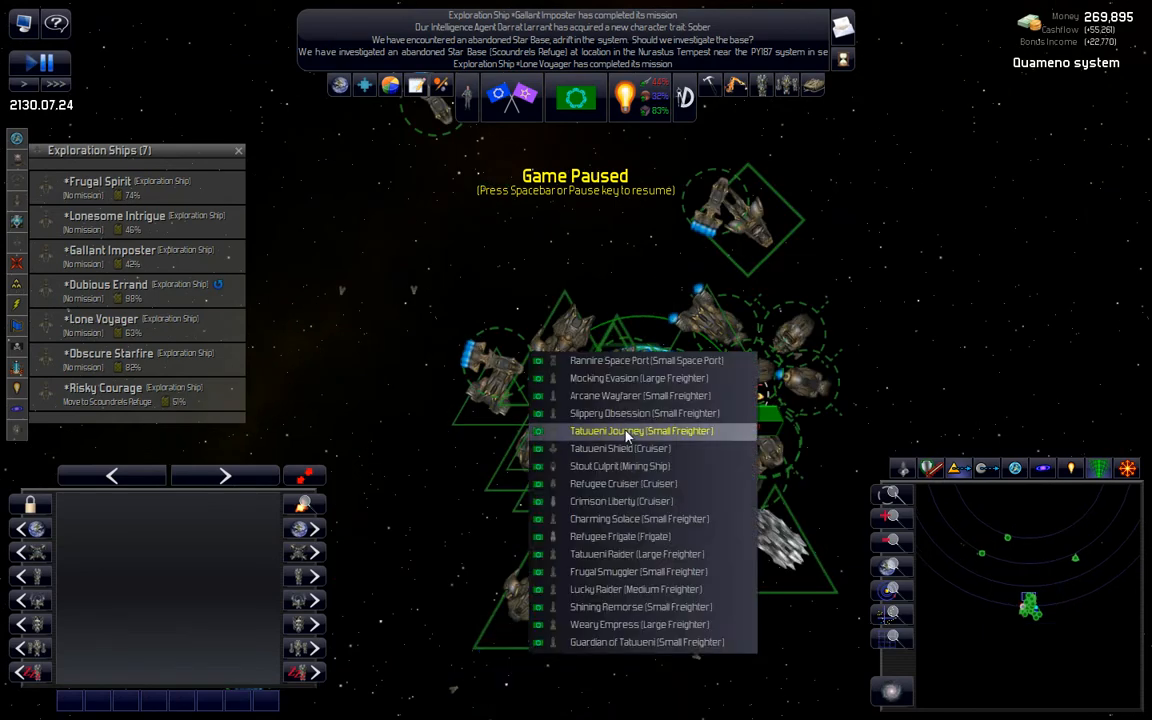
Step: Select an object around Quameno and bring up the Trees Weapons Platform details
left_click(636, 360)
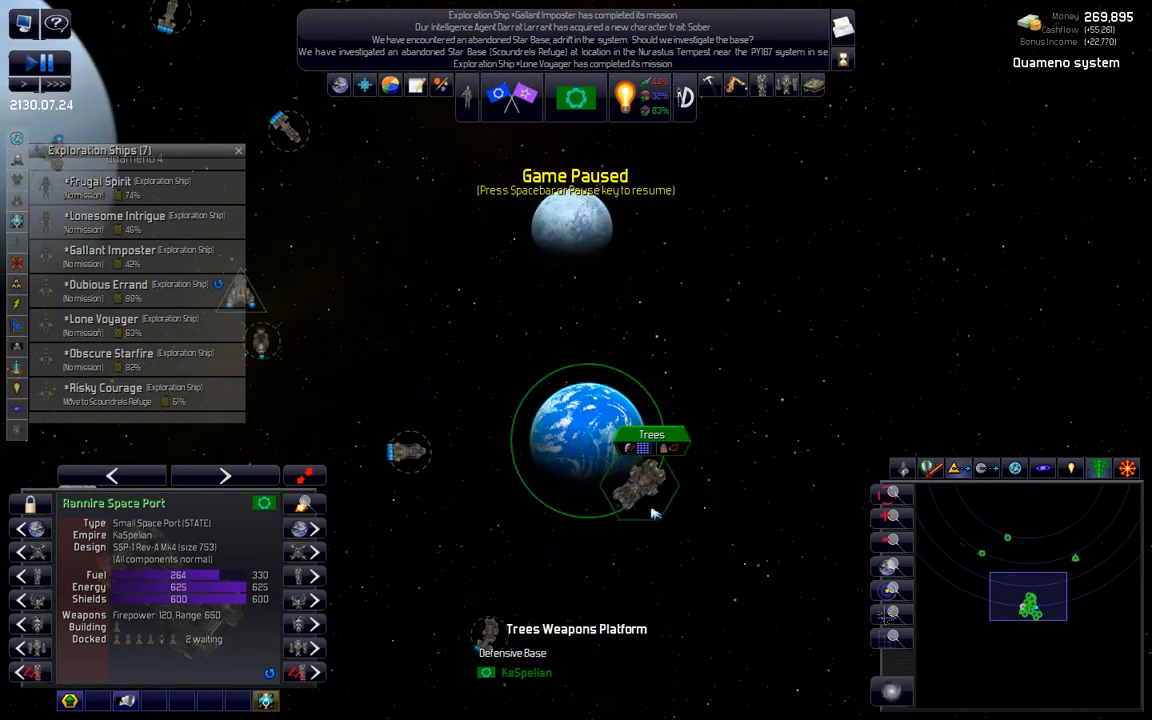
right_click(640, 496)
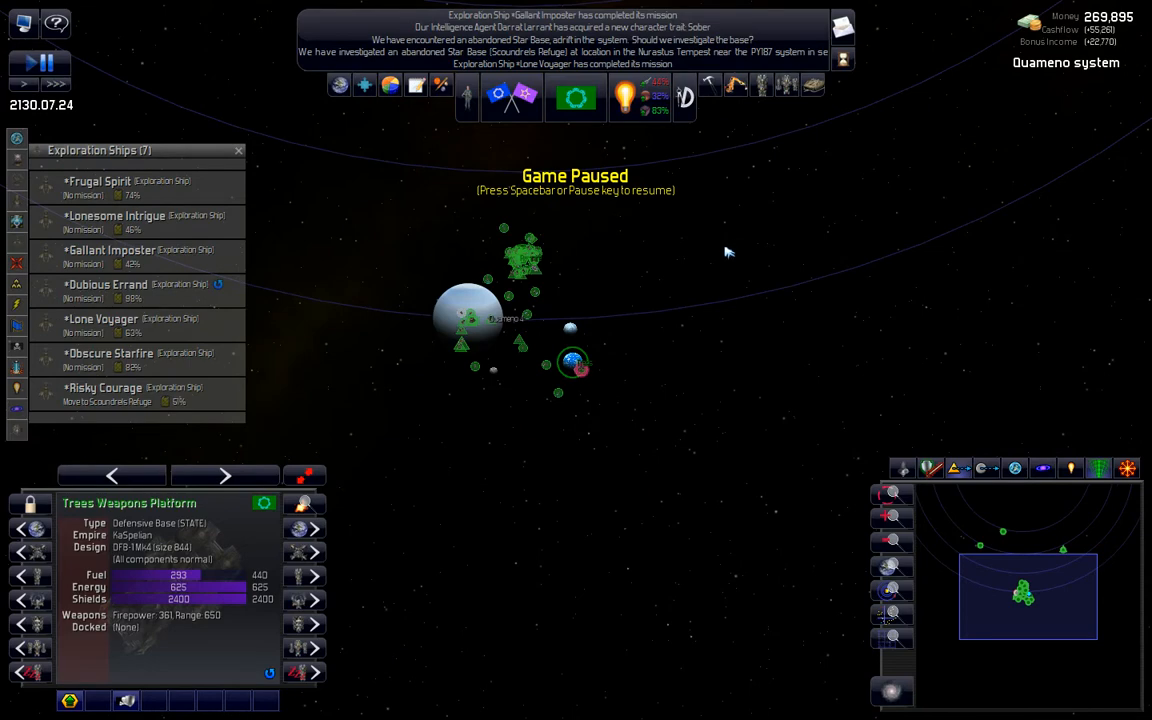
mouse_move(762, 96)
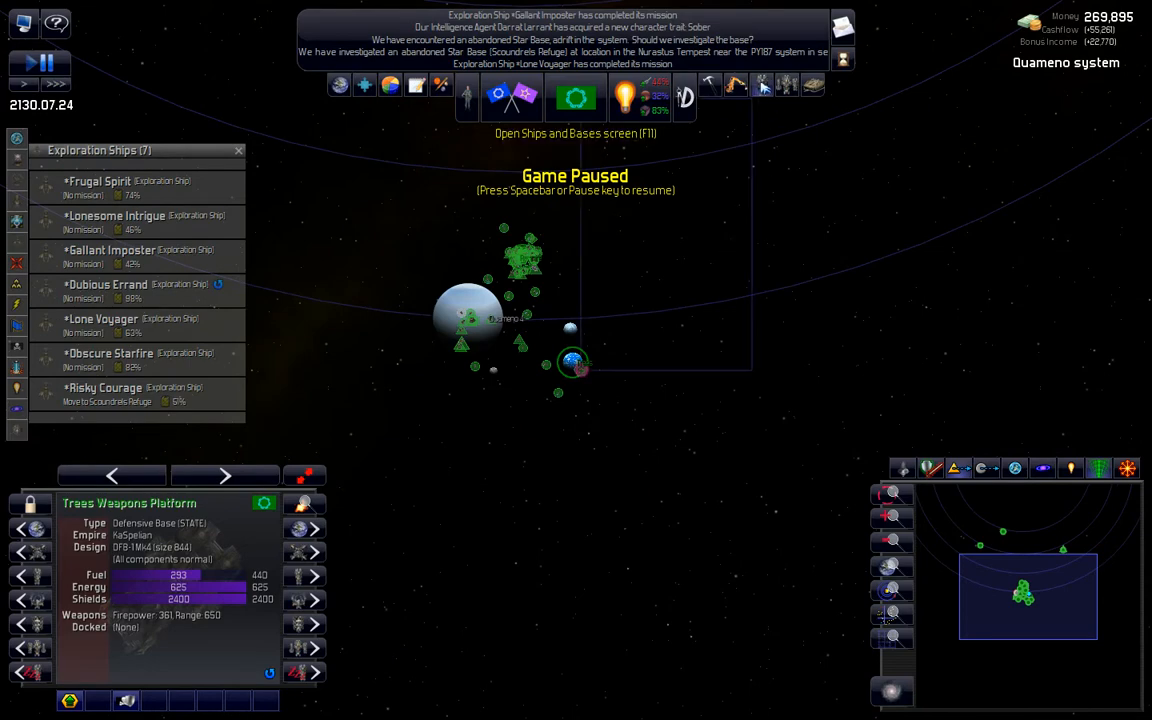
Step: Filter Ships and Bases to Resort Bases, check their retrofit options without applying, then switch to the Colonies screen
left_click(608, 88)
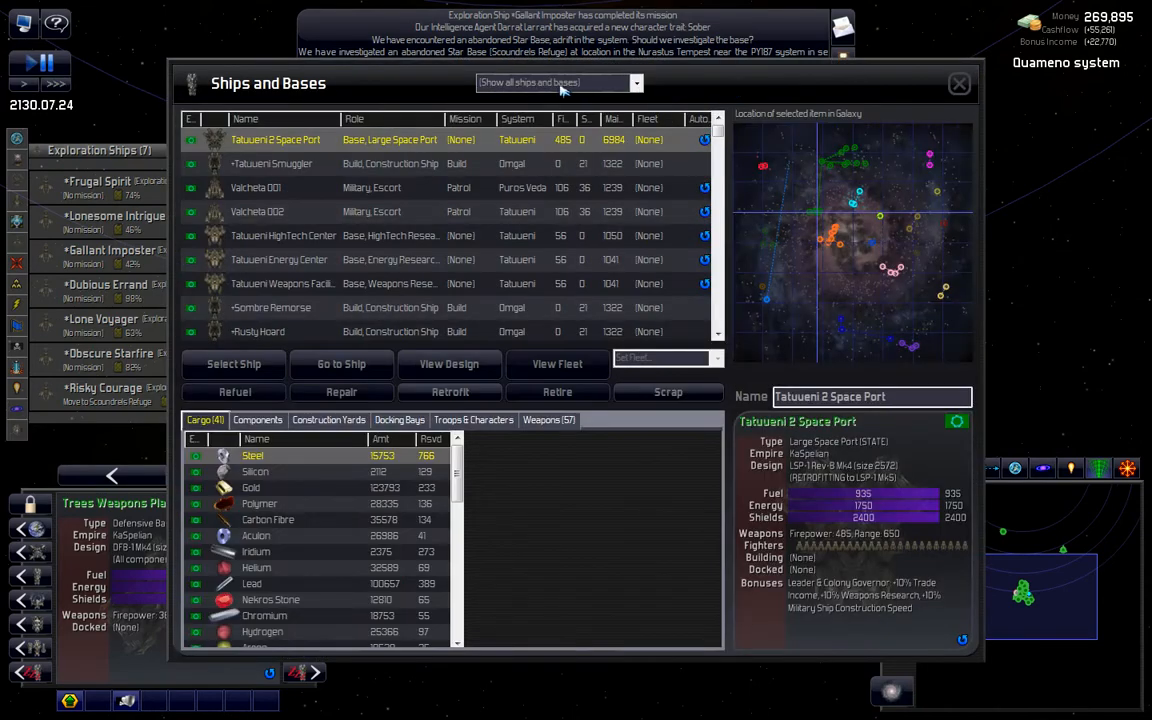
left_click(556, 82)
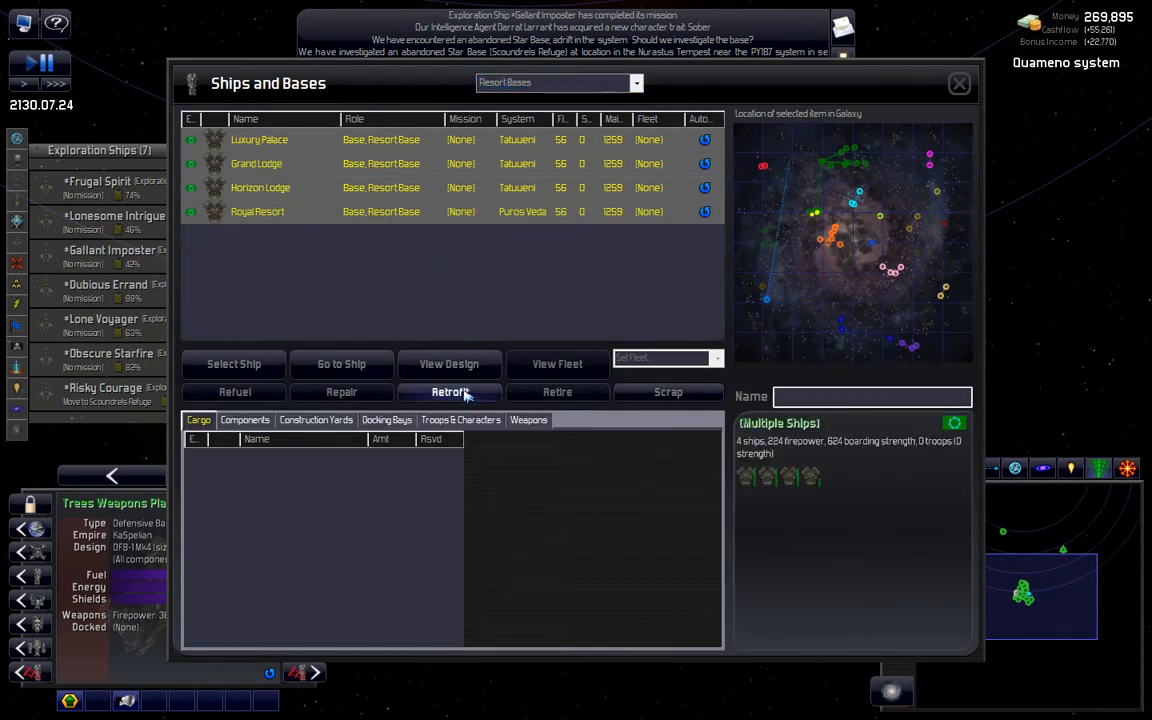
left_click(448, 390)
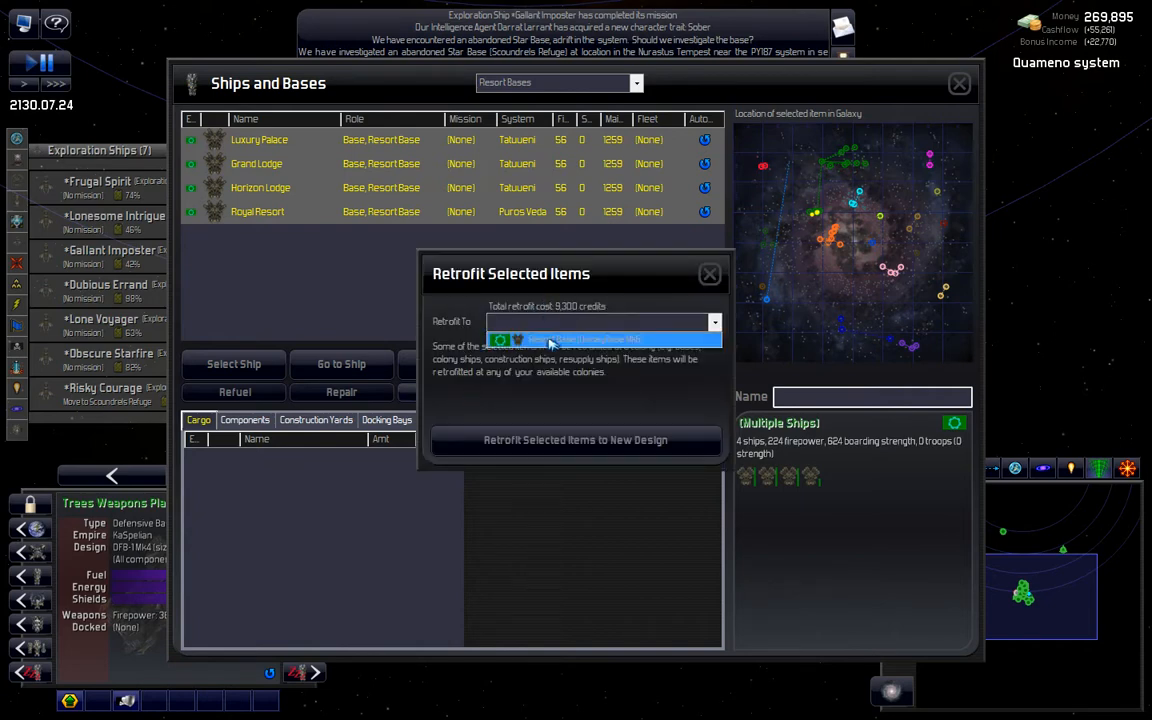
left_click(708, 272)
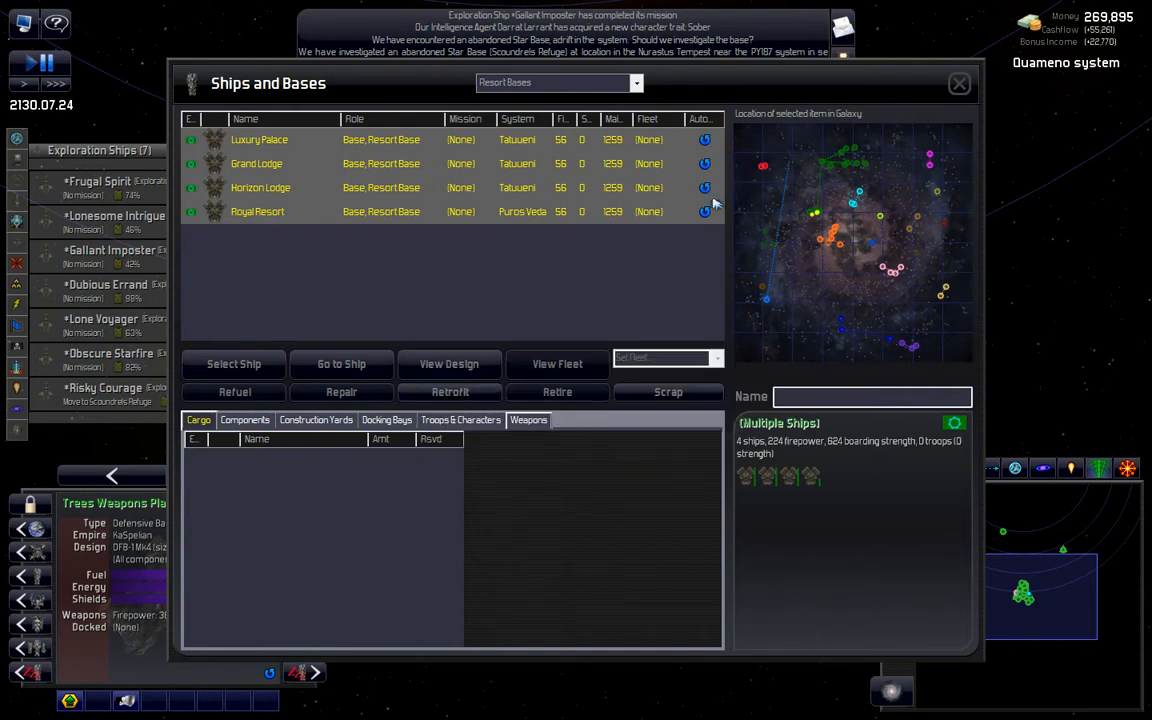
left_click(958, 84)
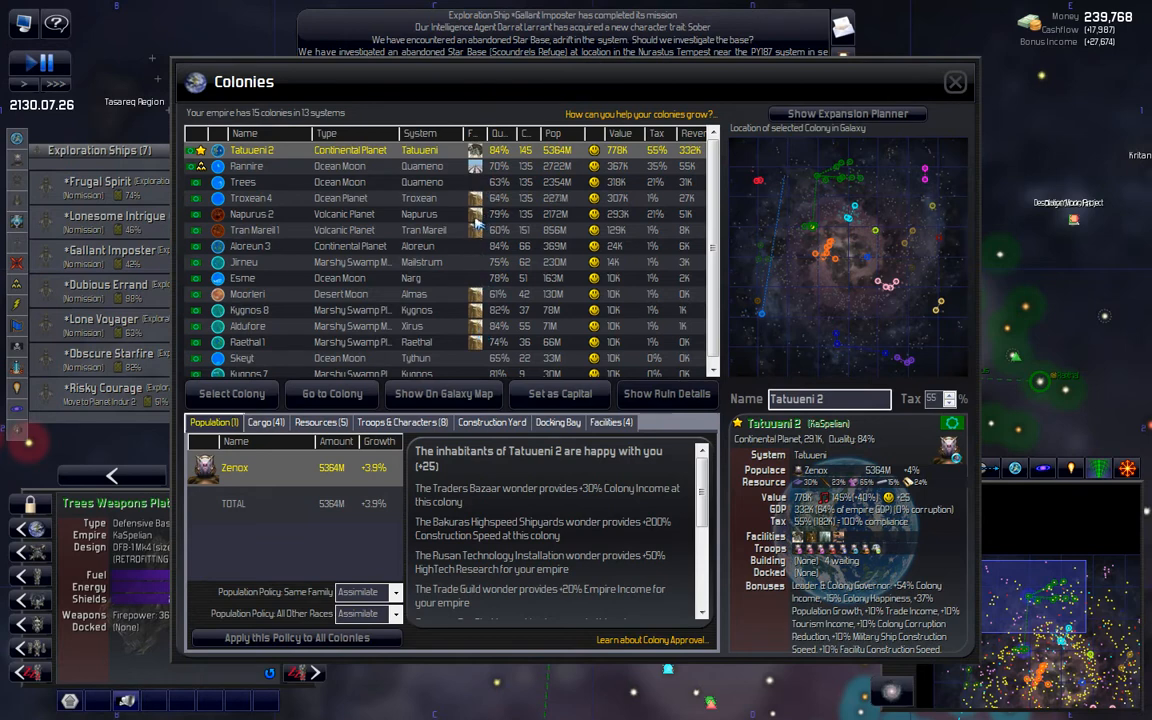
mouse_move(484, 184)
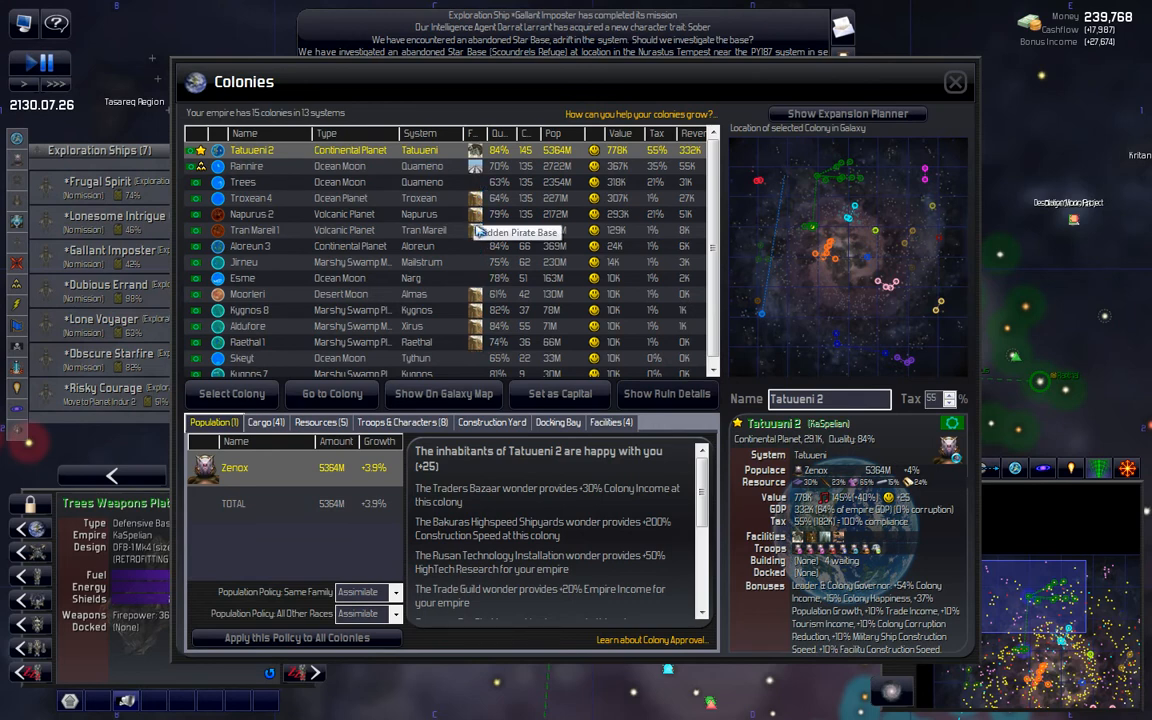
Step: Browse colony details for Troxean 4, Napurus 2, Tran Marell 1, Kygnos 8, Aldufore and Trees
left_click(250, 198)
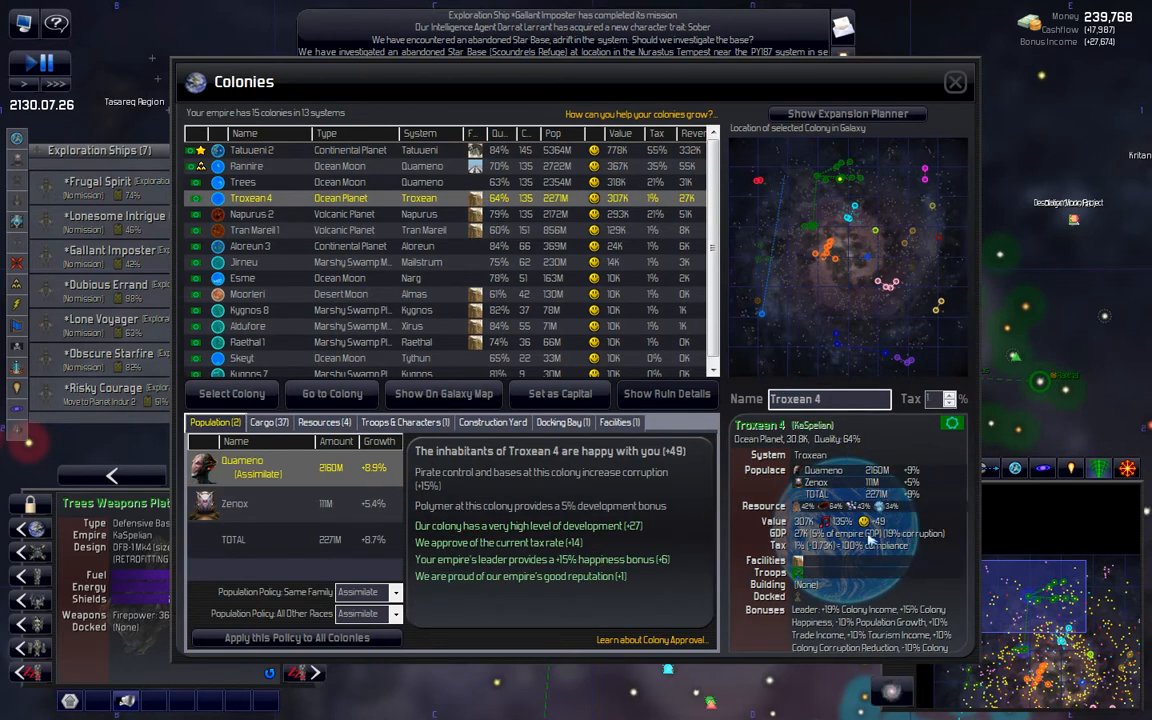
left_click(250, 214)
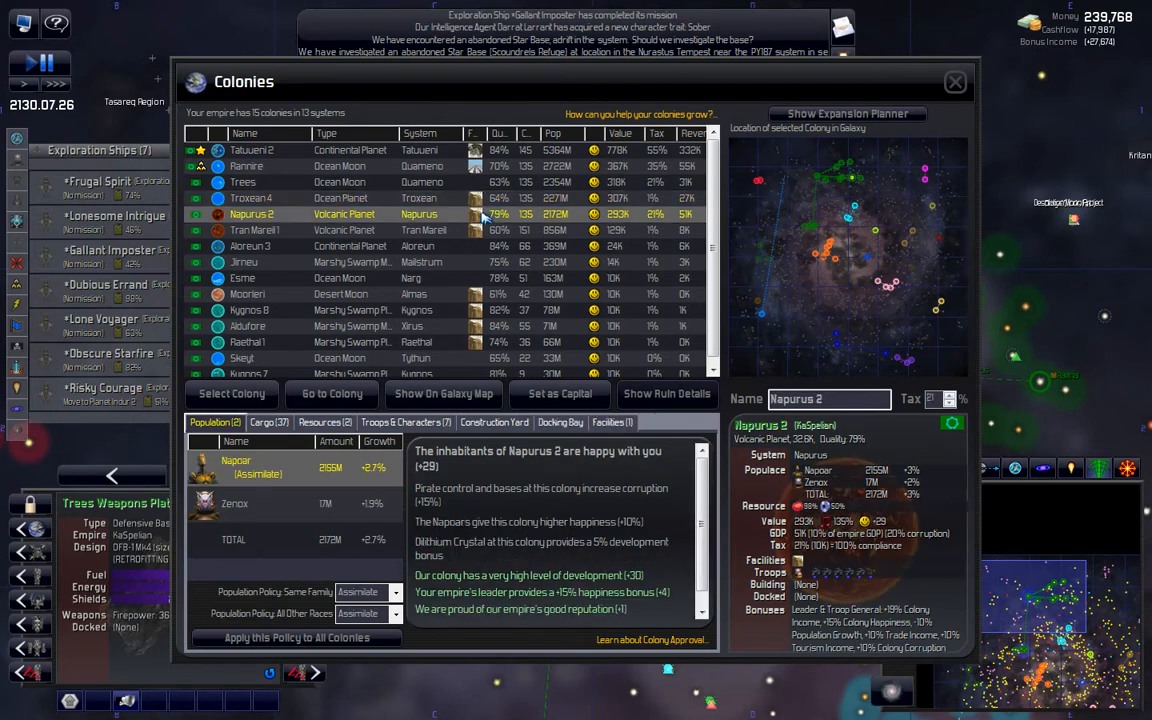
left_click(252, 230)
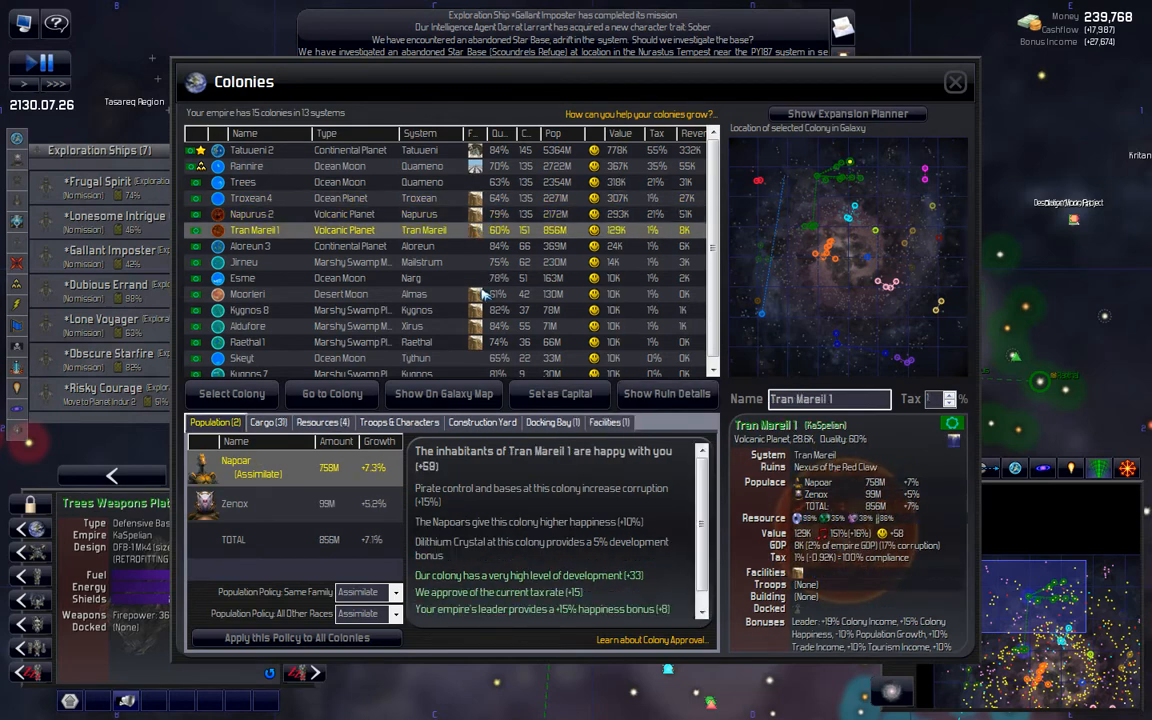
left_click(248, 308)
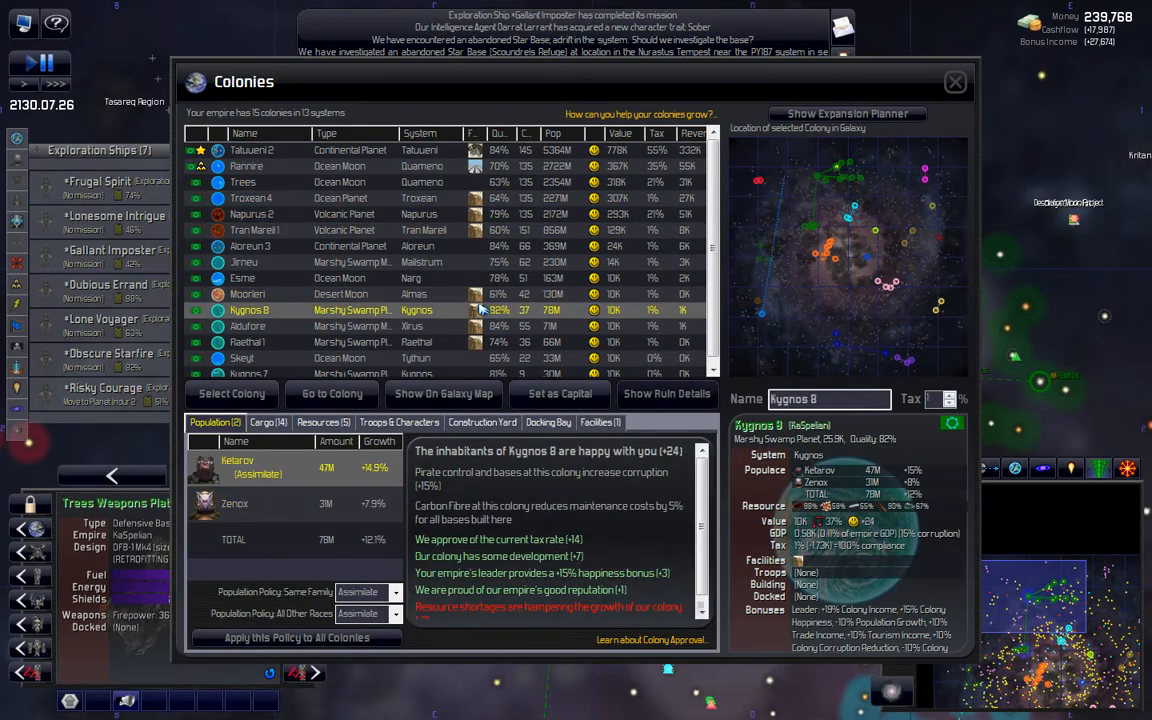
left_click(248, 326)
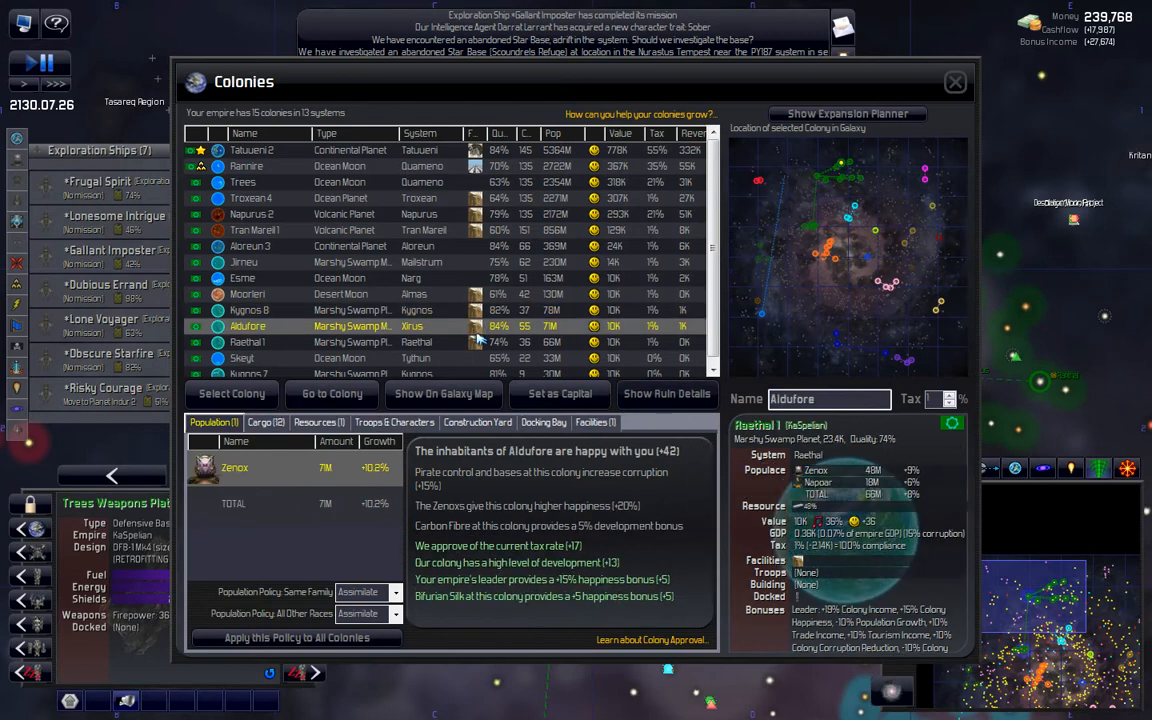
left_click(246, 342)
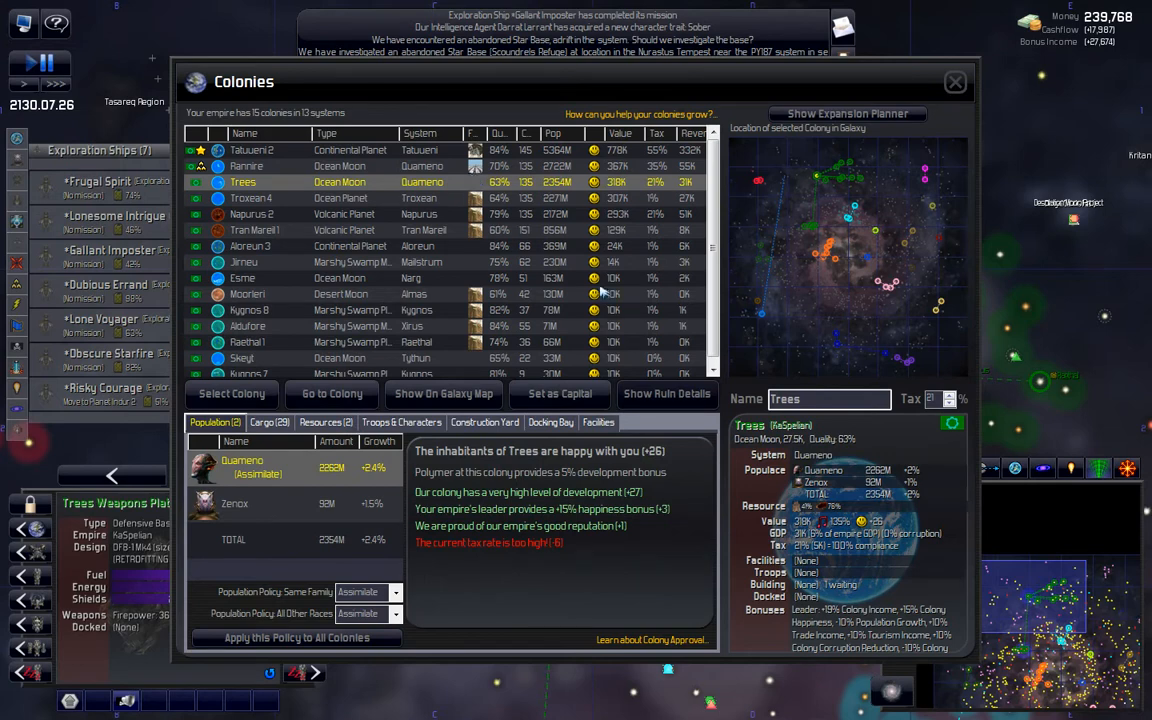
mouse_move(468, 244)
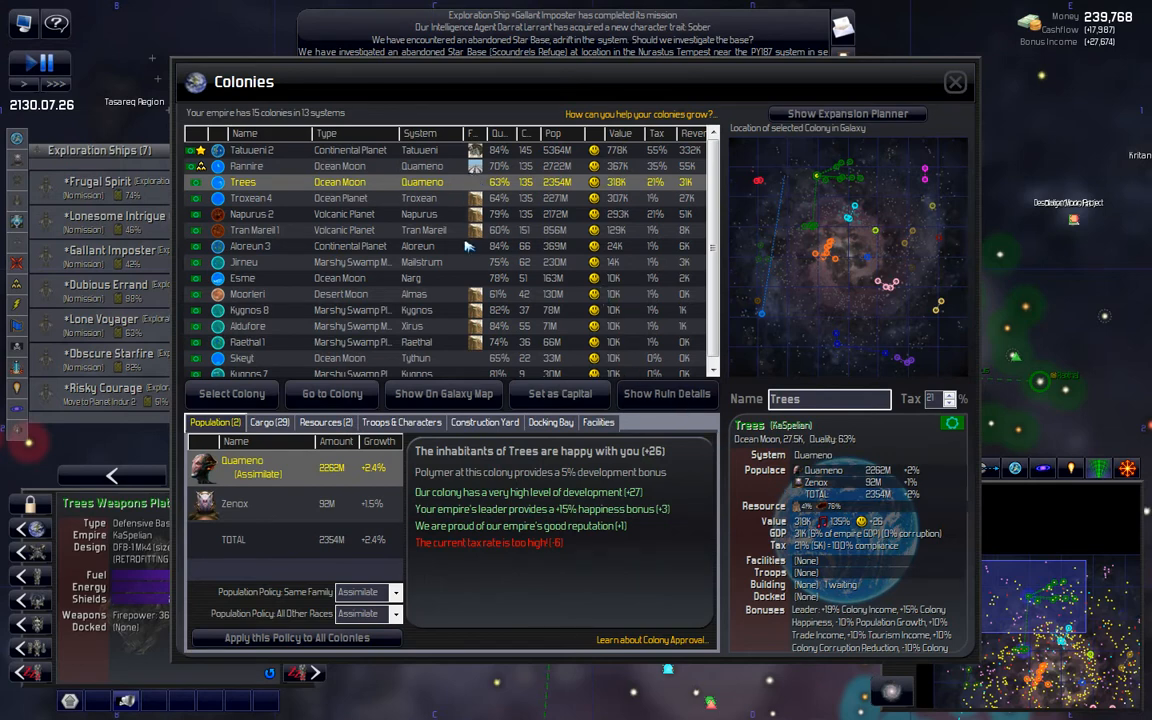
Step: Browse Jirneu, the ocean moon colonies, Tatueni 2 and Rannire, ending on Troxean 4's population details
left_click(244, 262)
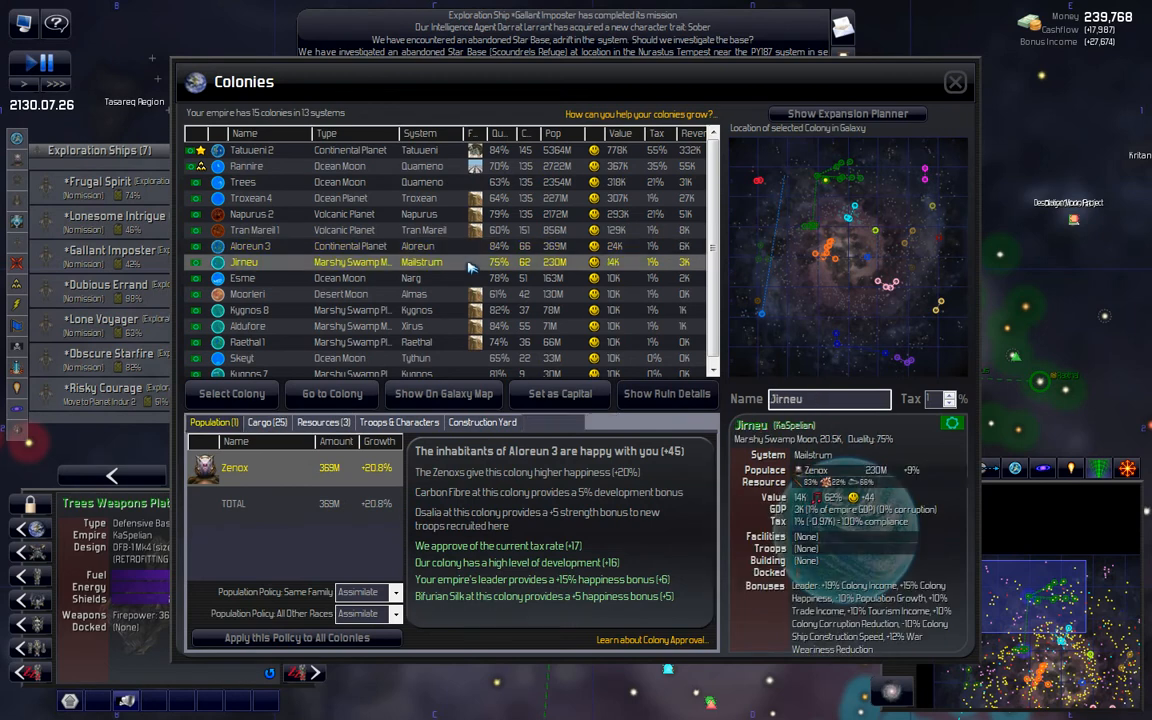
left_click(242, 278)
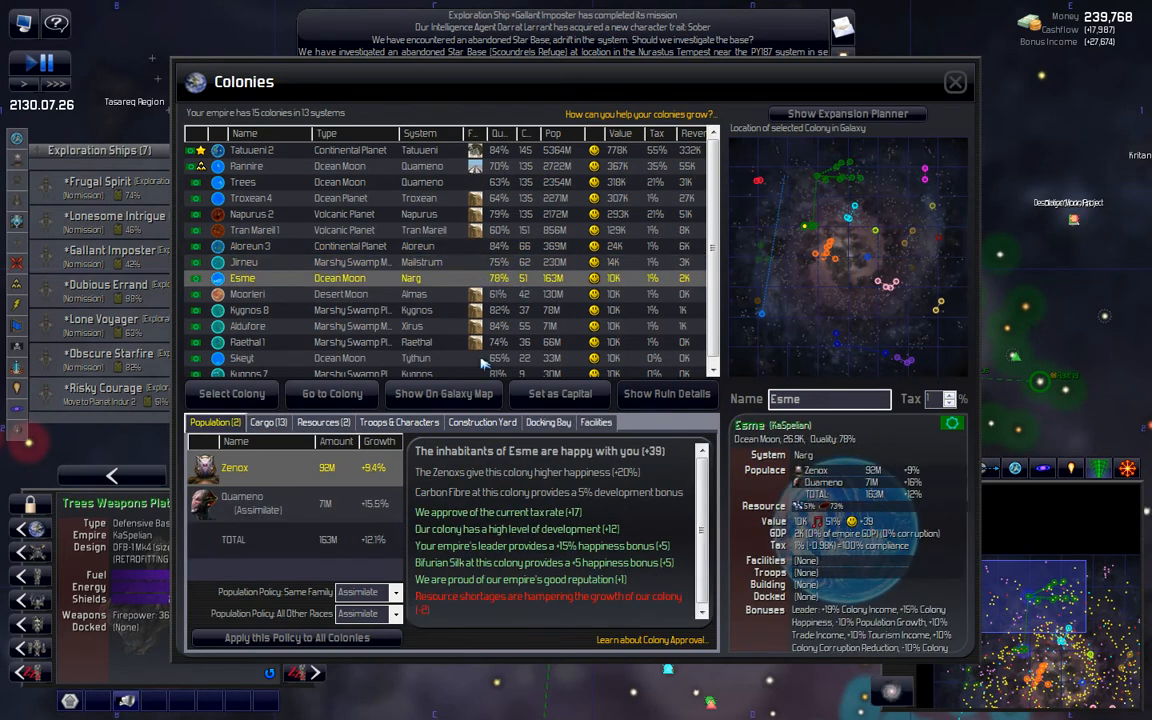
left_click(242, 356)
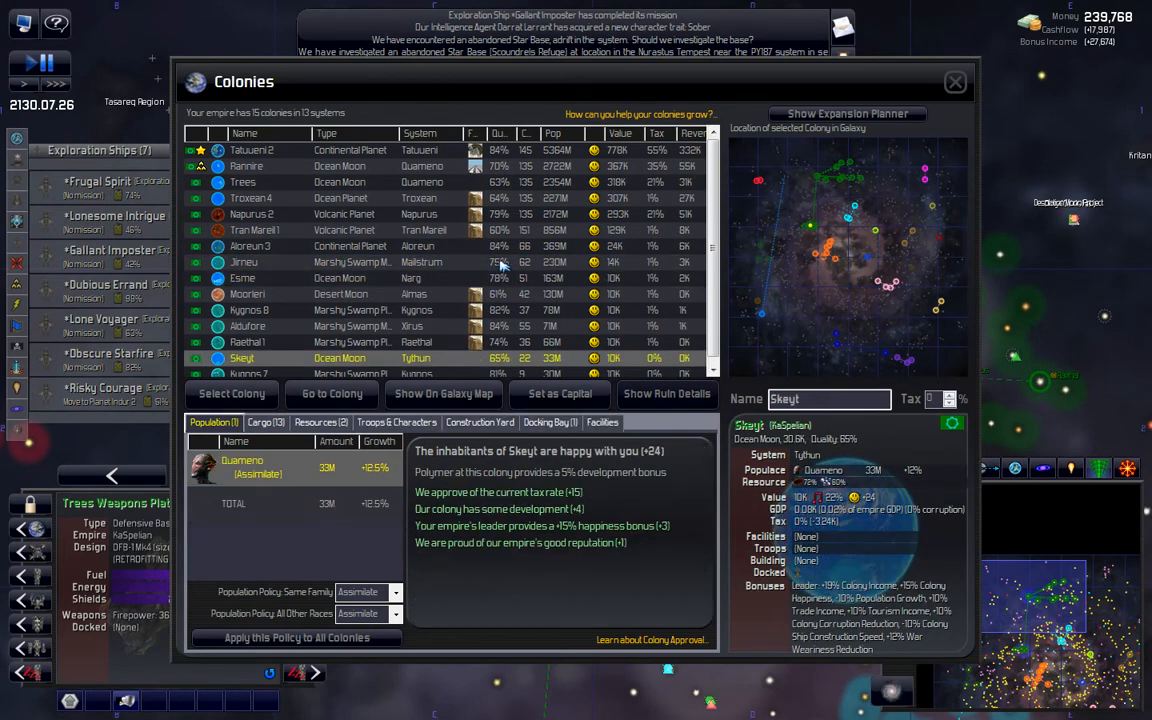
left_click(252, 150)
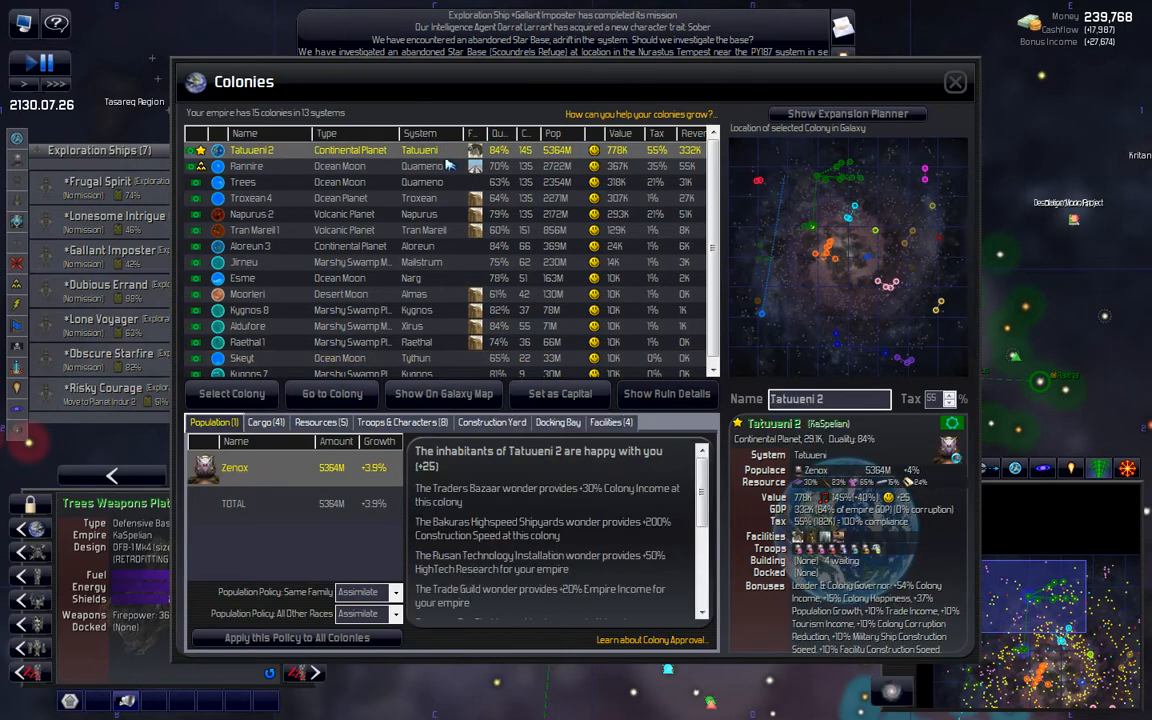
left_click(248, 166)
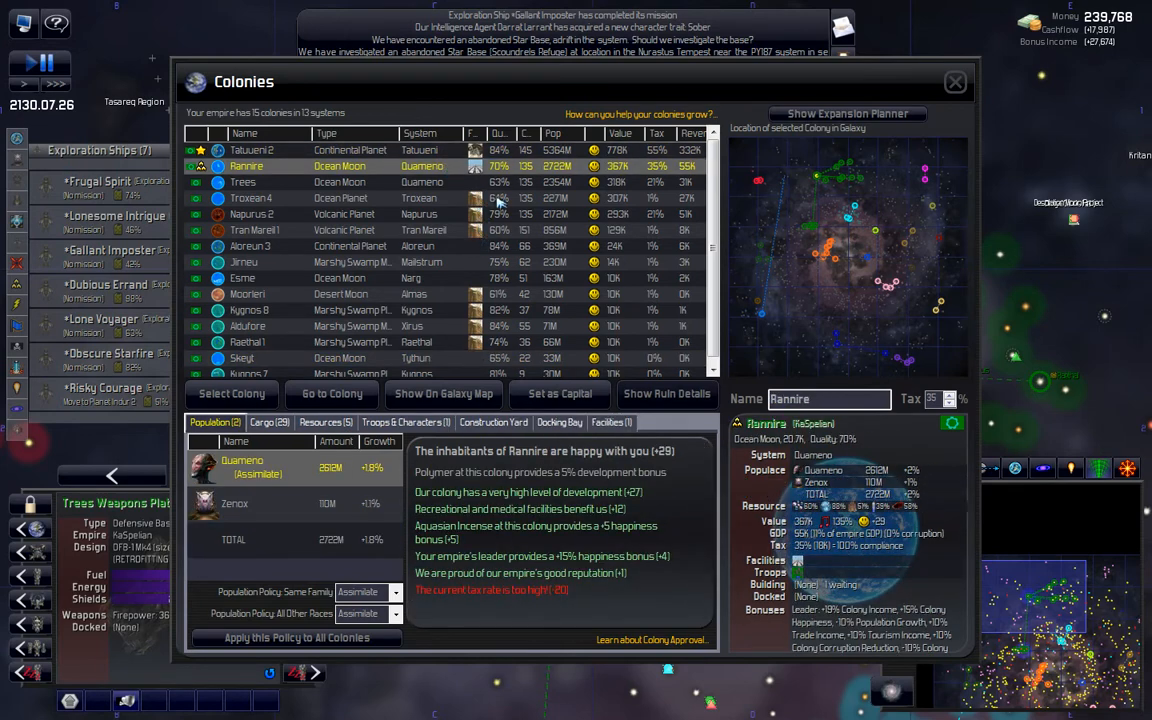
mouse_move(650, 182)
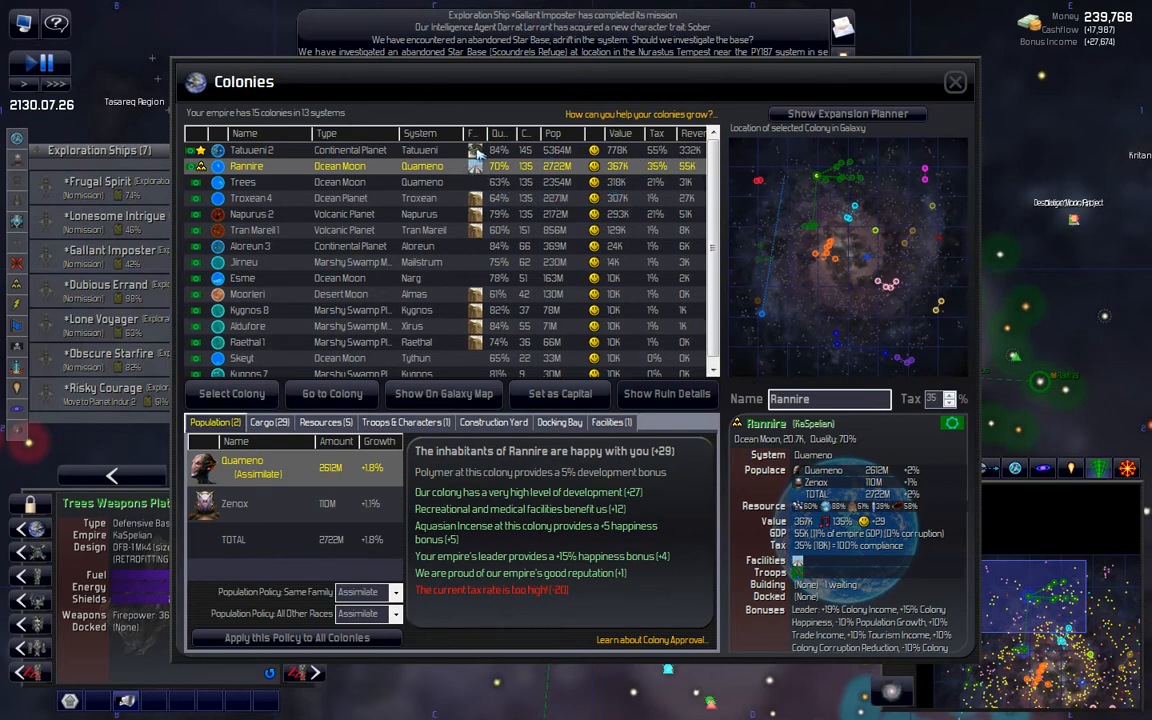
mouse_move(662, 168)
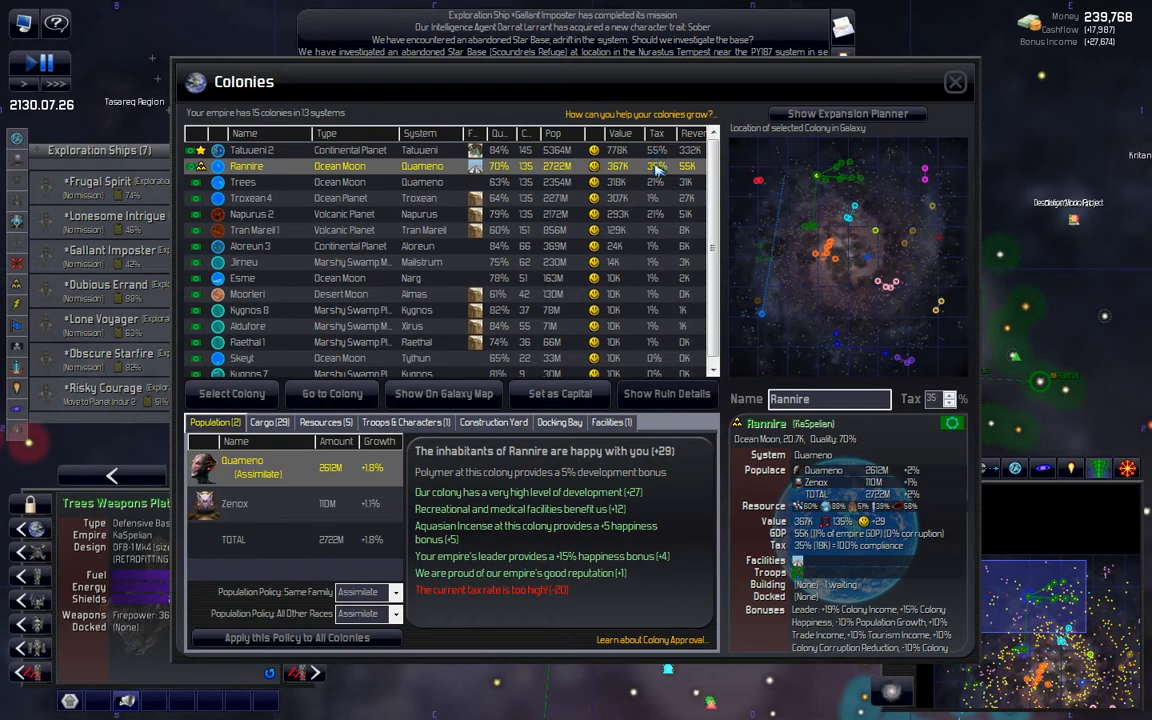
mouse_move(436, 180)
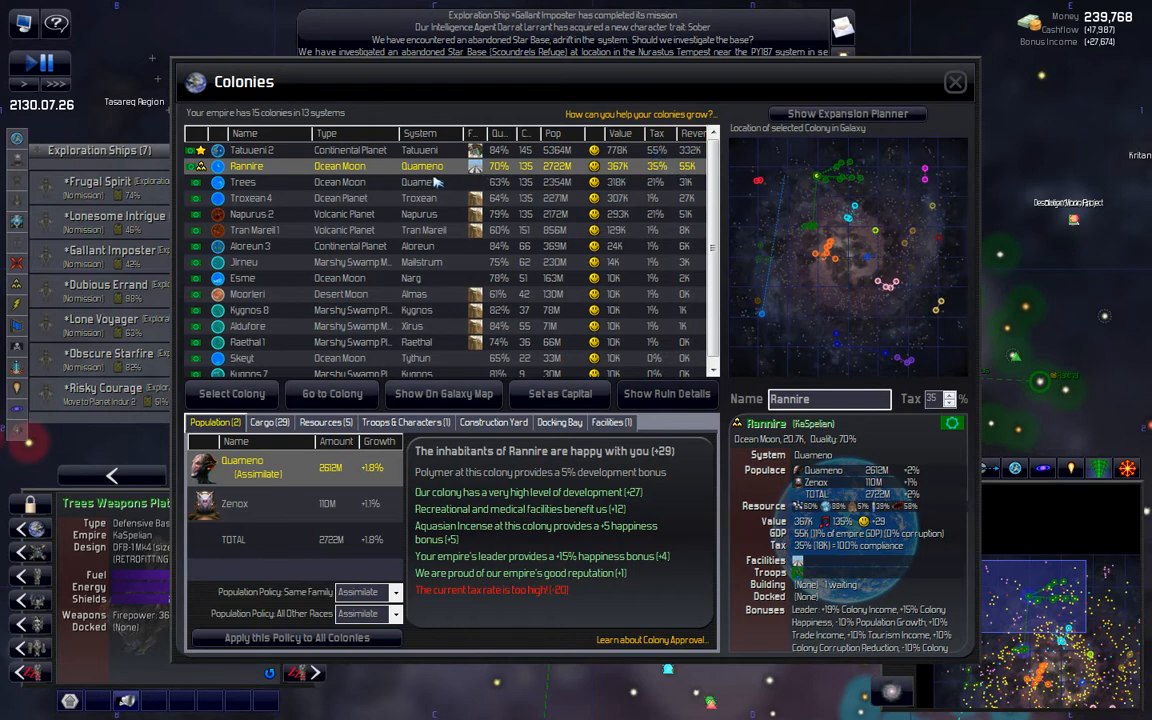
left_click(242, 182)
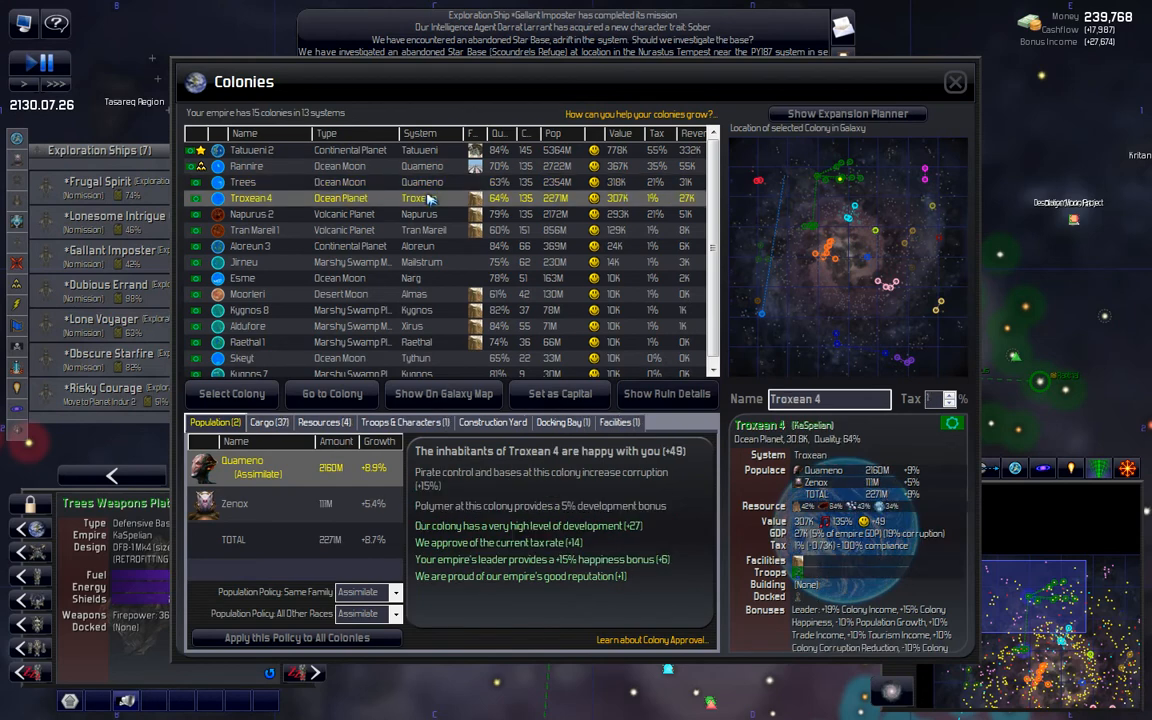
mouse_move(564, 194)
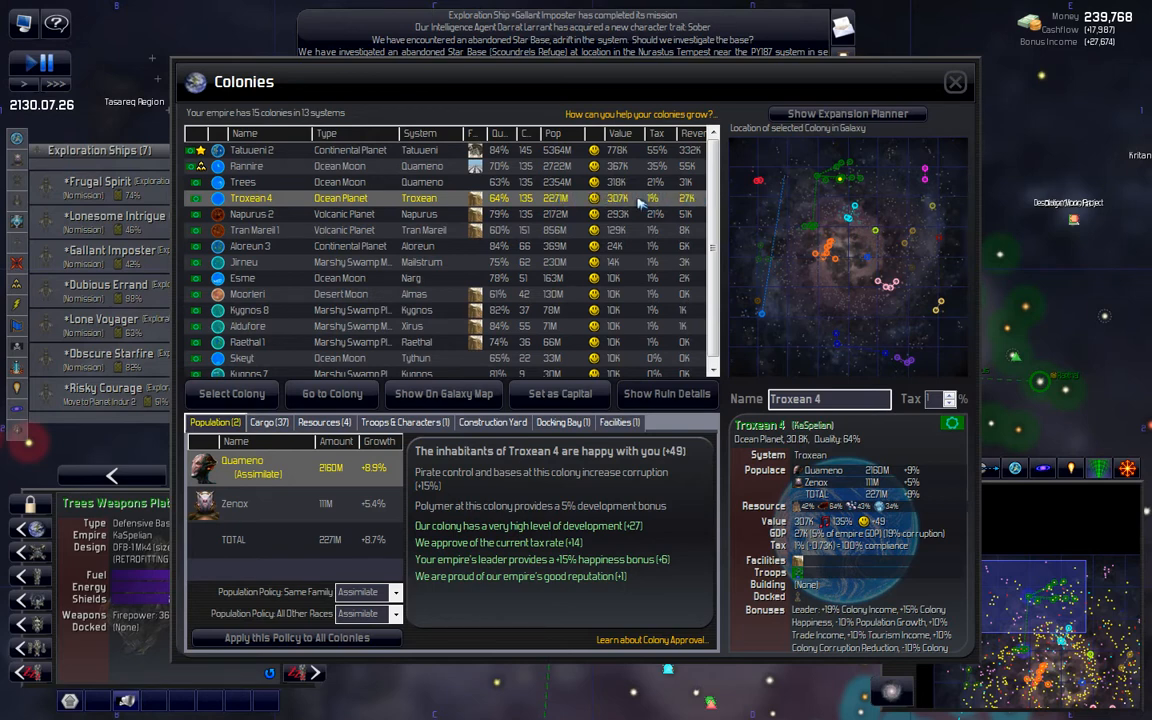
Step: Check Troxean 4's construction yard, then order a Small Space Port at Napurus 2
left_click(492, 422)
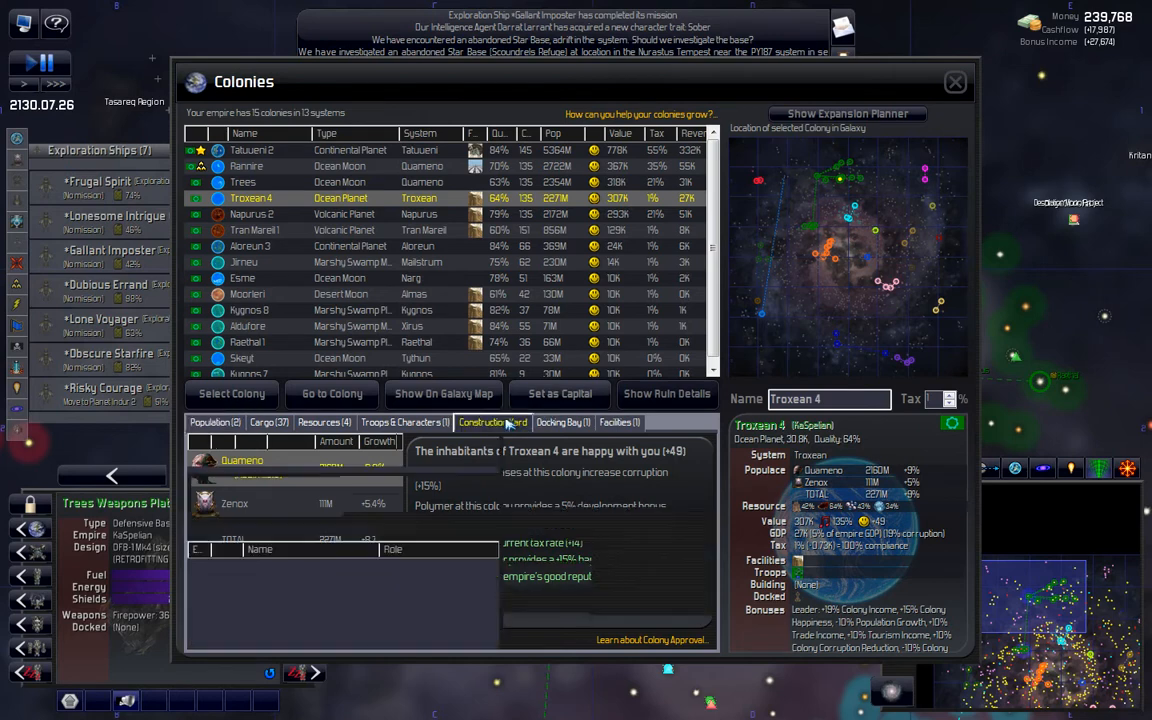
left_click(492, 422)
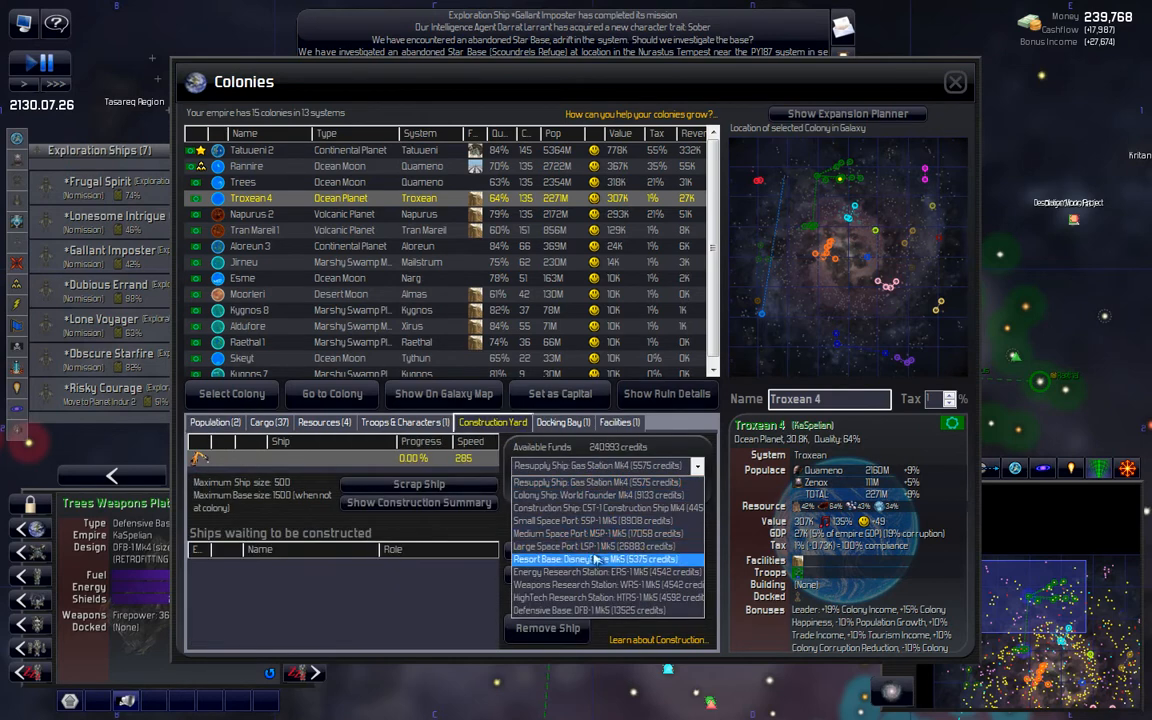
left_click(608, 488)
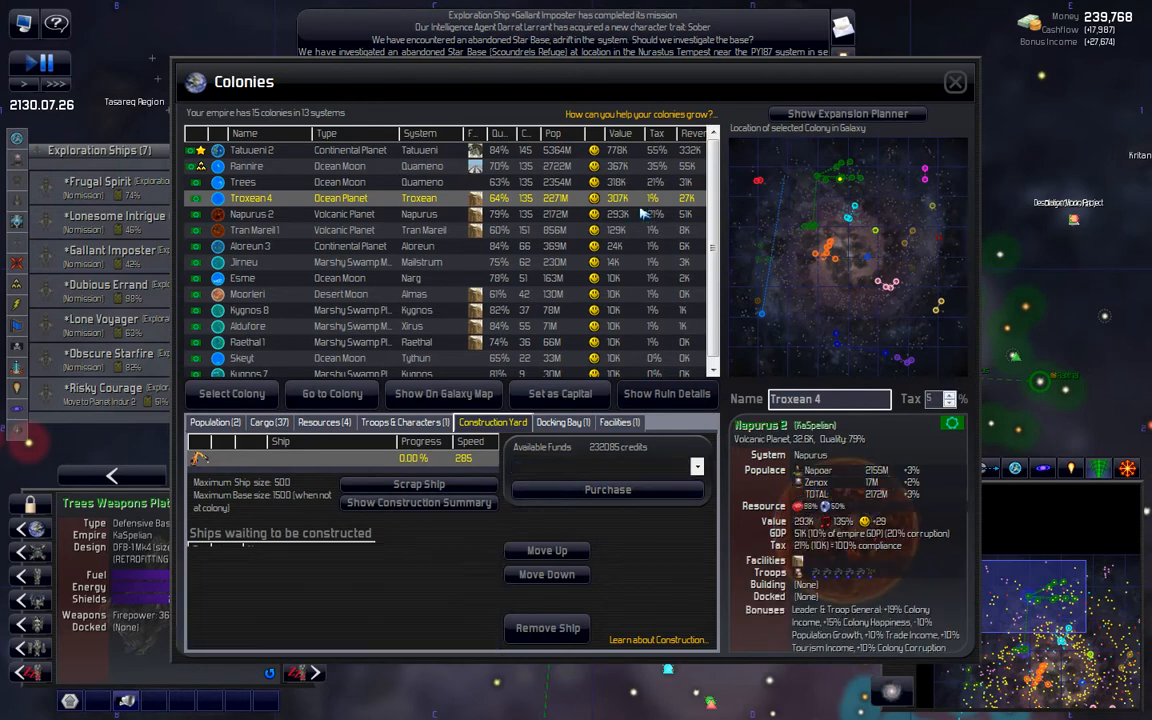
left_click(250, 212)
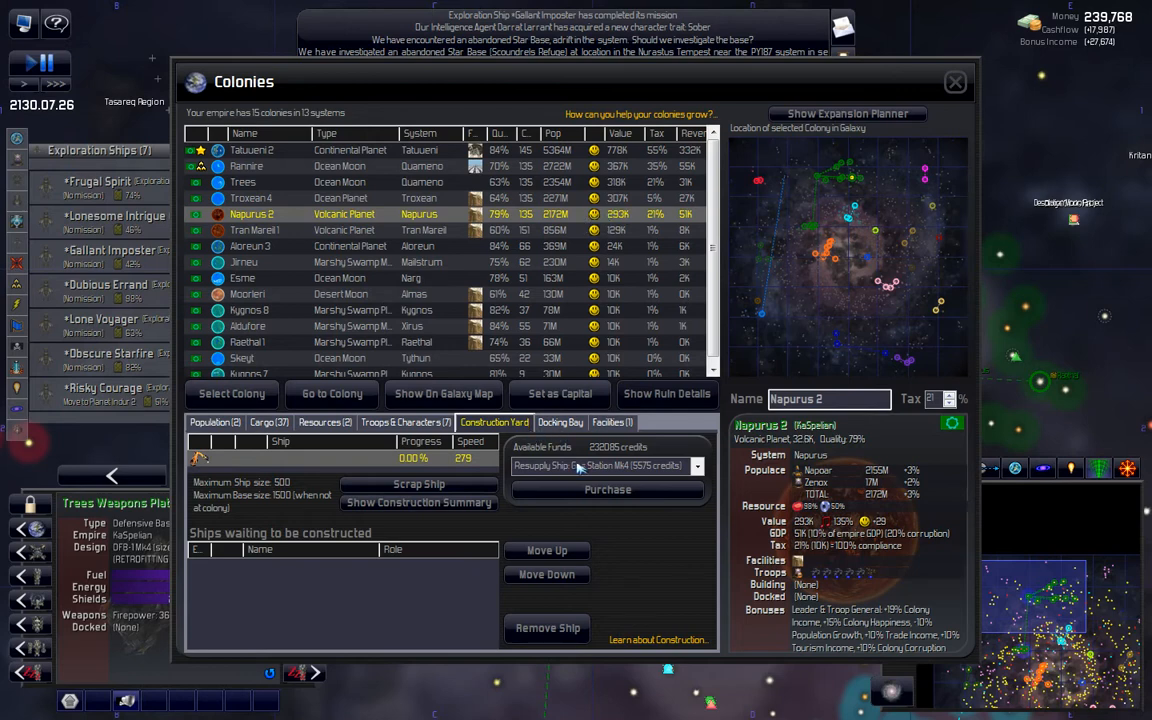
left_click(608, 488)
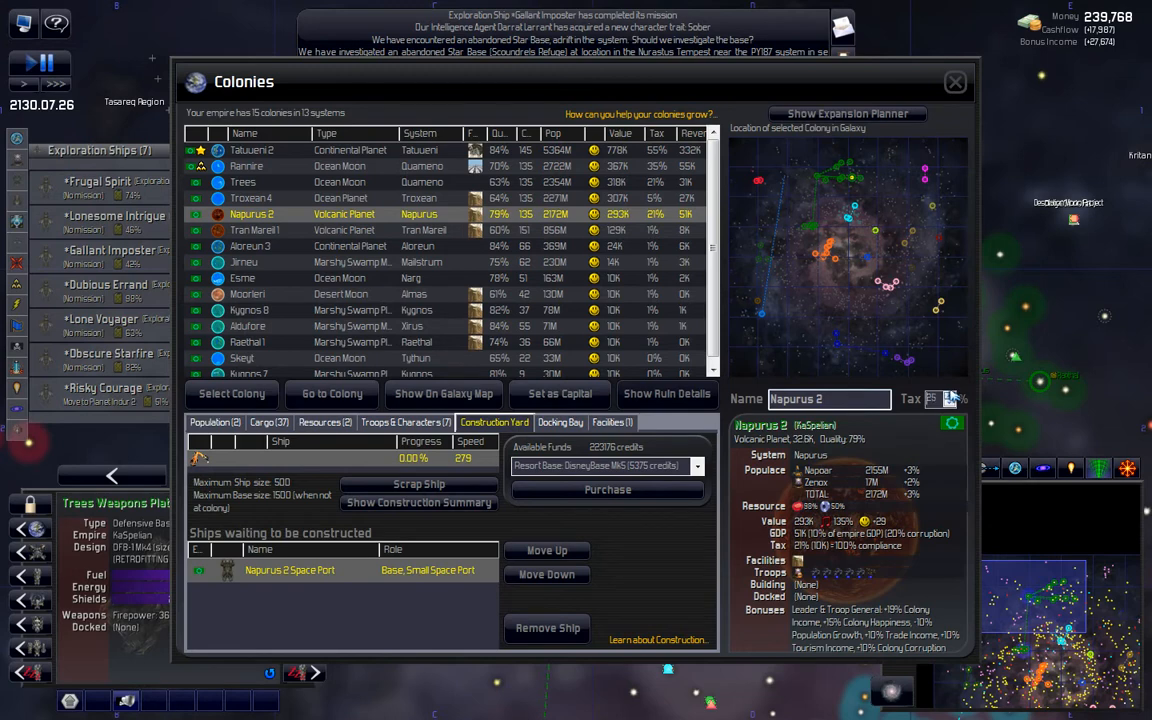
Step: Check Tran Marell 1, confirm Napurus 2's queued space port, and switch to the Skeyl colony
left_click(250, 230)
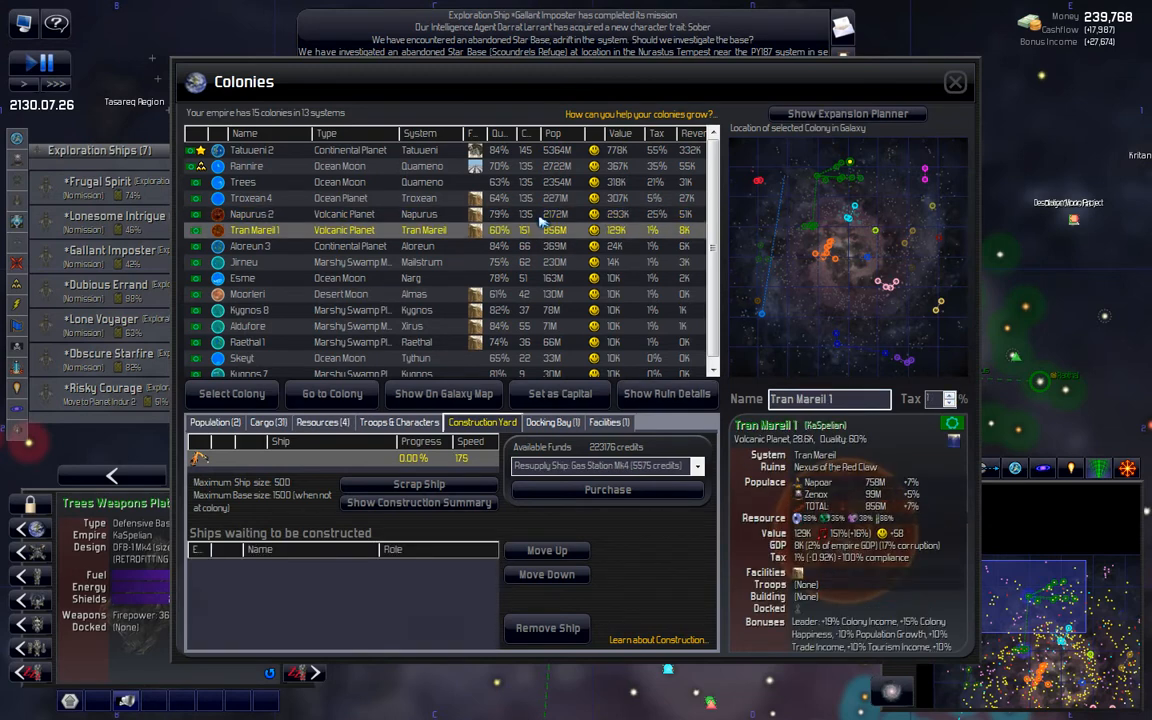
left_click(250, 214)
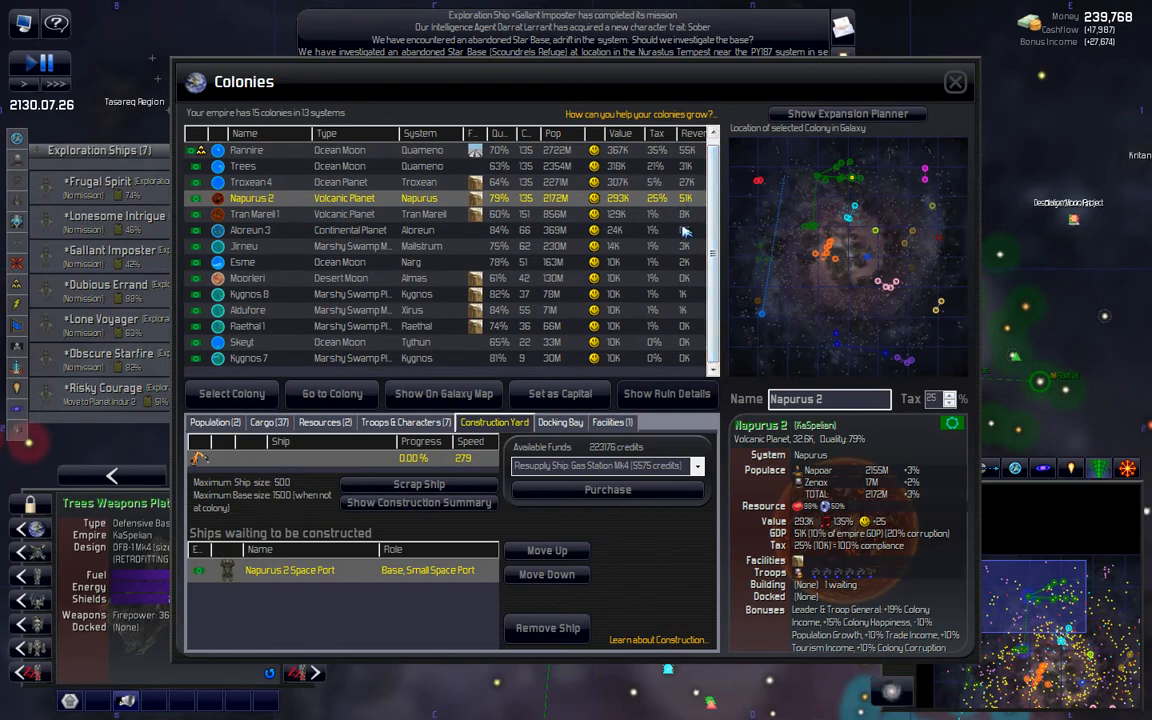
mouse_move(688, 276)
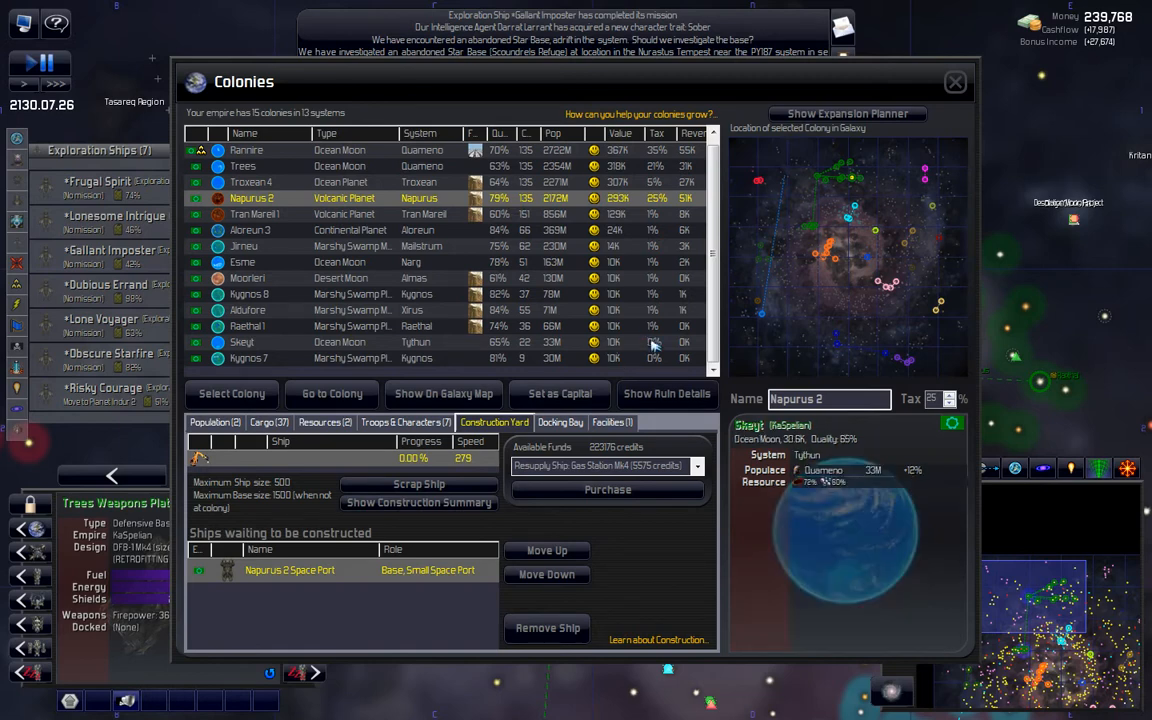
left_click(242, 342)
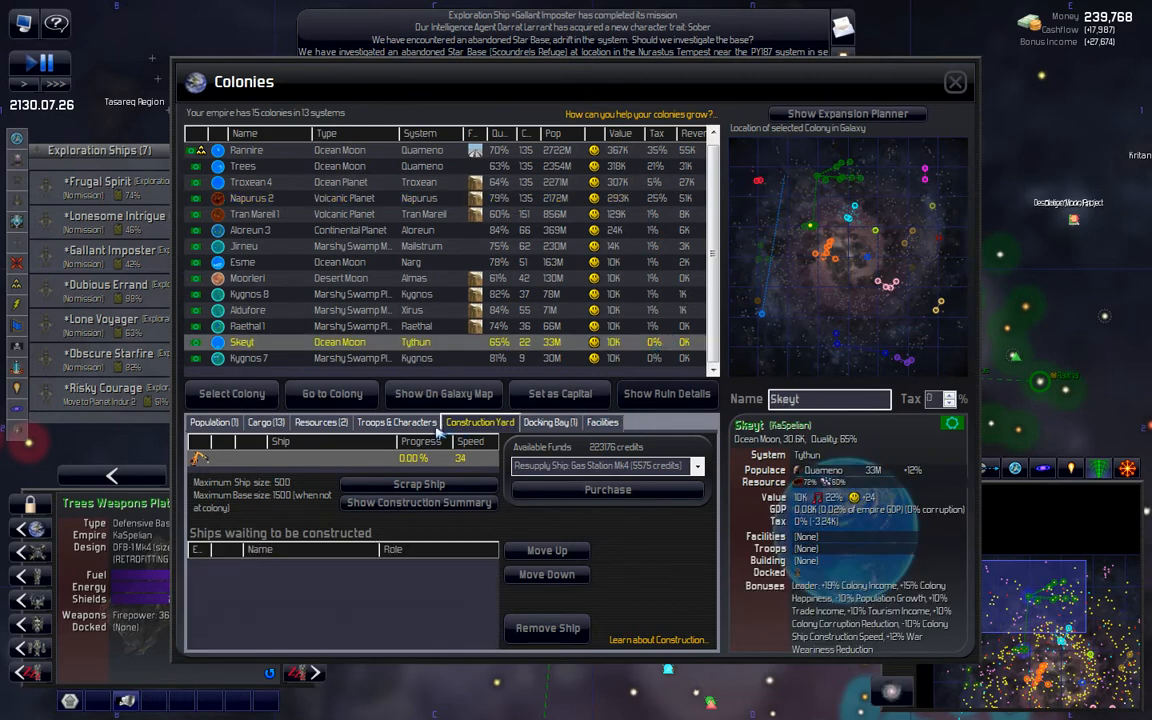
Step: Review Skeyl's troops and population, check Kygnos 7, and close the Colonies screen
left_click(396, 422)
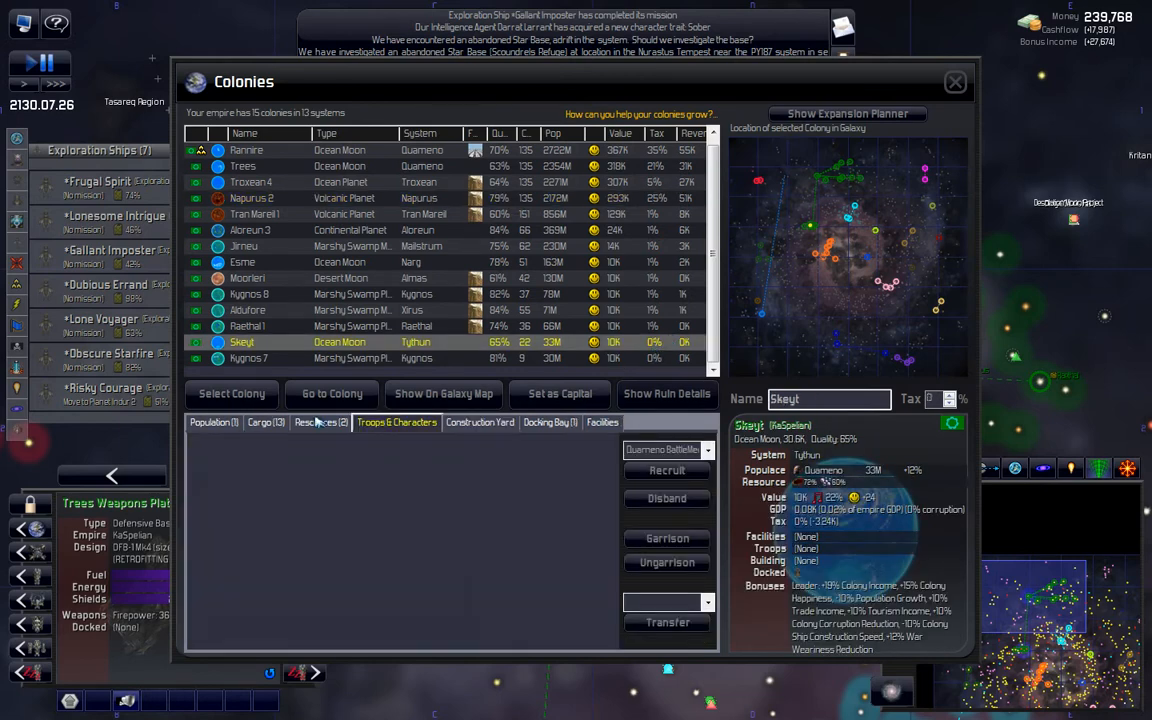
left_click(212, 422)
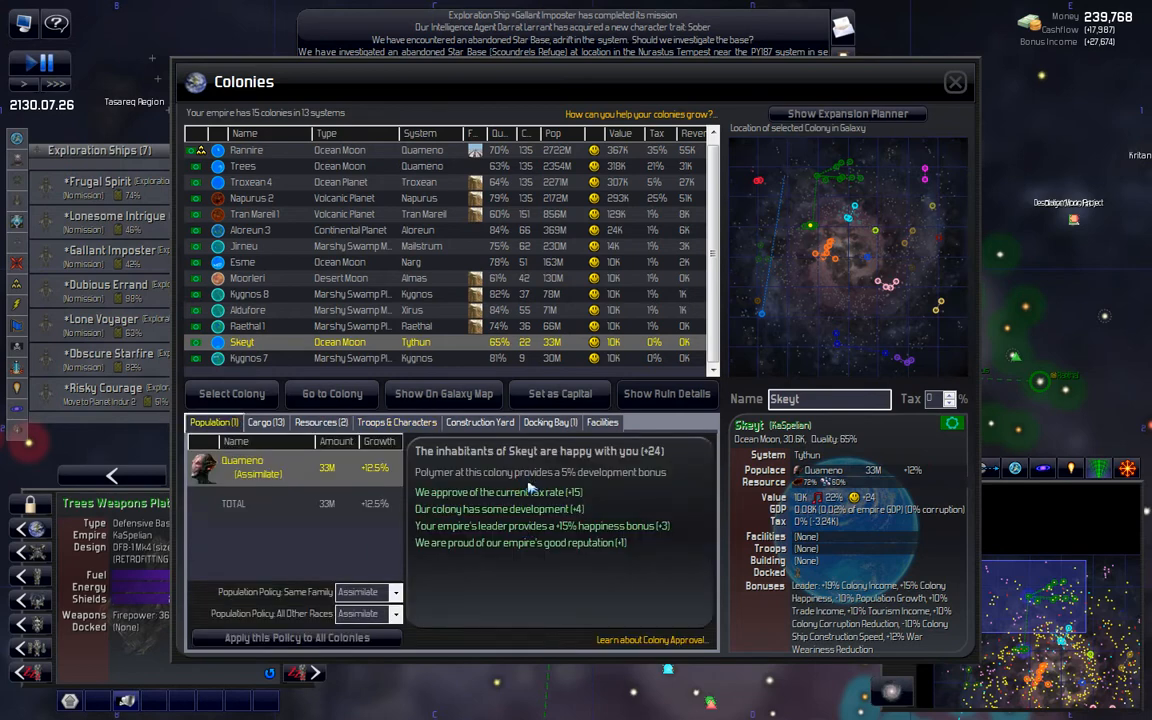
mouse_move(624, 346)
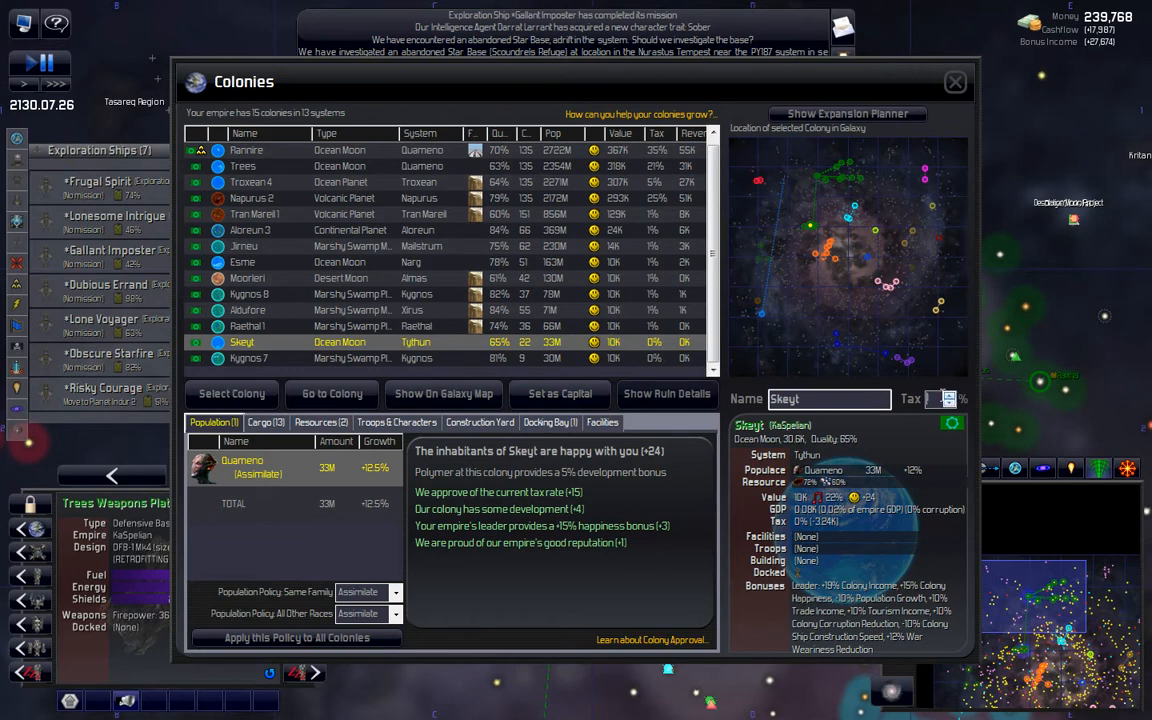
left_click(248, 358)
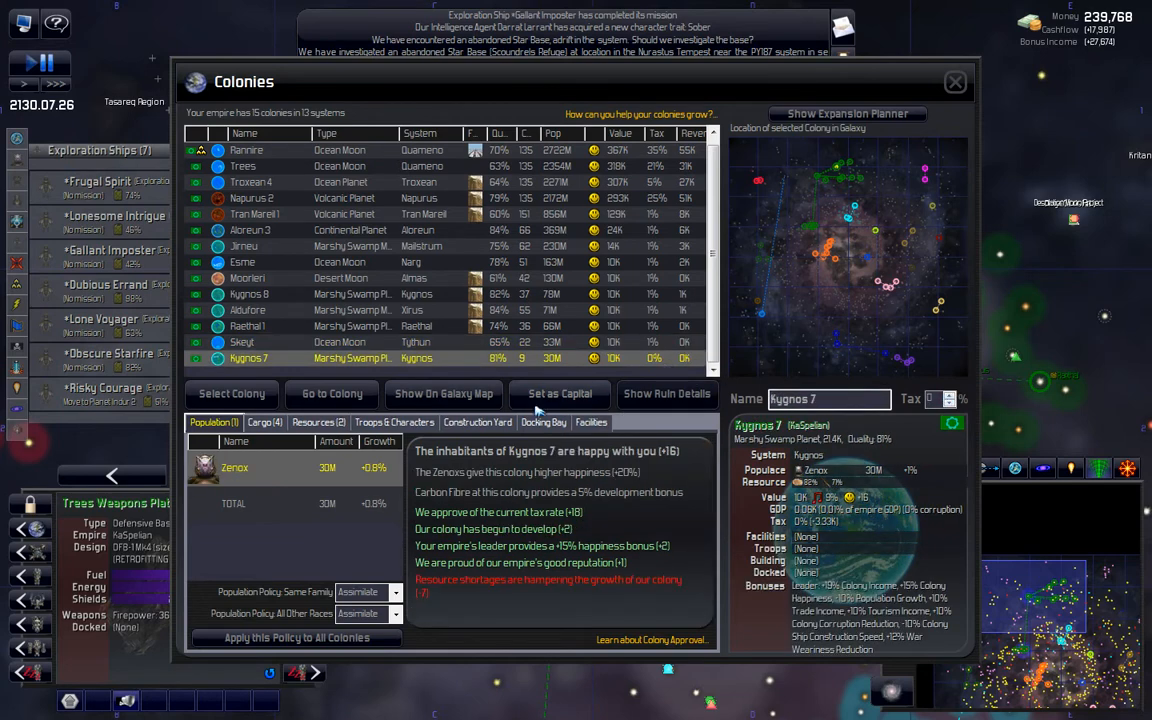
mouse_move(616, 458)
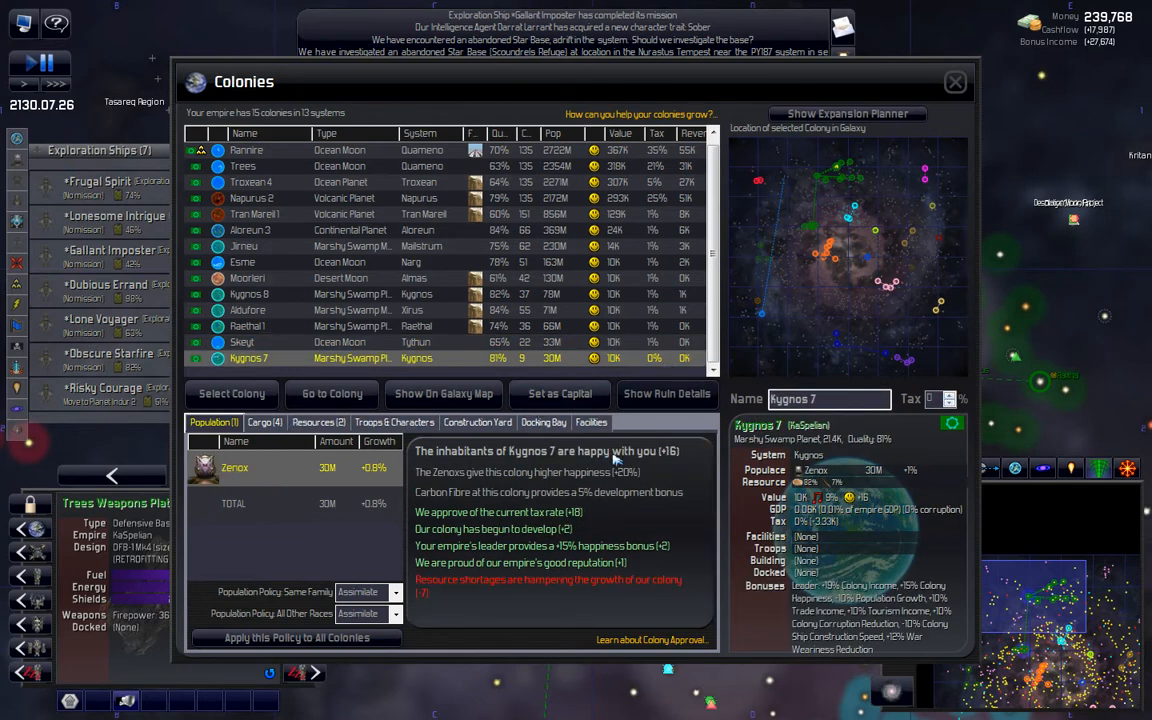
mouse_move(608, 452)
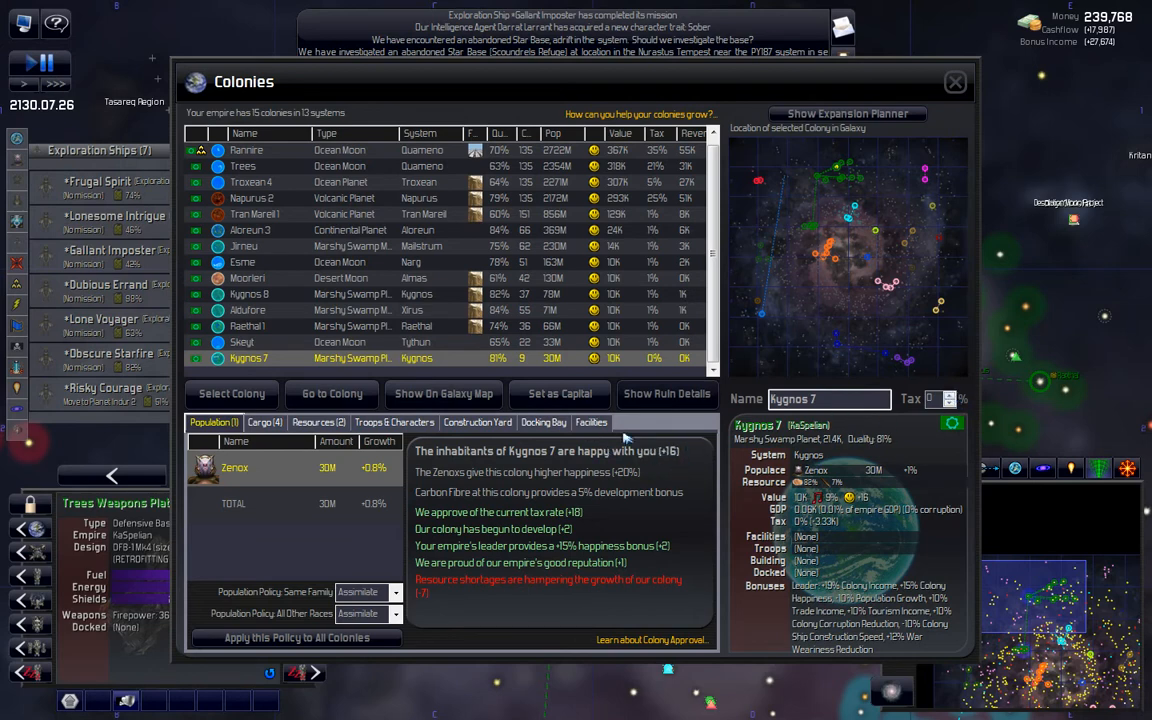
mouse_move(616, 452)
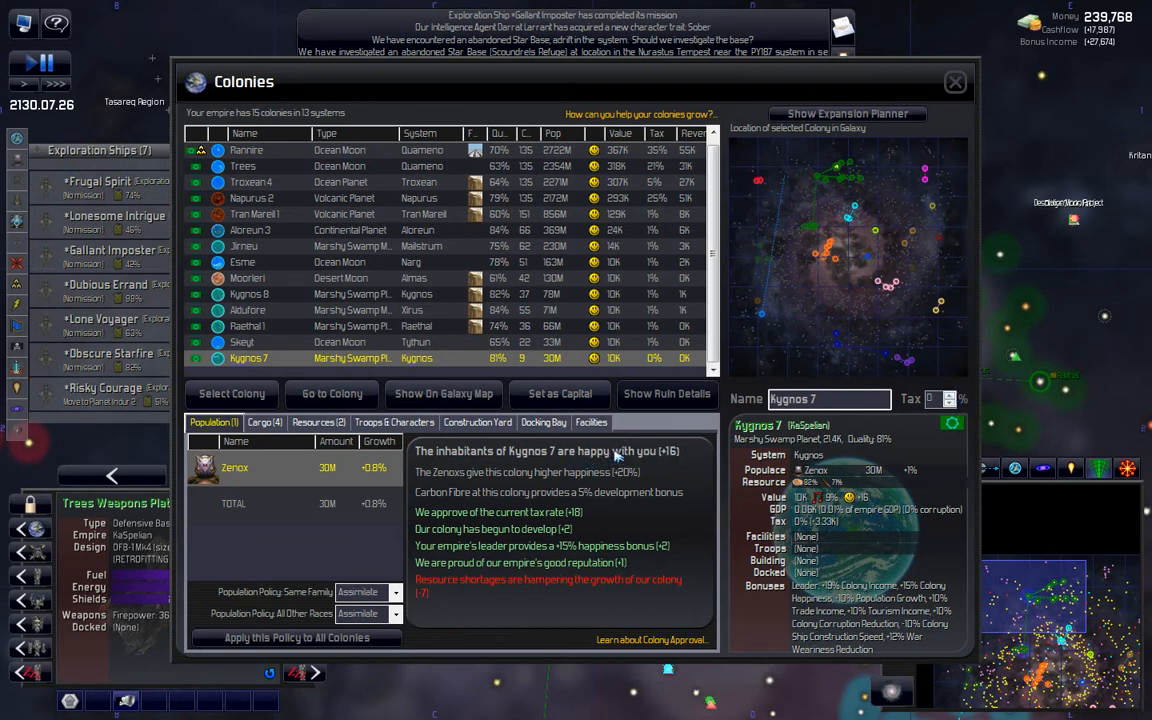
mouse_move(962, 404)
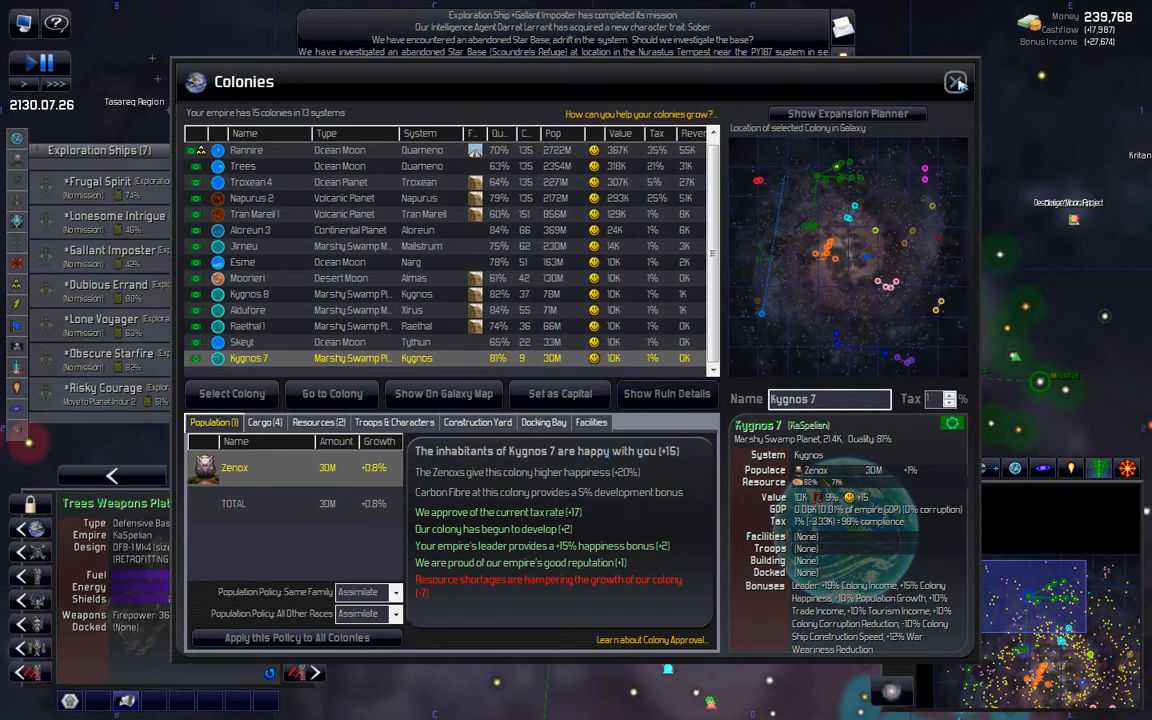
left_click(956, 82)
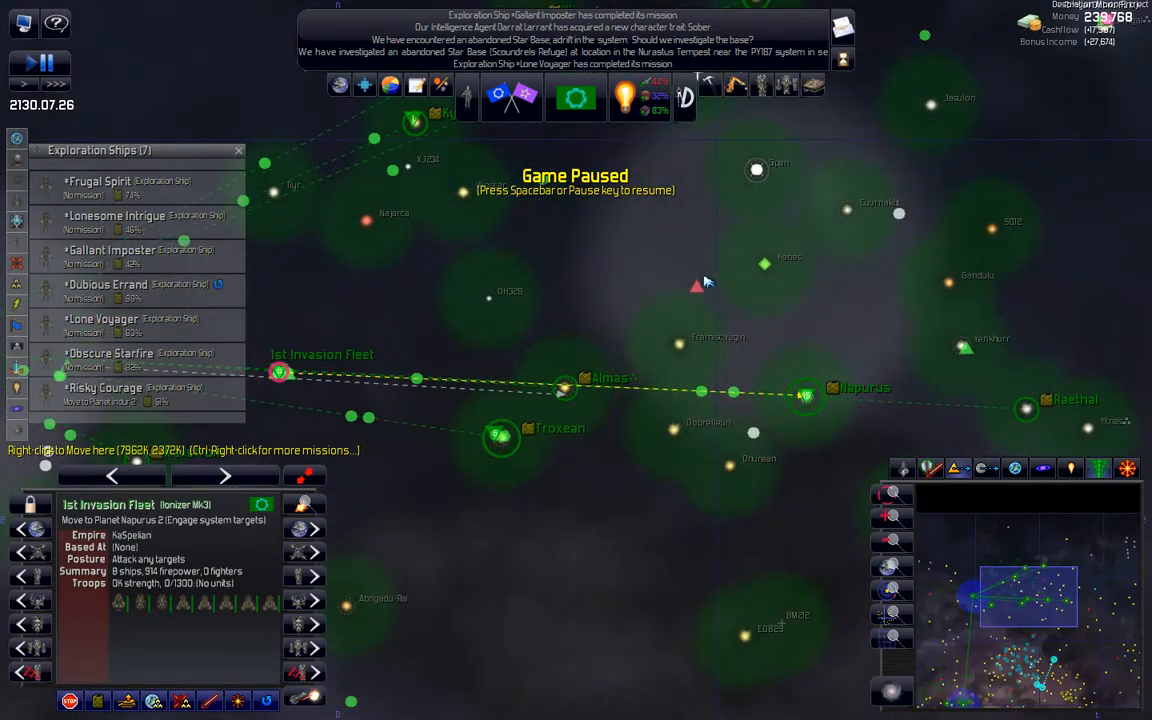
mouse_move(696, 286)
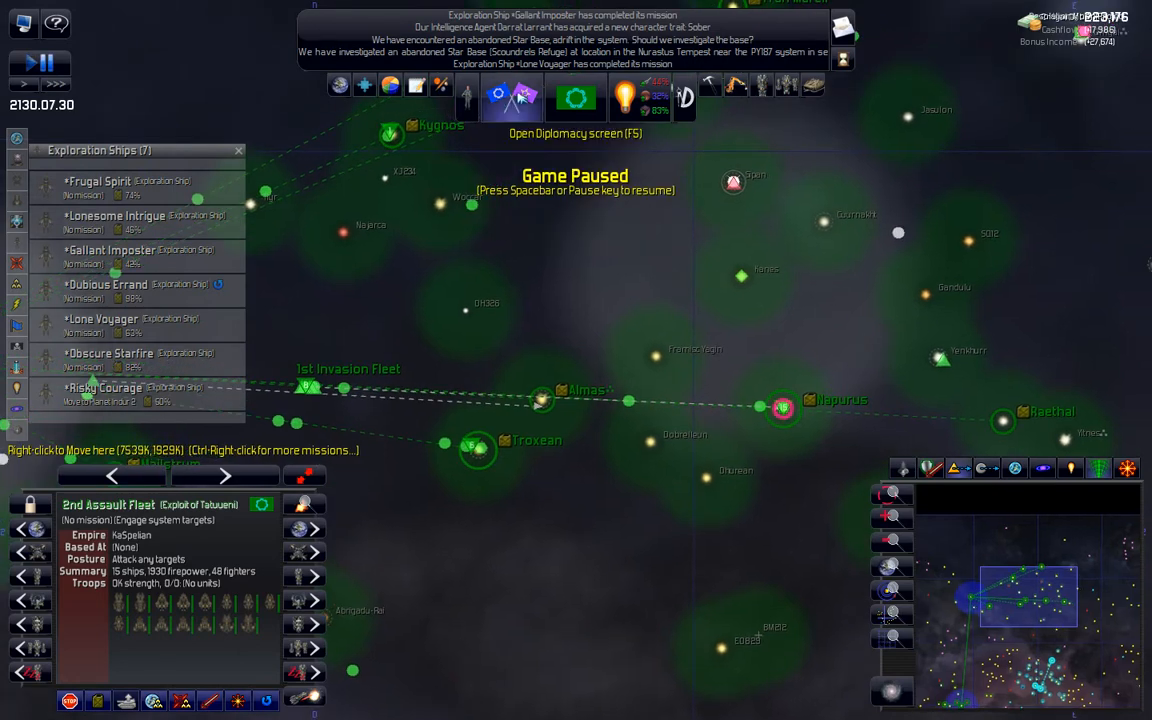
Step: View the Lost Claw Corsairs in the Diplomacy overview and close it
left_click(512, 96)
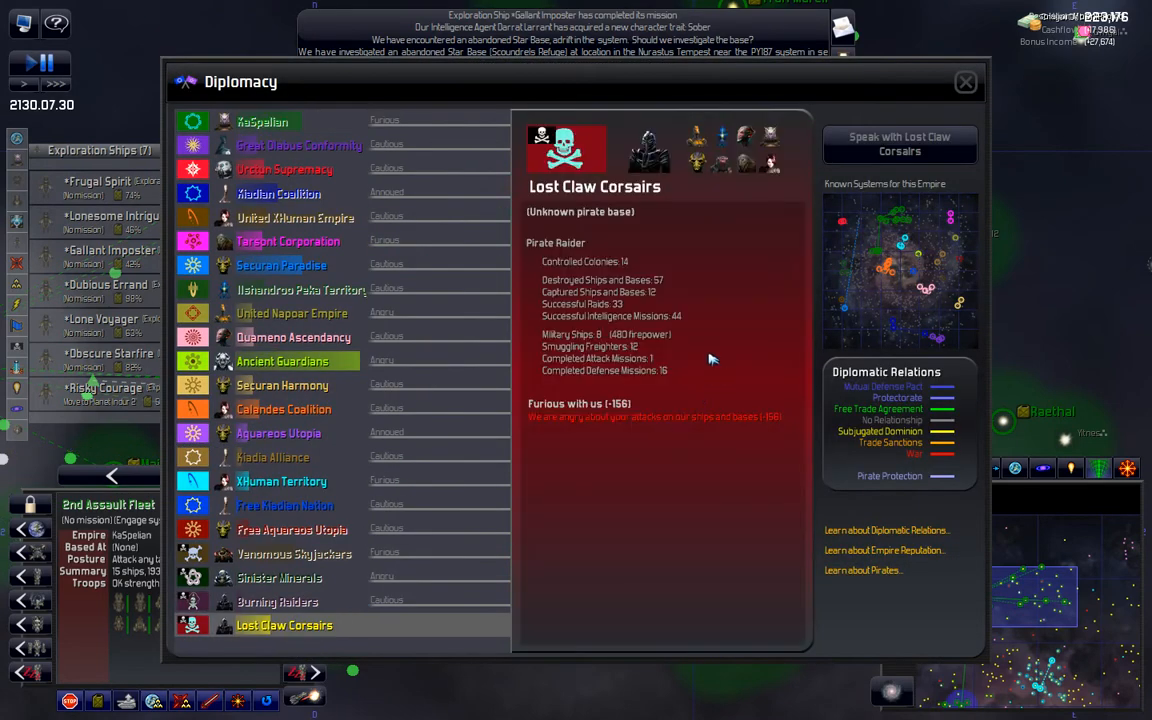
mouse_move(966, 82)
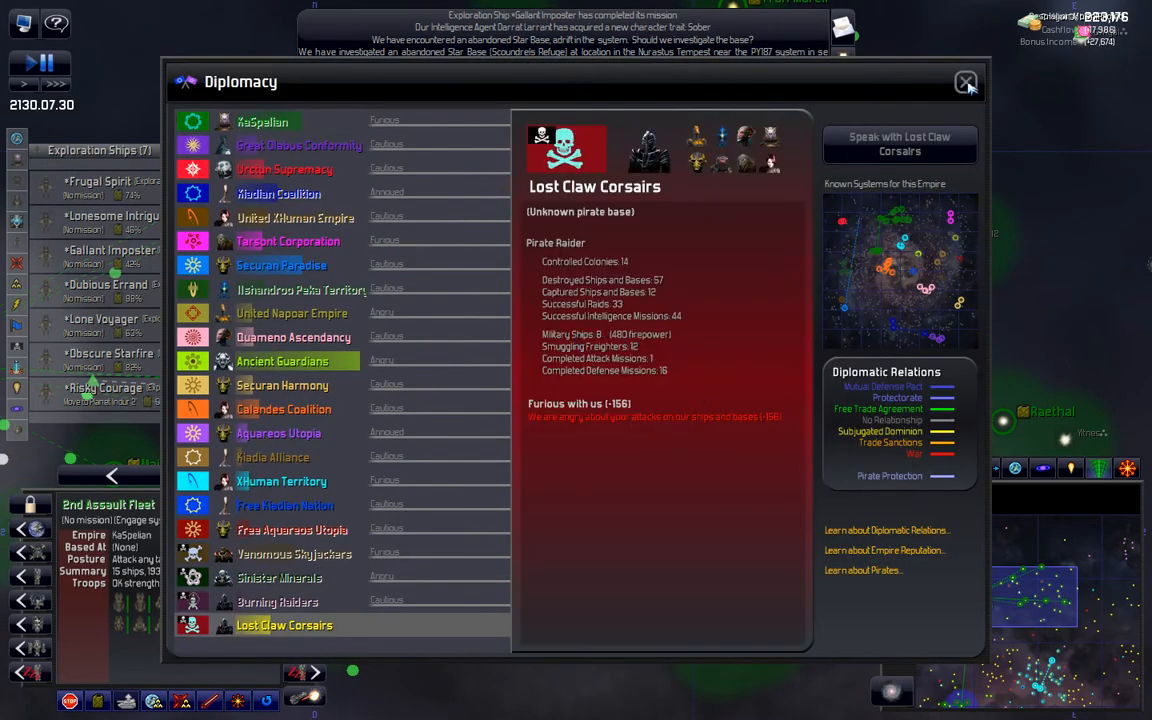
left_click(966, 80)
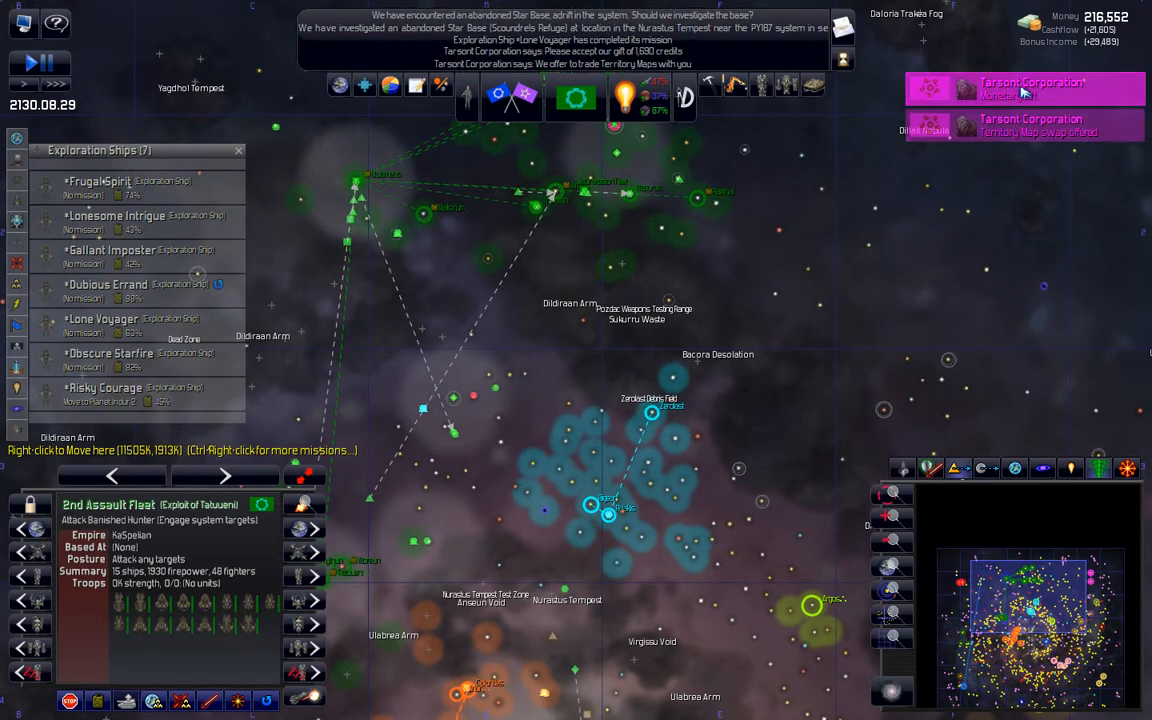
Step: Accept Tarsont Corporation's 1,000-credit gift with Thanks! and end the conversation
left_click(1014, 88)
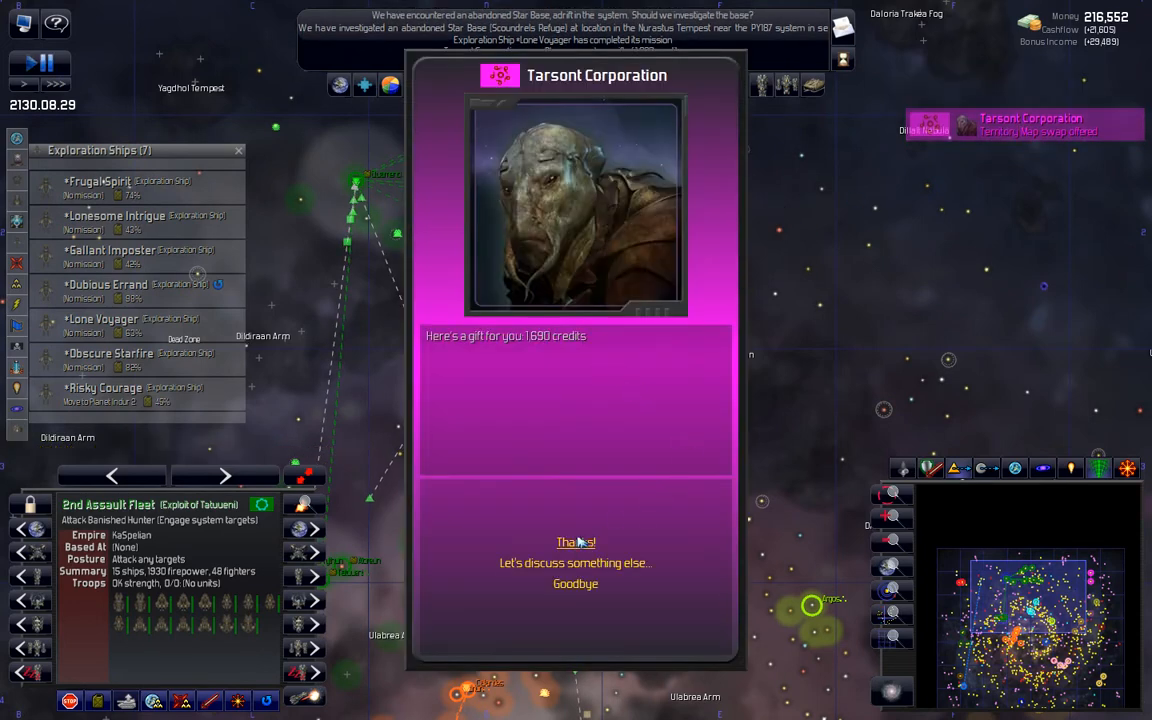
left_click(574, 542)
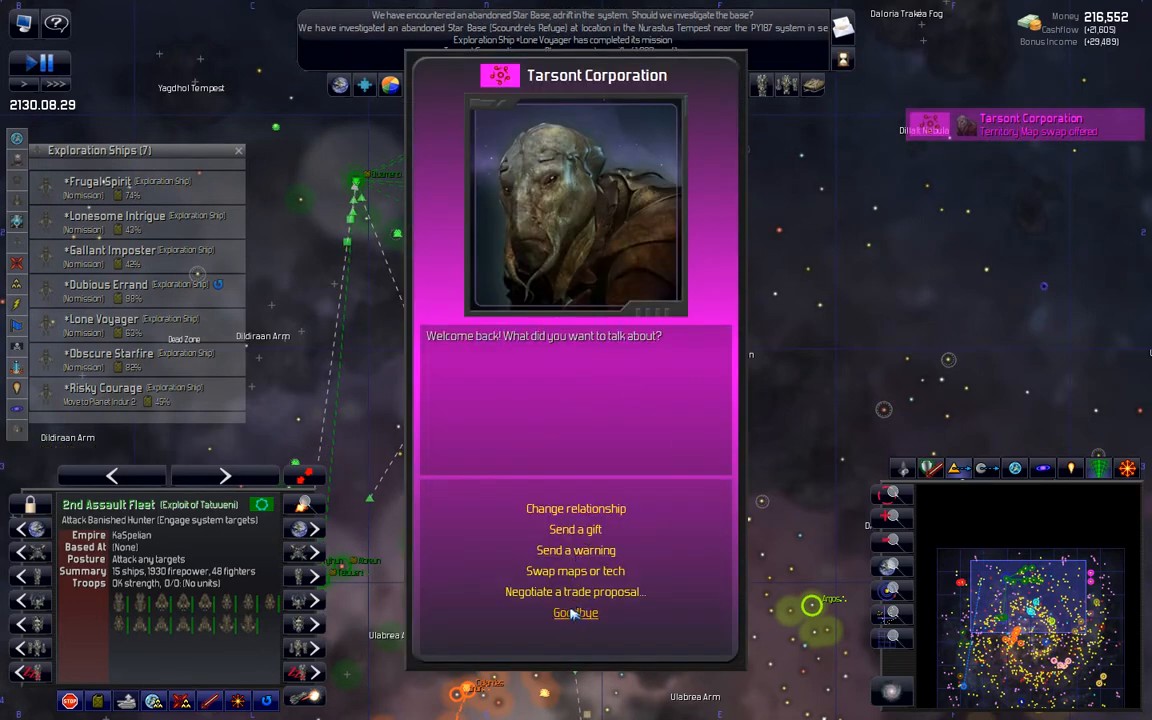
left_click(574, 612)
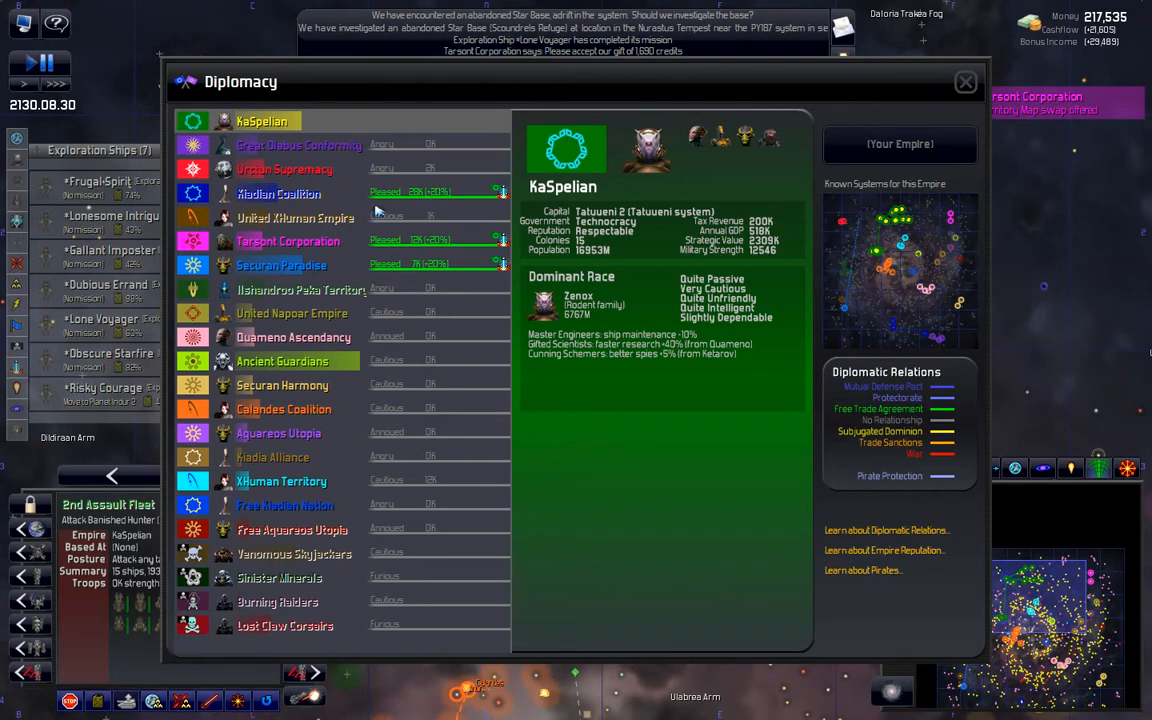
mouse_move(516, 312)
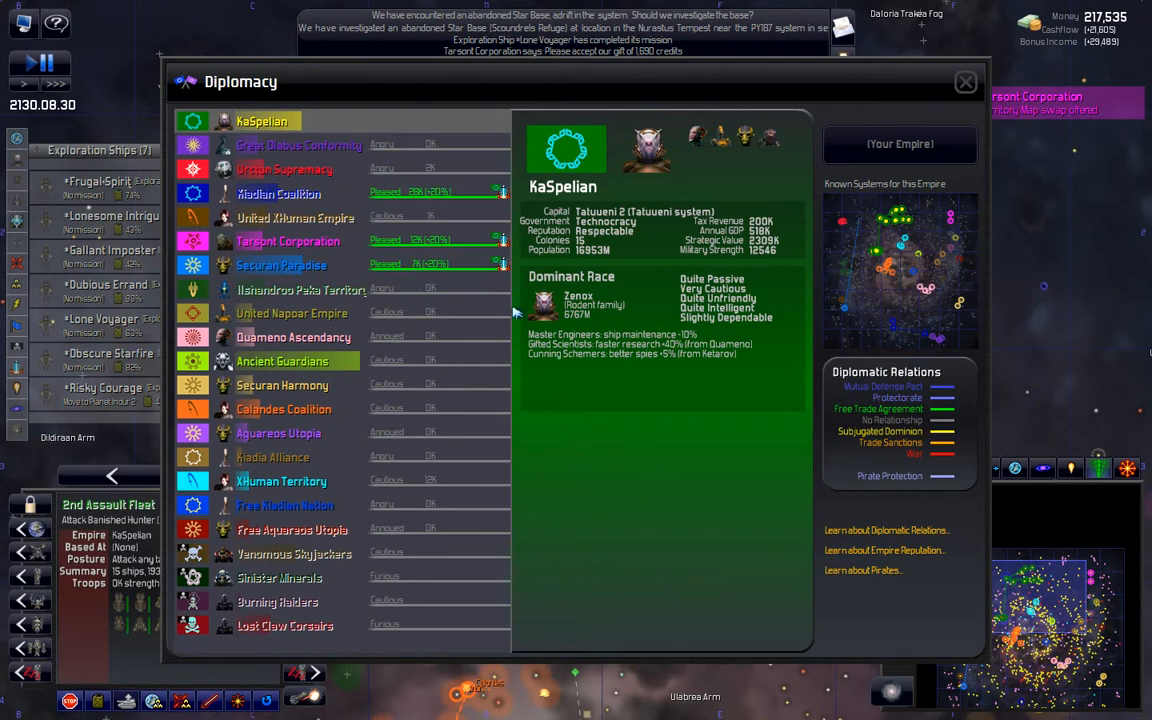
mouse_move(302, 150)
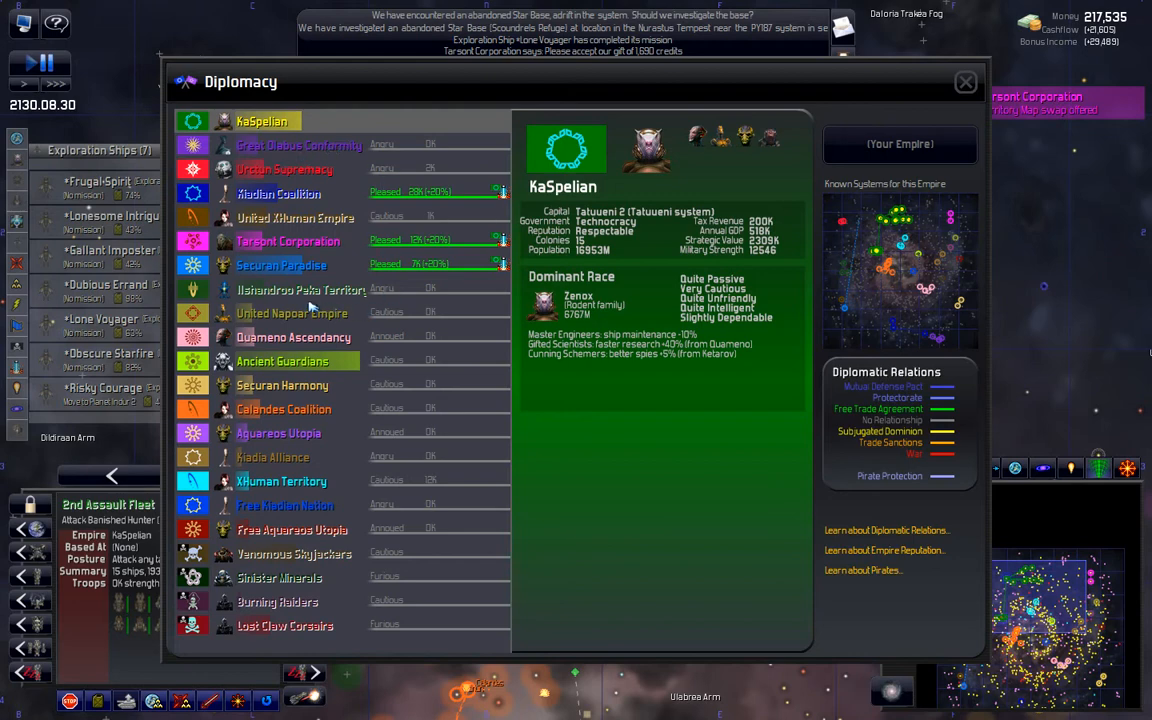
Step: Compare the Napoar, Quameno, Securan and Calandes empires' standing against KaSpelian, starting Zenbalas Fluid trade with Calandes
left_click(292, 312)
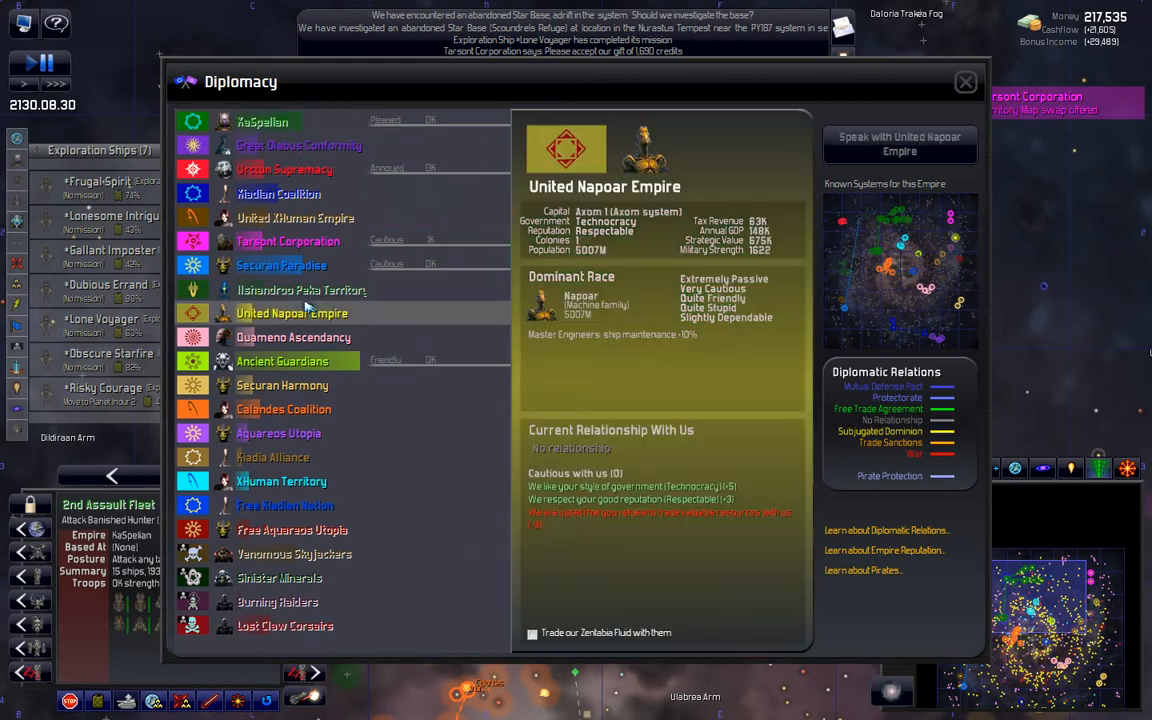
left_click(292, 336)
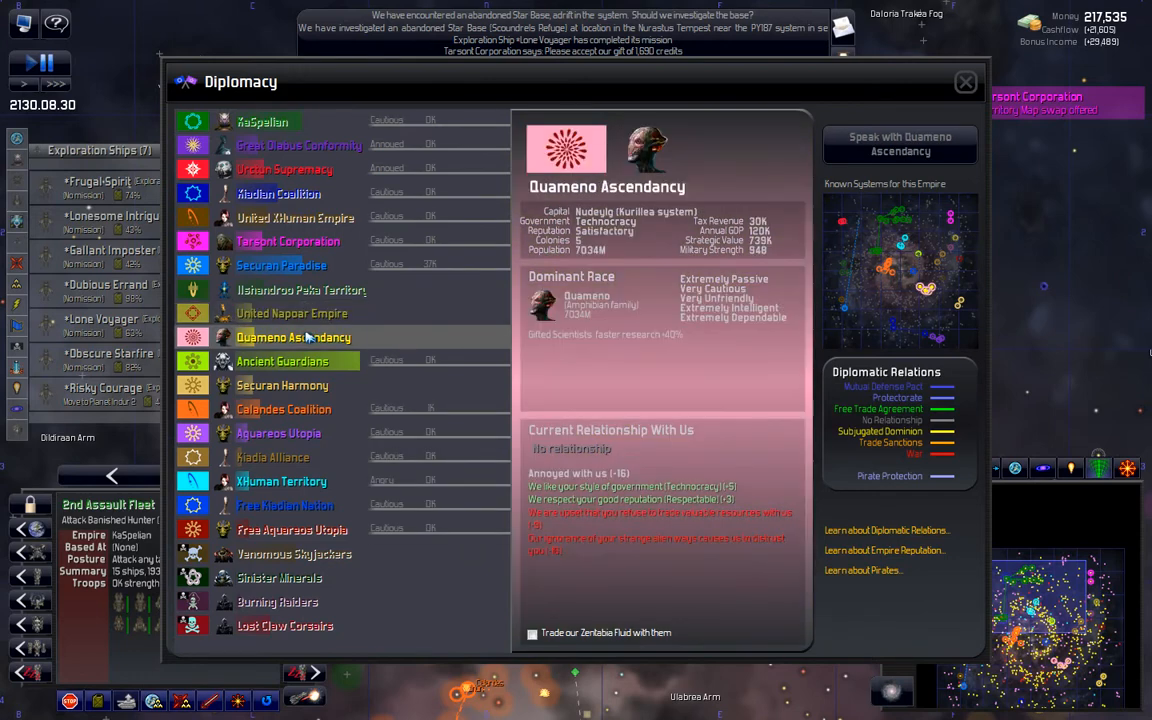
left_click(284, 384)
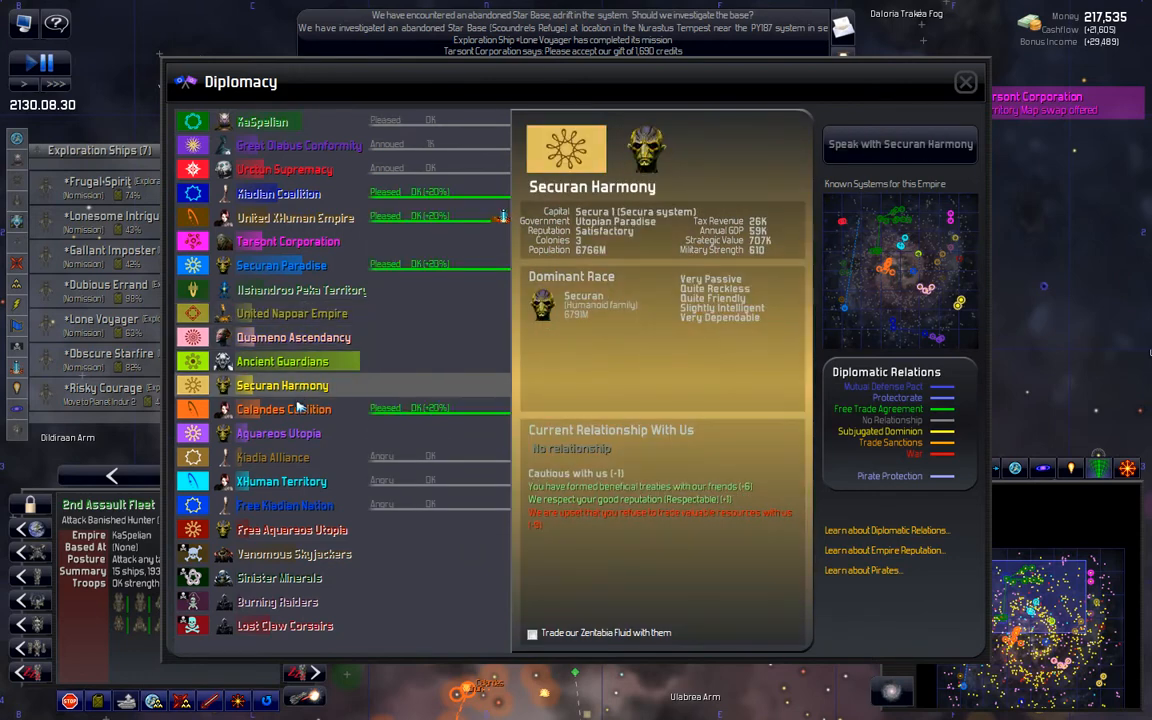
left_click(284, 408)
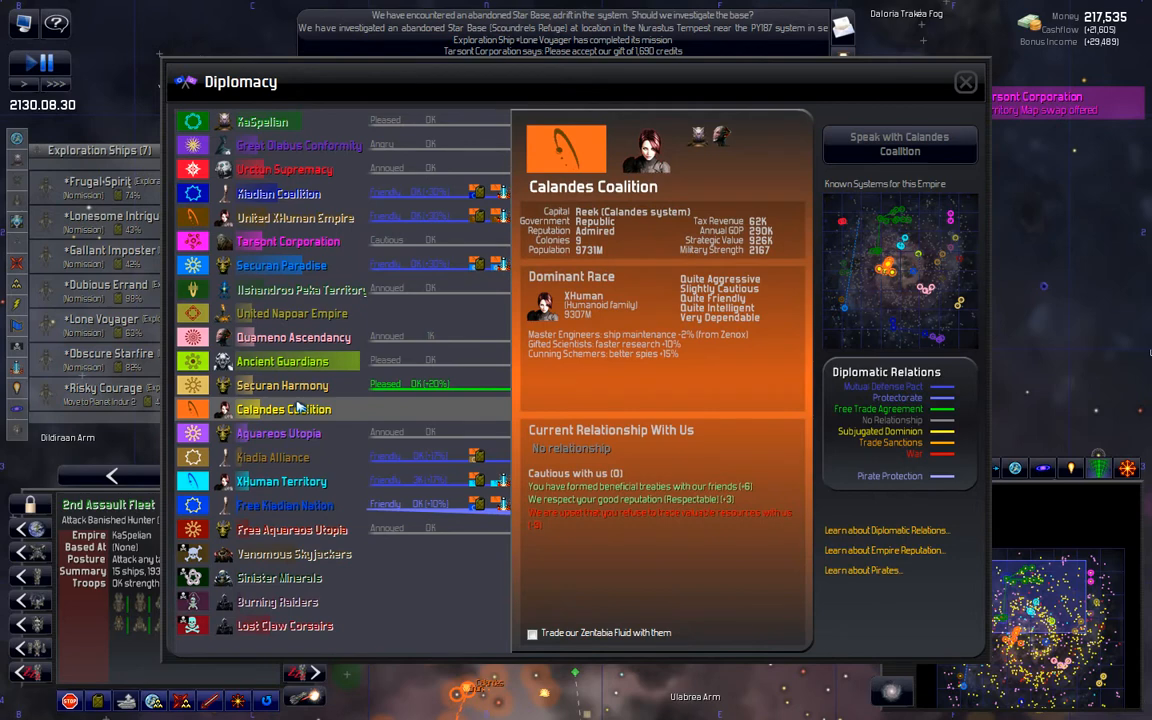
mouse_move(290, 300)
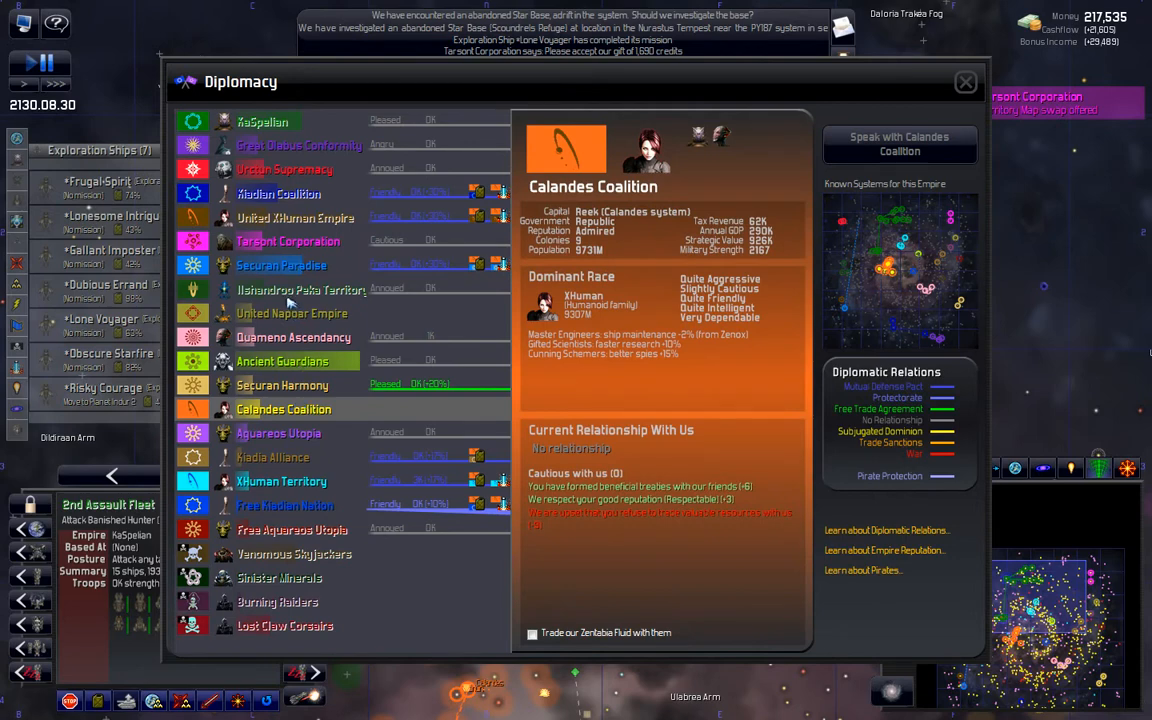
mouse_move(280, 194)
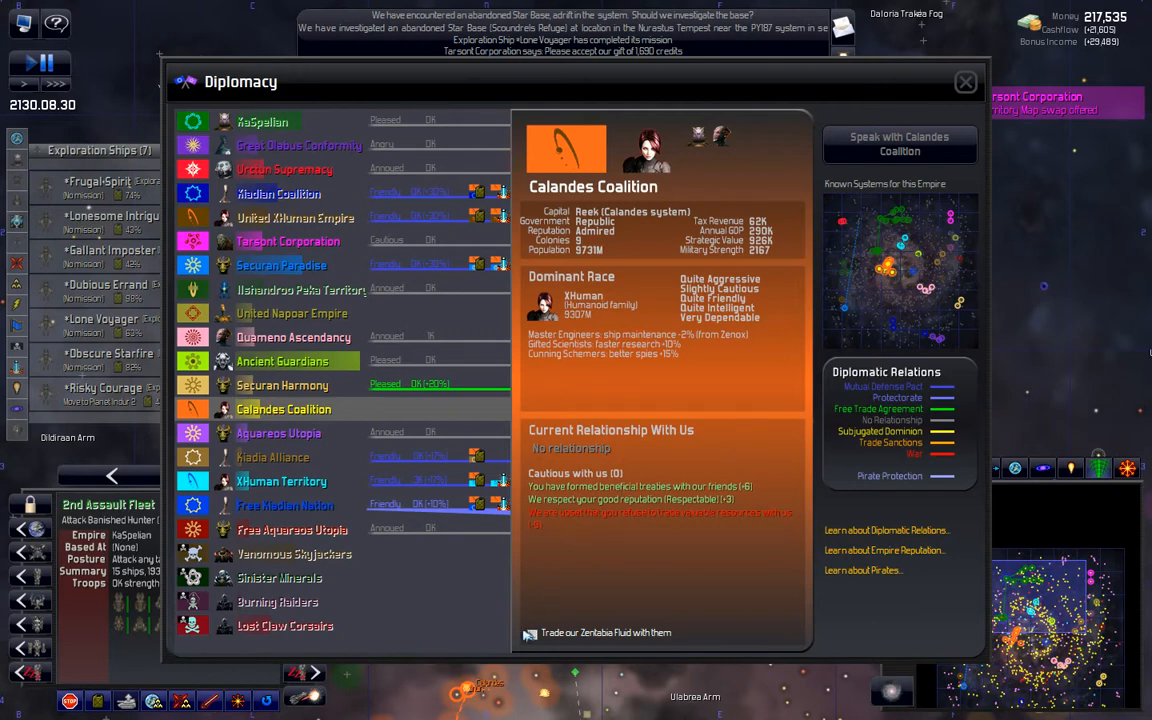
left_click(528, 632)
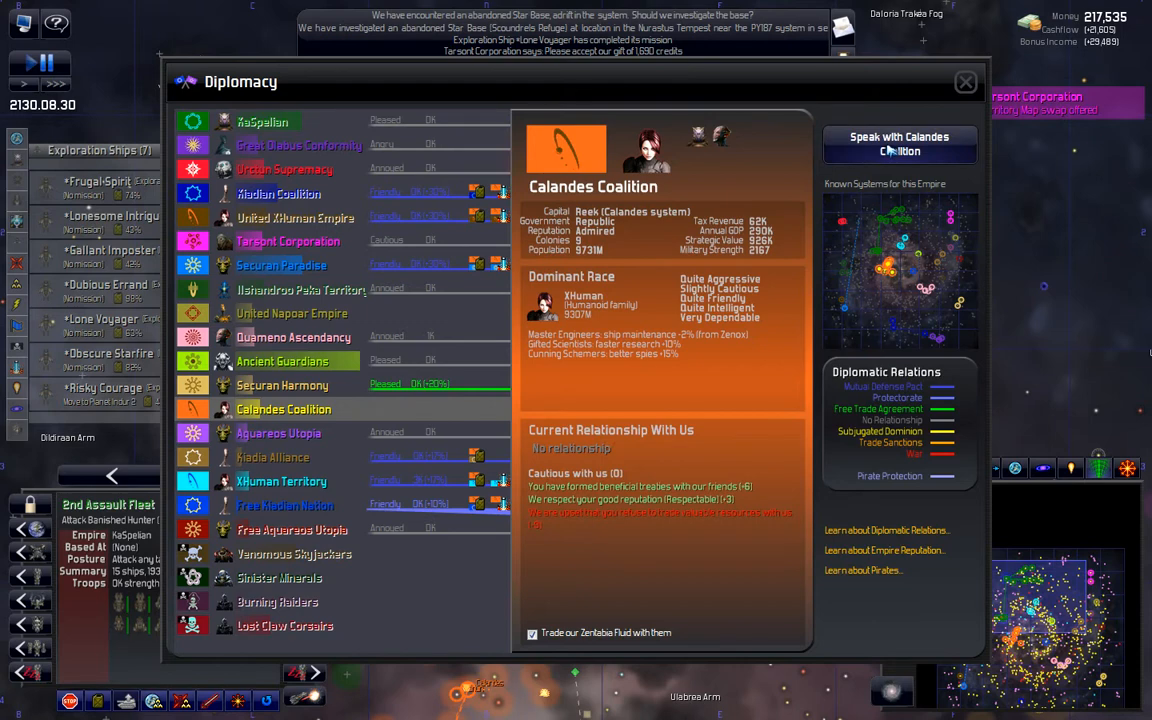
left_click(282, 384)
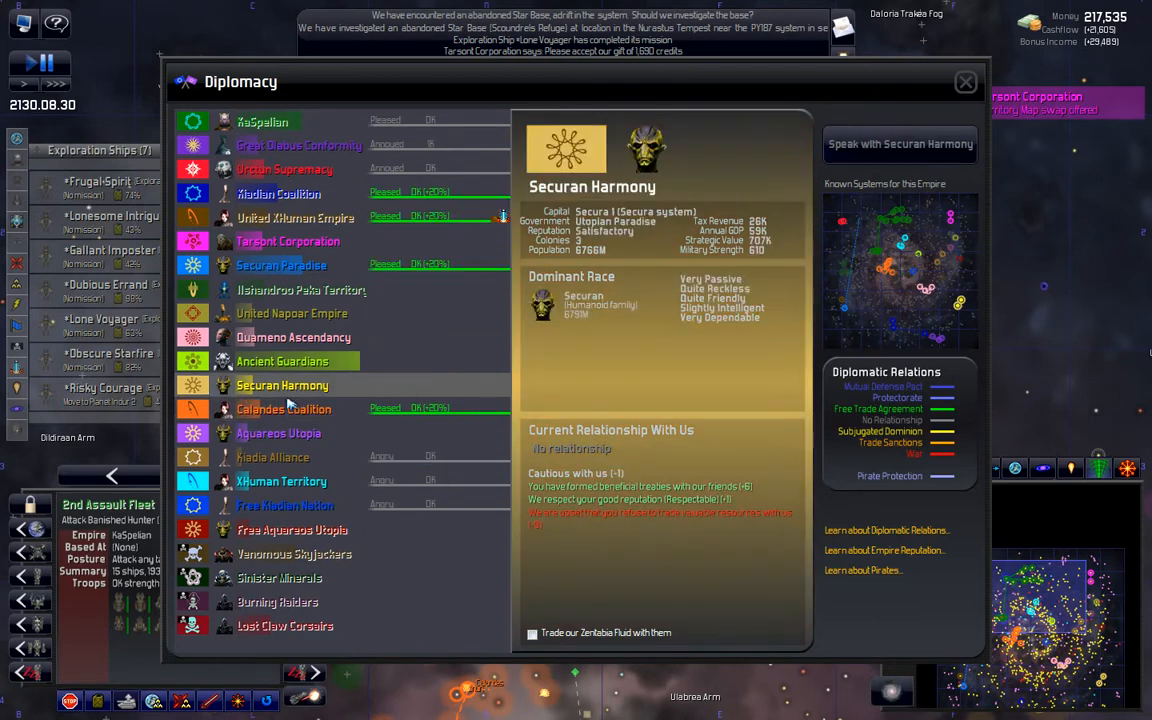
left_click(284, 408)
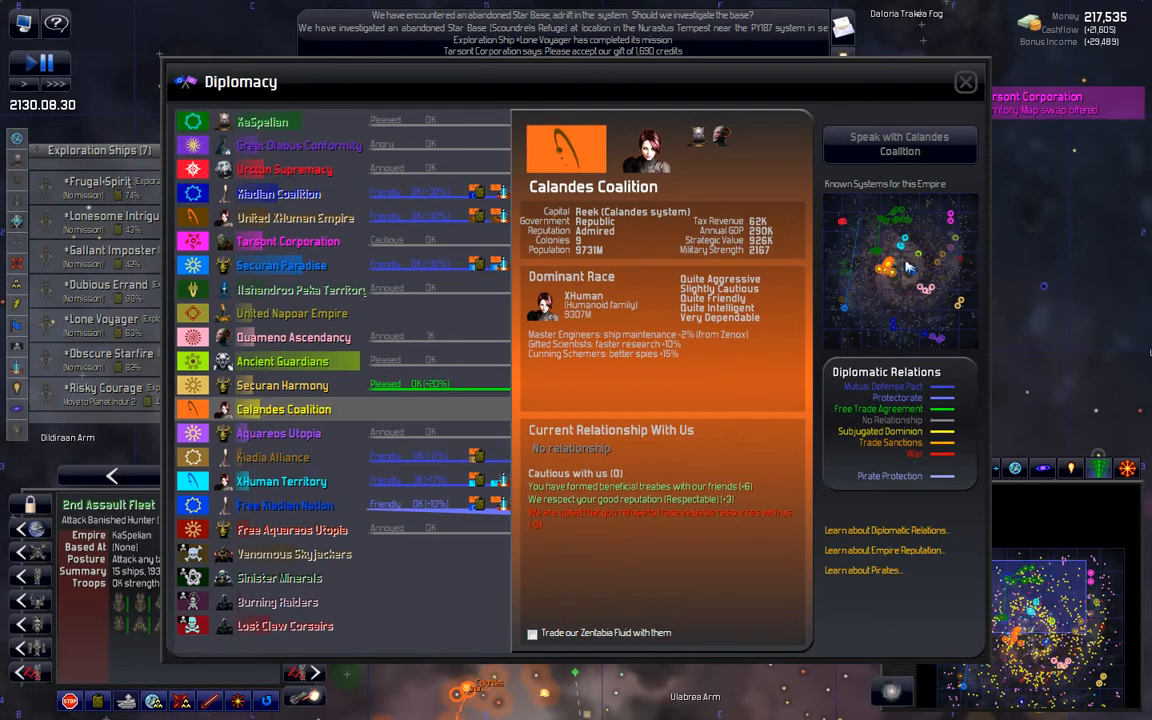
mouse_move(864, 290)
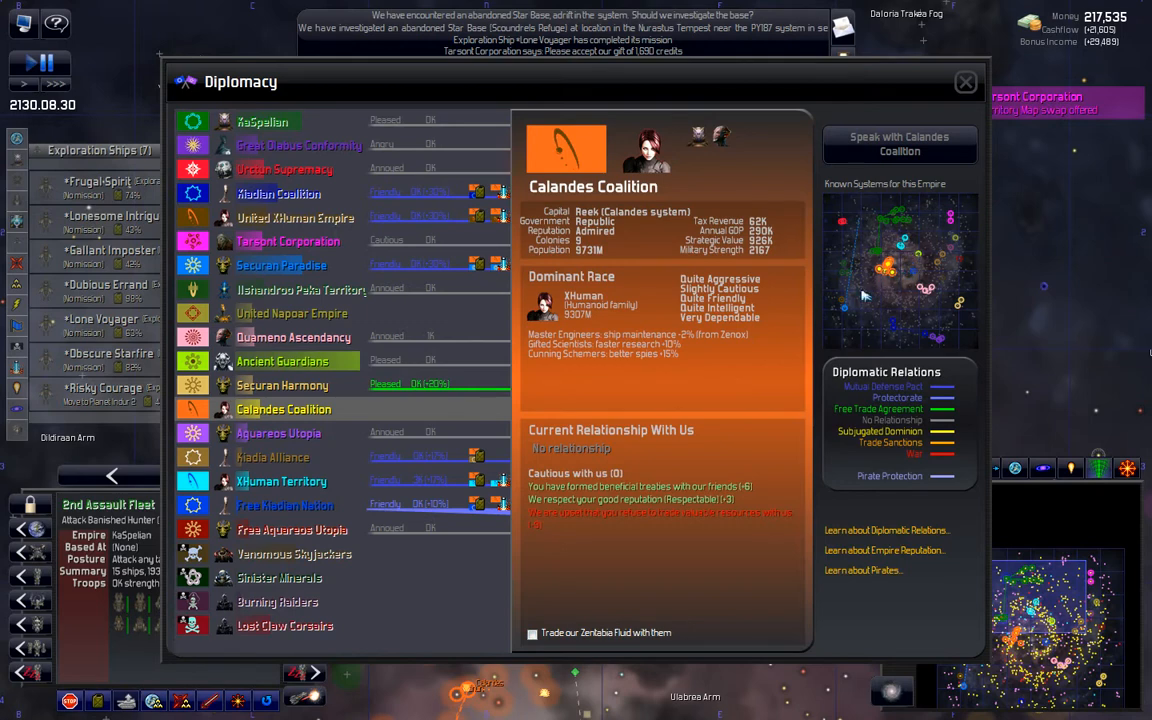
mouse_move(886, 264)
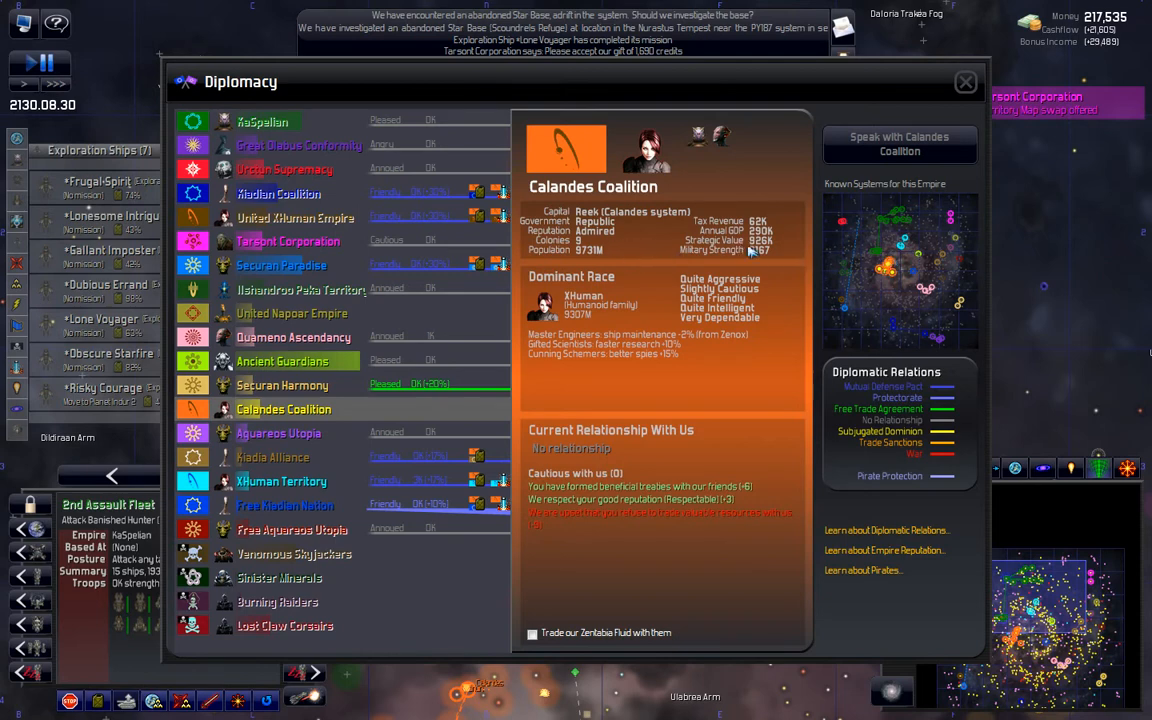
left_click(264, 122)
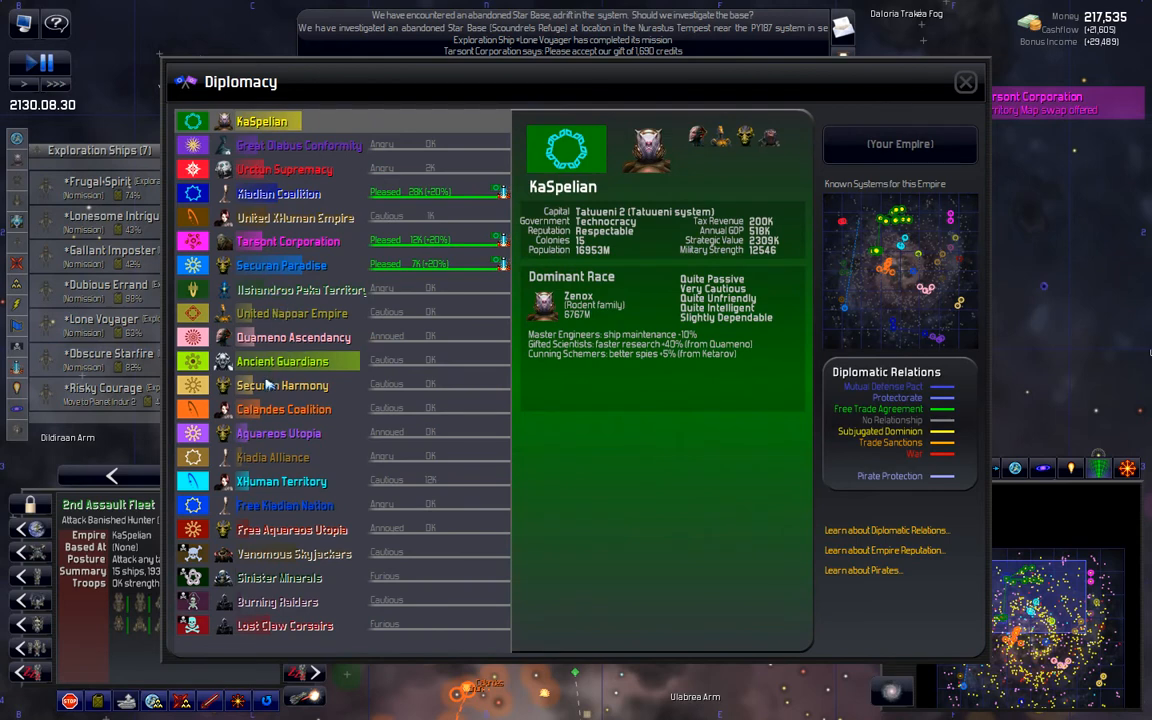
left_click(284, 408)
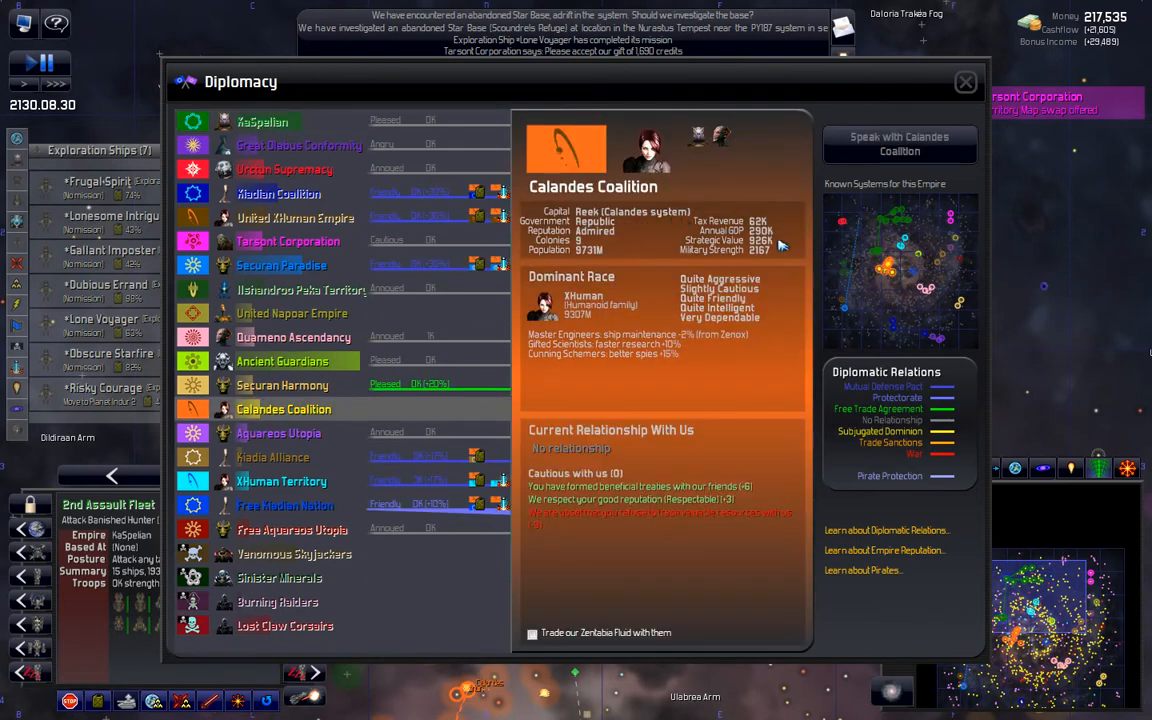
mouse_move(684, 406)
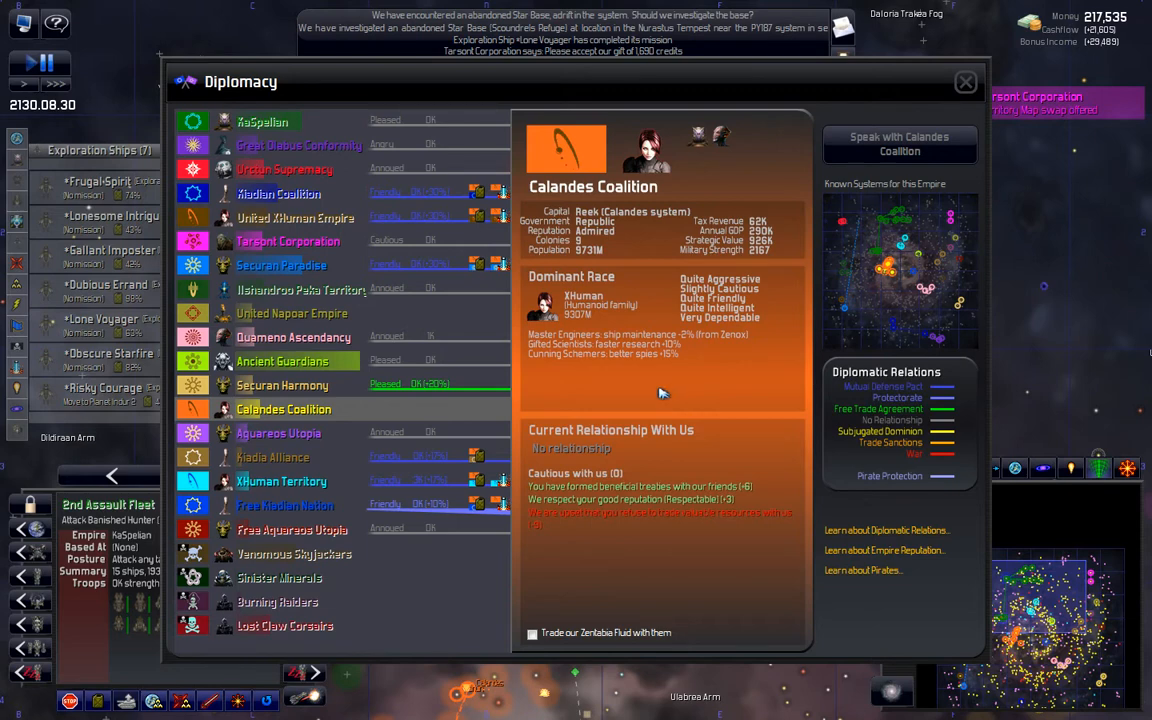
mouse_move(896, 270)
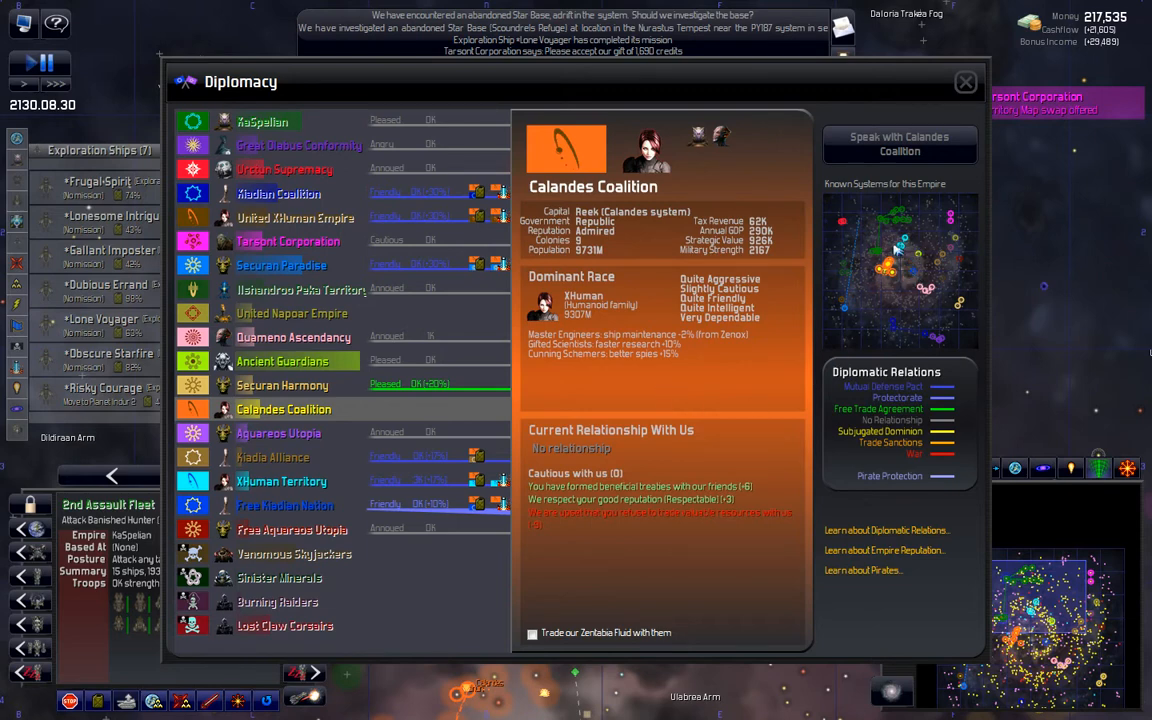
mouse_move(884, 248)
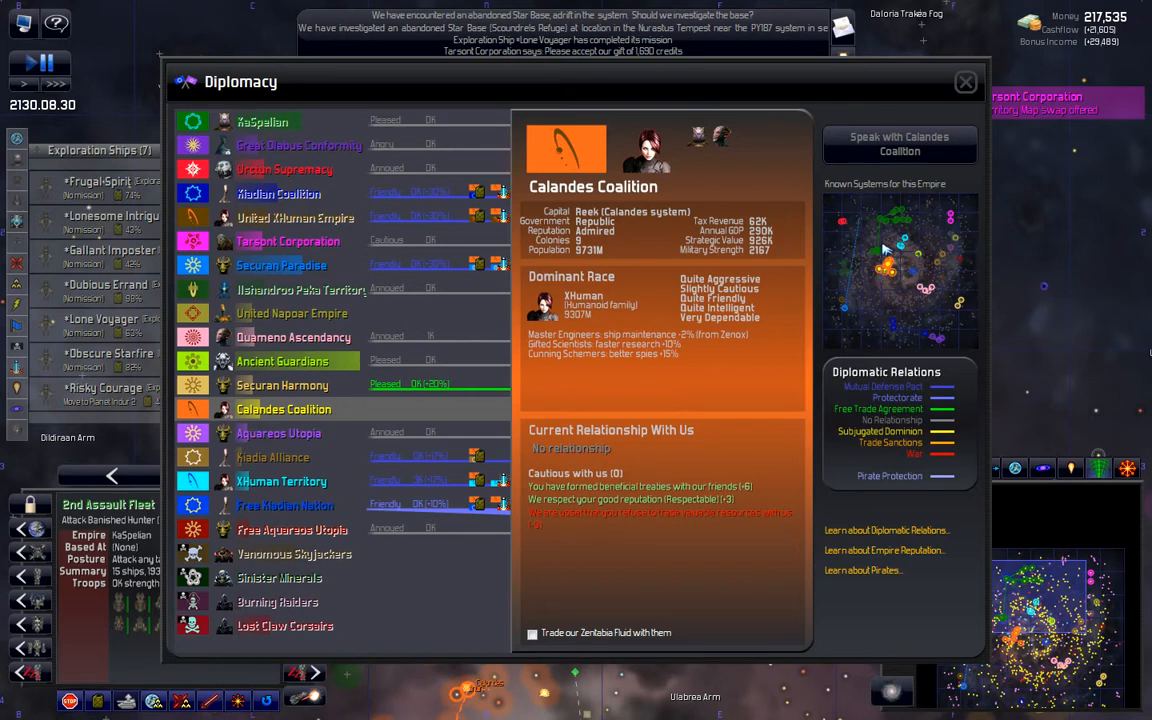
mouse_move(904, 248)
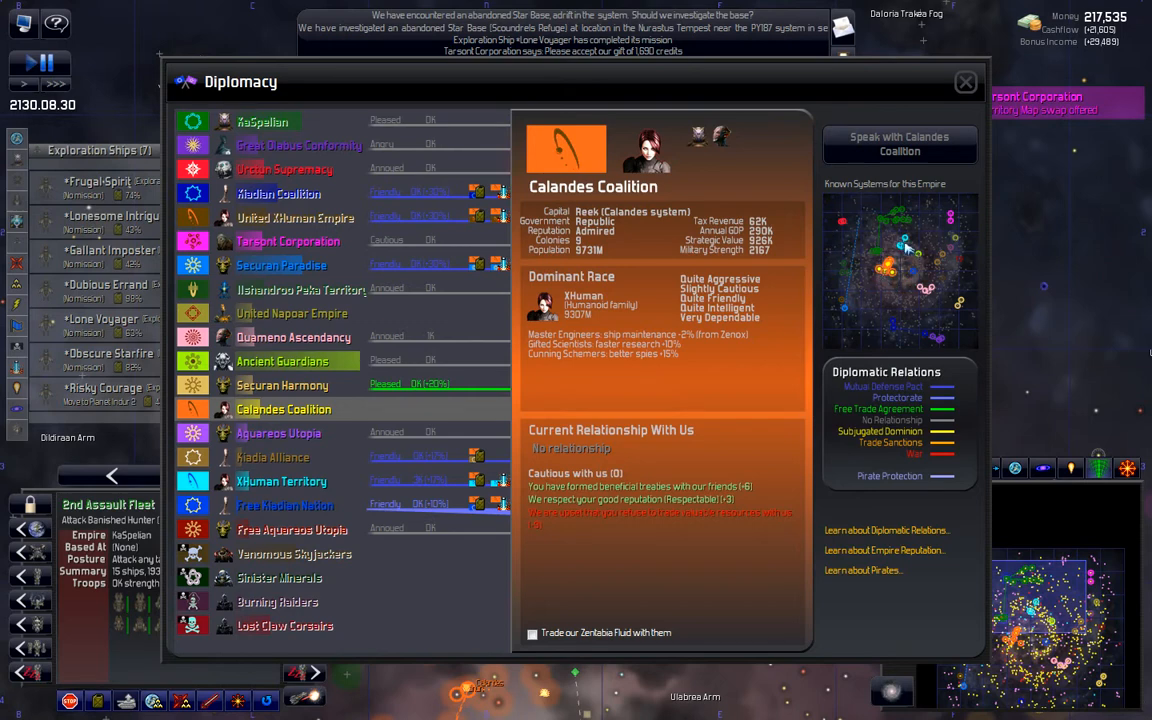
mouse_move(910, 270)
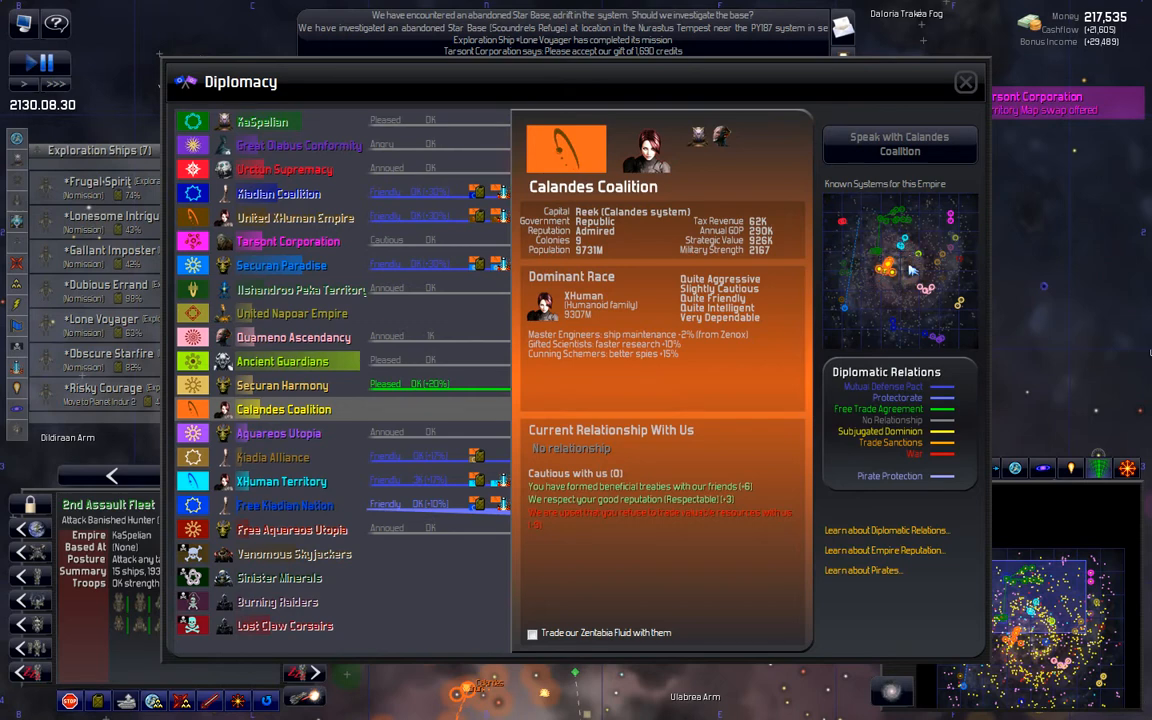
mouse_move(898, 268)
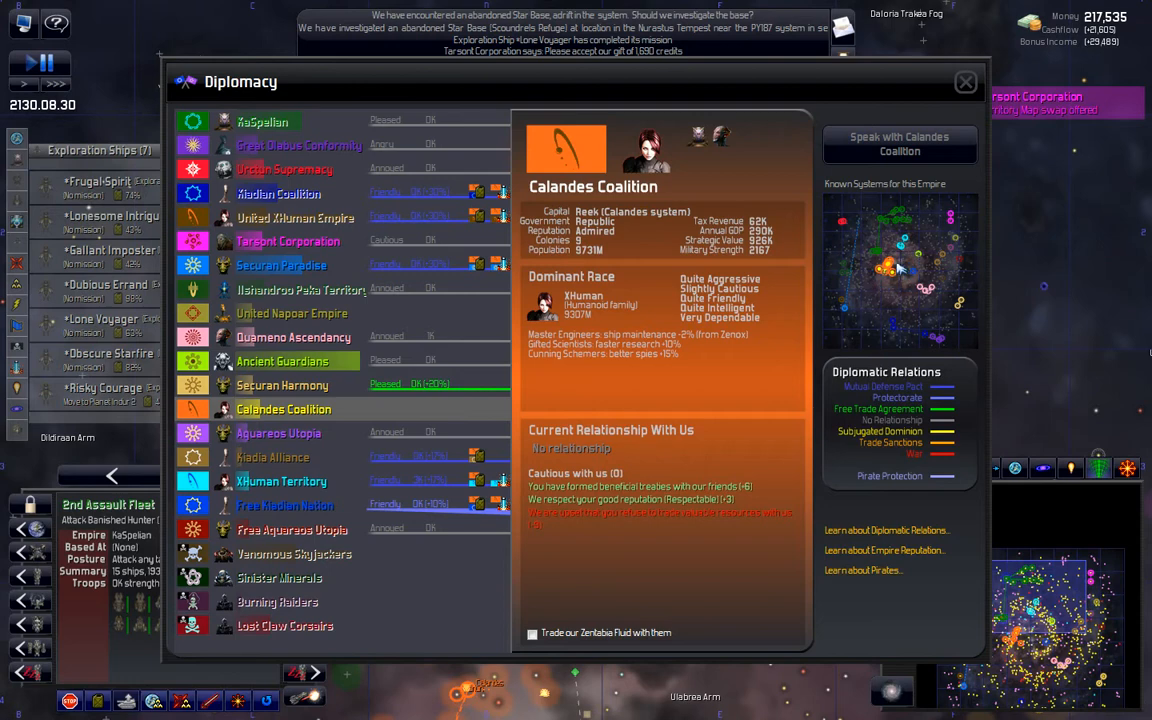
mouse_move(882, 280)
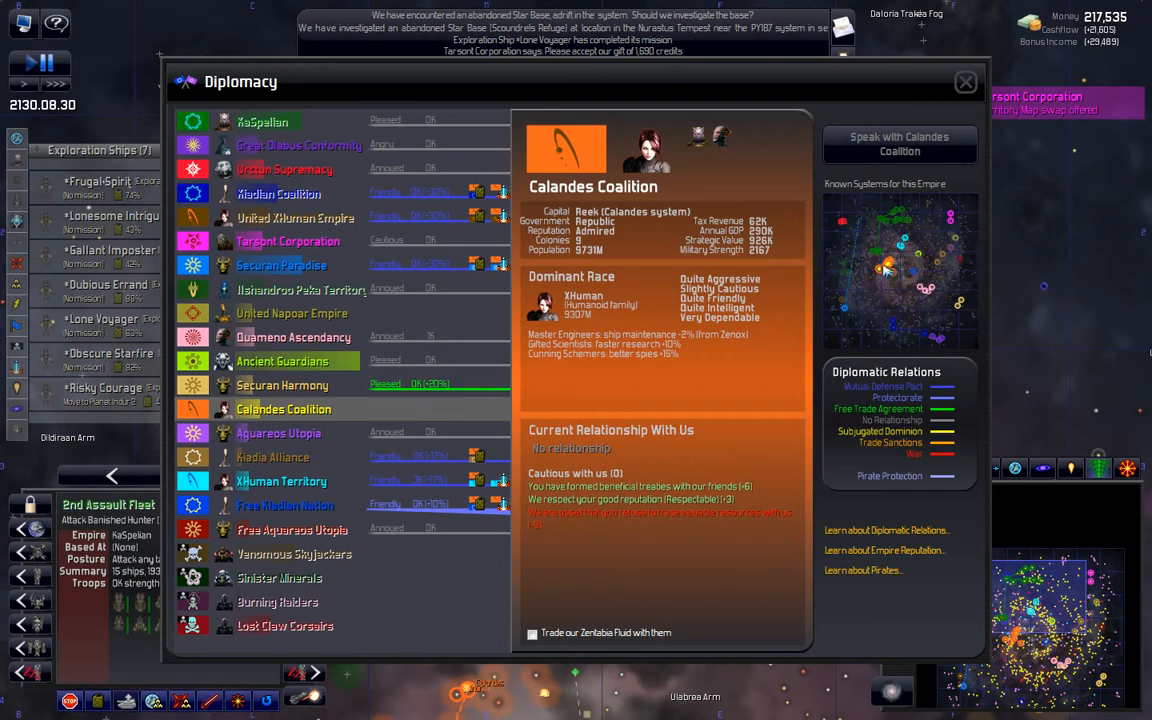
mouse_move(896, 284)
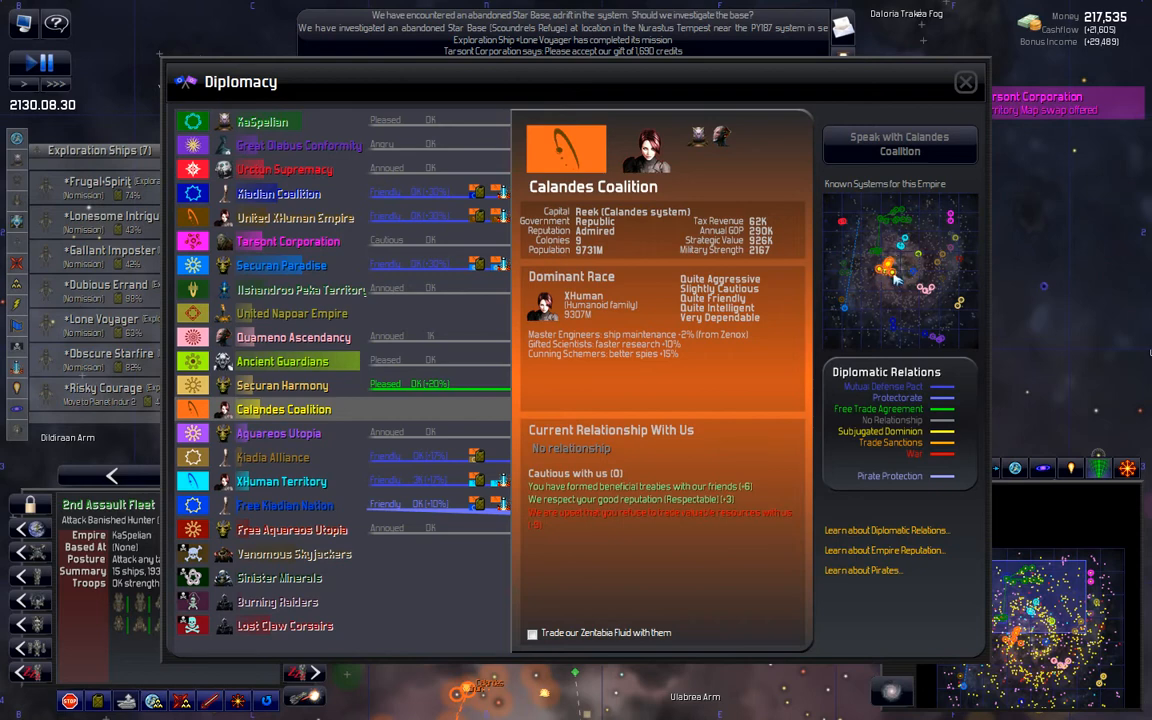
mouse_move(896, 276)
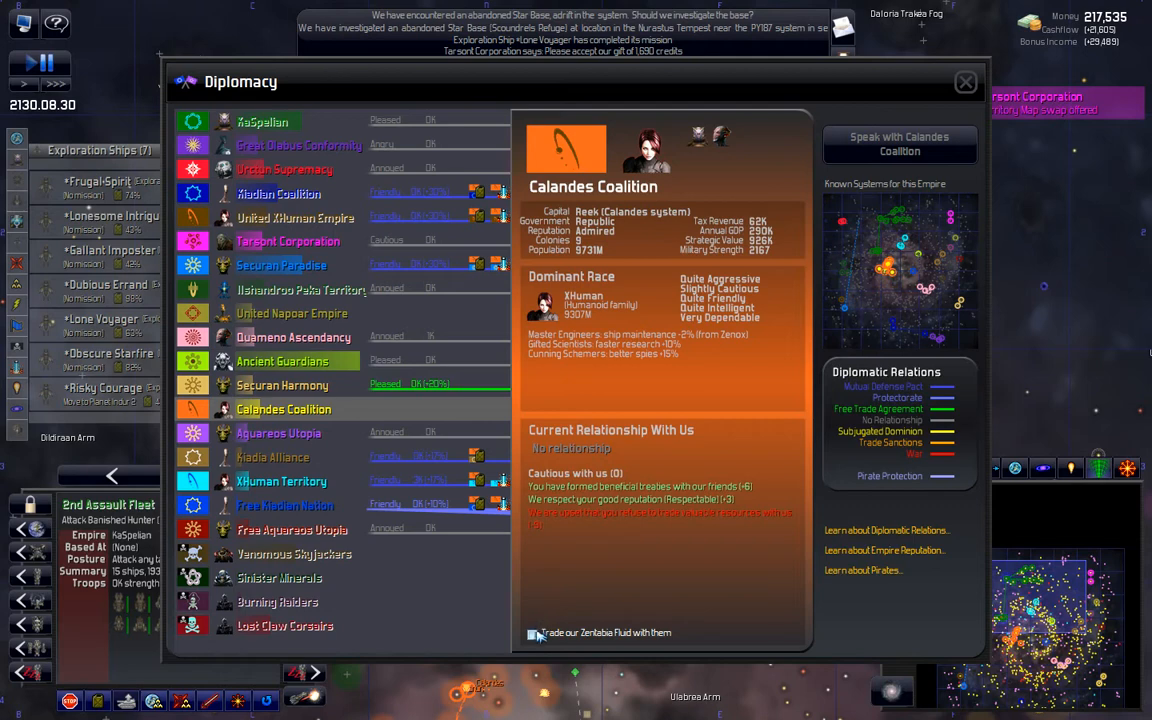
Step: Speak with the Calandes Coalition, glance at gift options, and begin negotiating a trade proposal
left_click(900, 144)
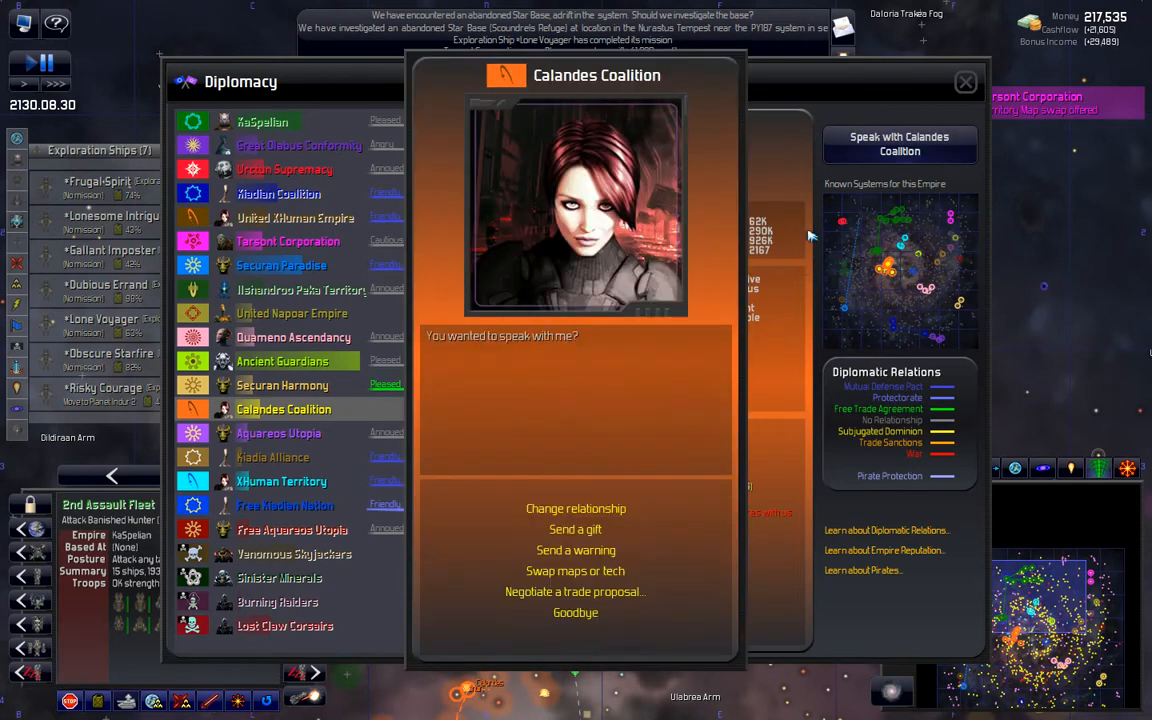
mouse_move(592, 516)
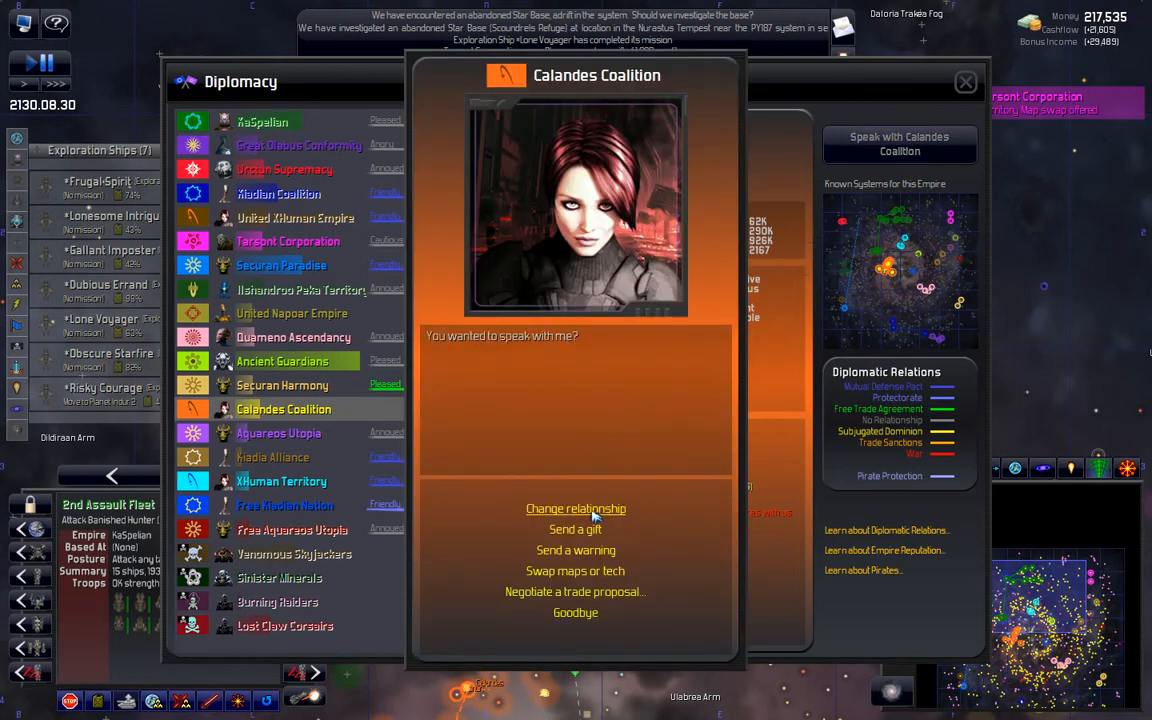
mouse_move(600, 518)
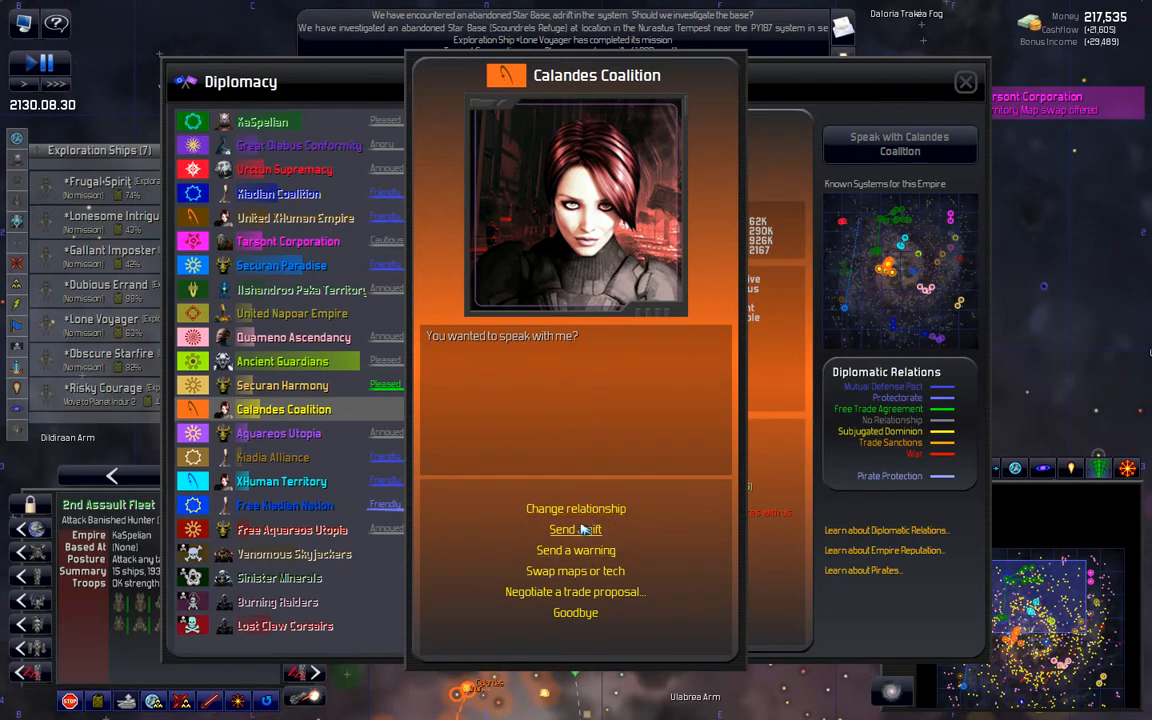
left_click(576, 528)
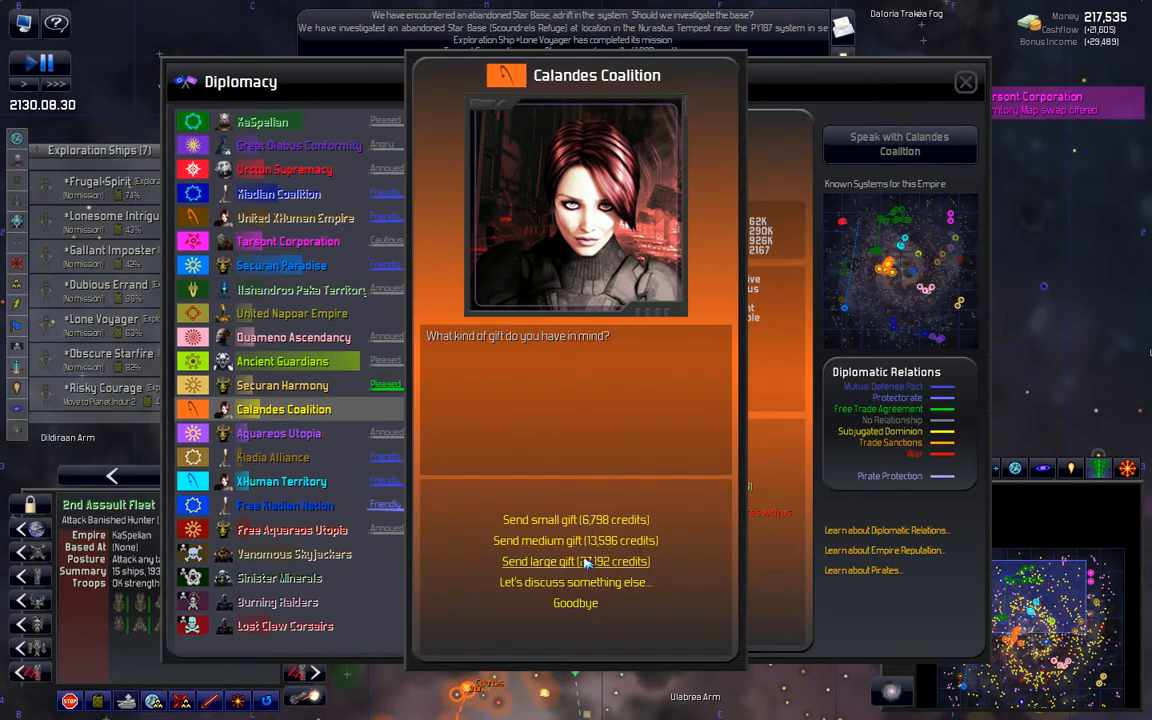
left_click(574, 604)
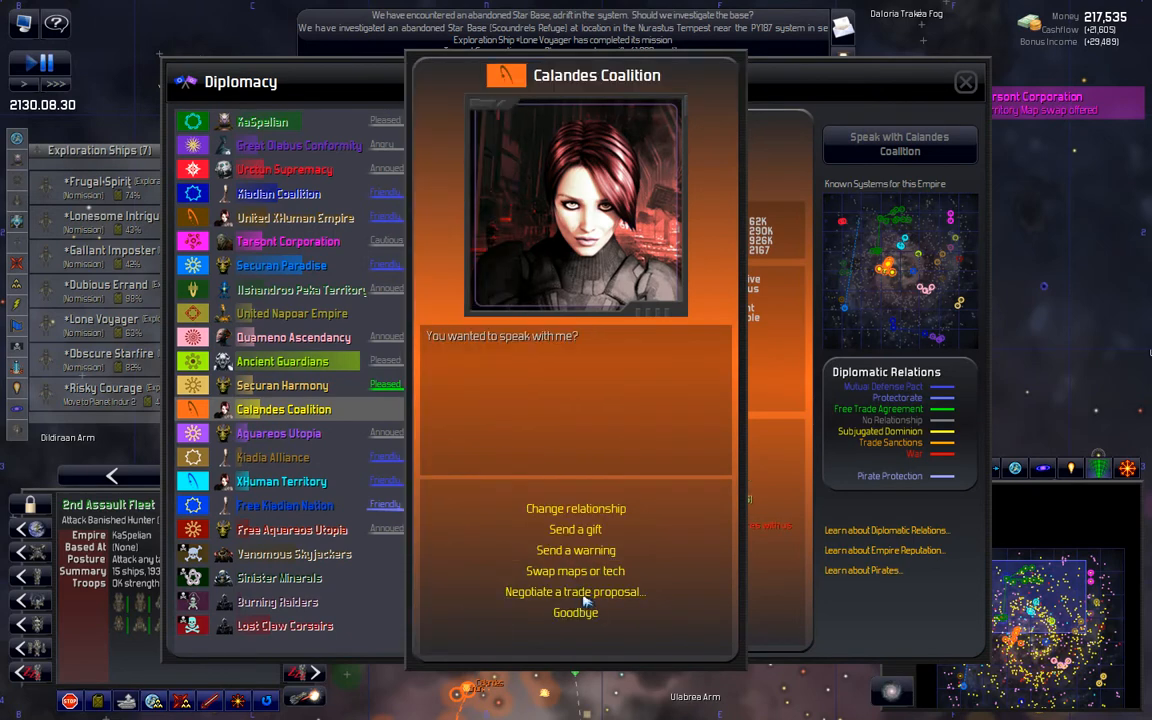
left_click(576, 592)
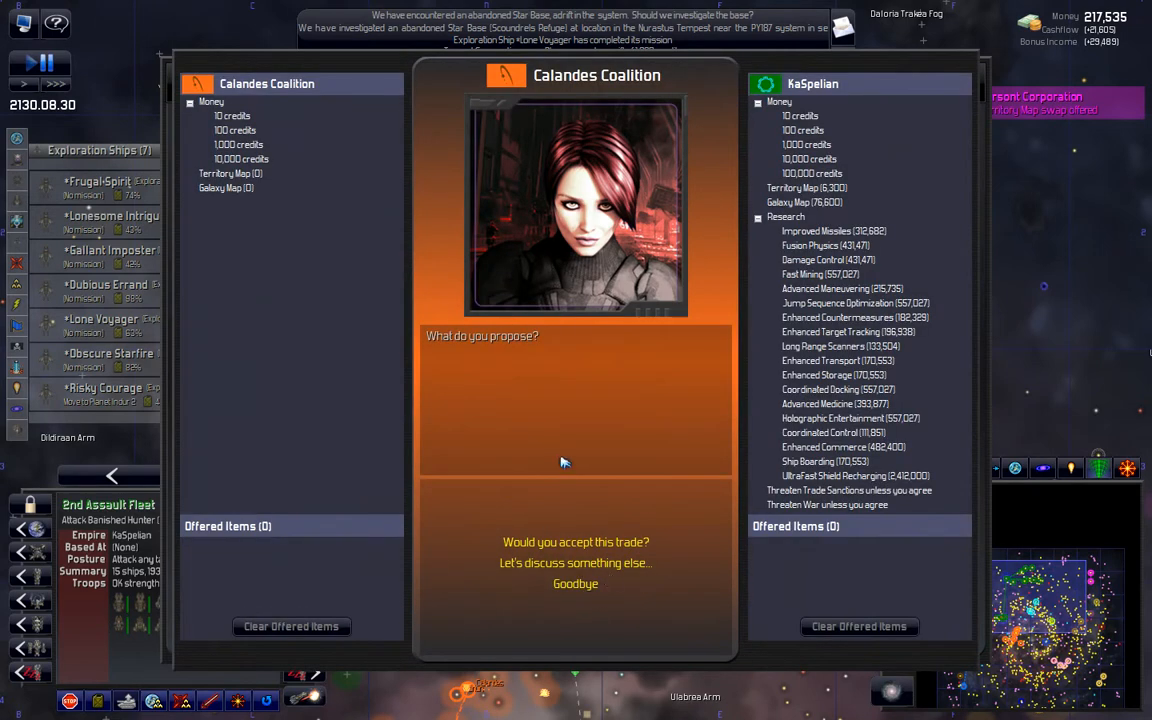
mouse_move(828, 376)
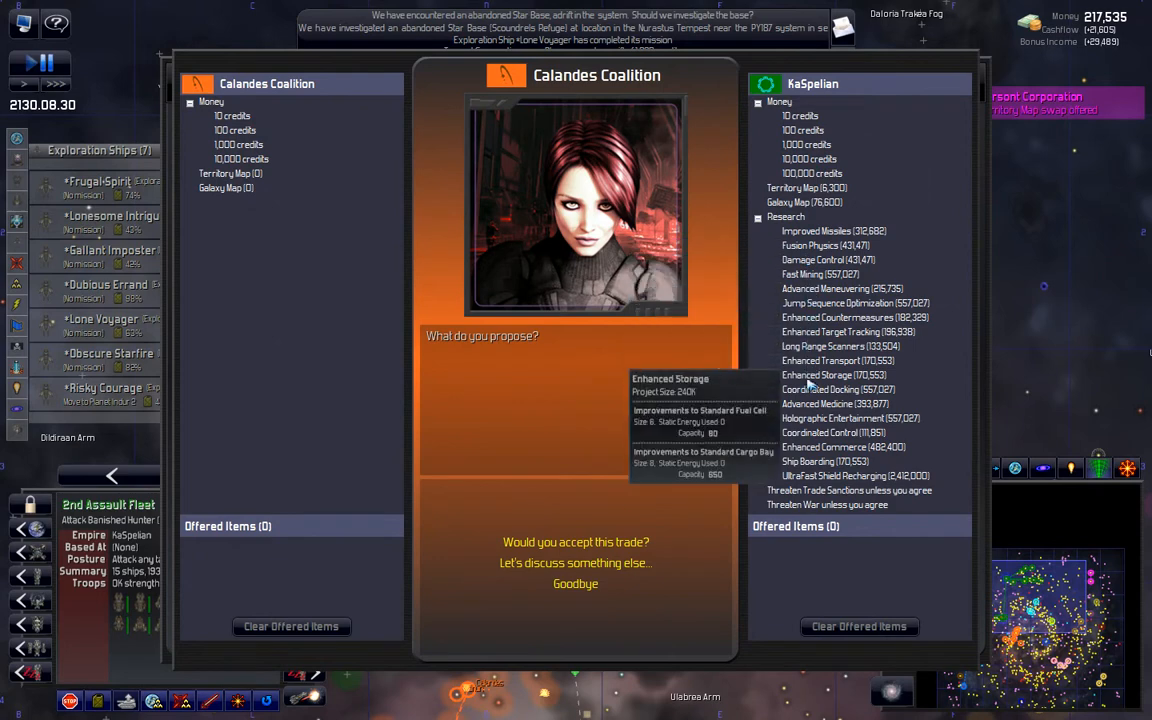
mouse_move(446, 220)
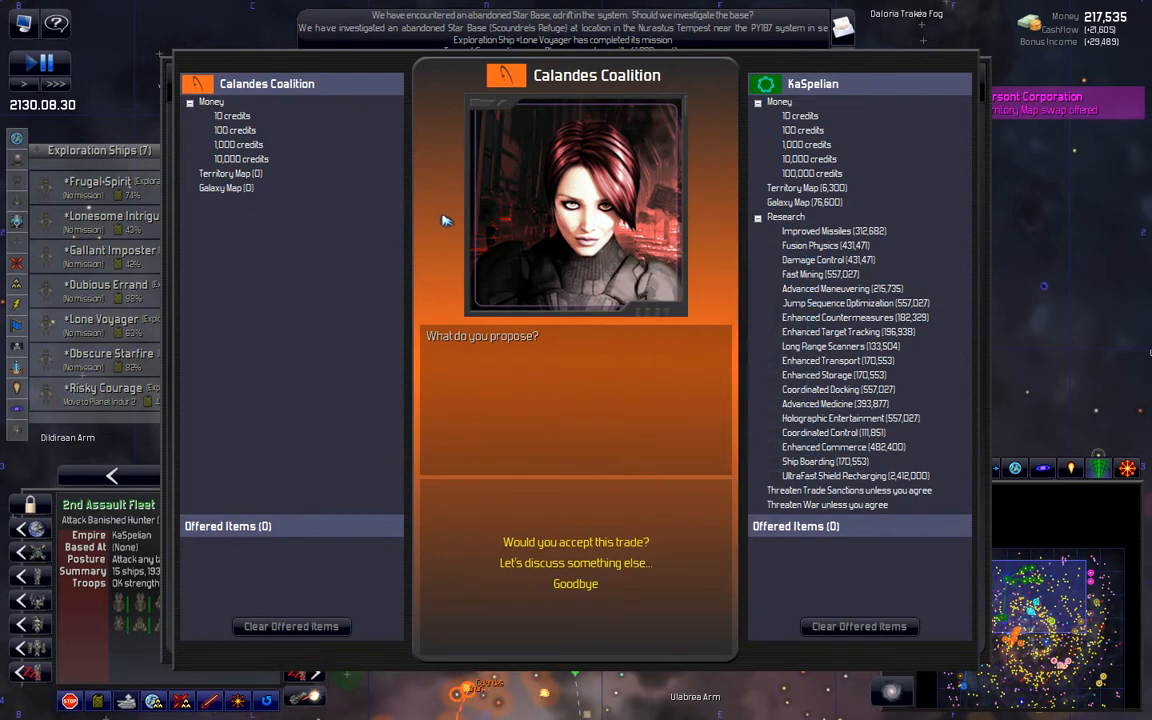
Step: Request credits, then propose a Free Trade Agreement to the Calandes Coalition, who refuse it
left_click(240, 160)
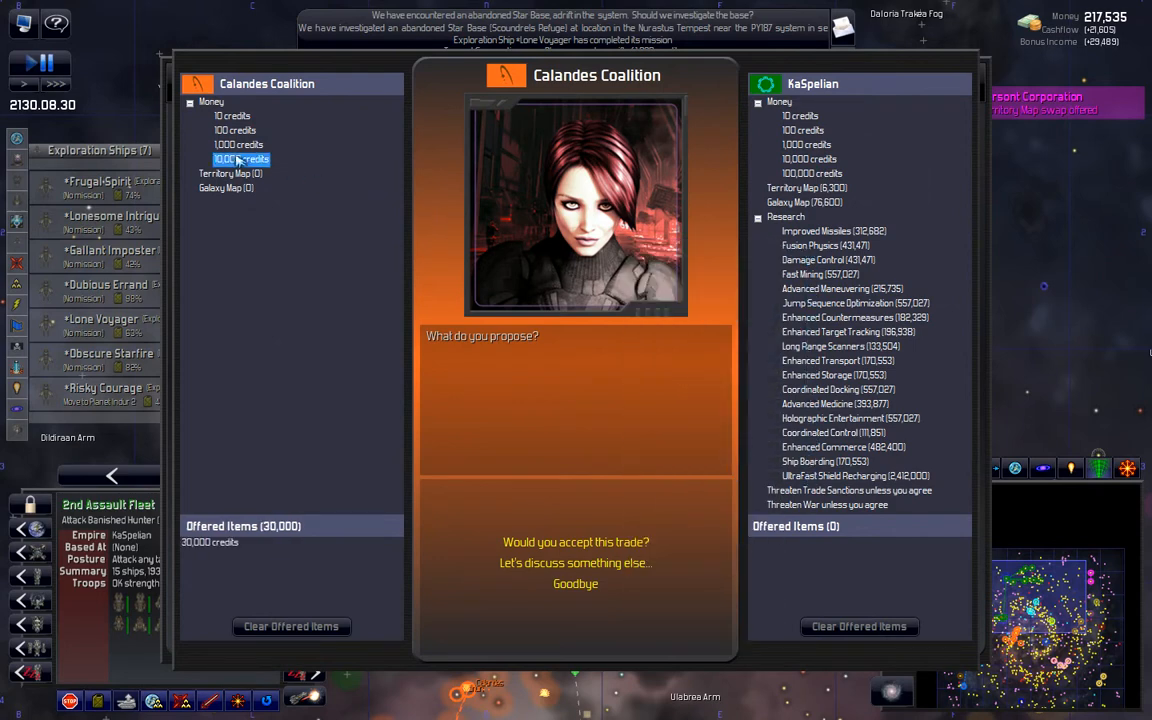
left_click(240, 160)
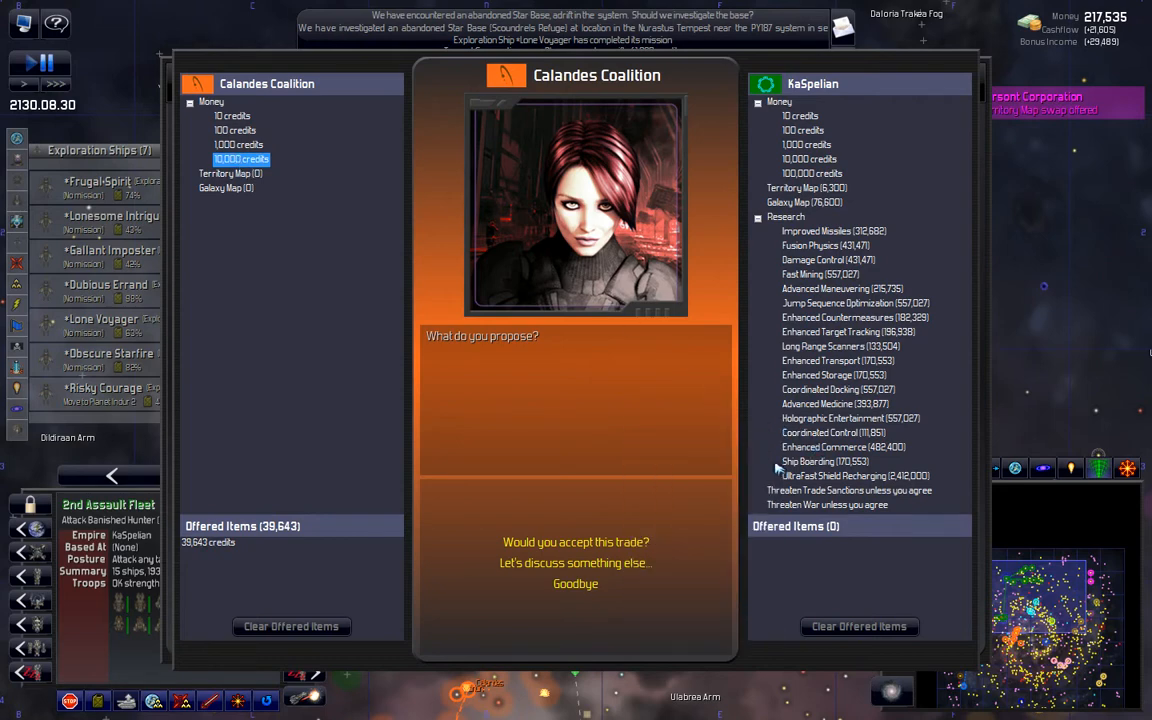
mouse_move(842, 404)
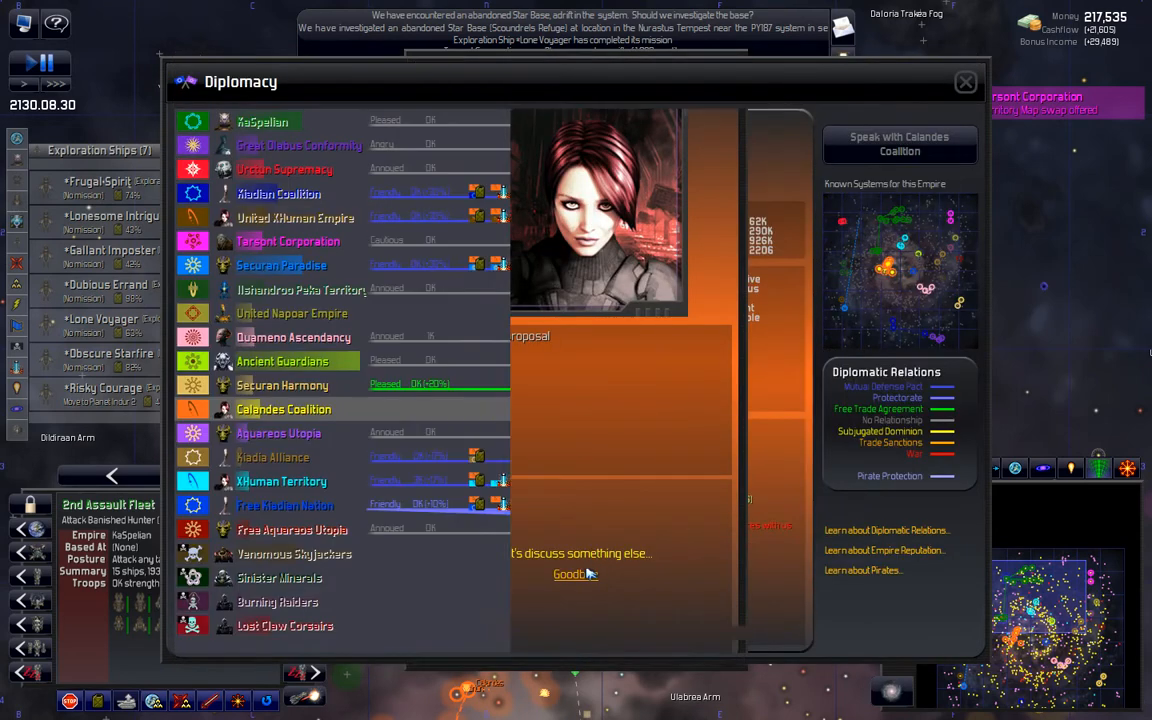
left_click(572, 574)
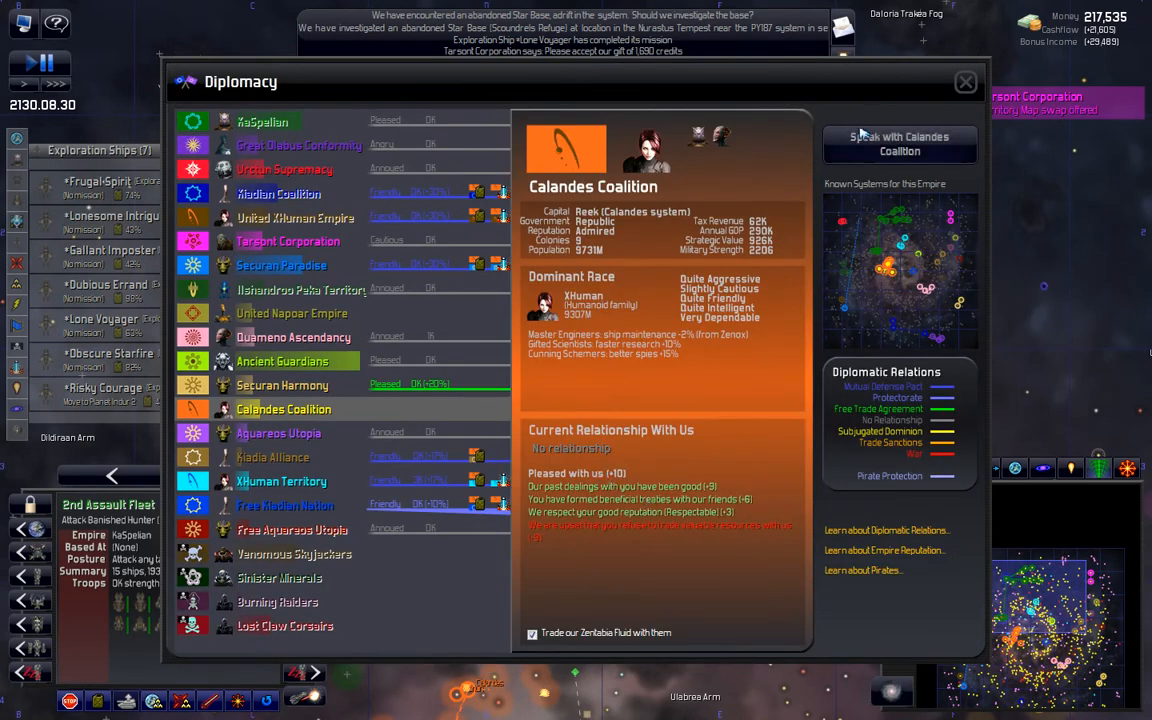
left_click(900, 144)
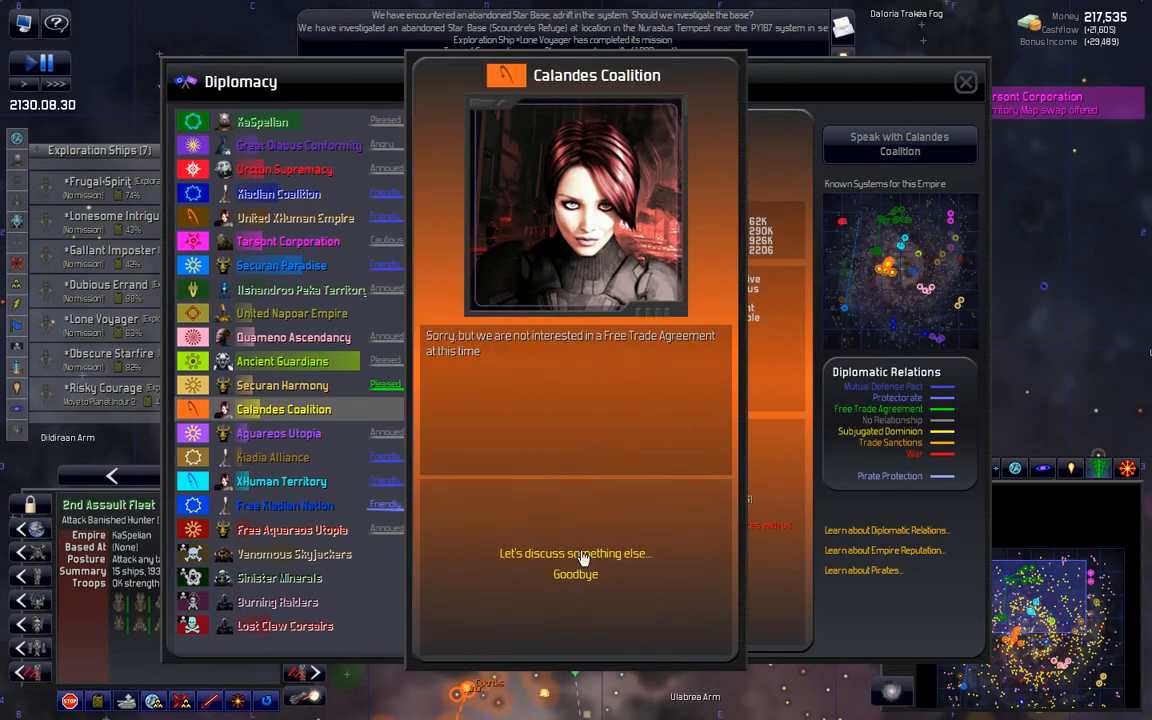
left_click(574, 574)
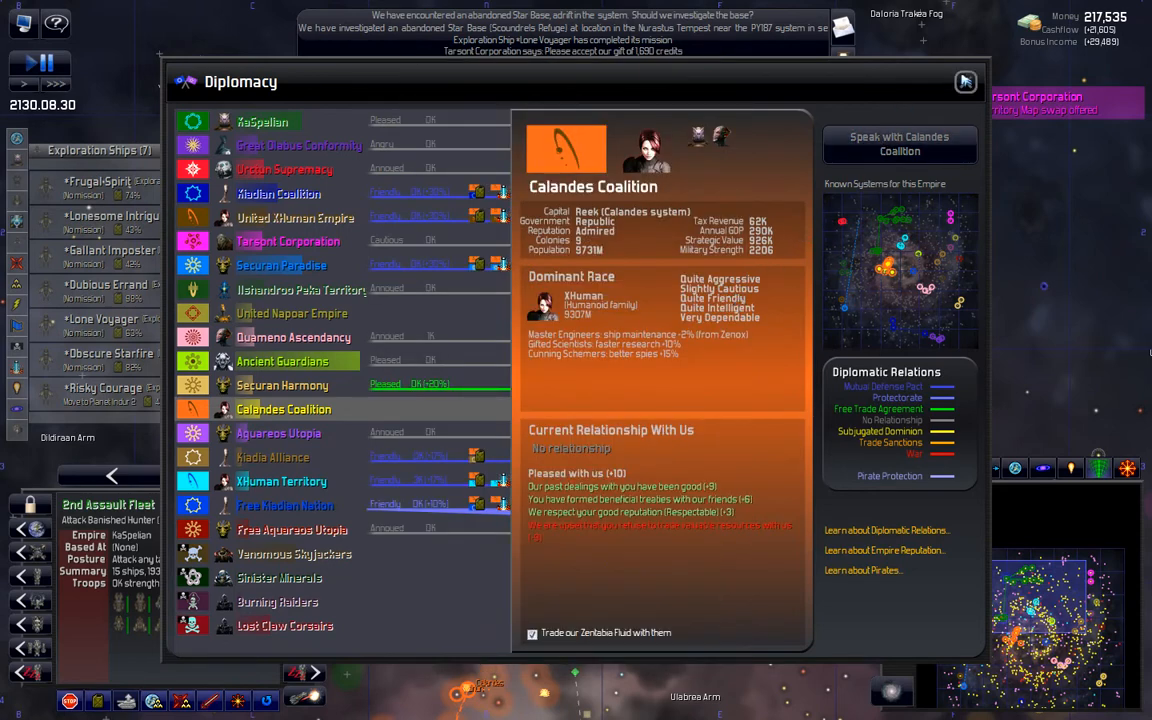
Step: Leave the Diplomacy window and give the 1st Invasion Fleet an order while time advances
left_click(966, 84)
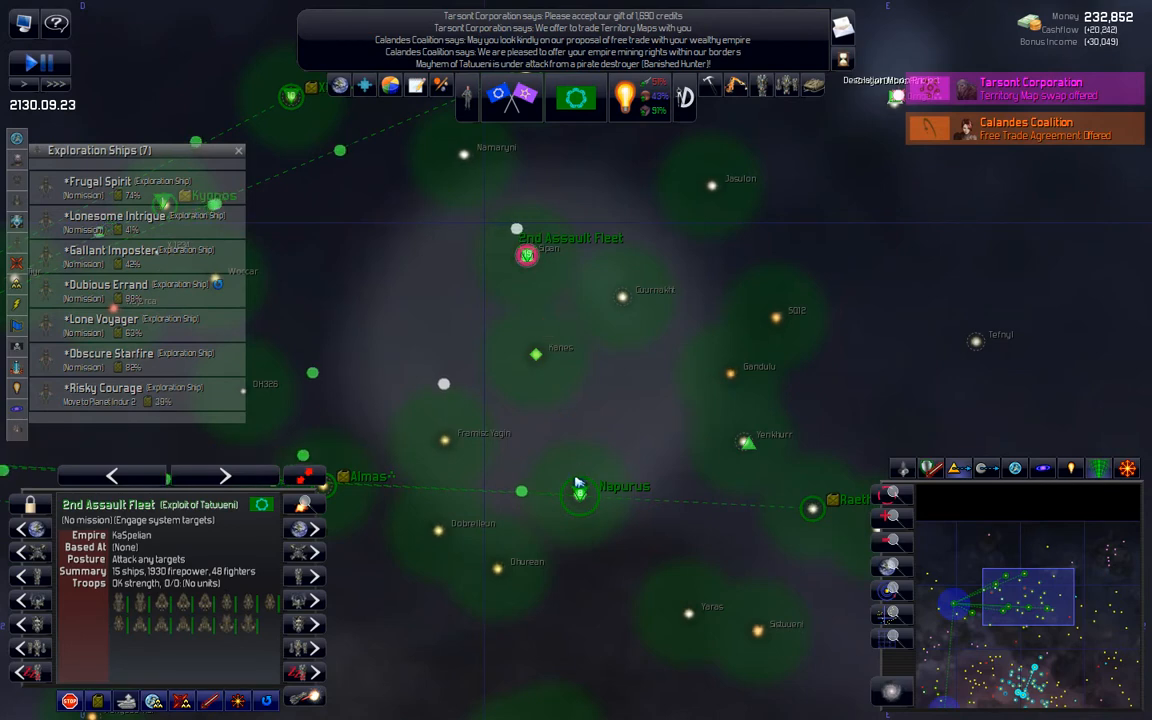
mouse_move(548, 334)
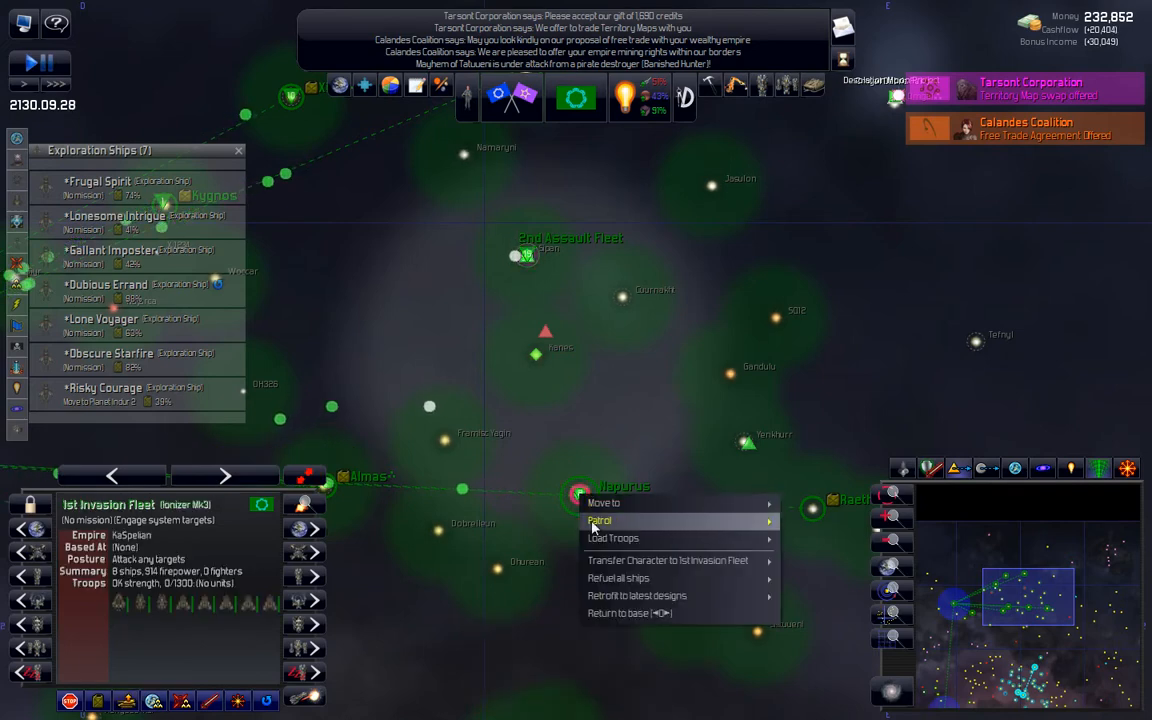
left_click(612, 538)
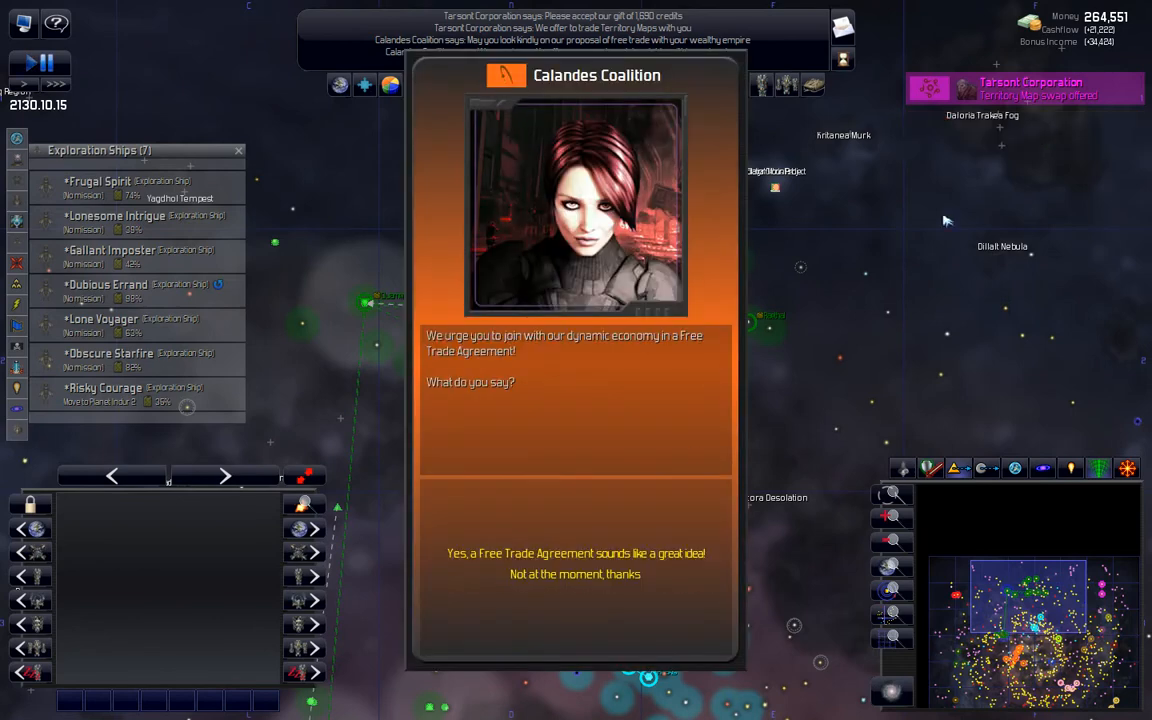
Step: Accept the Calandes free trade offer, review KaSpelian's standing, and return to the galaxy map
left_click(576, 552)
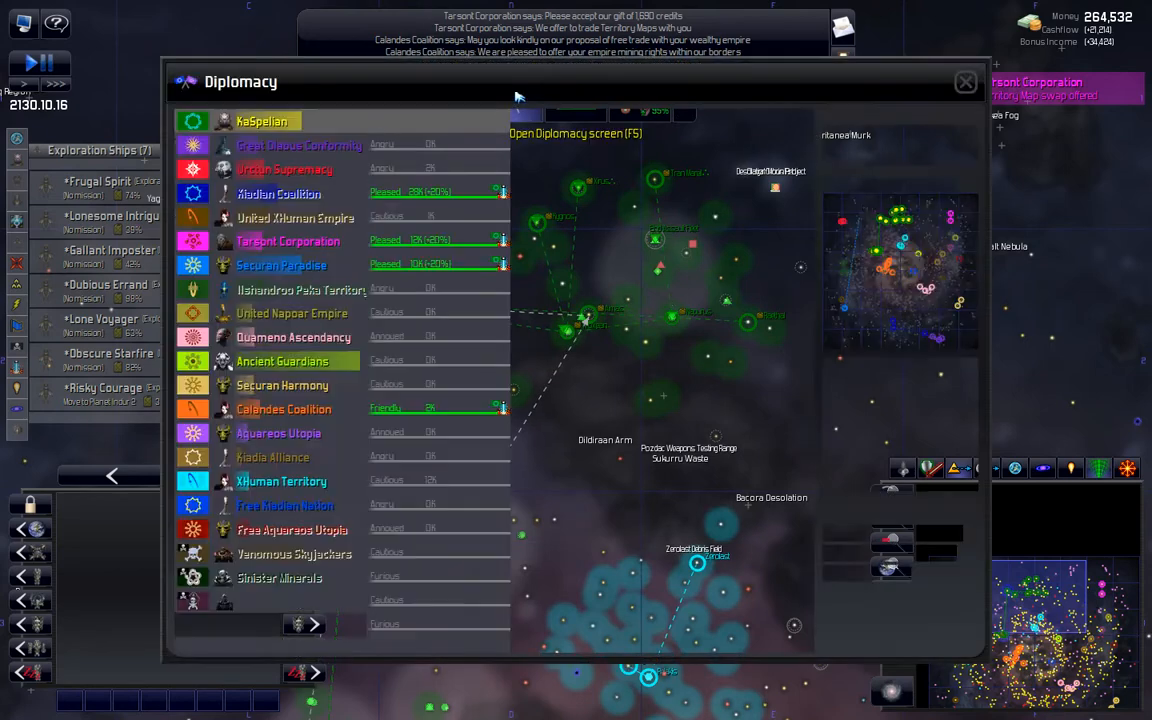
left_click(260, 120)
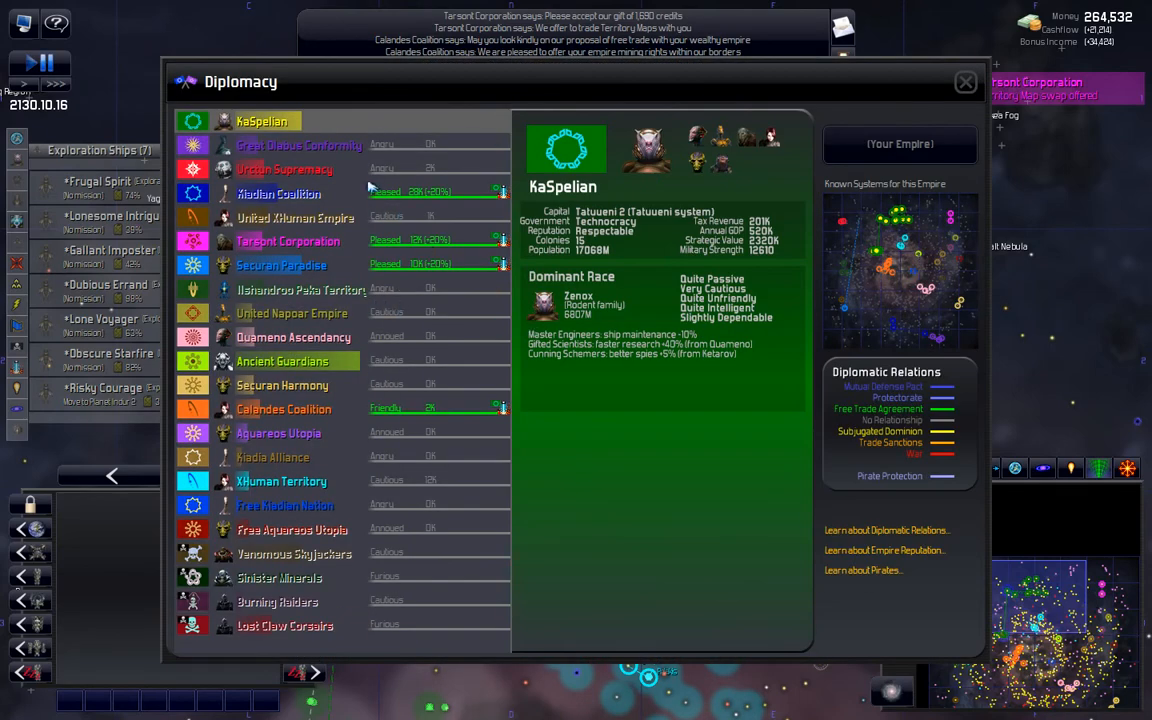
mouse_move(392, 200)
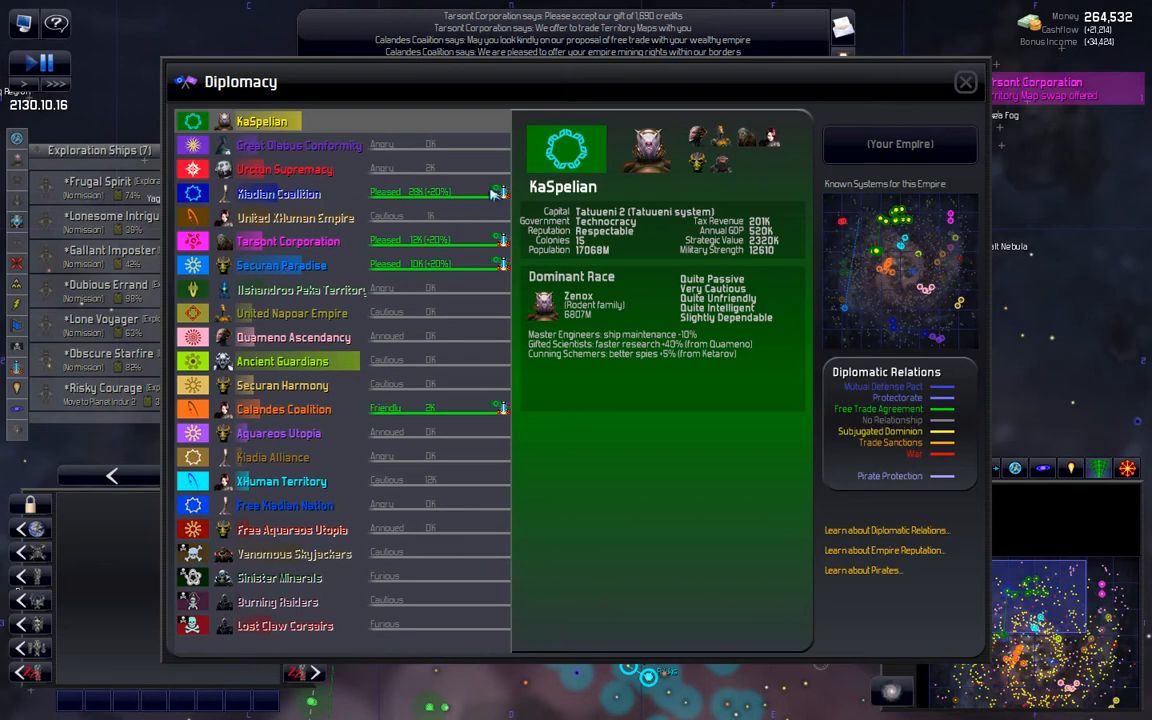
mouse_move(462, 190)
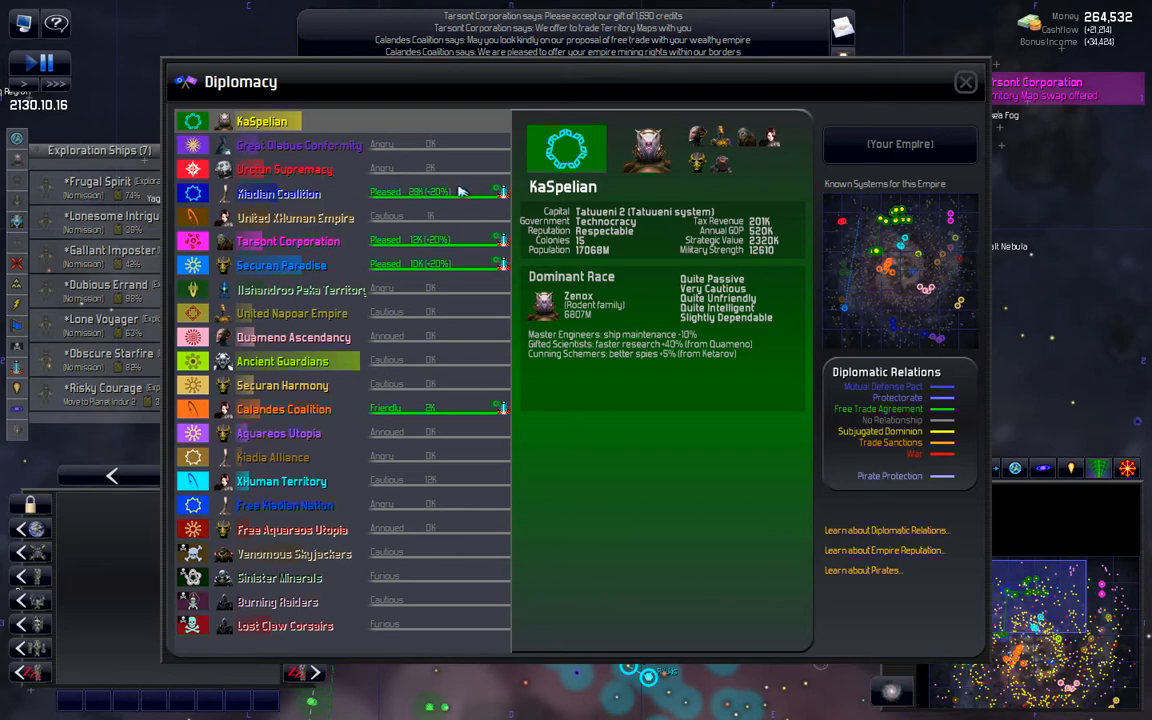
mouse_move(396, 176)
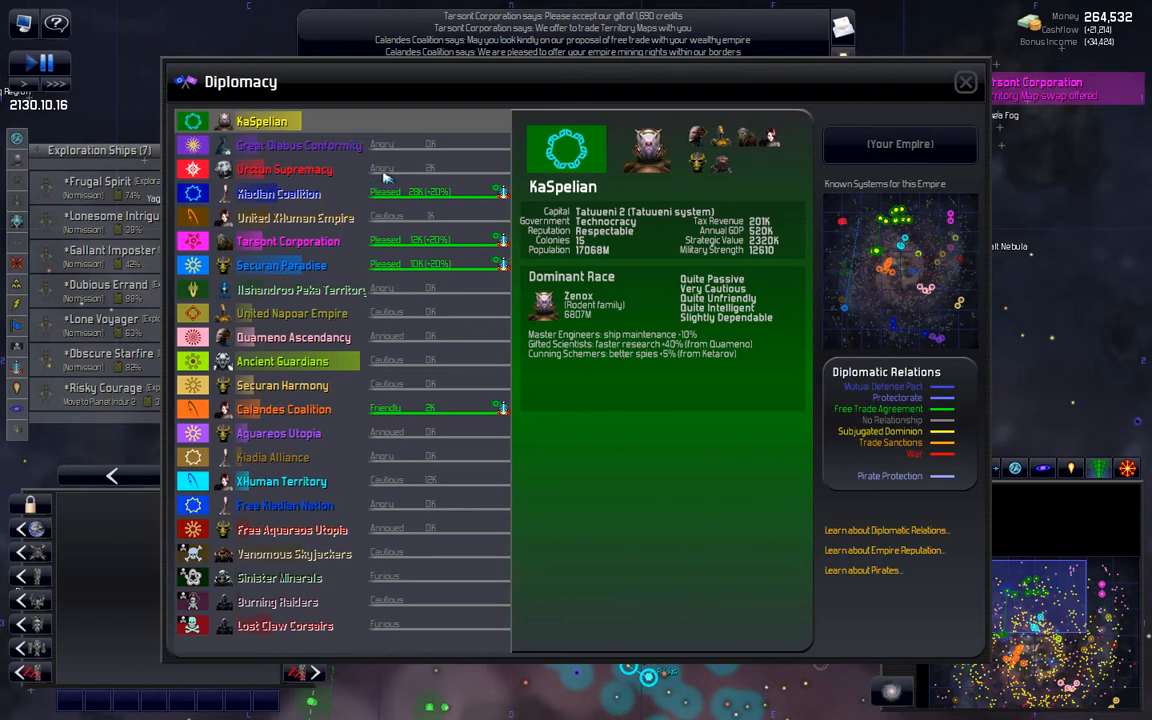
mouse_move(462, 200)
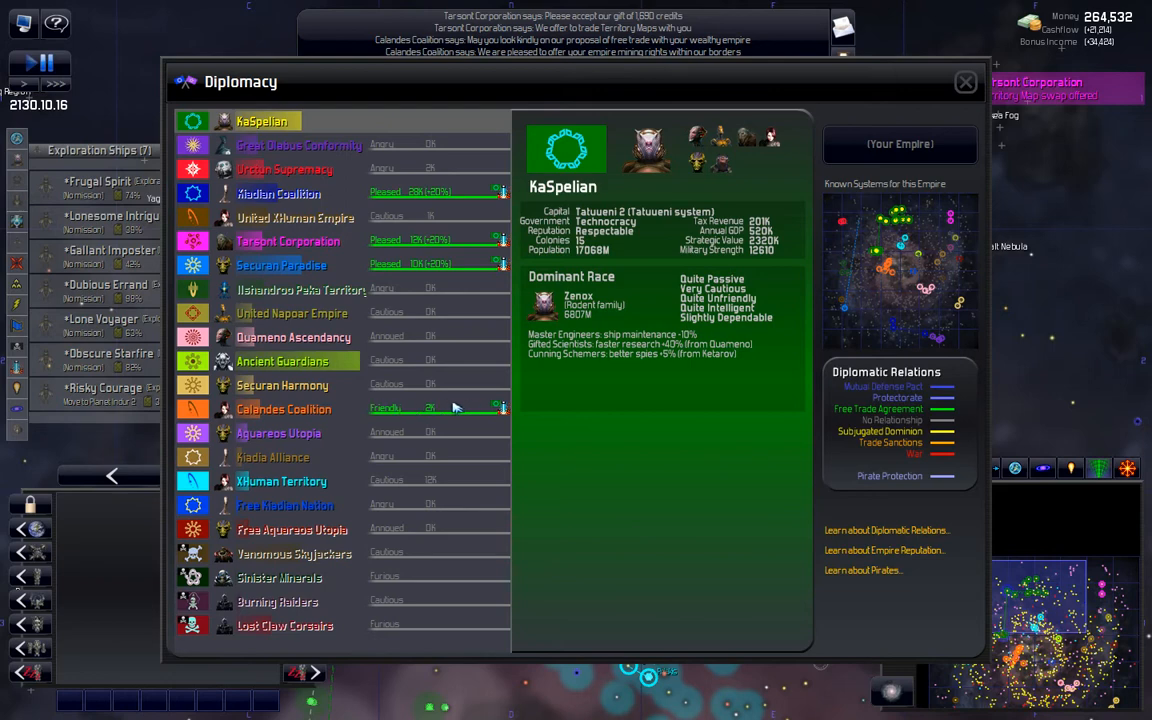
mouse_move(340, 248)
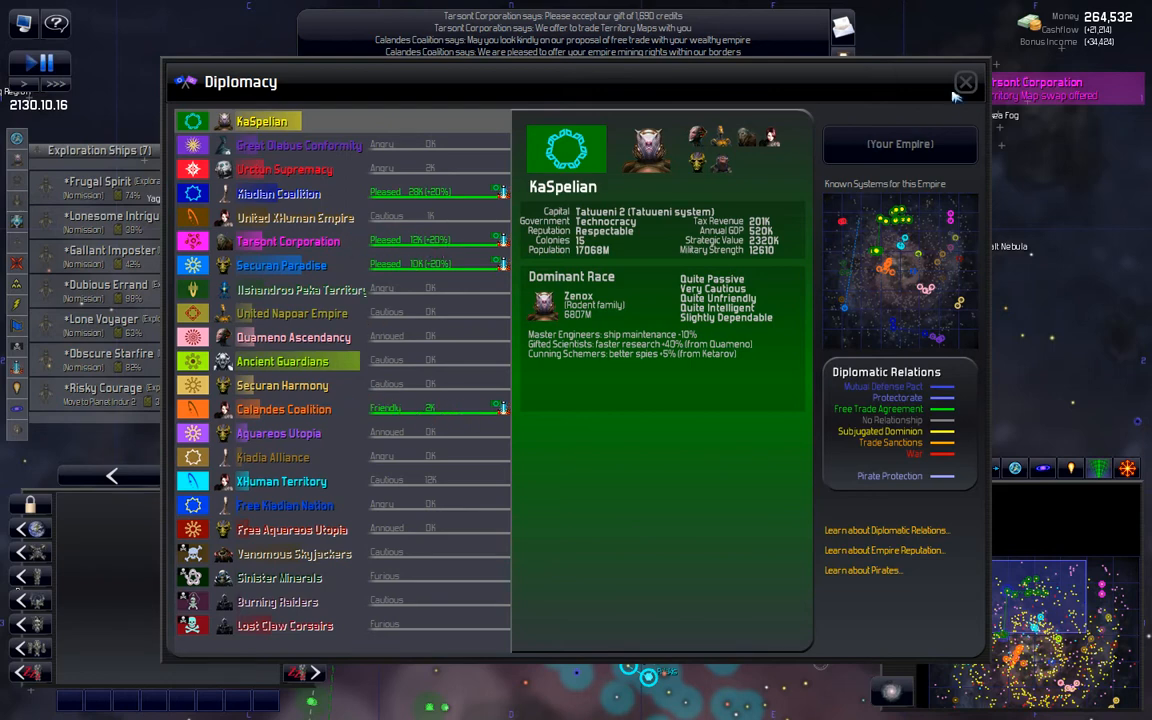
left_click(960, 80)
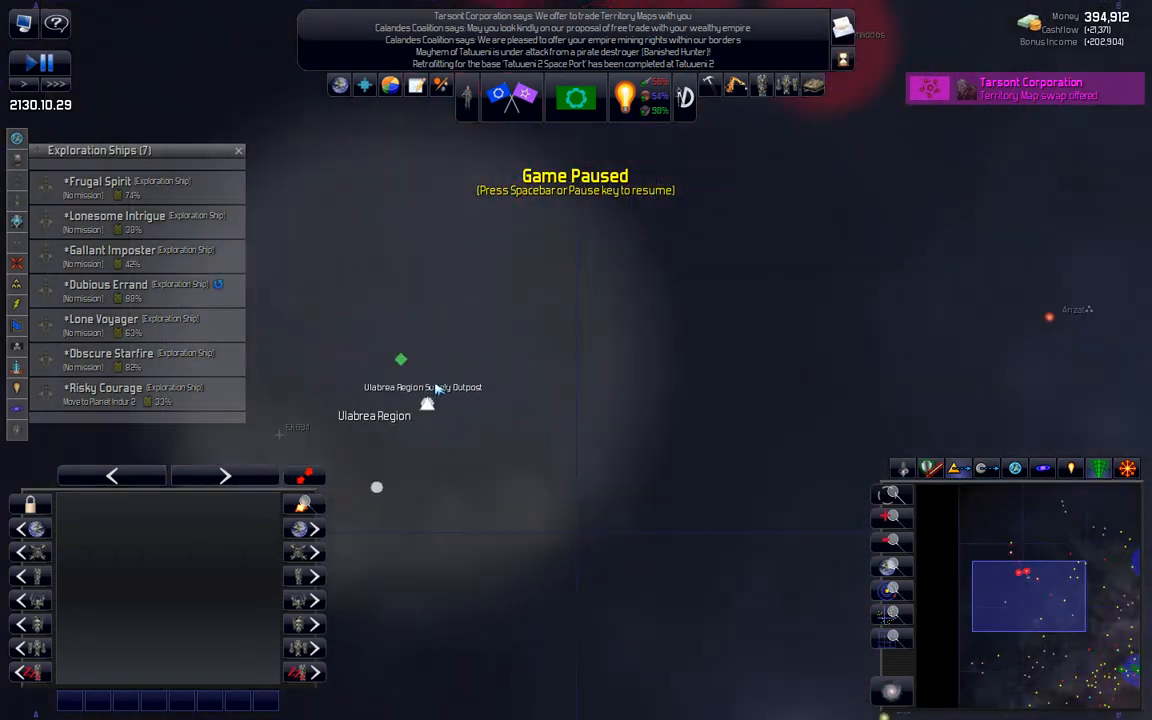
Step: Send exploration ship Lonesome Intrigue to the Ulabrea Region Supply Depot
left_click(116, 218)
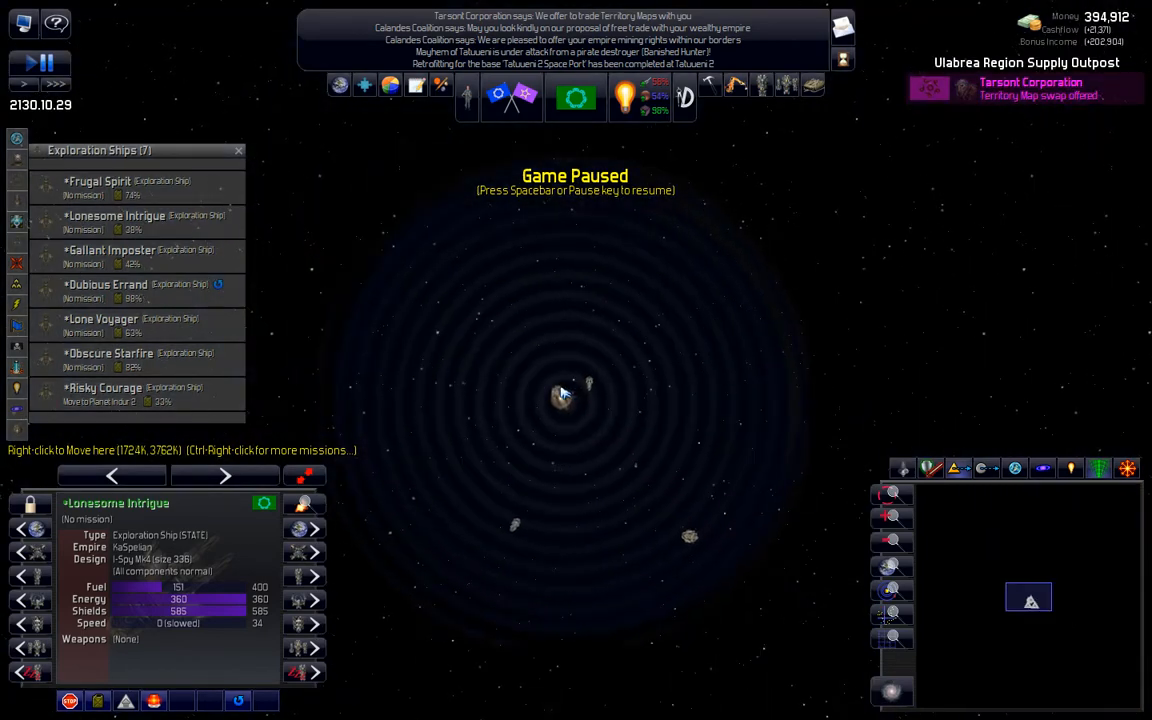
right_click(560, 396)
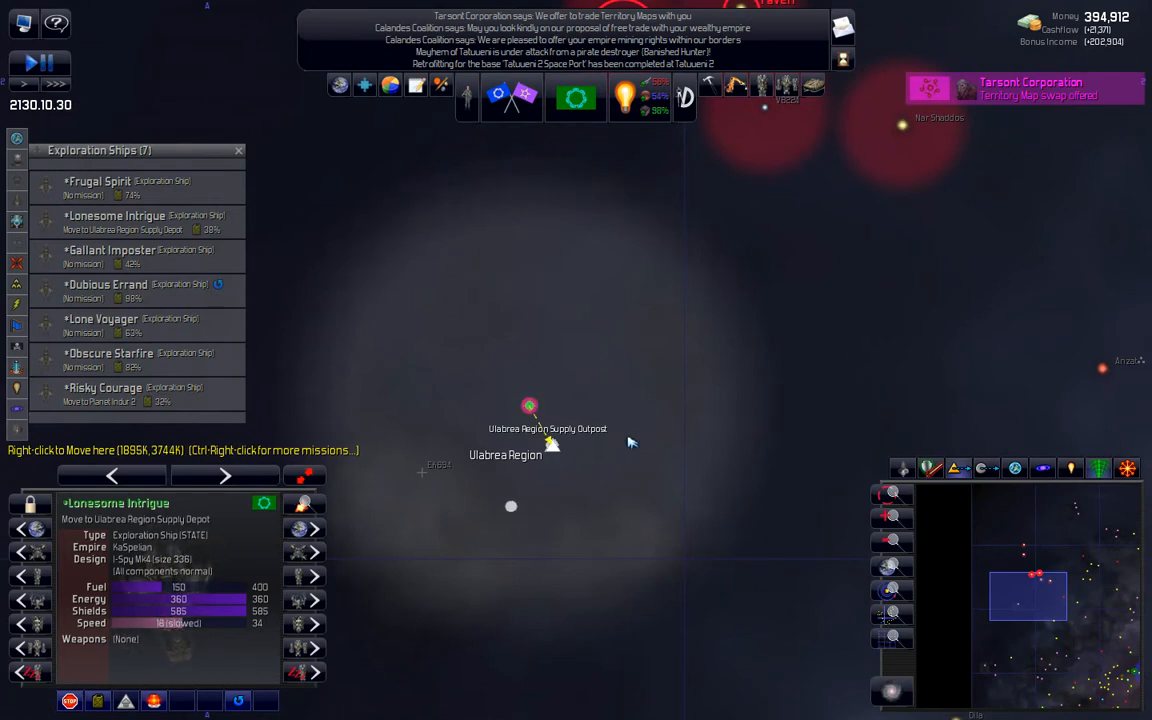
mouse_move(624, 476)
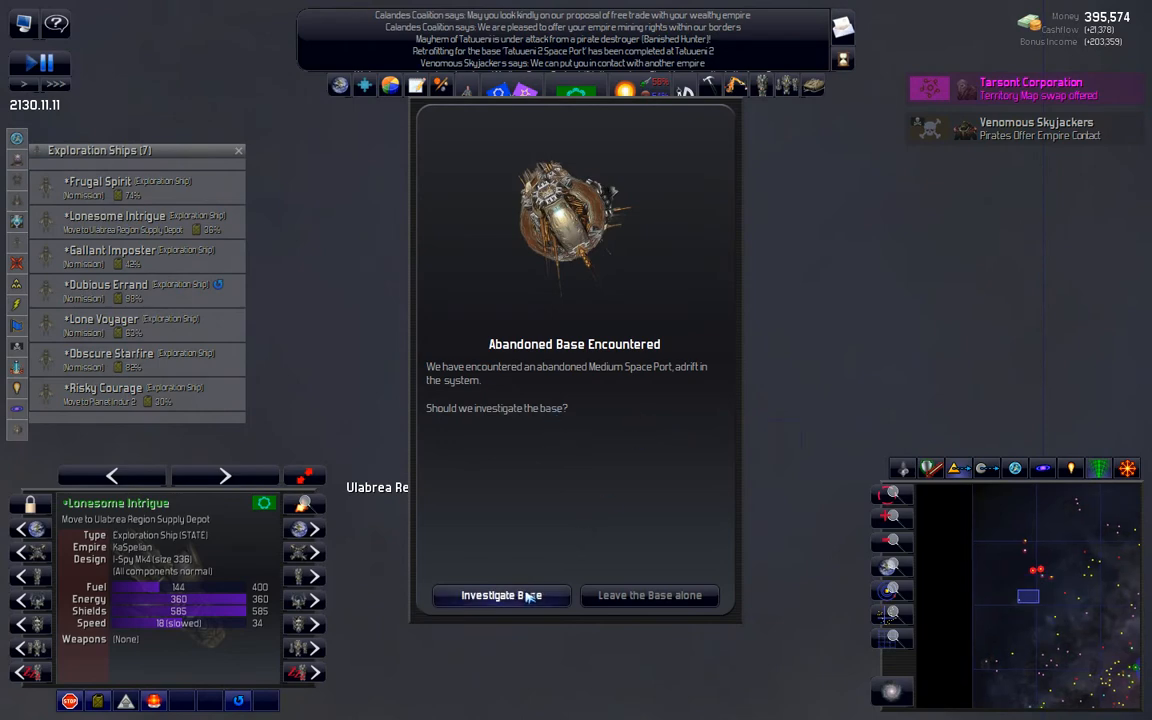
Step: Investigate the abandoned Medium Space Port, taking it and gaining 20,500 credits
left_click(500, 596)
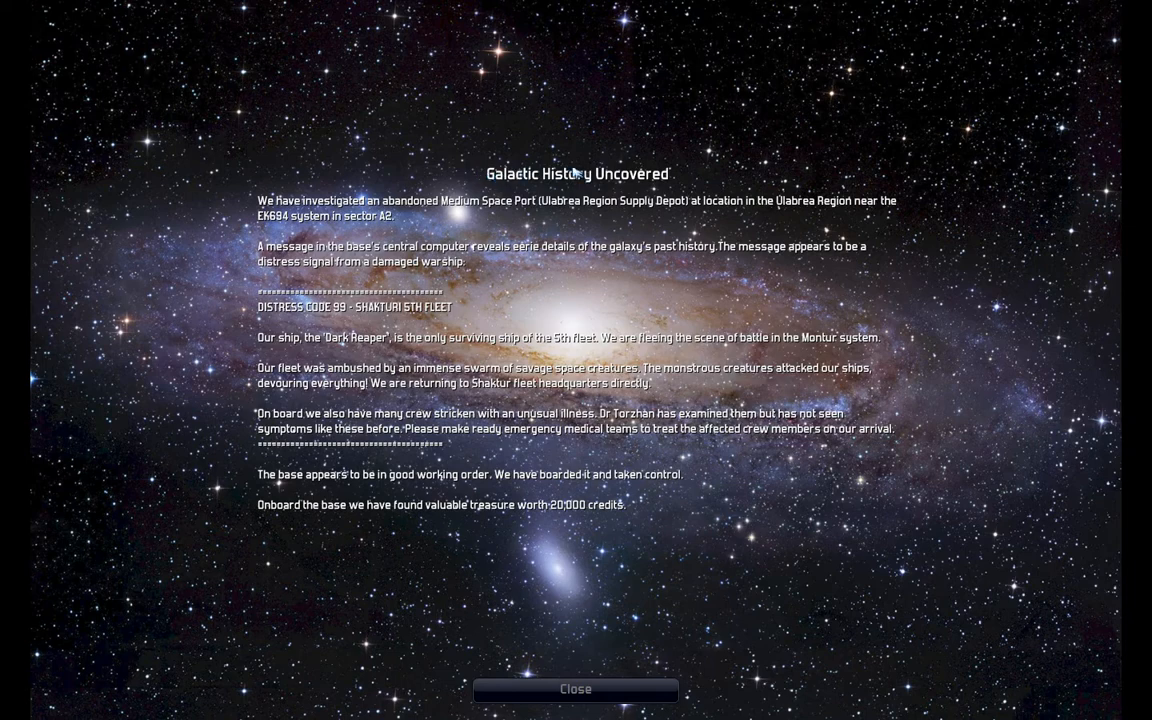
mouse_move(258, 194)
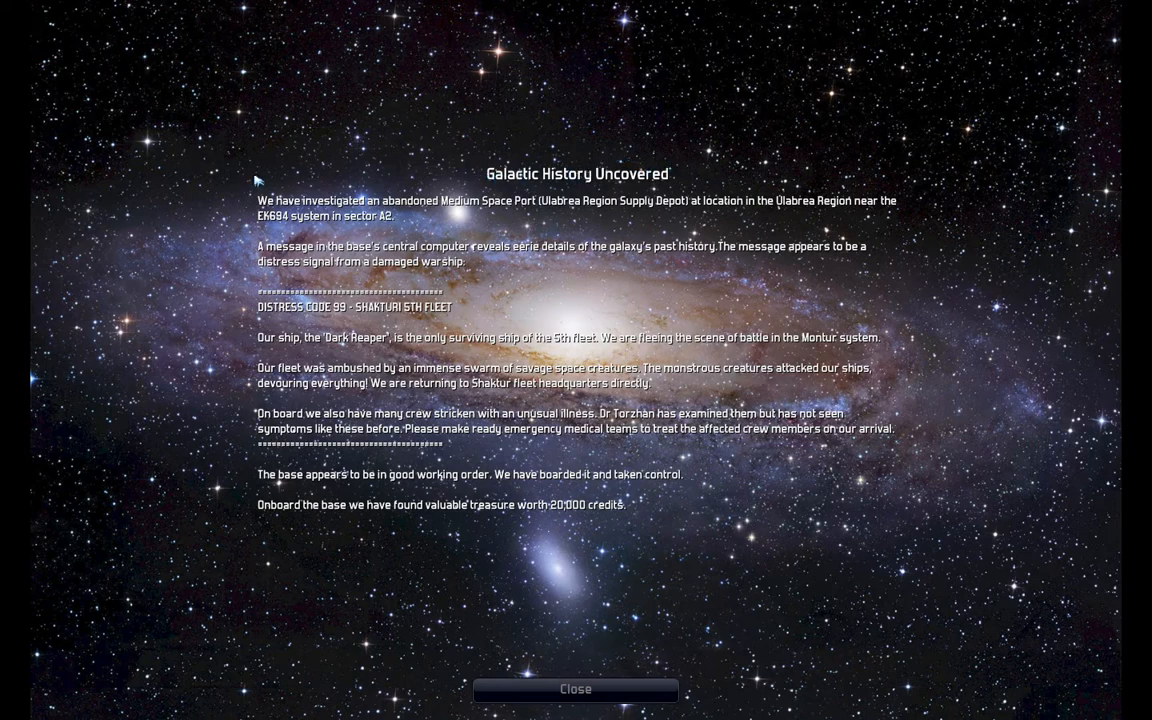
mouse_move(450, 196)
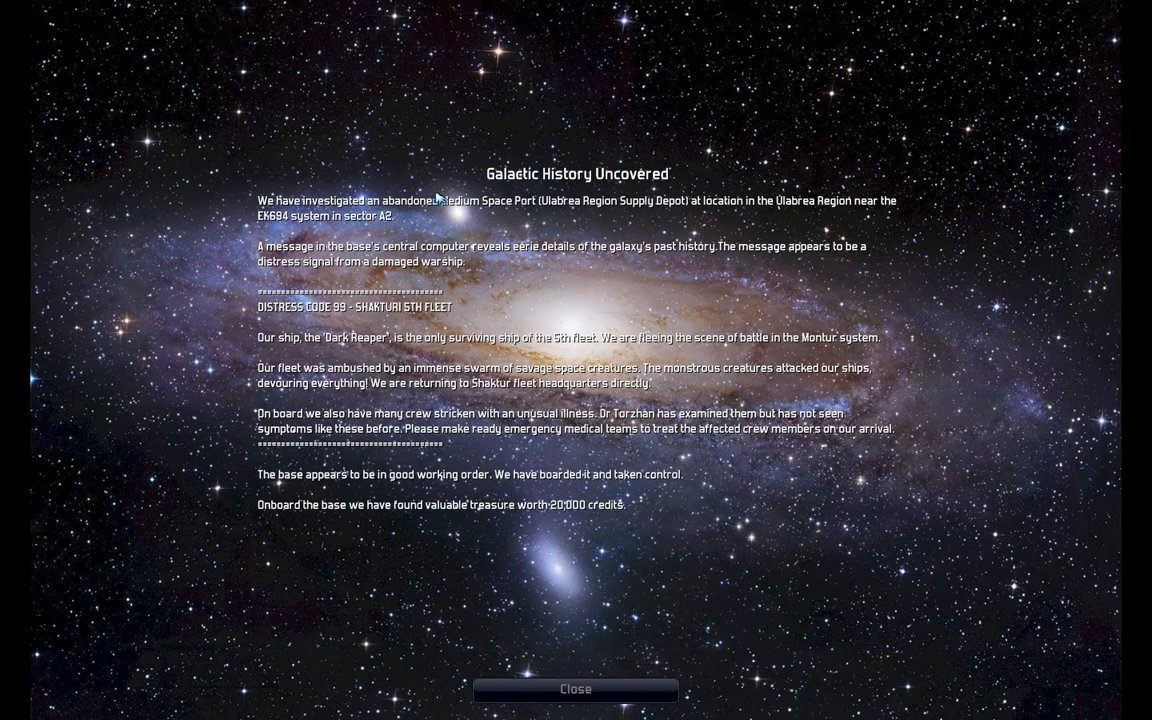
mouse_move(352, 260)
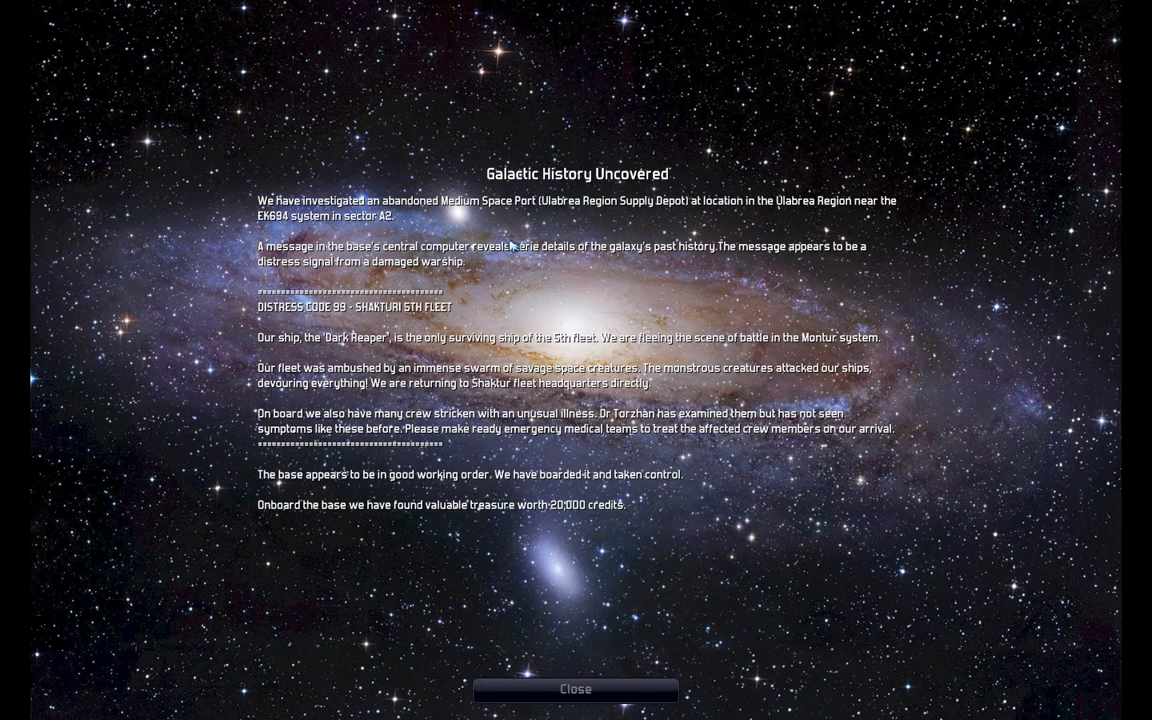
mouse_move(310, 312)
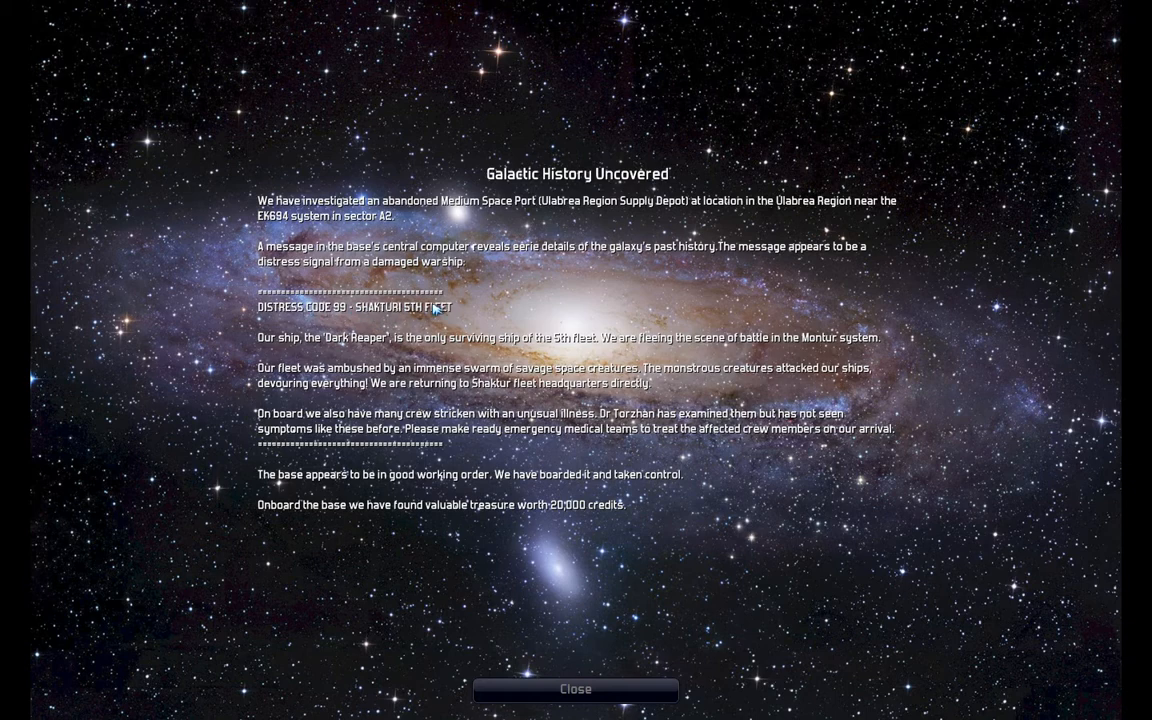
mouse_move(446, 362)
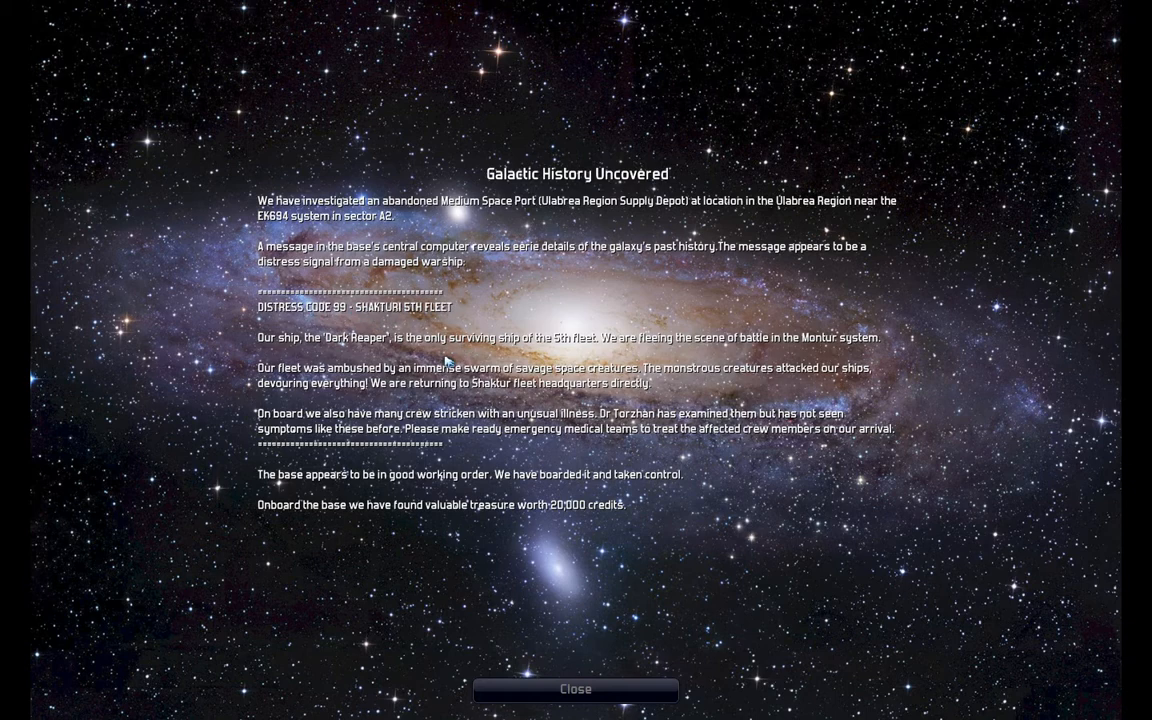
mouse_move(348, 348)
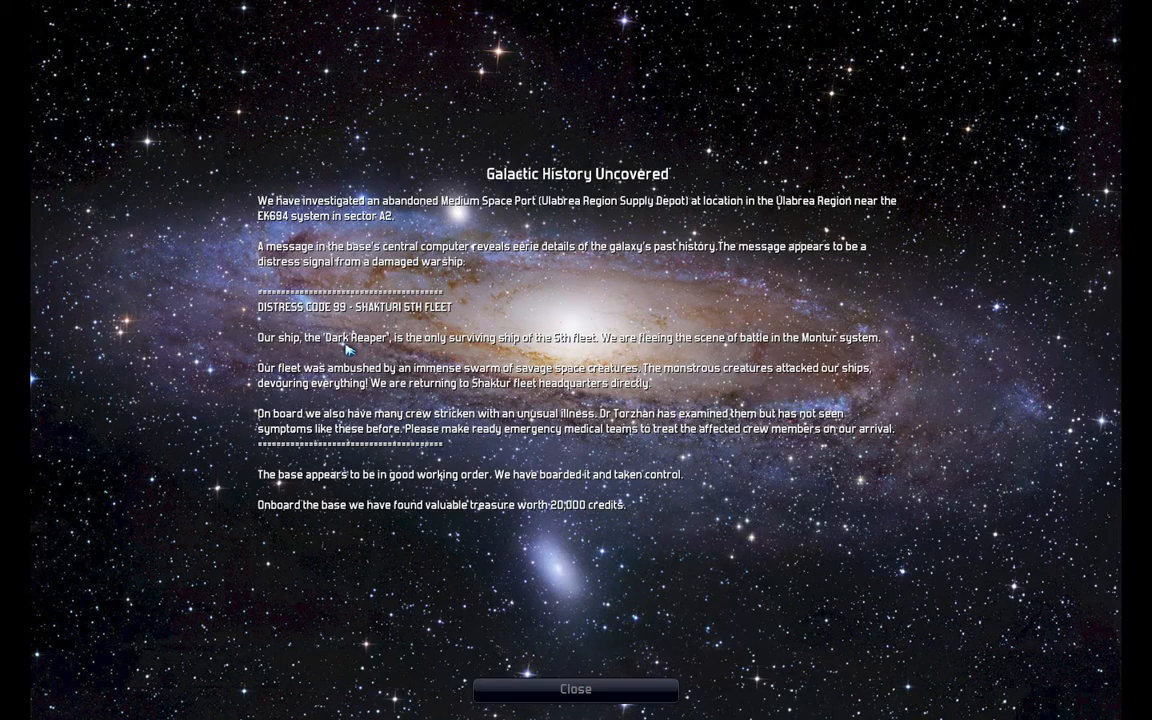
mouse_move(332, 340)
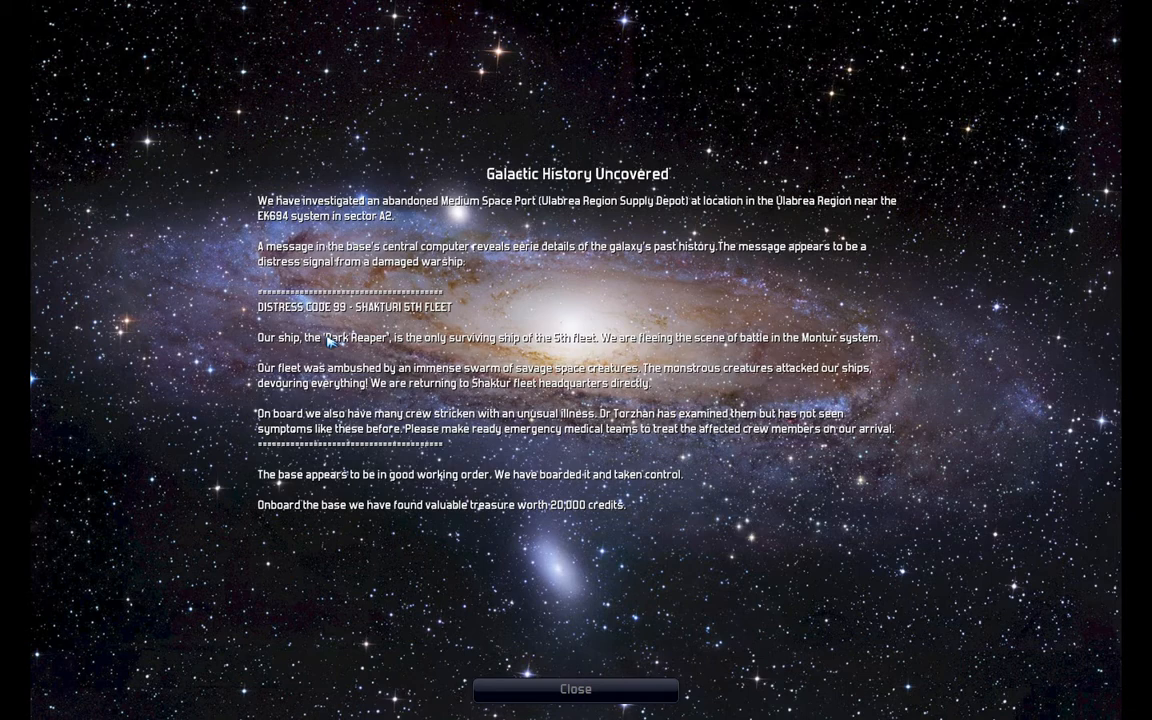
mouse_move(340, 424)
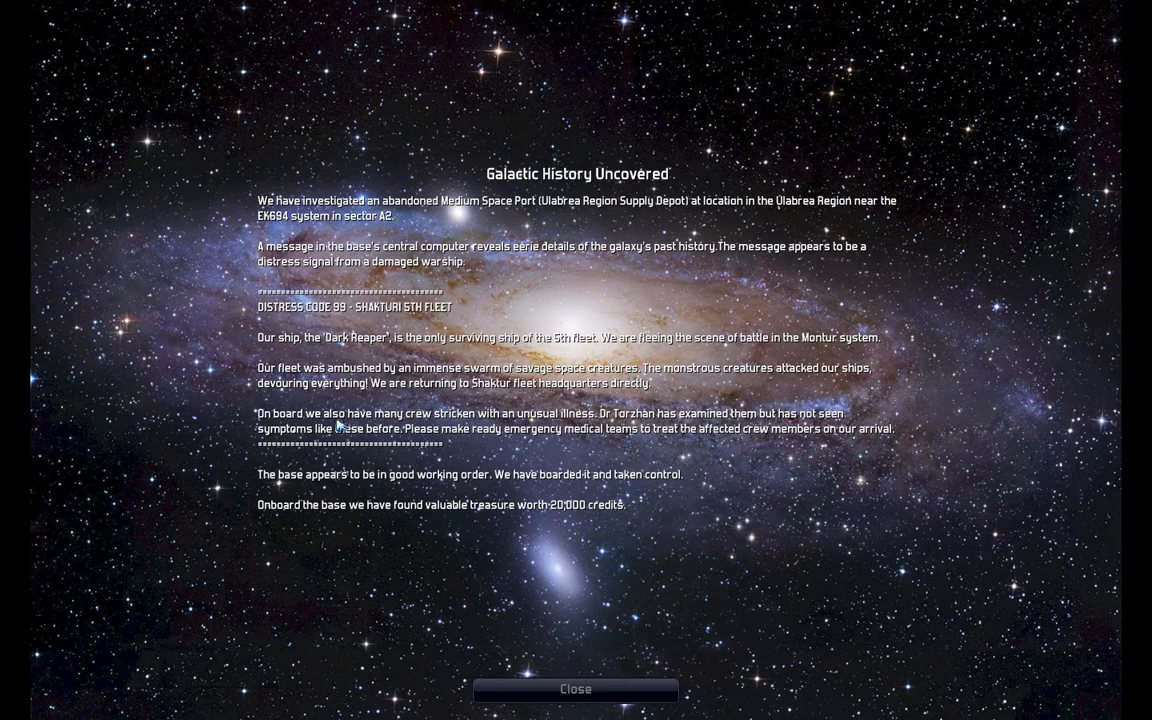
mouse_move(436, 446)
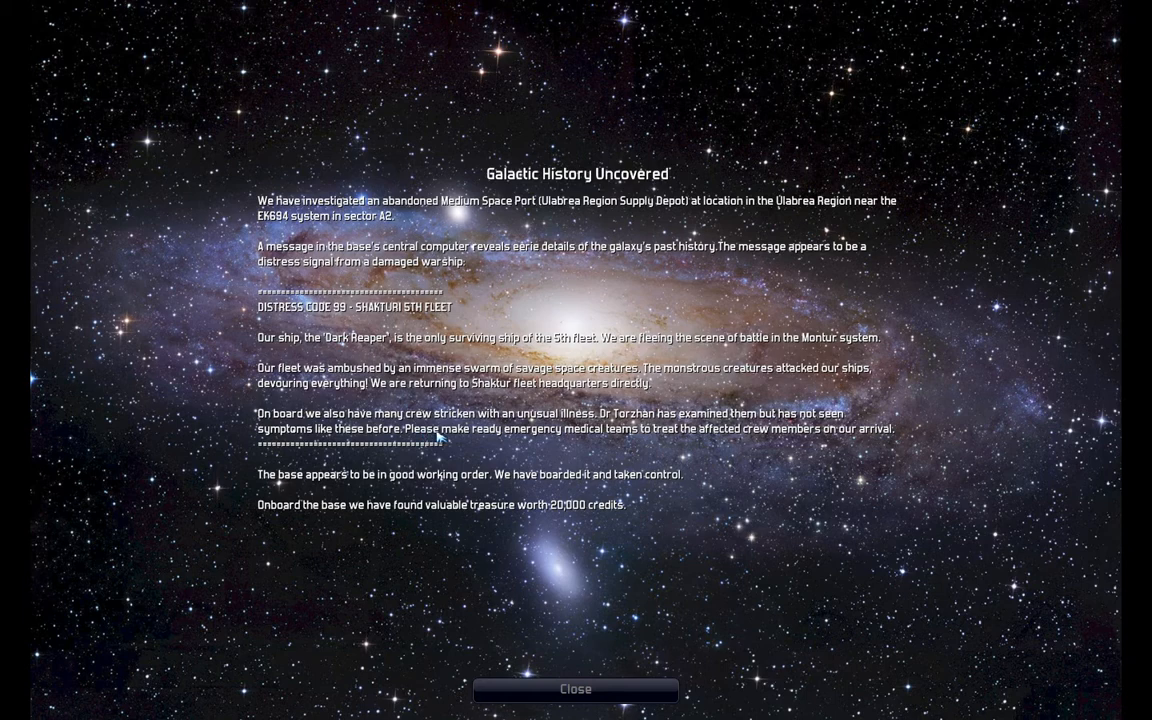
mouse_move(486, 436)
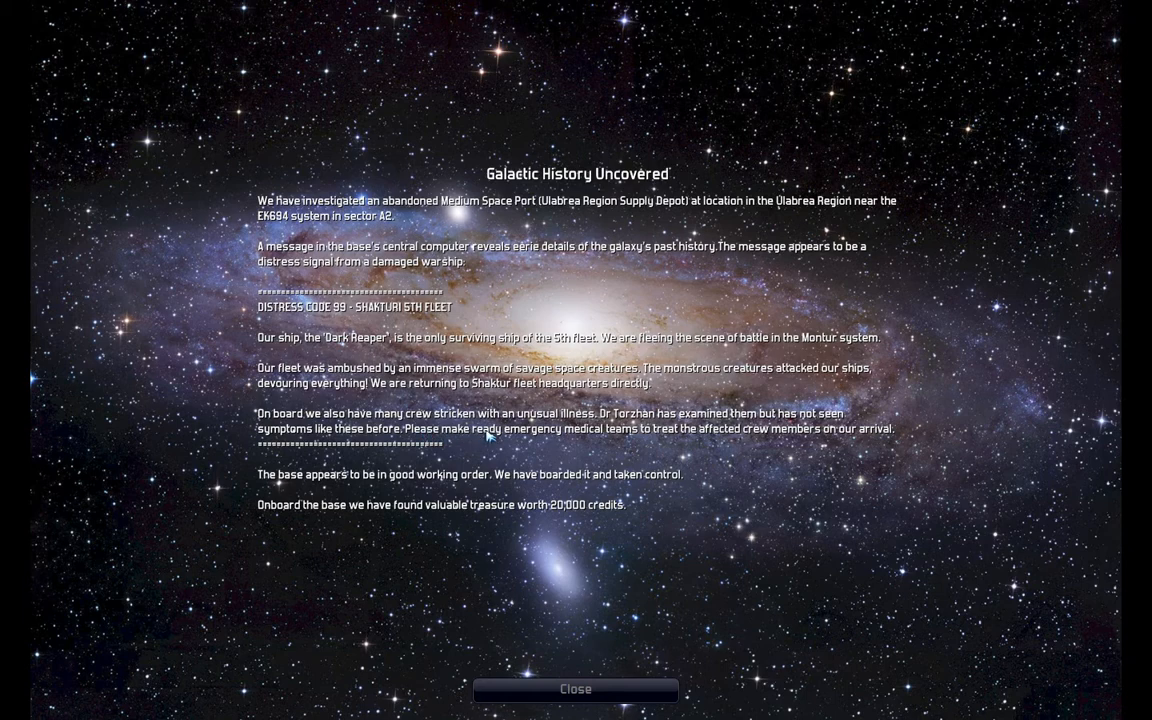
mouse_move(478, 464)
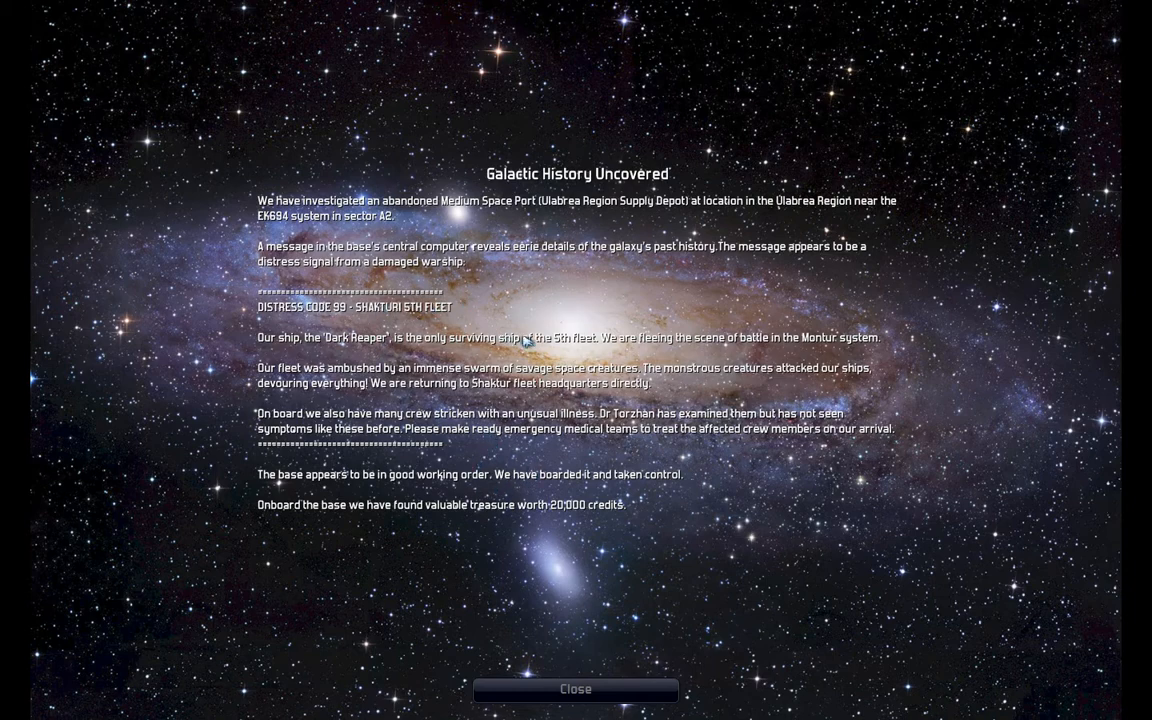
mouse_move(454, 514)
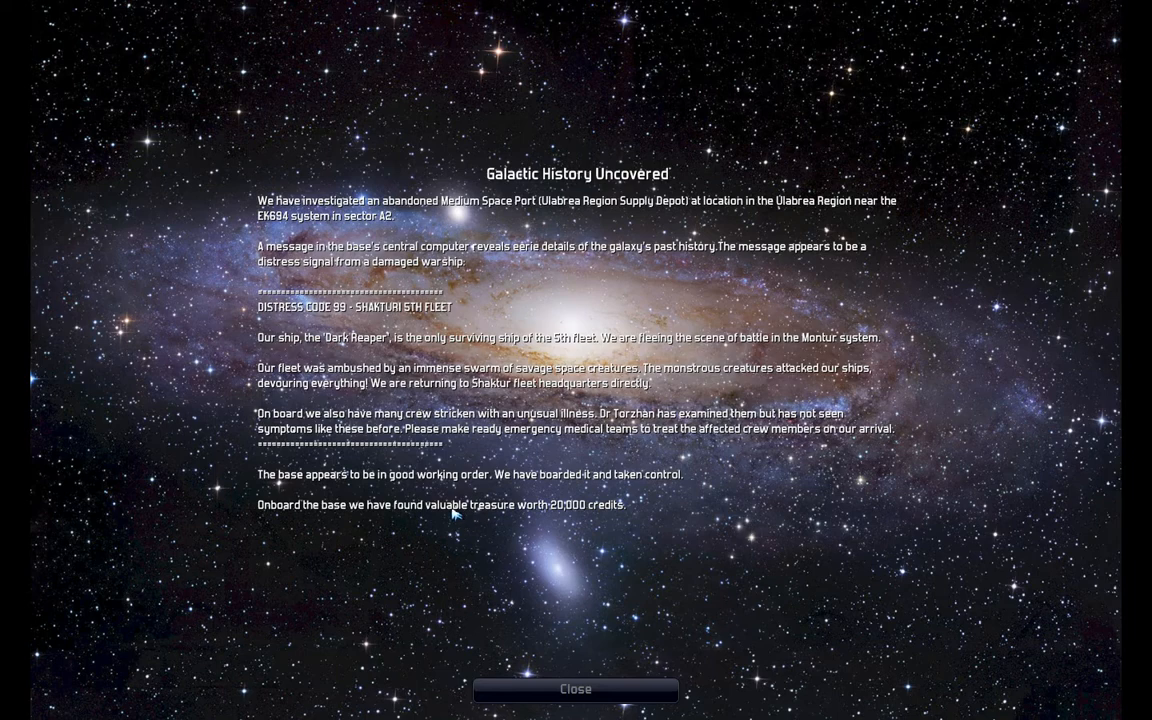
mouse_move(582, 692)
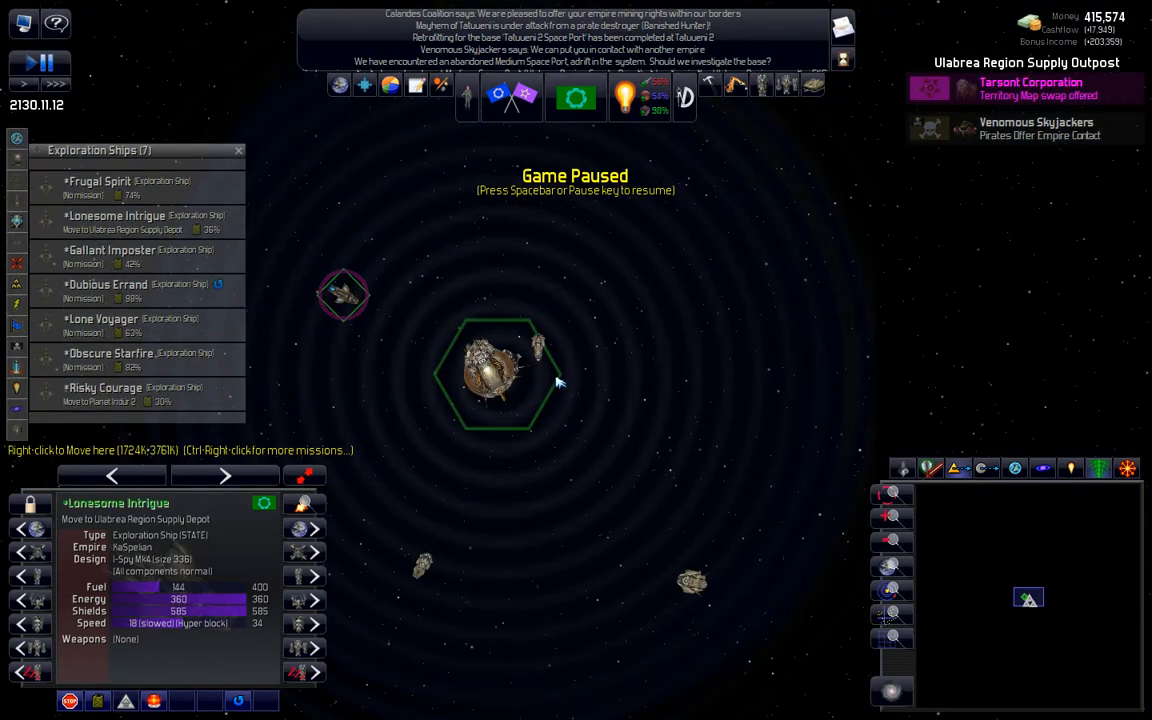
mouse_move(540, 350)
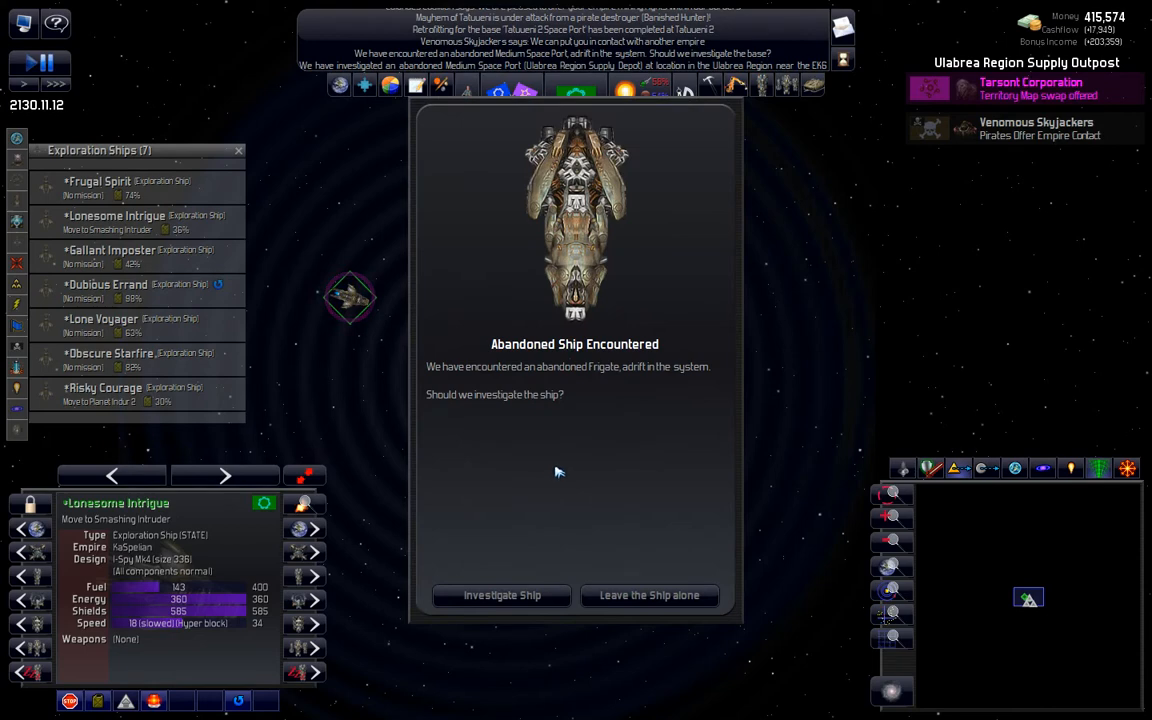
Step: Investigate the abandoned frigate Smashing Intruder, boarding it and revealing its time-capsule message
left_click(500, 596)
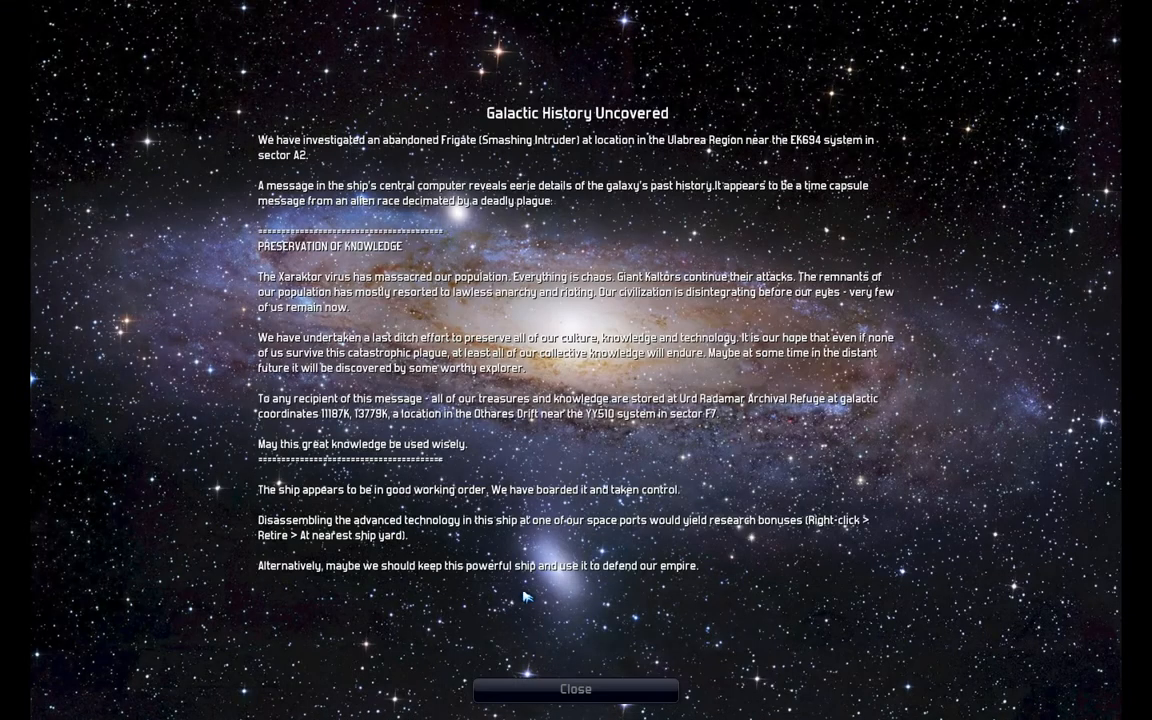
mouse_move(694, 448)
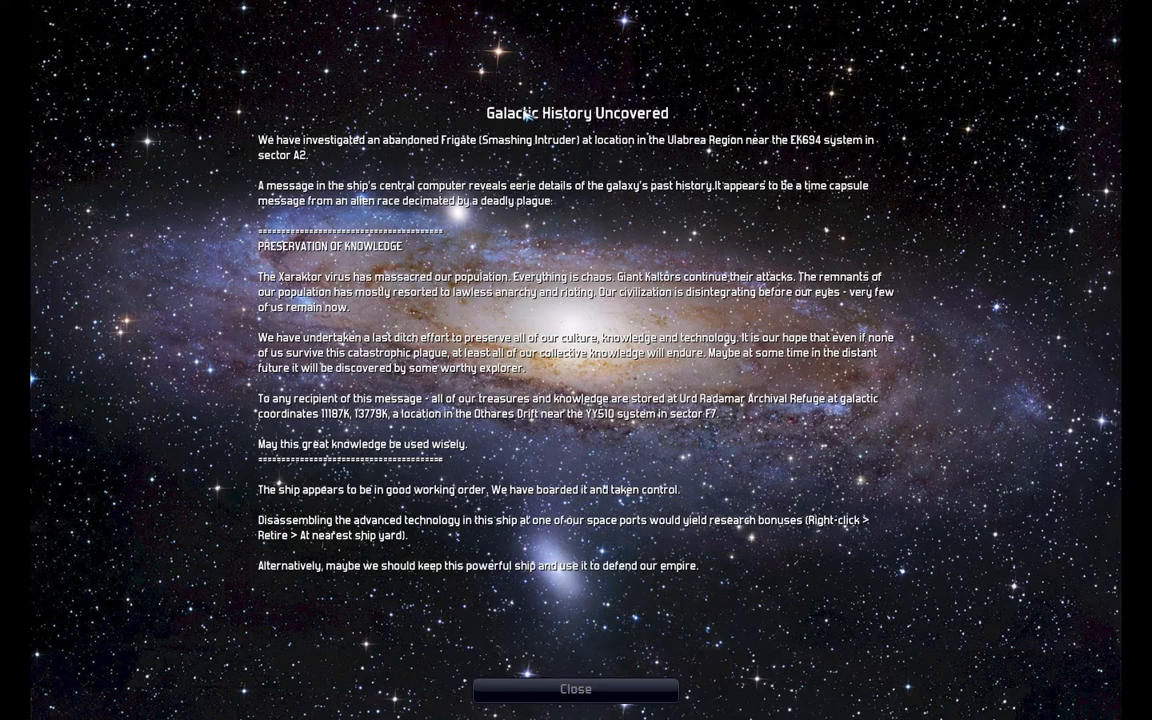
mouse_move(474, 146)
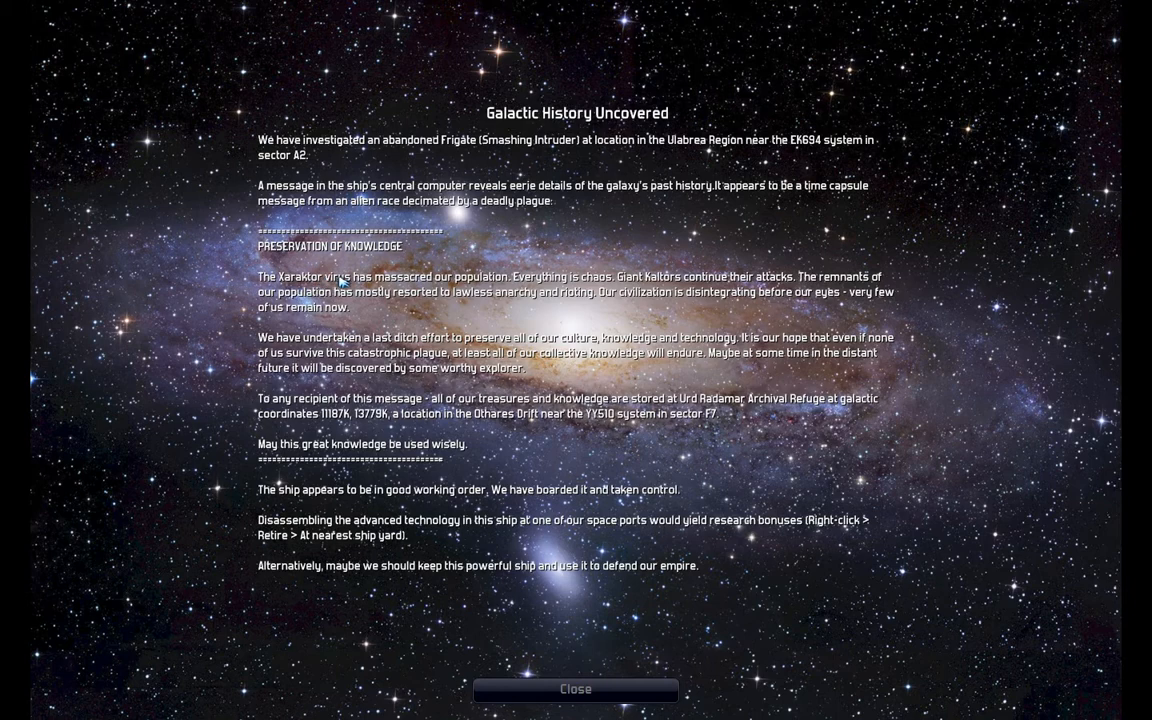
mouse_move(550, 296)
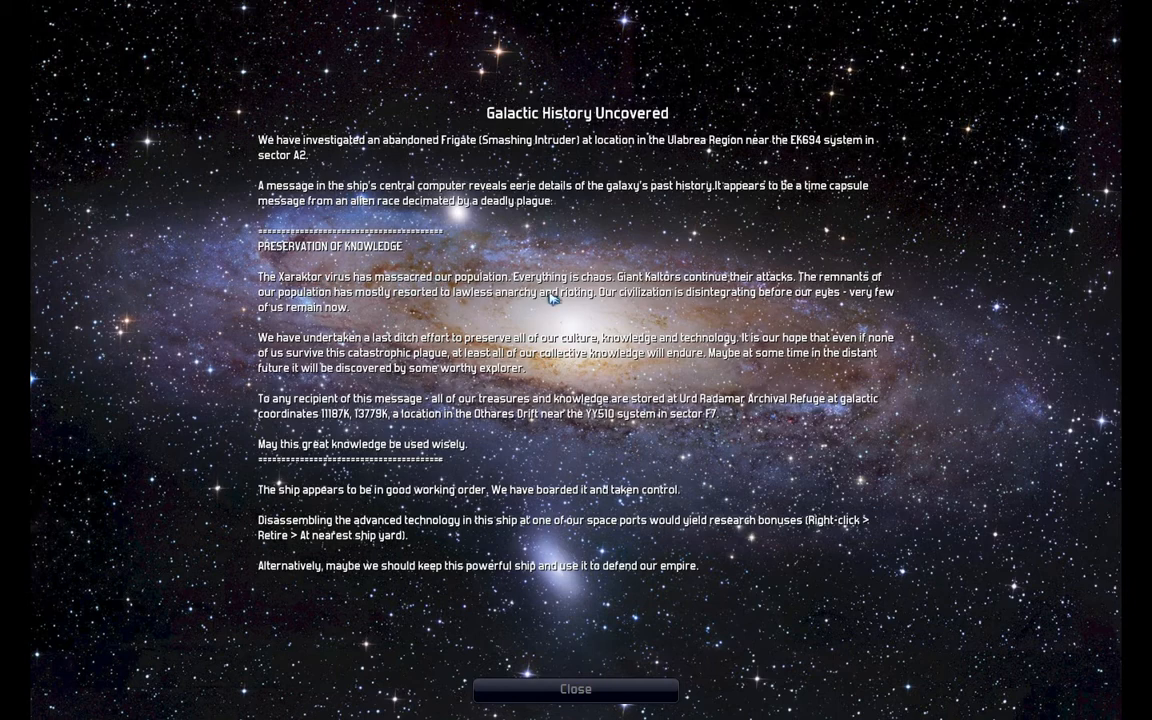
mouse_move(552, 308)
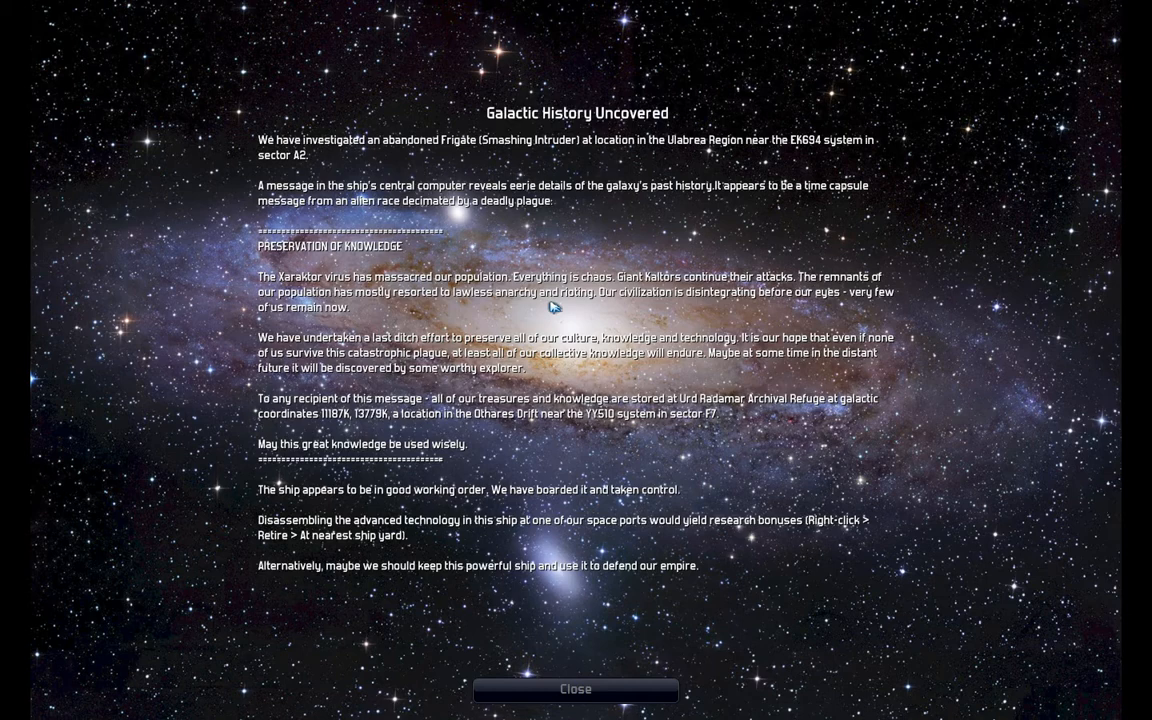
mouse_move(604, 366)
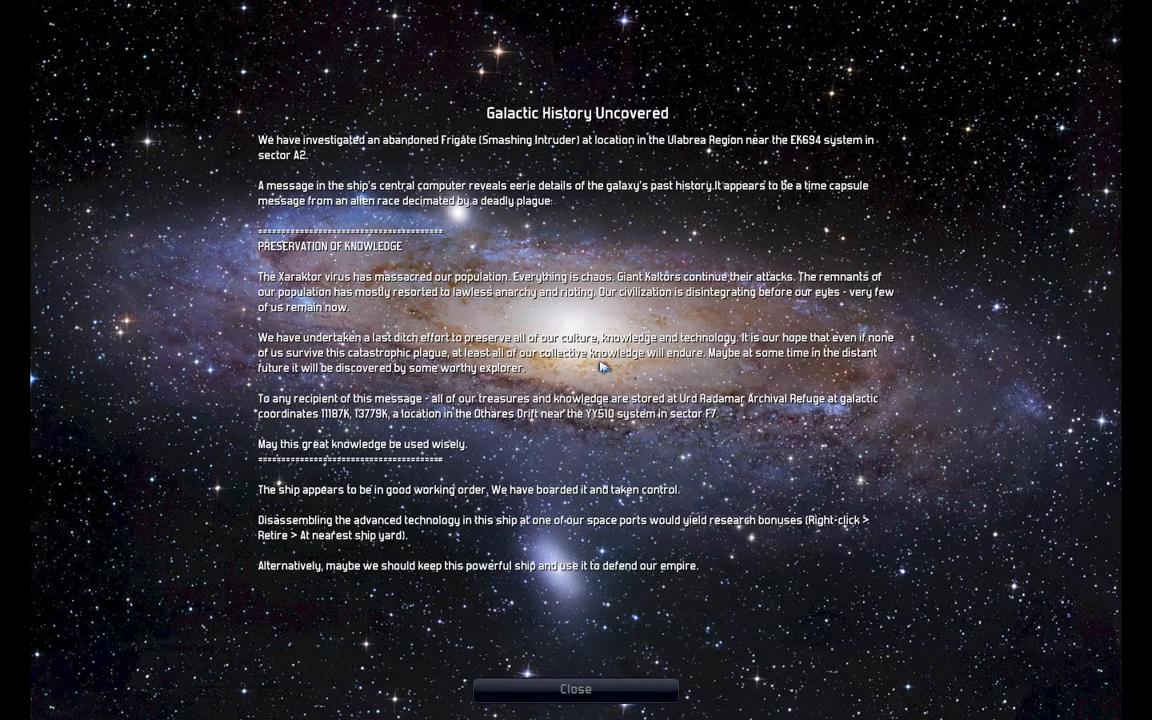
mouse_move(600, 376)
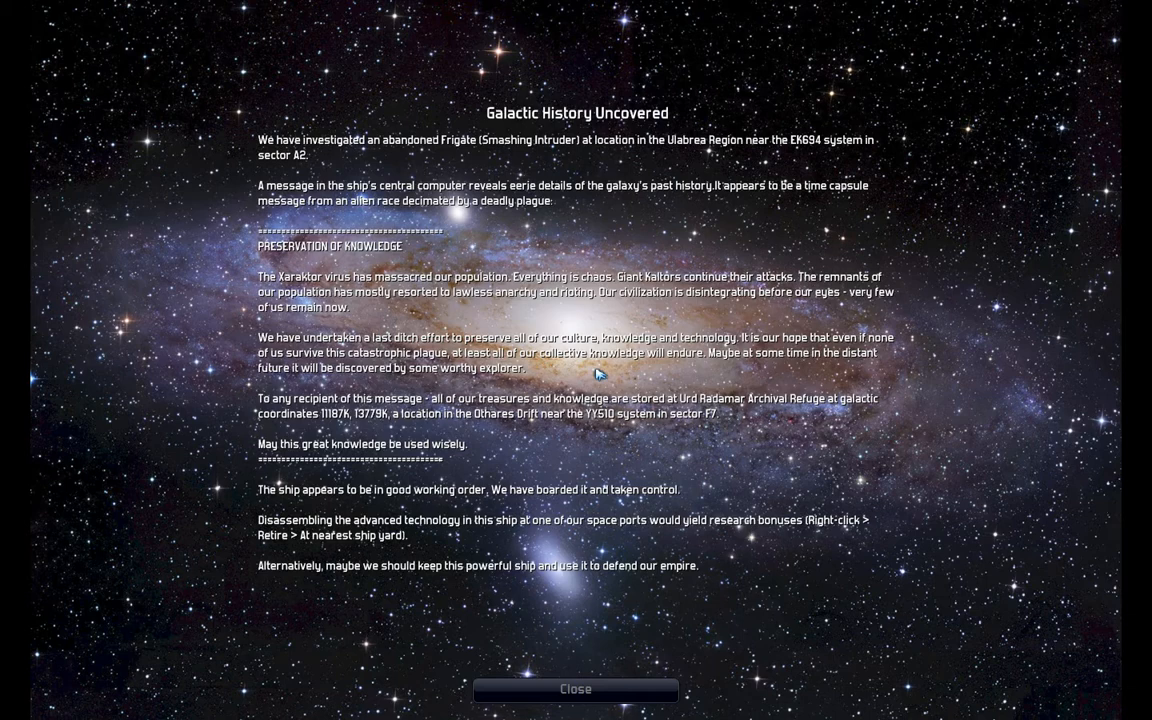
mouse_move(692, 364)
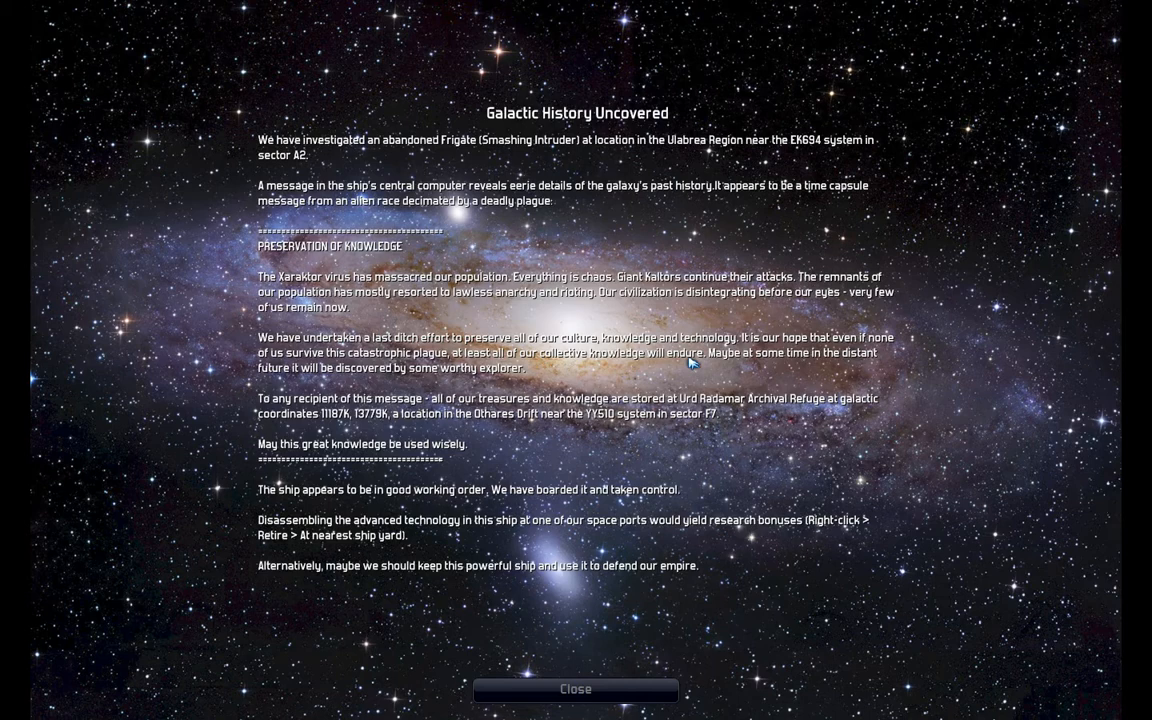
mouse_move(344, 398)
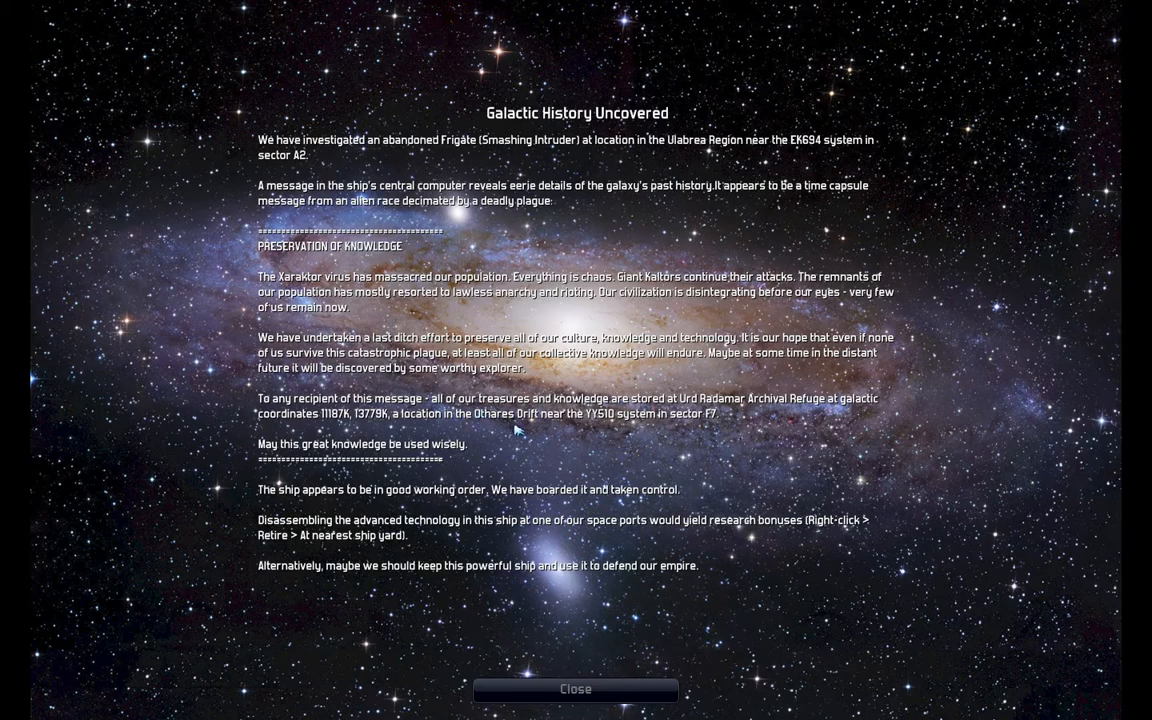
mouse_move(668, 374)
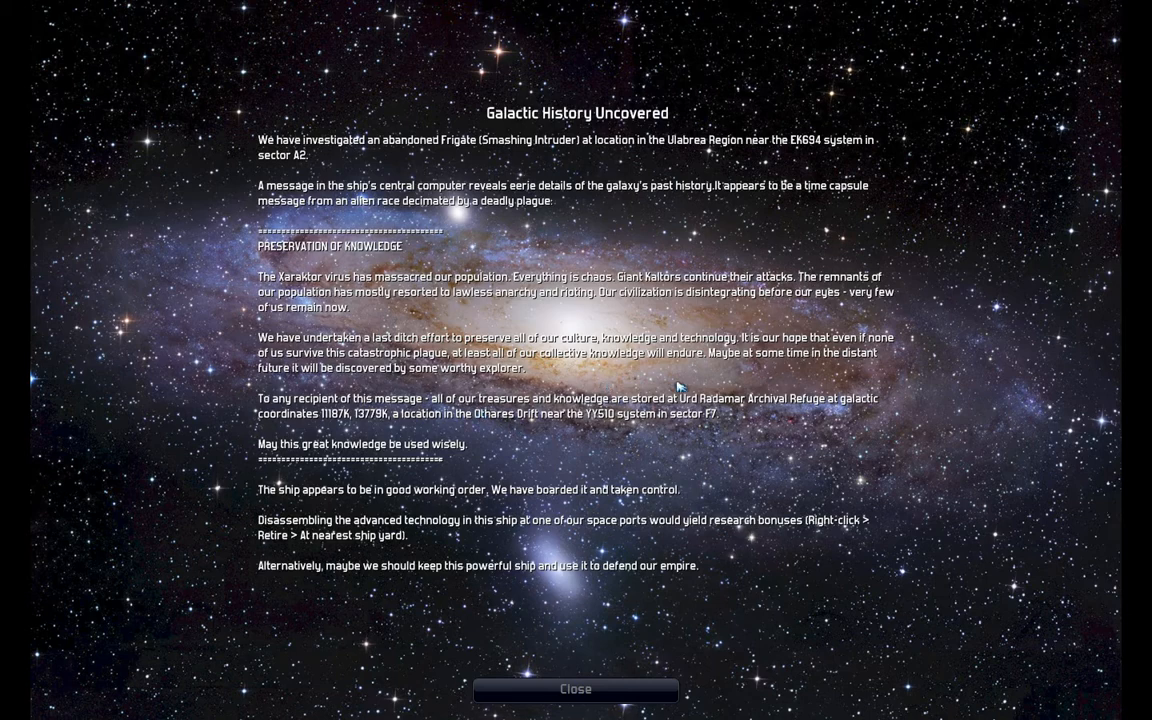
mouse_move(848, 400)
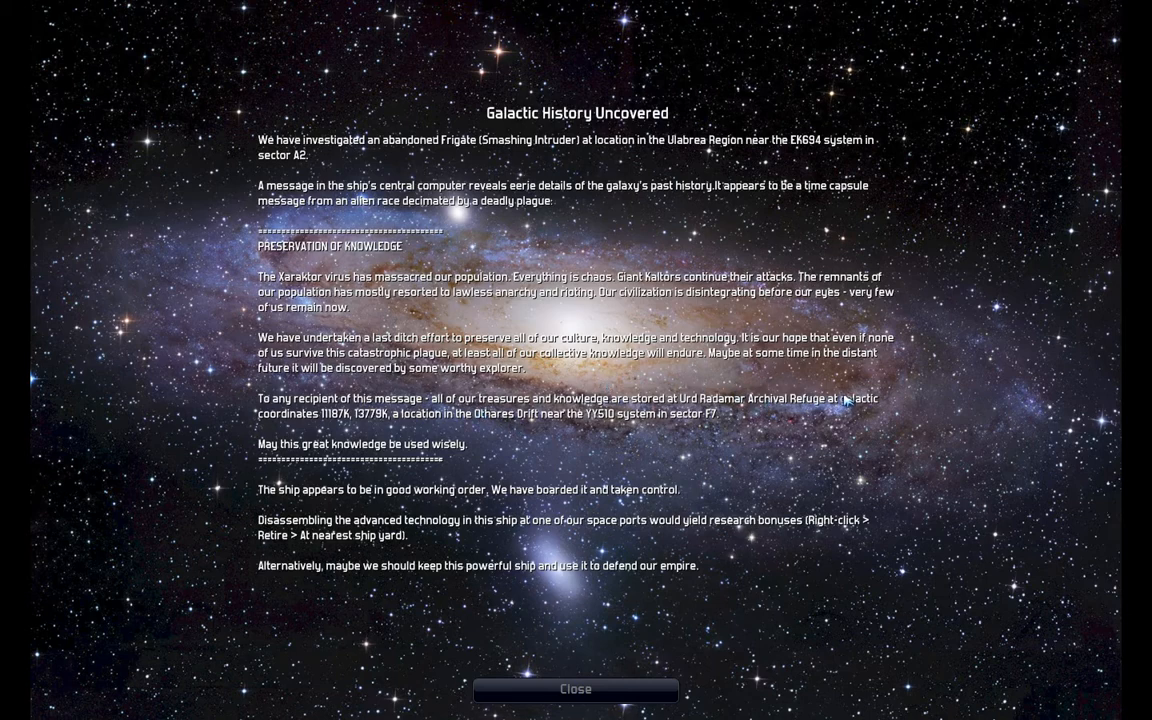
mouse_move(350, 420)
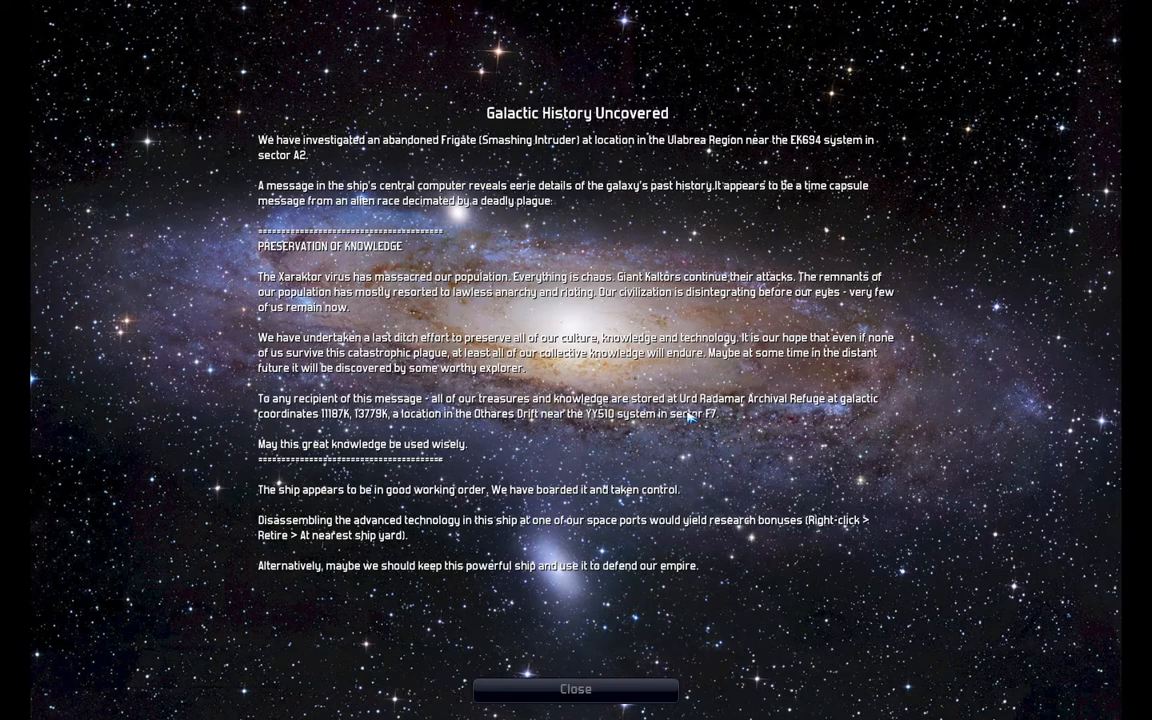
mouse_move(244, 442)
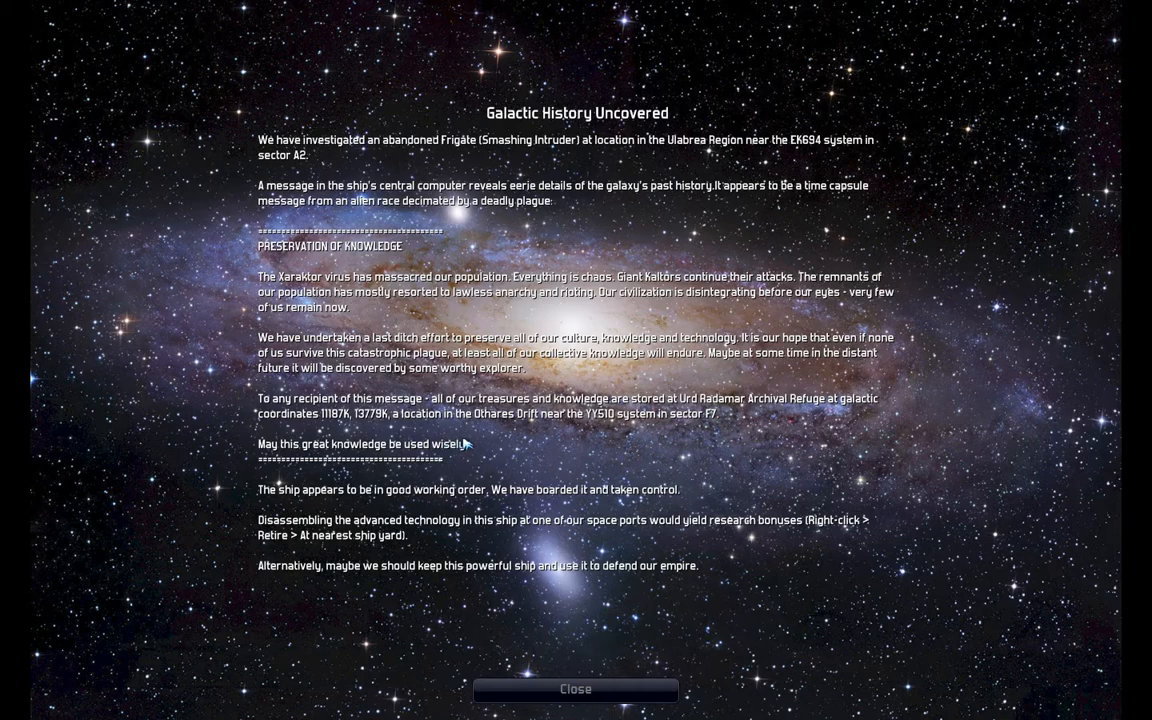
mouse_move(626, 448)
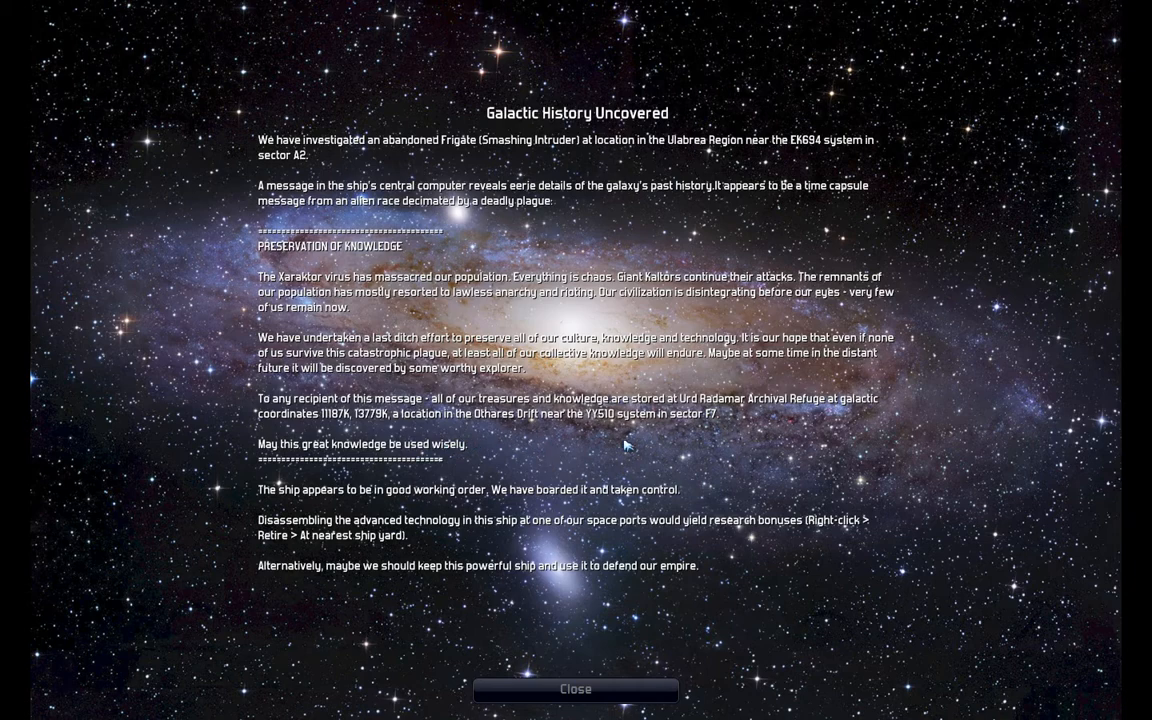
mouse_move(728, 420)
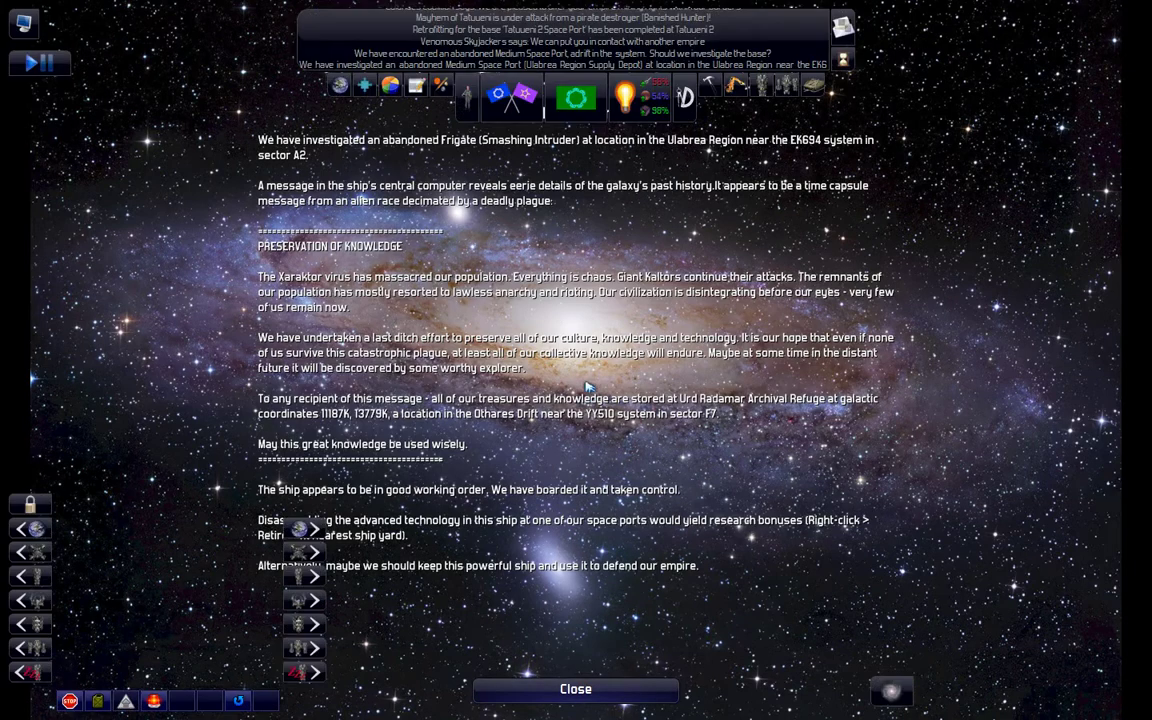
Step: Dismiss the history message and order Gallant Imposter to move to a map location
left_click(592, 688)
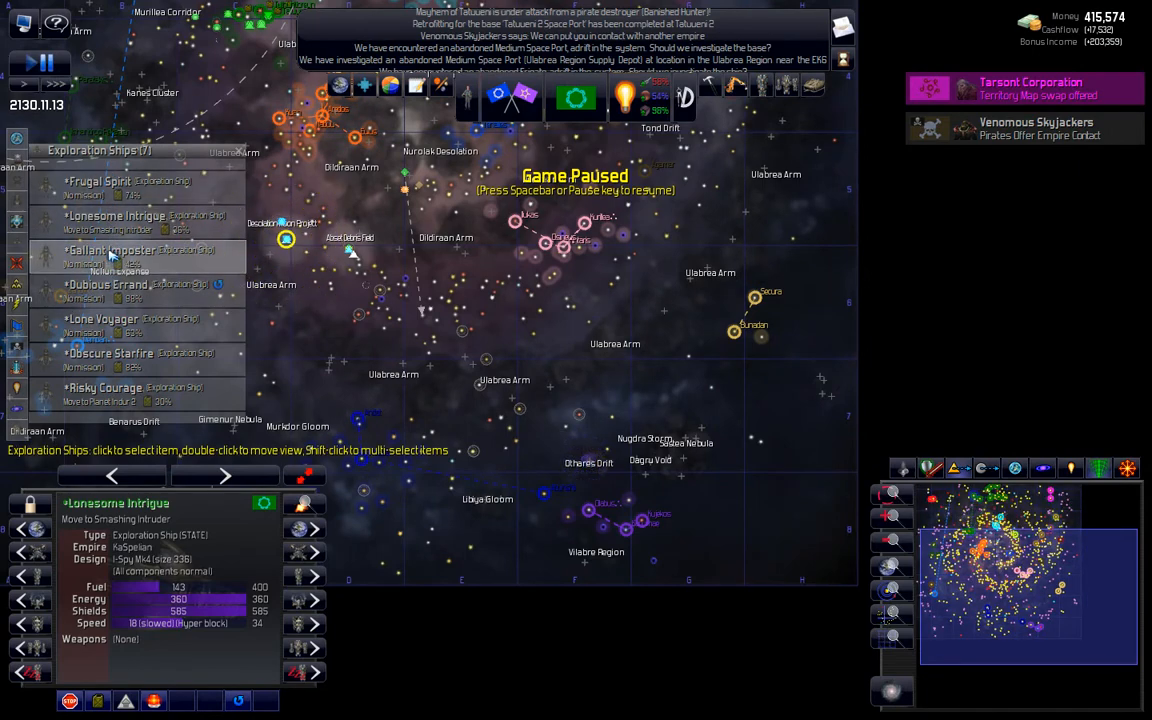
left_click(112, 250)
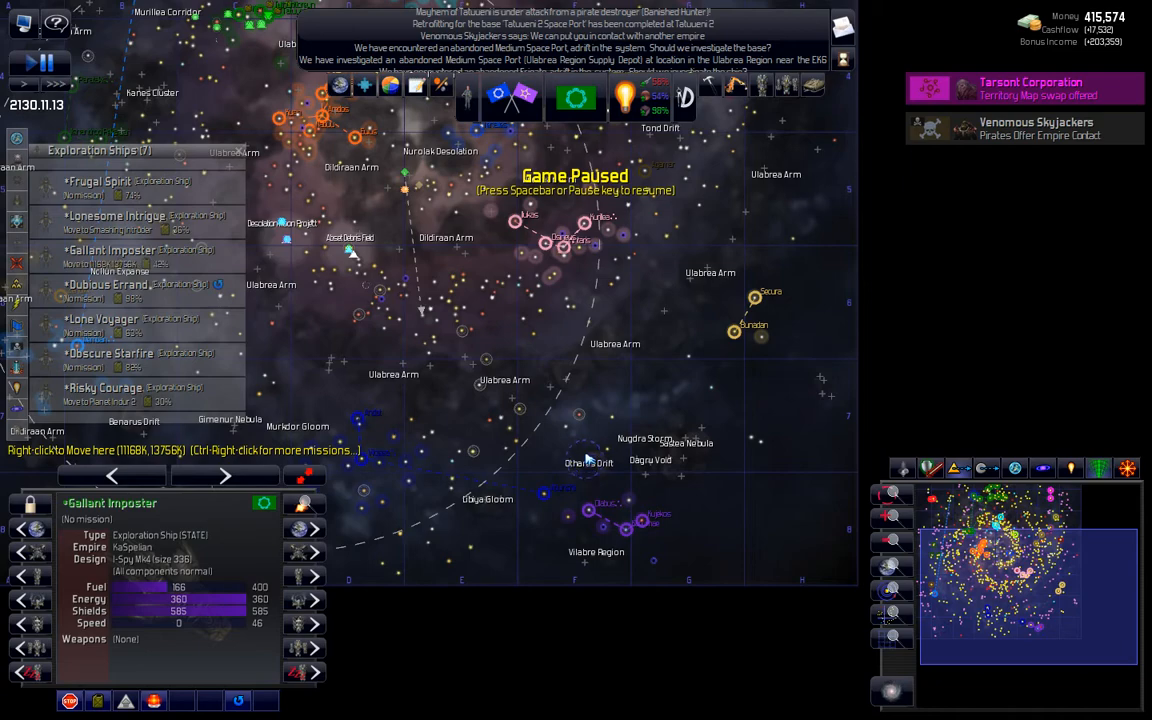
right_click(578, 462)
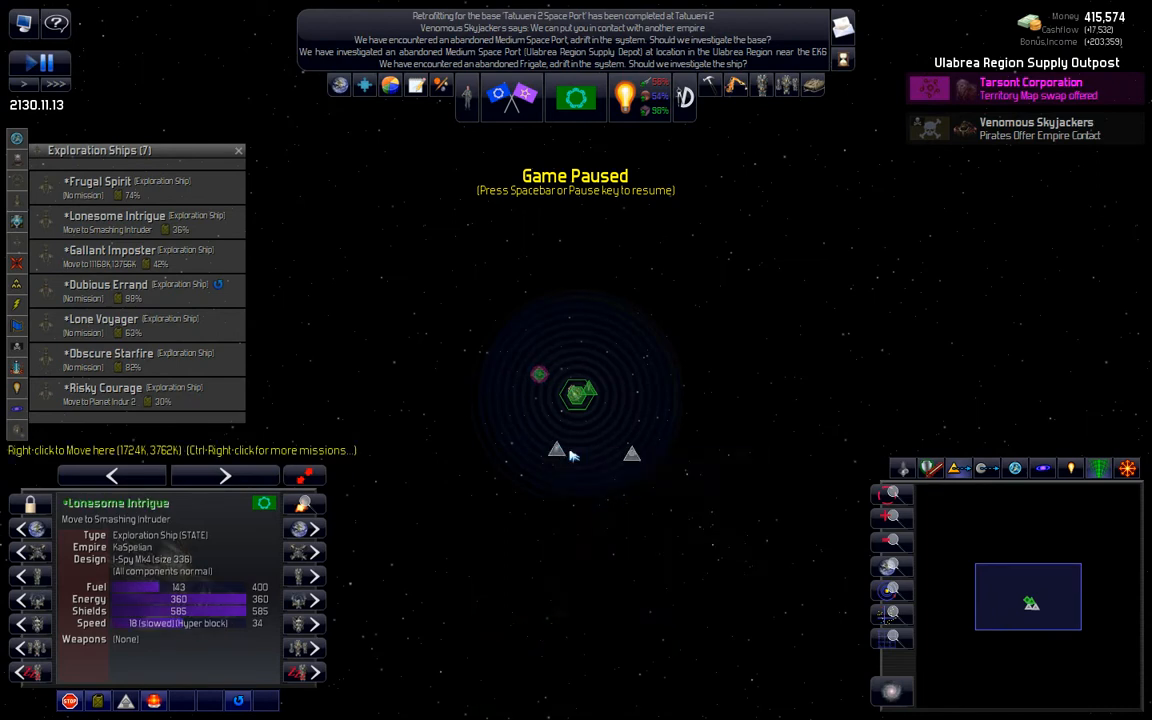
mouse_move(596, 388)
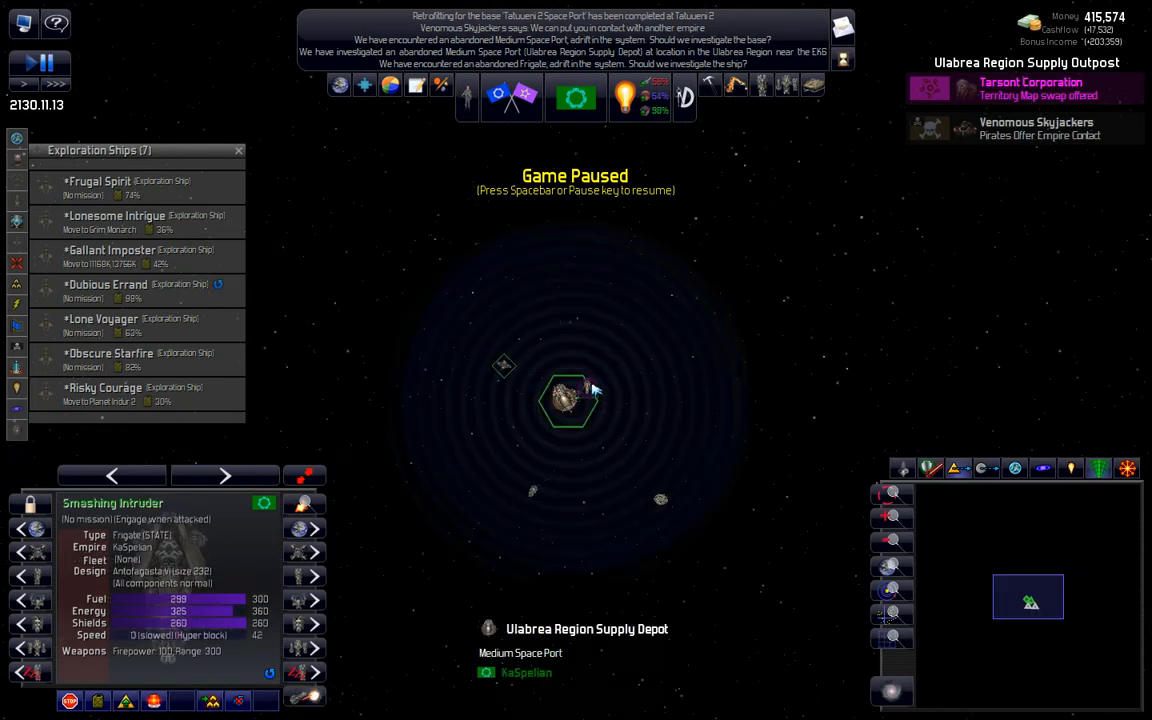
Step: Bring up the order options for the captured frigate Smashing Intruder
right_click(564, 392)
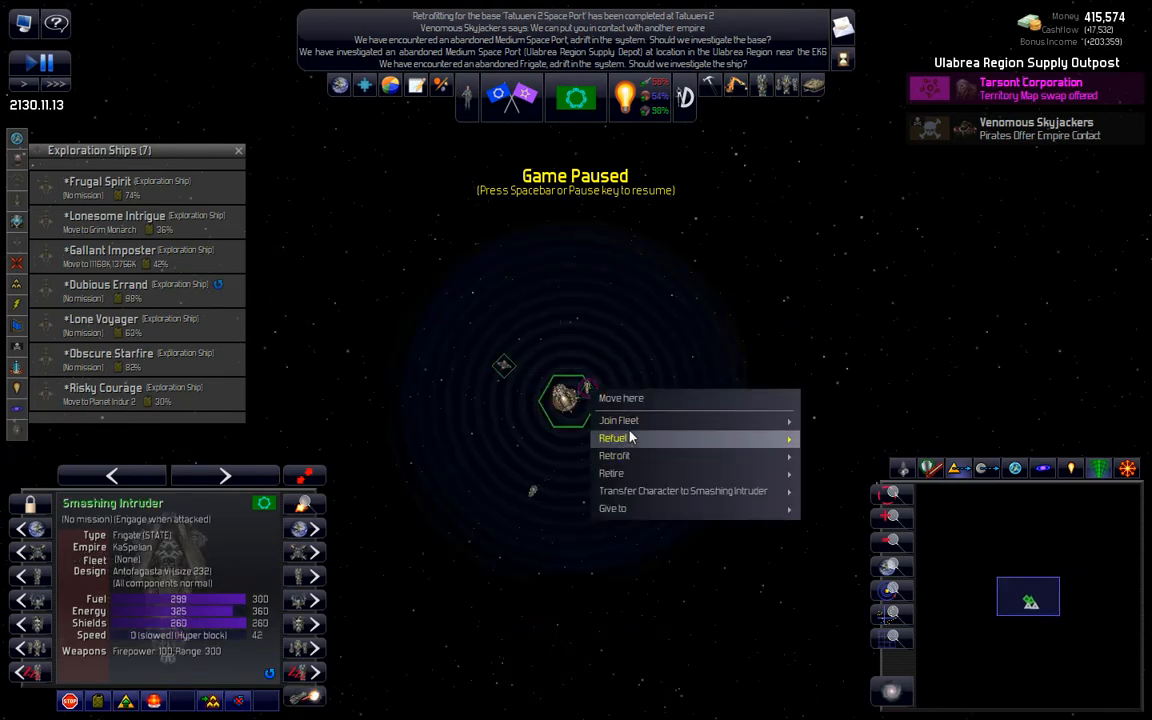
mouse_move(620, 420)
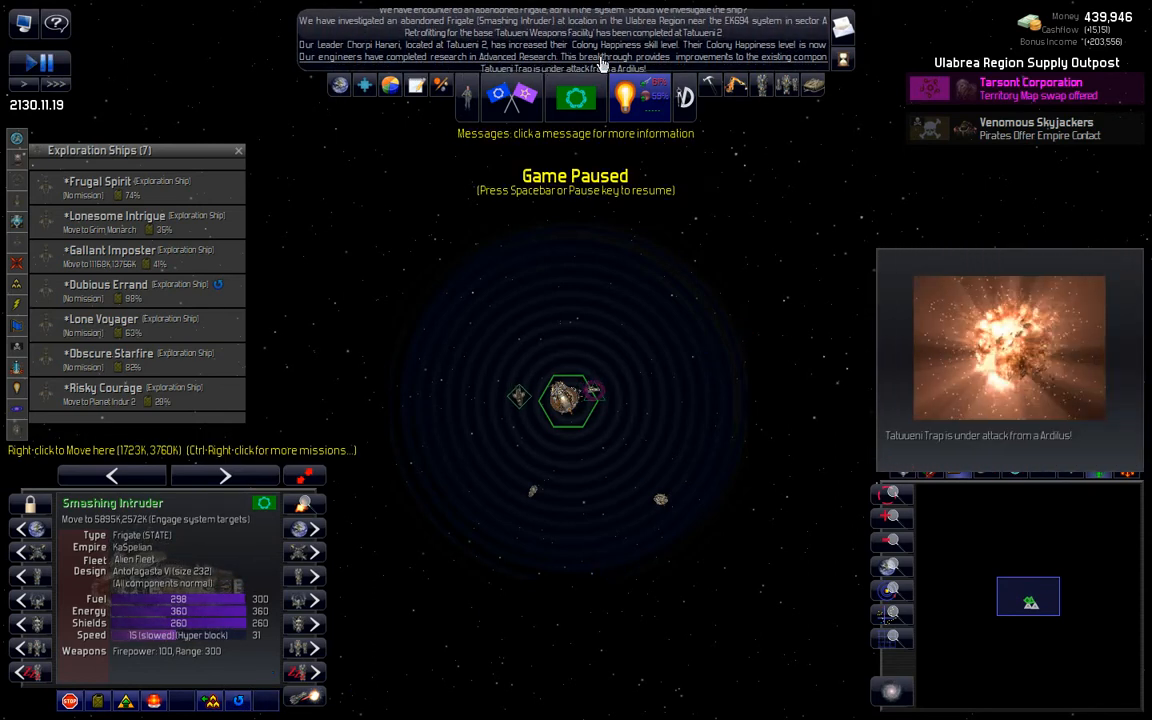
mouse_move(620, 96)
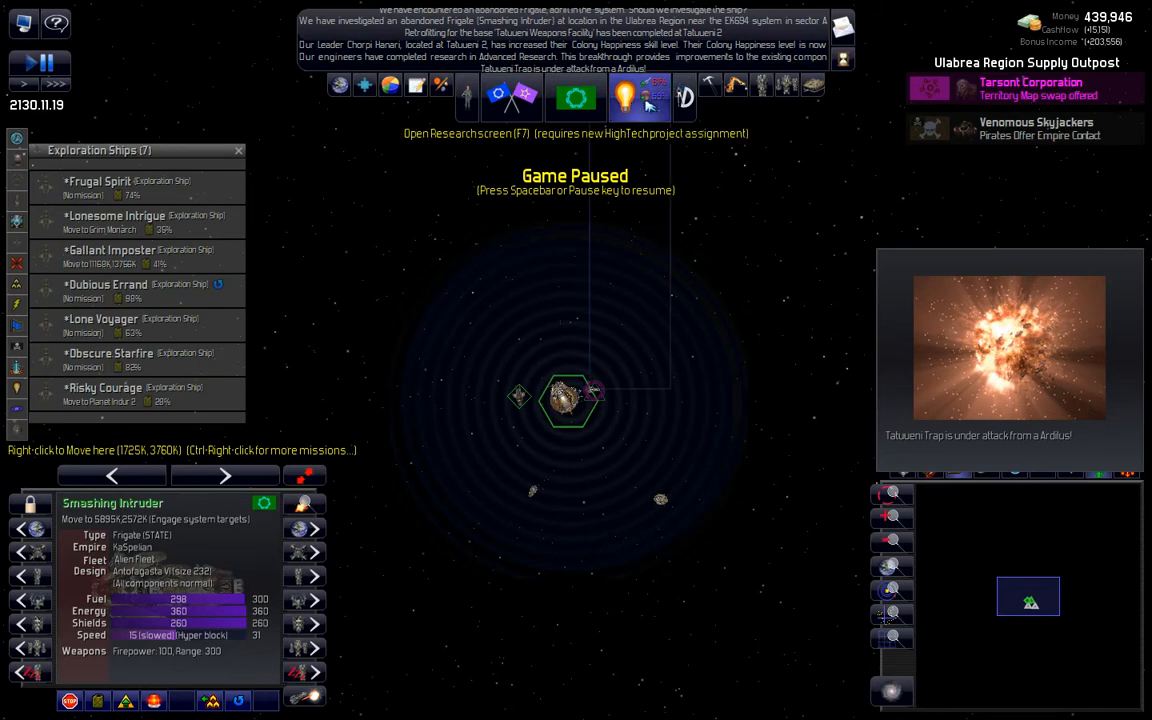
Step: Show the Research Stations overview with 512K weapons, 512K energy and 704K high-tech capacity
left_click(620, 96)
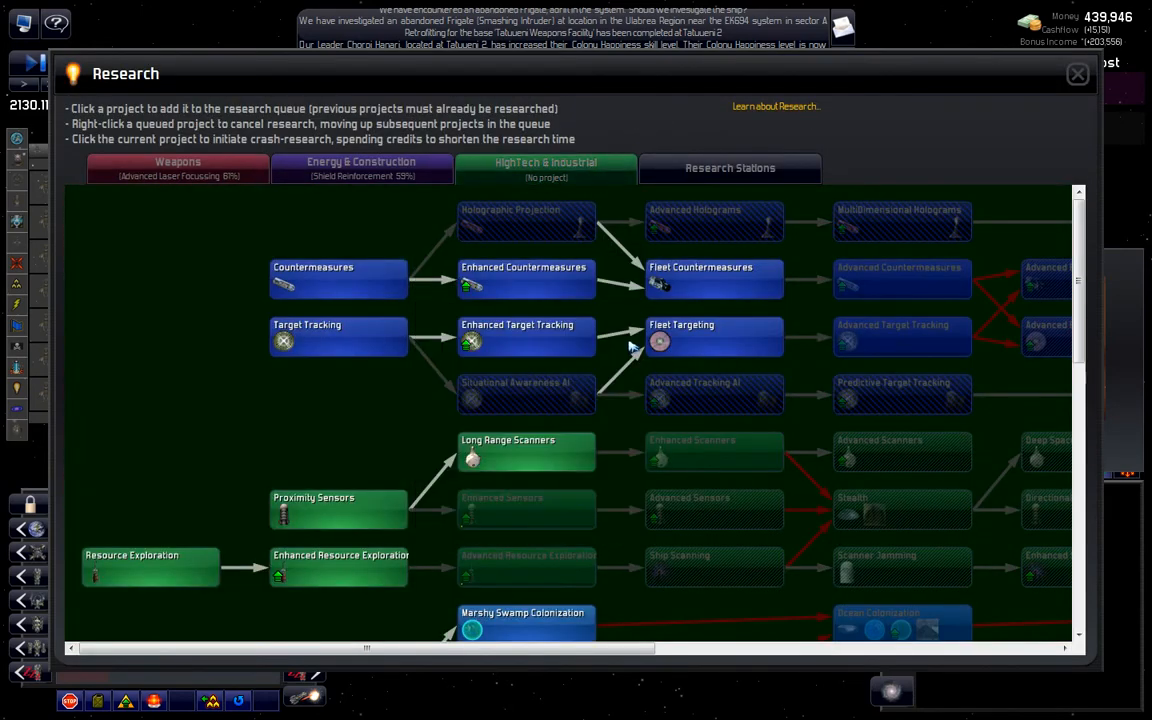
scroll("down", 3)
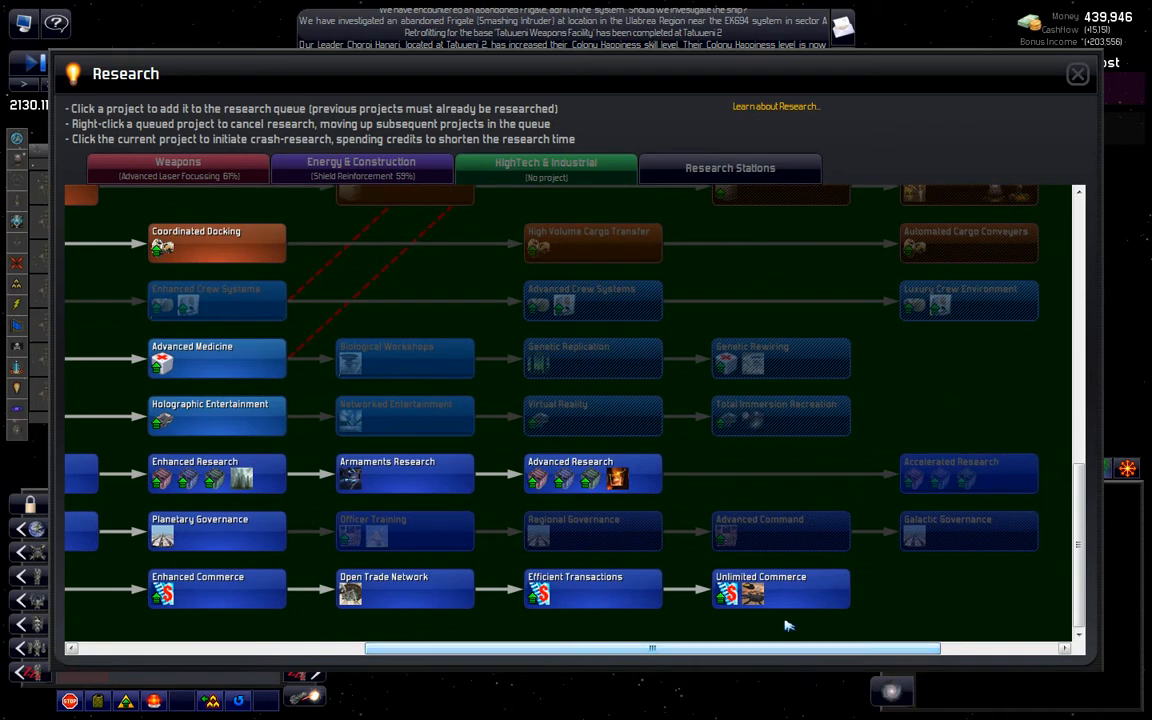
left_click(730, 168)
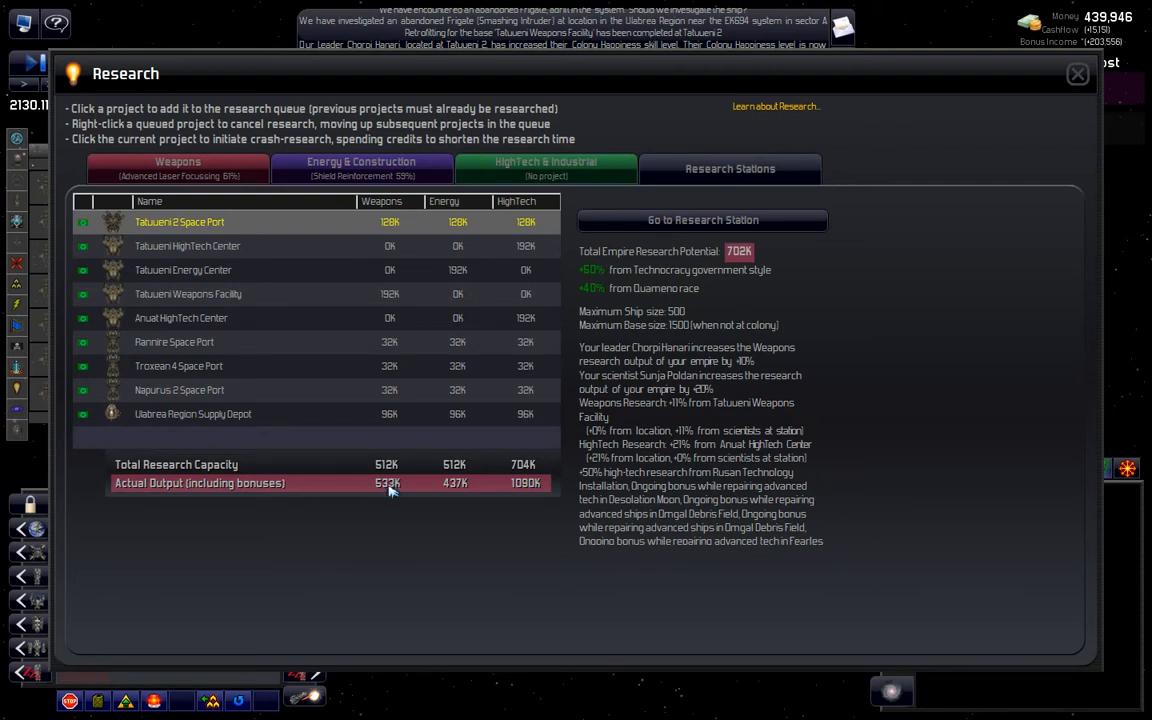
mouse_move(462, 486)
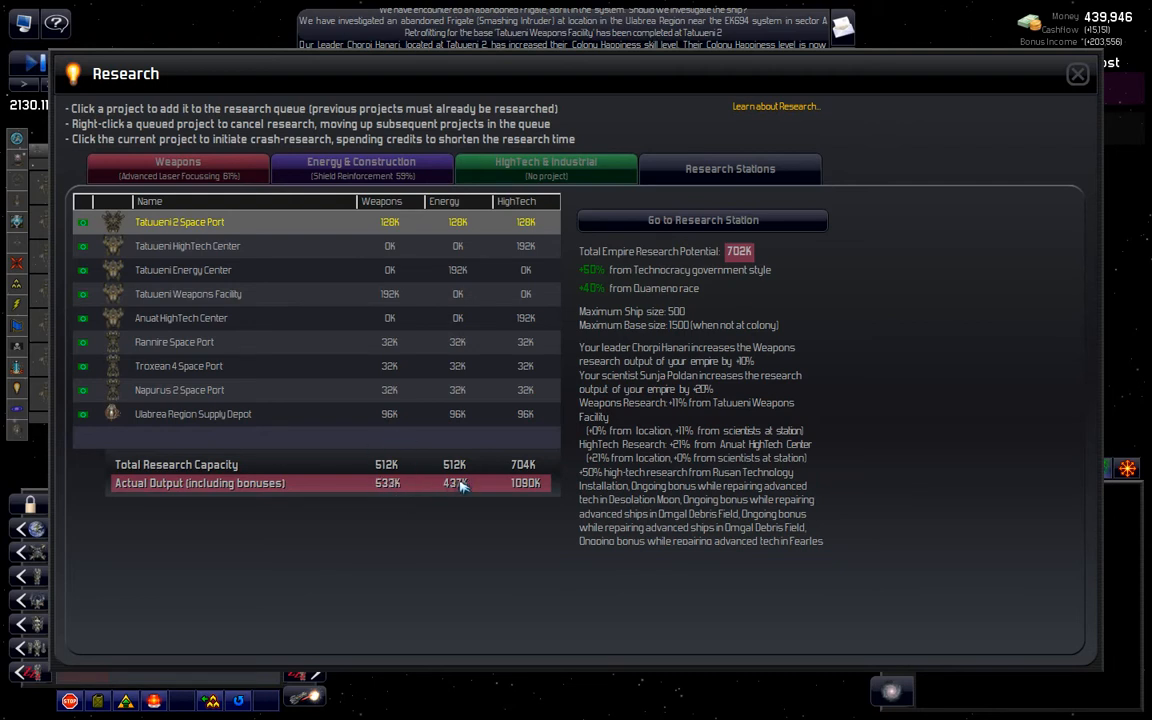
mouse_move(1076, 76)
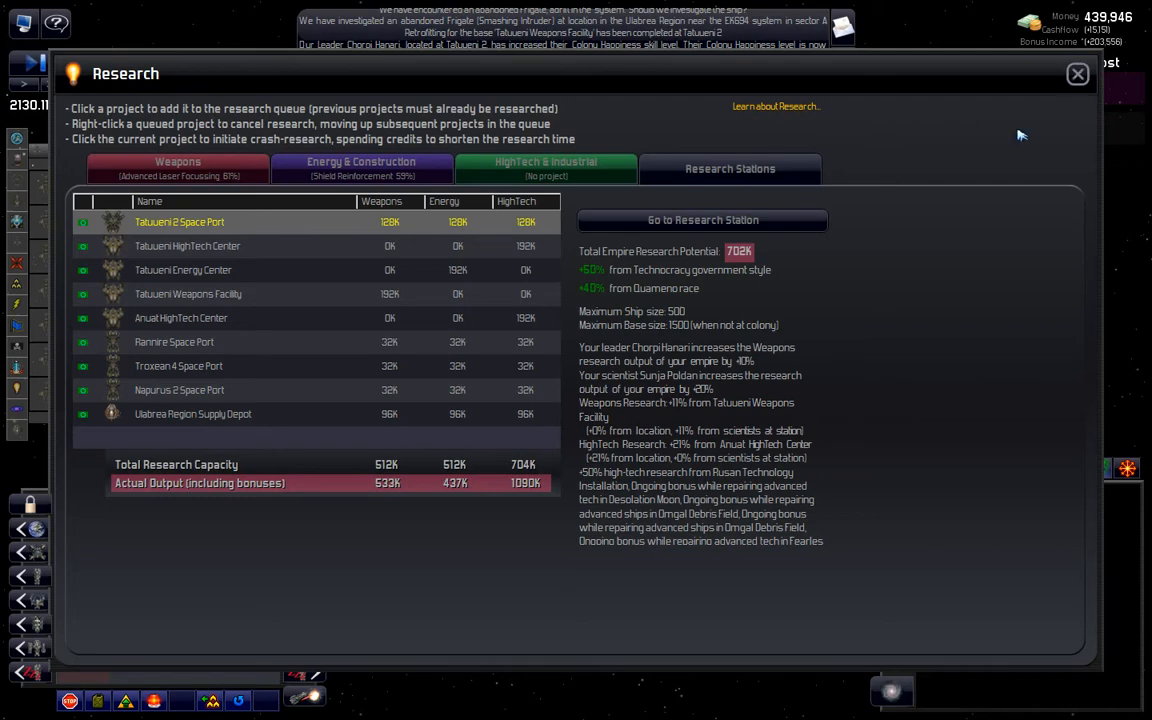
Step: Leave Research and resume time until an abandoned Destroyer encounter prompt appears
left_click(1076, 74)
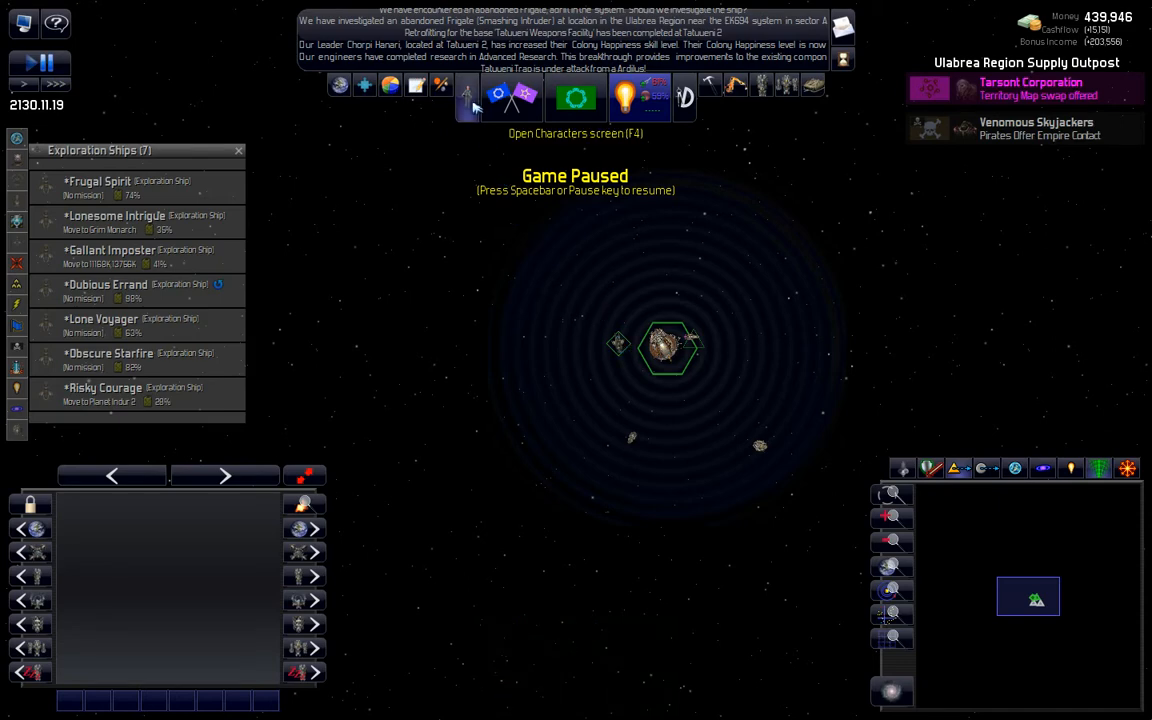
left_click(116, 216)
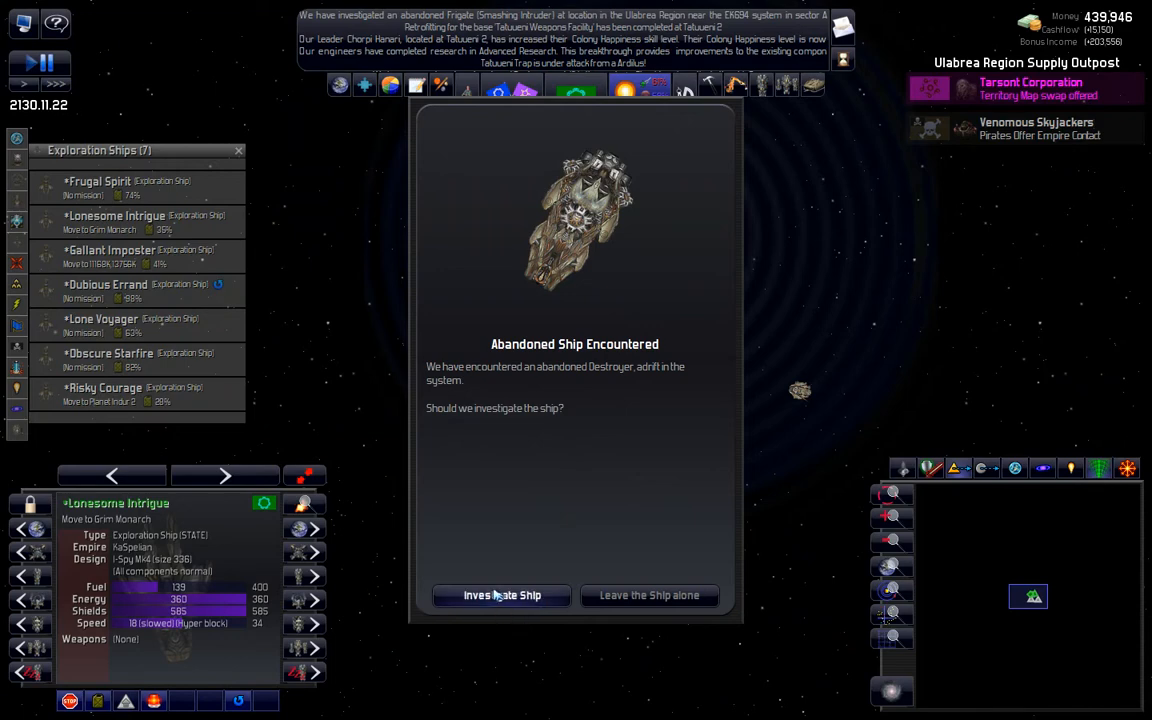
left_click(500, 596)
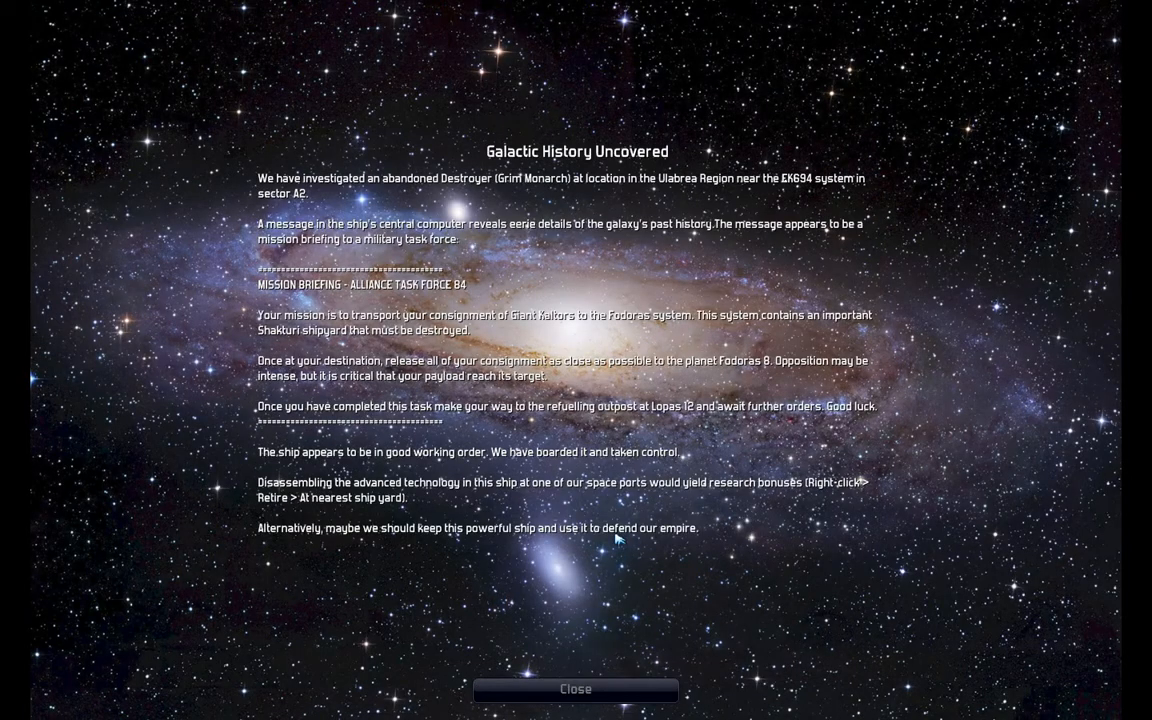
mouse_move(450, 202)
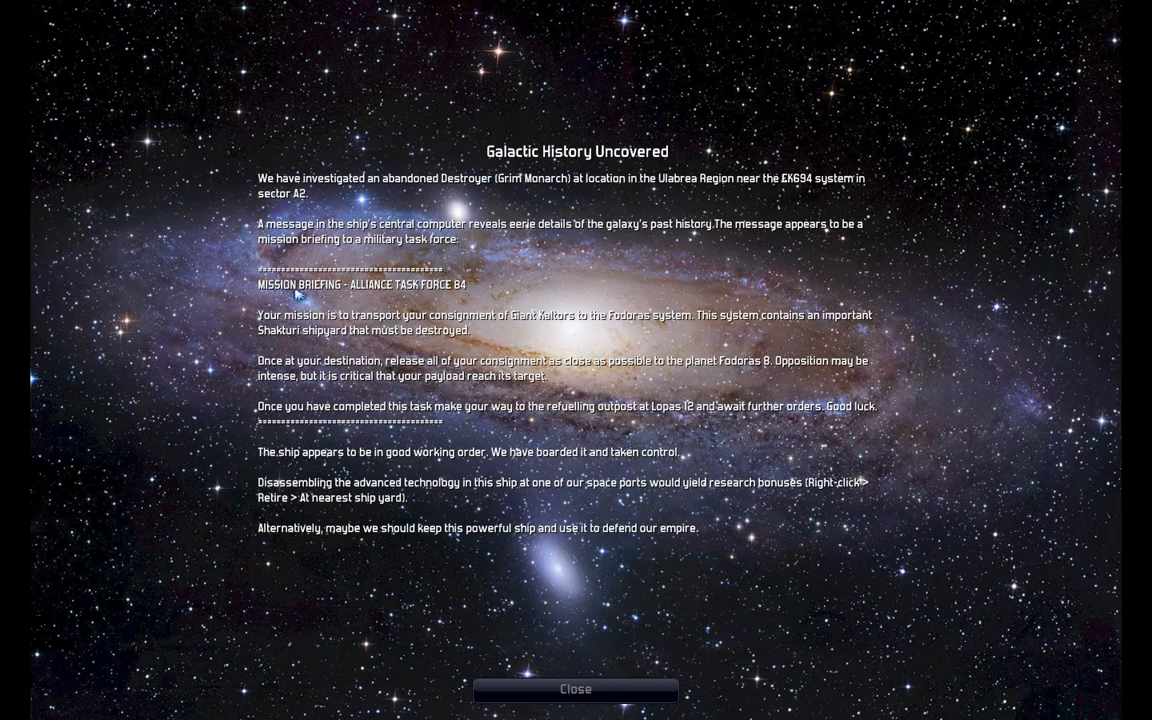
mouse_move(468, 292)
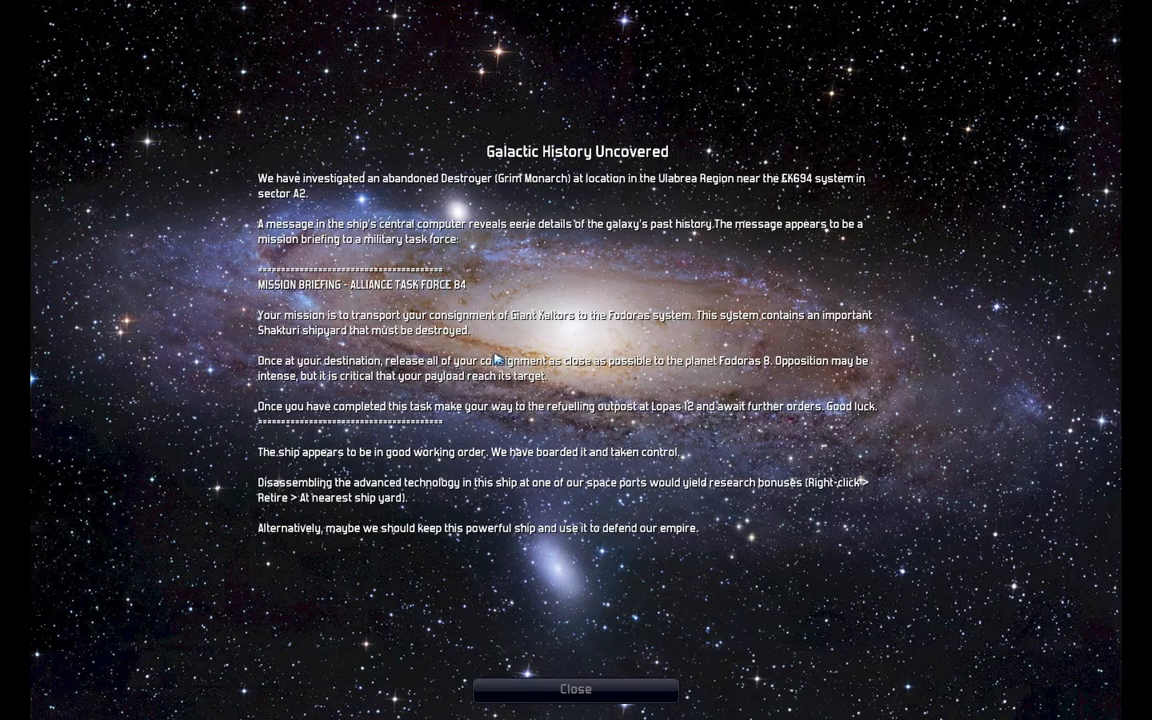
mouse_move(436, 340)
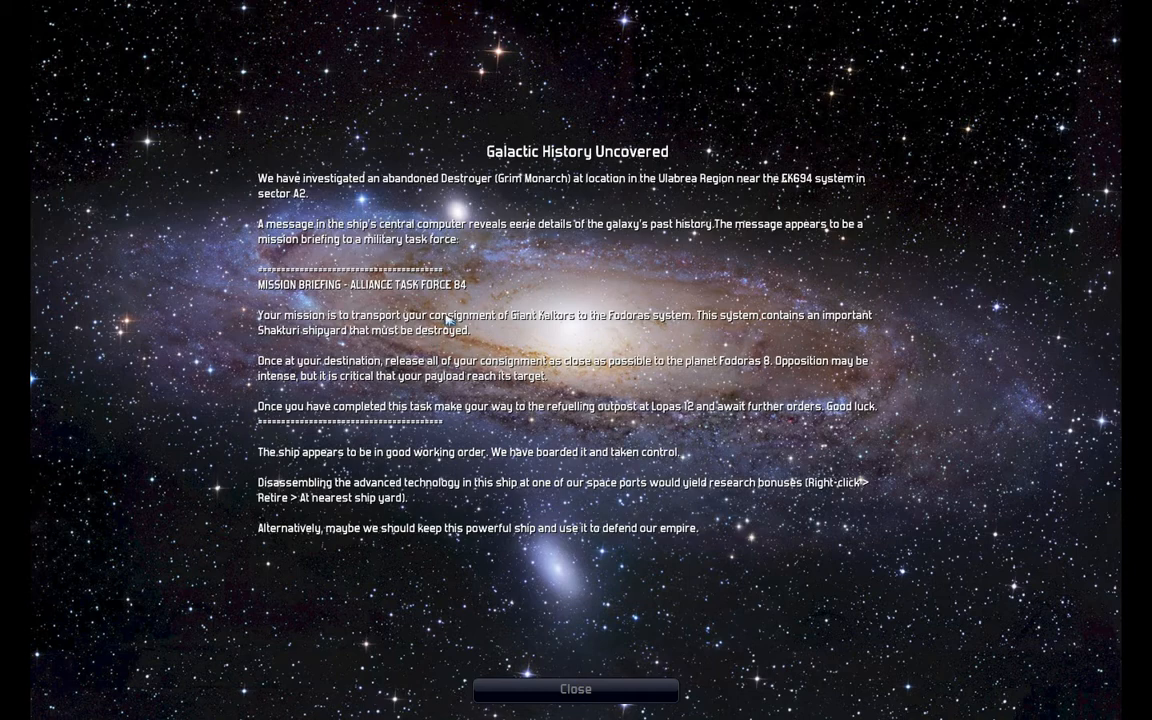
mouse_move(330, 316)
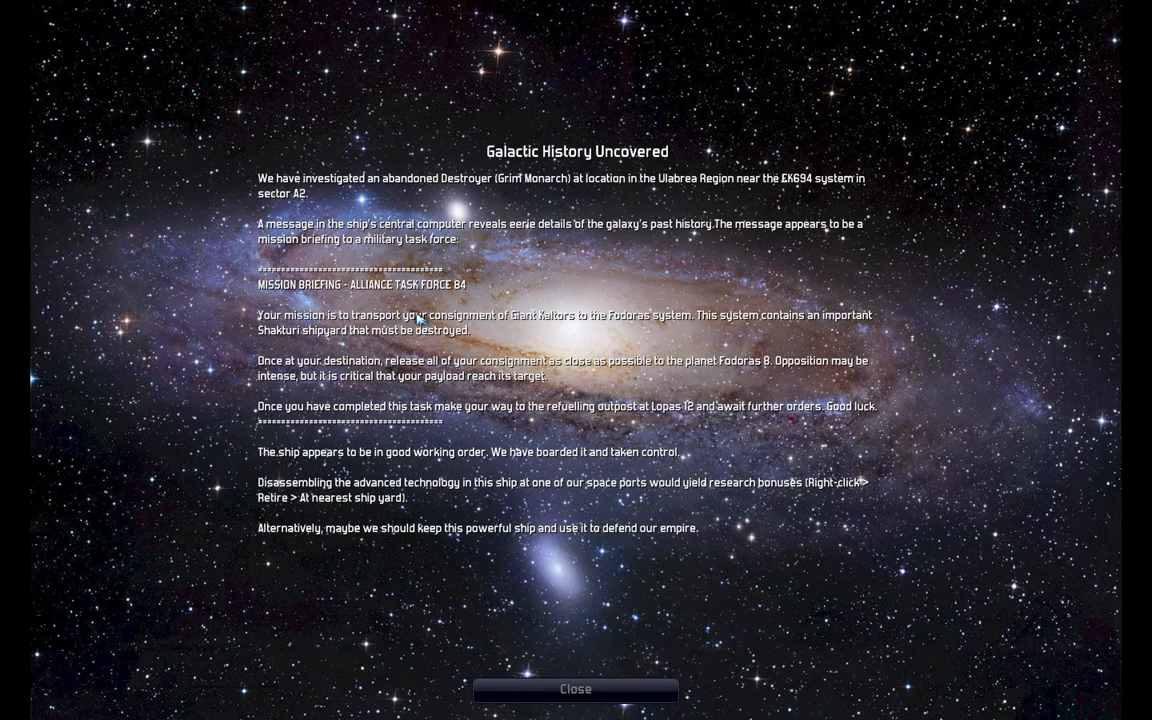
mouse_move(648, 324)
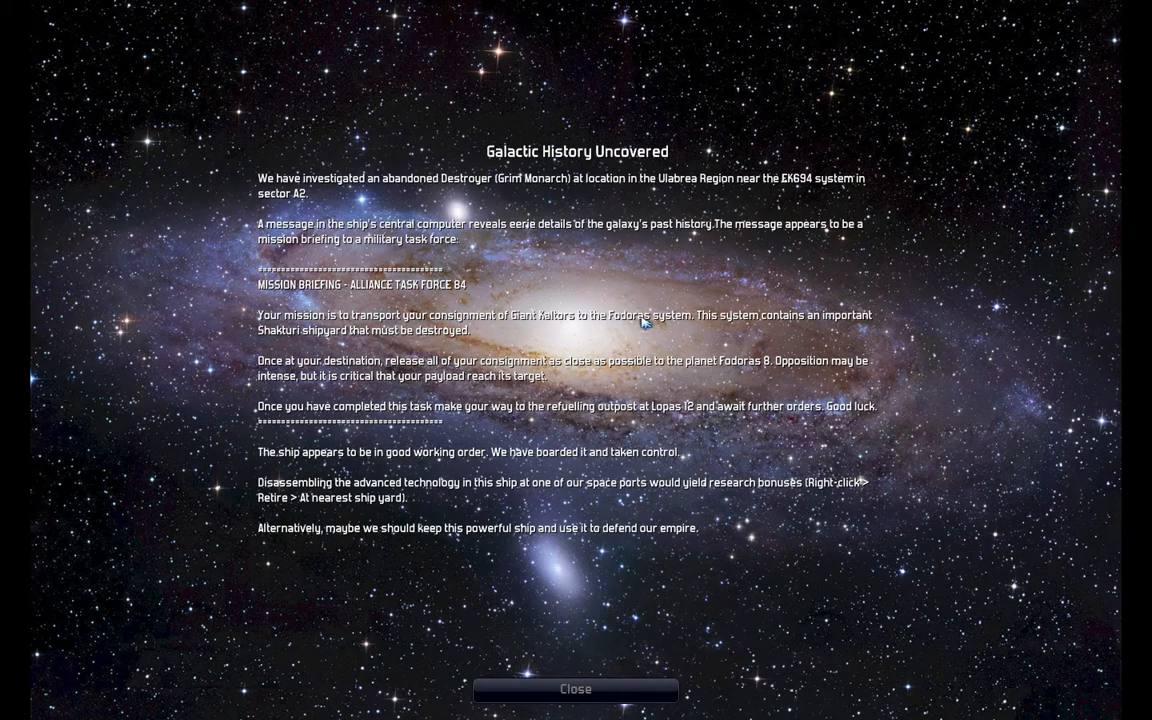
mouse_move(692, 340)
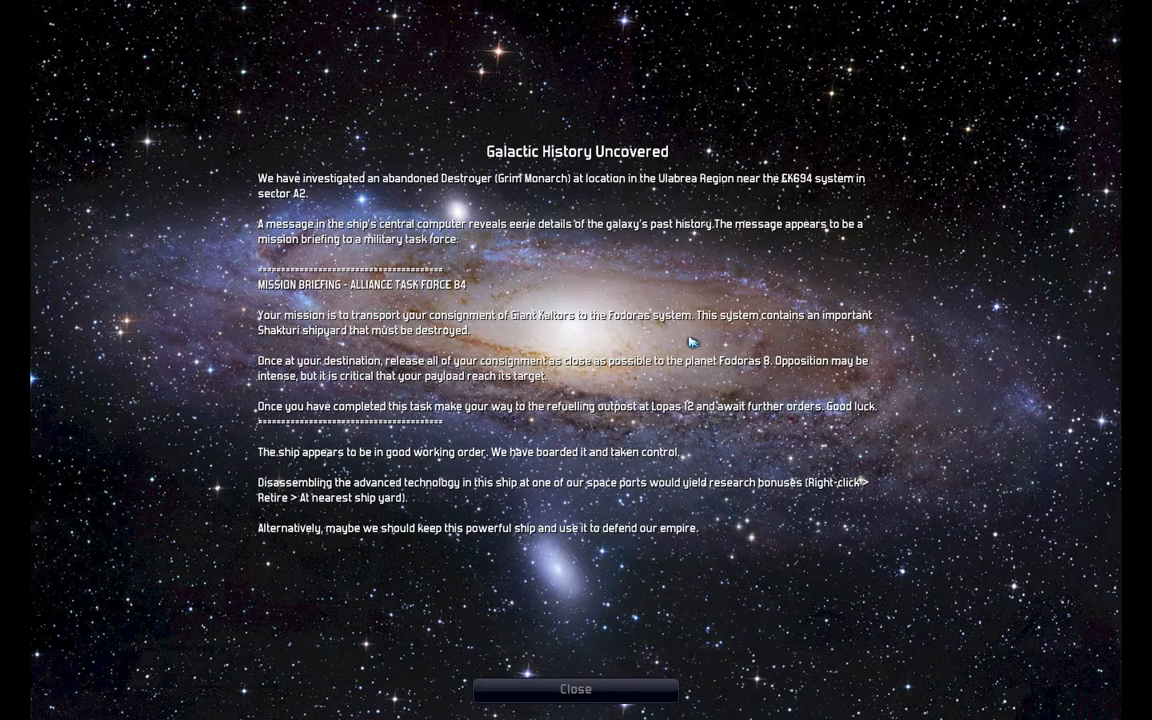
mouse_move(372, 370)
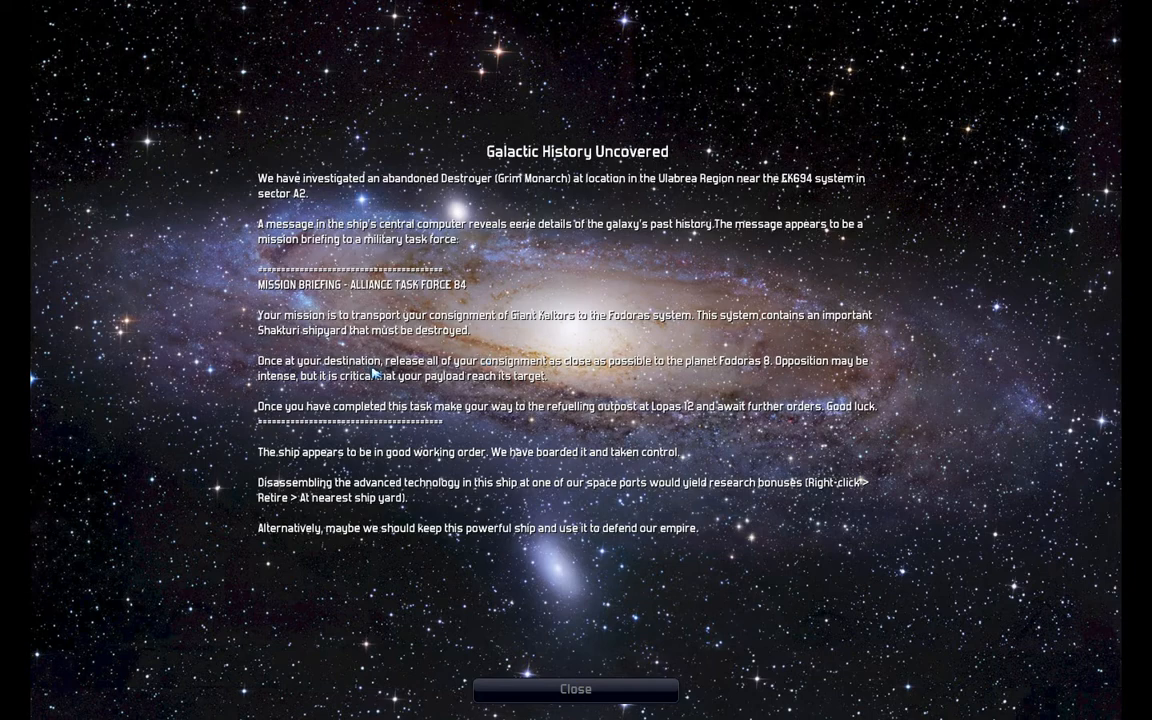
mouse_move(856, 368)
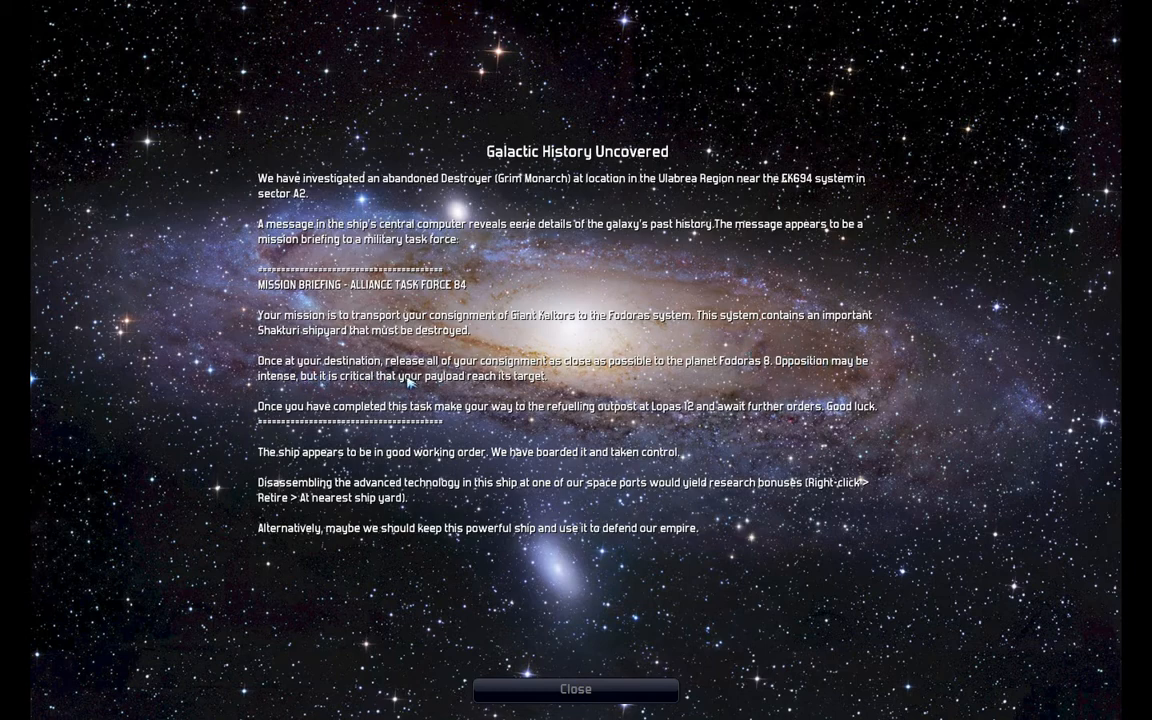
mouse_move(556, 388)
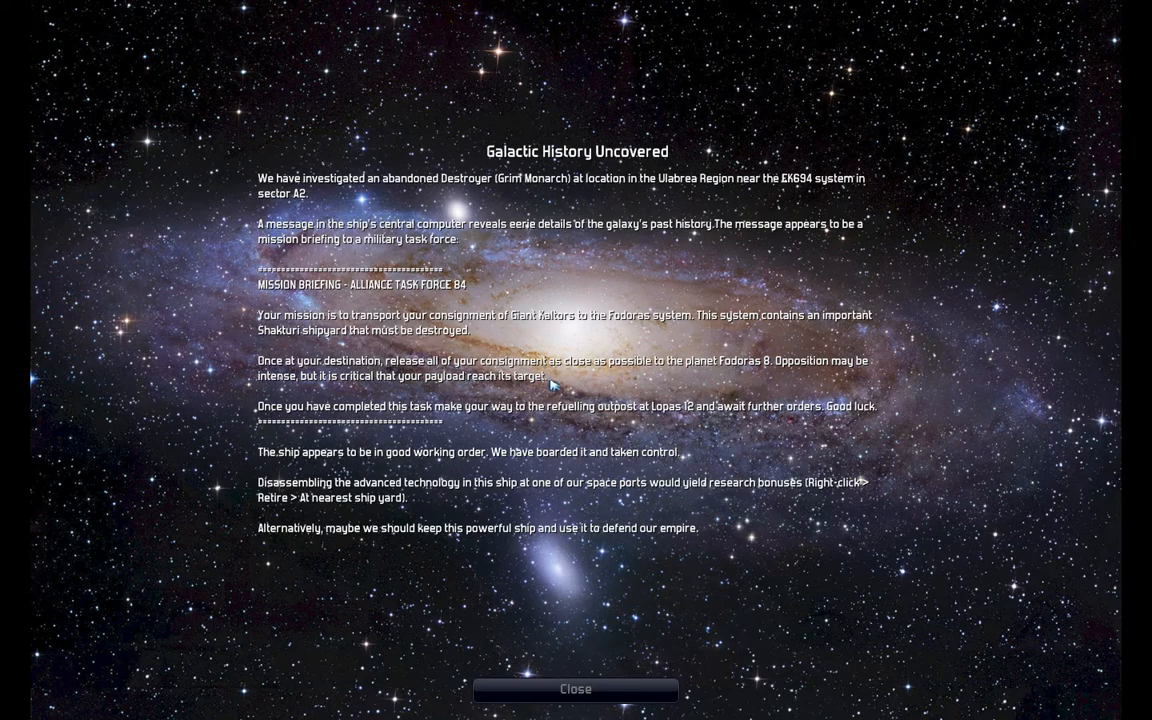
mouse_move(482, 414)
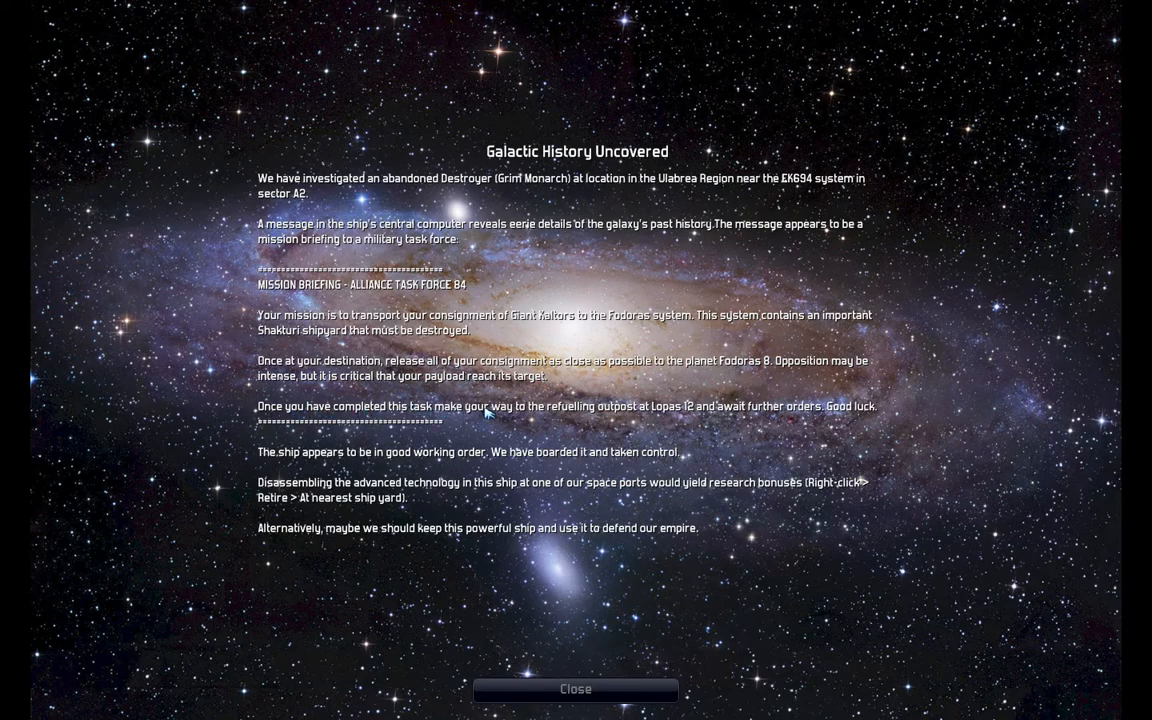
mouse_move(608, 414)
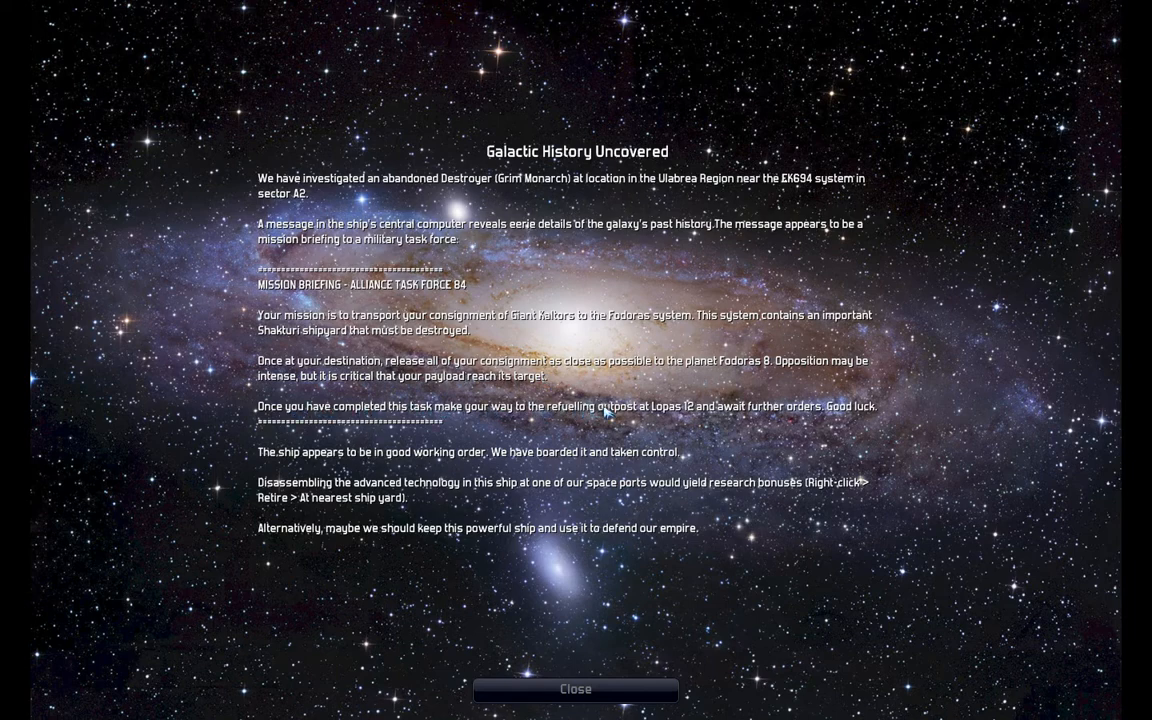
mouse_move(718, 430)
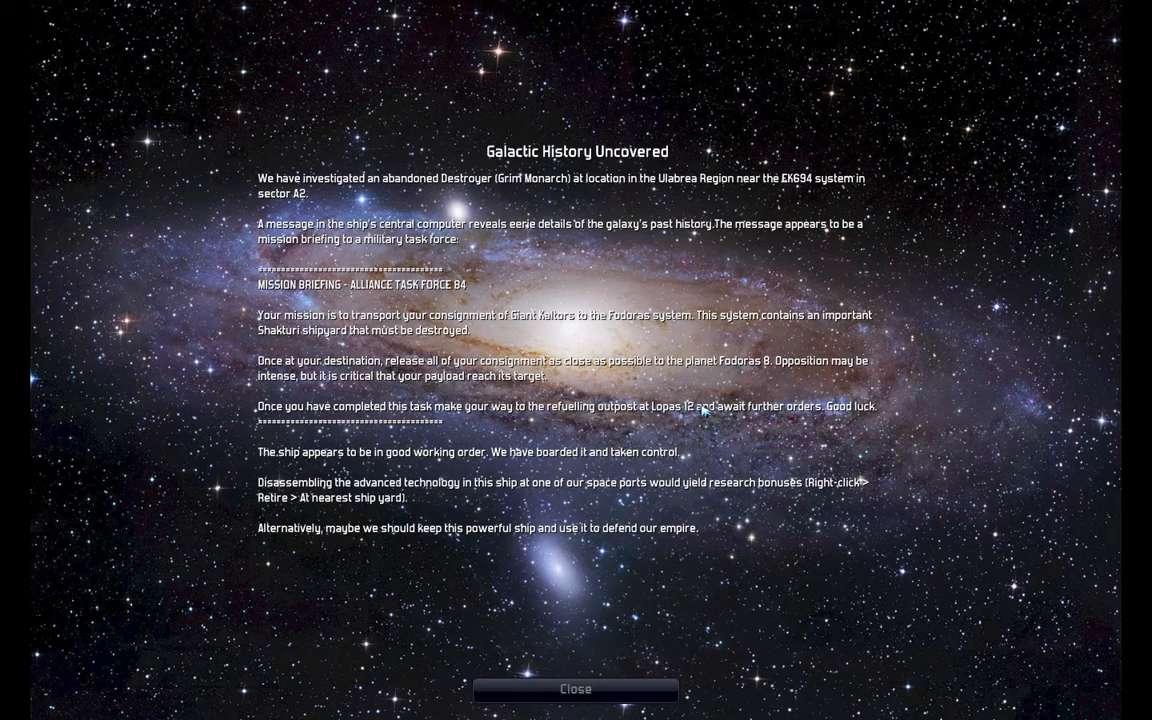
mouse_move(864, 414)
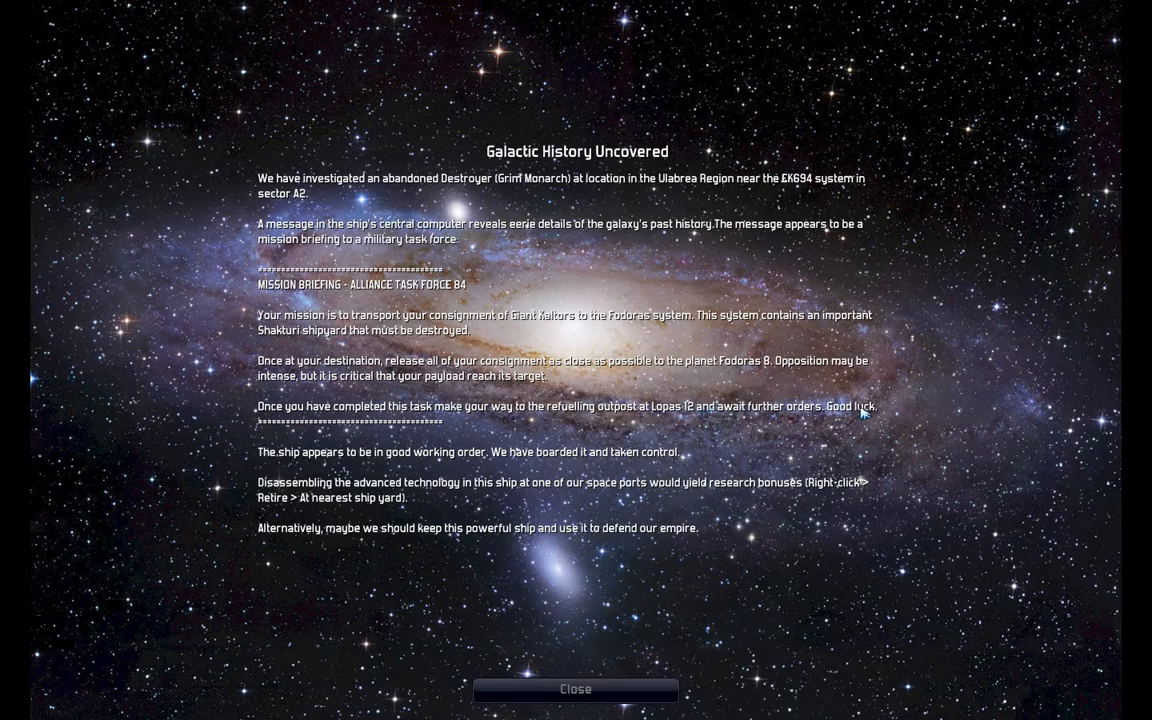
mouse_move(542, 380)
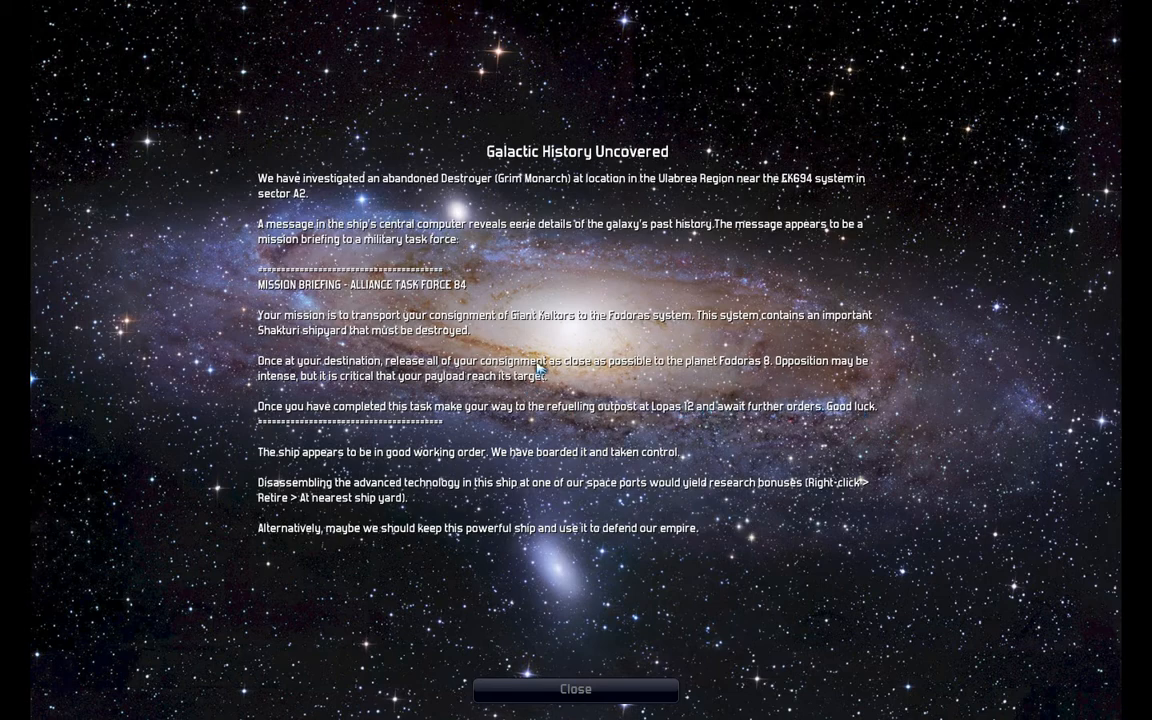
Step: Dismiss the Grim Monarch galactic history report and return to the paused galaxy map
left_click(576, 688)
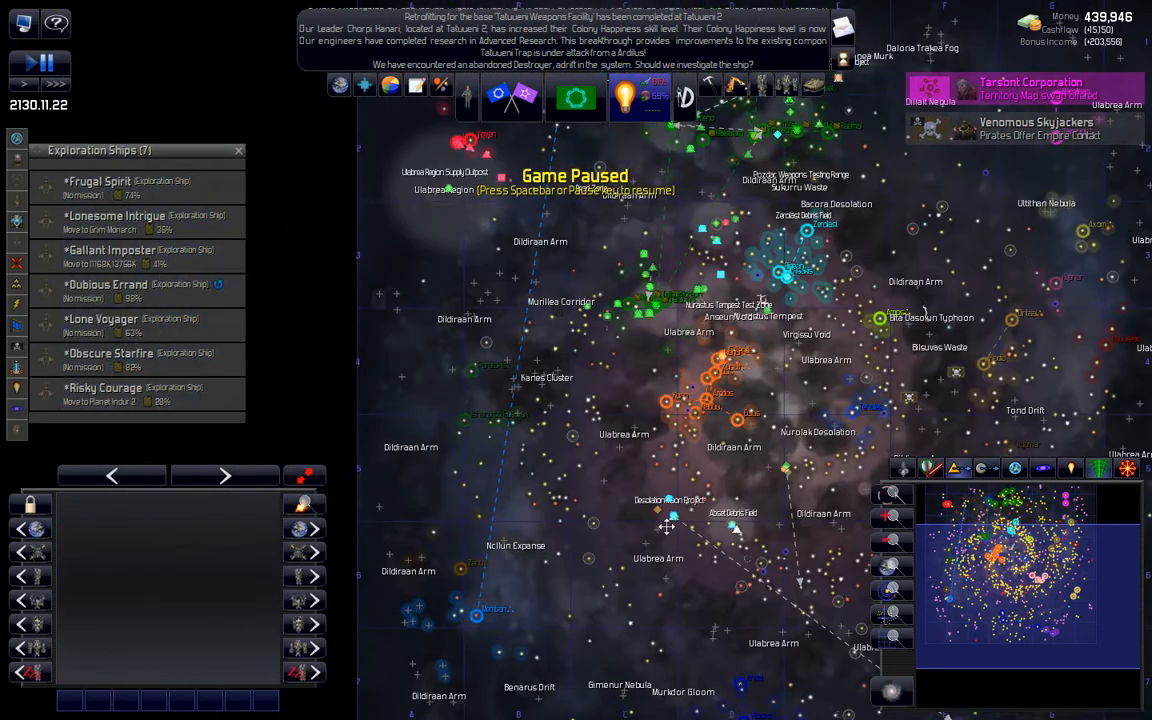
Step: Browse the HighTech & Industrial research tree down to Advanced Cargo Storage
left_click(628, 94)
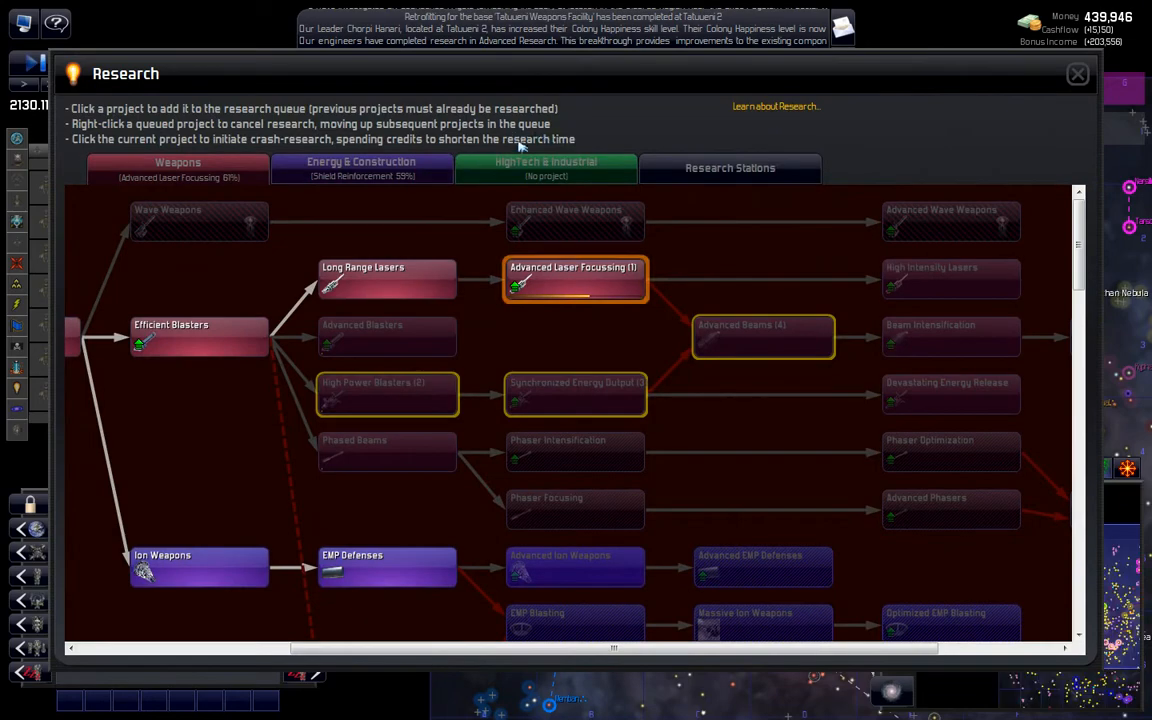
left_click(544, 168)
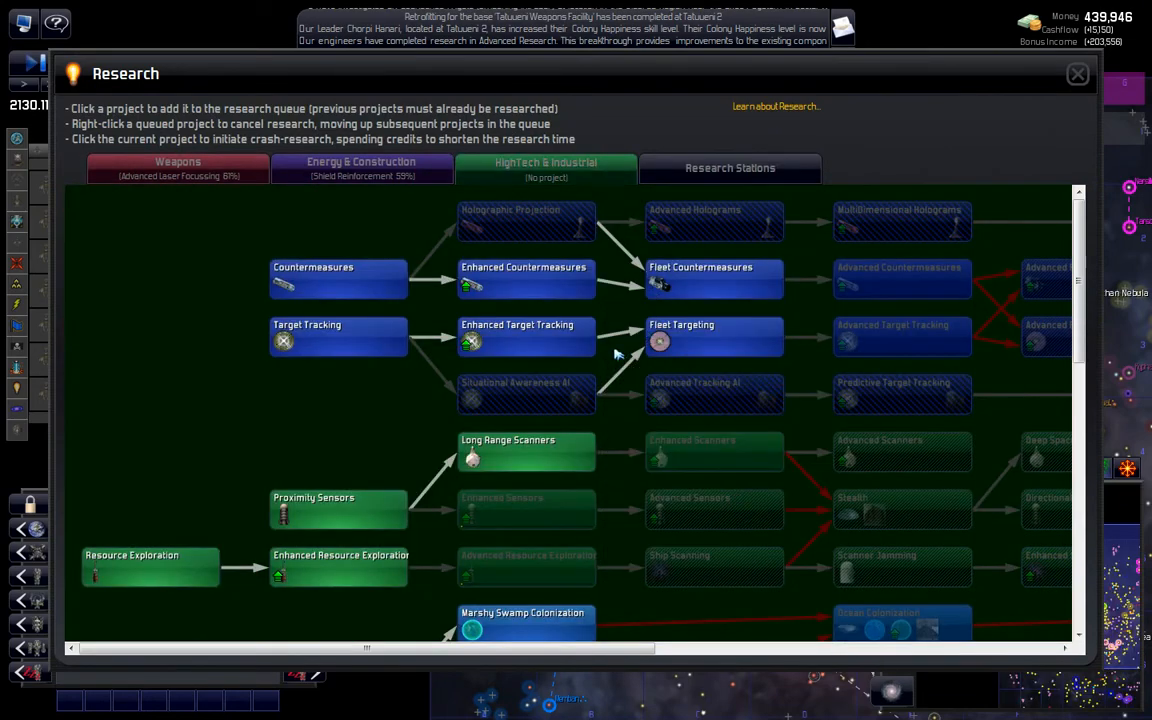
scroll("down", 3)
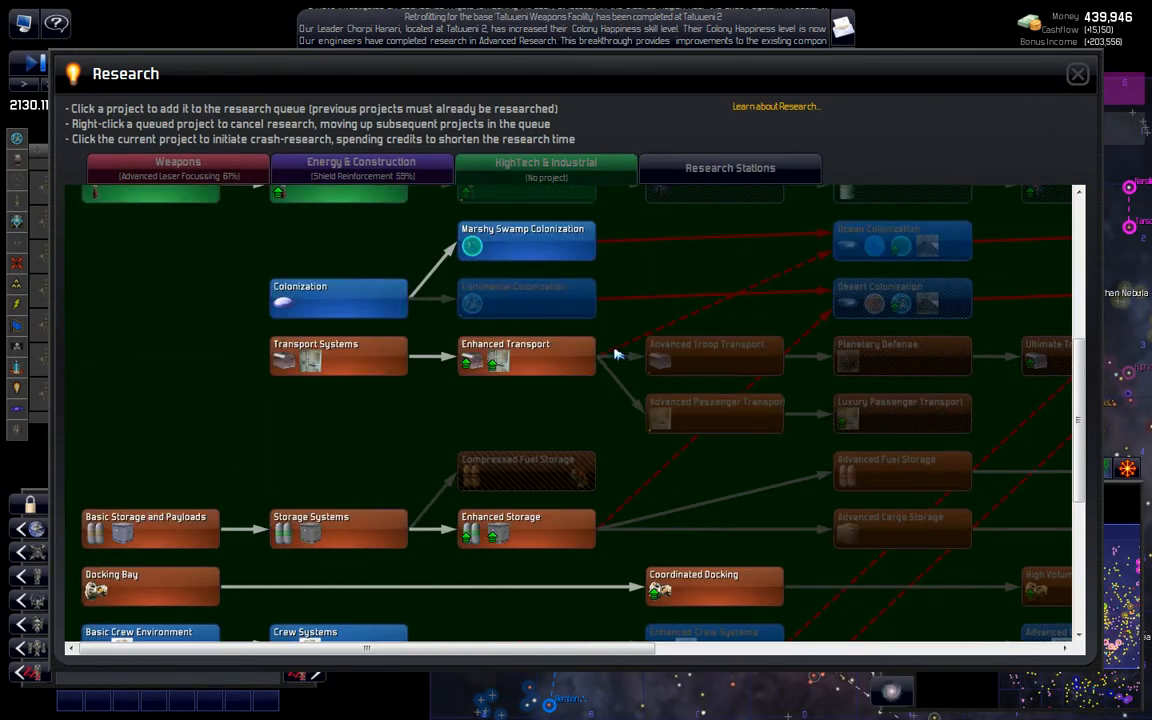
scroll("down", 3)
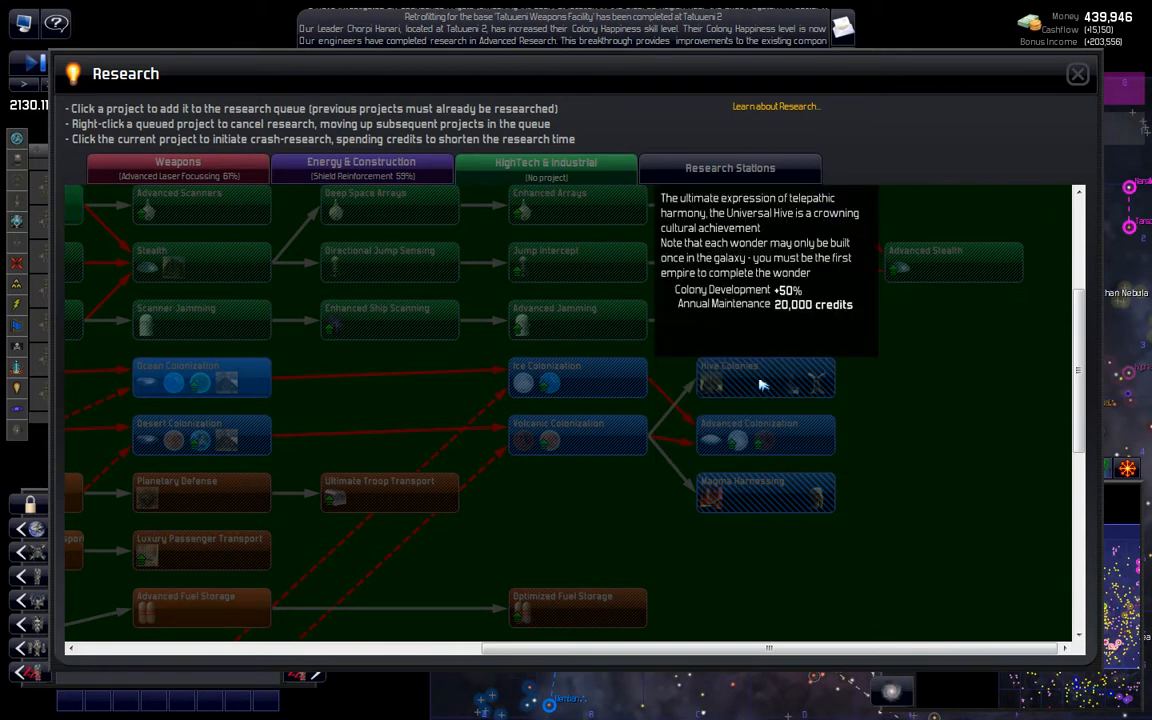
mouse_move(708, 528)
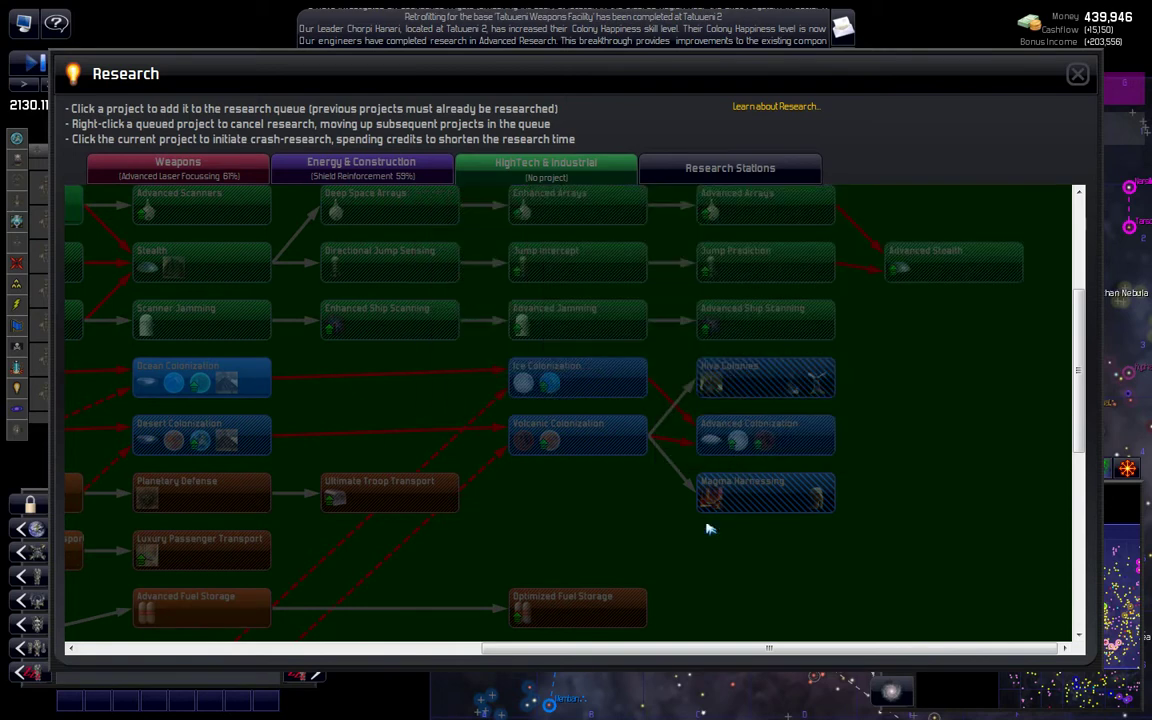
mouse_move(902, 412)
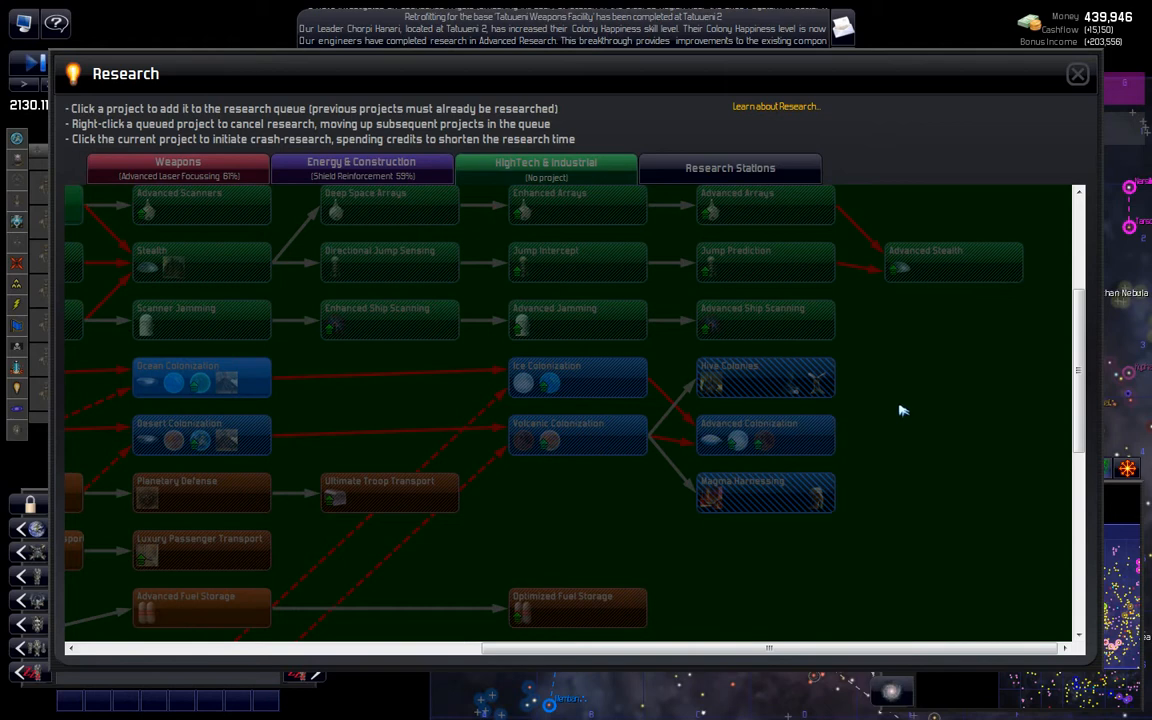
scroll("down", 3)
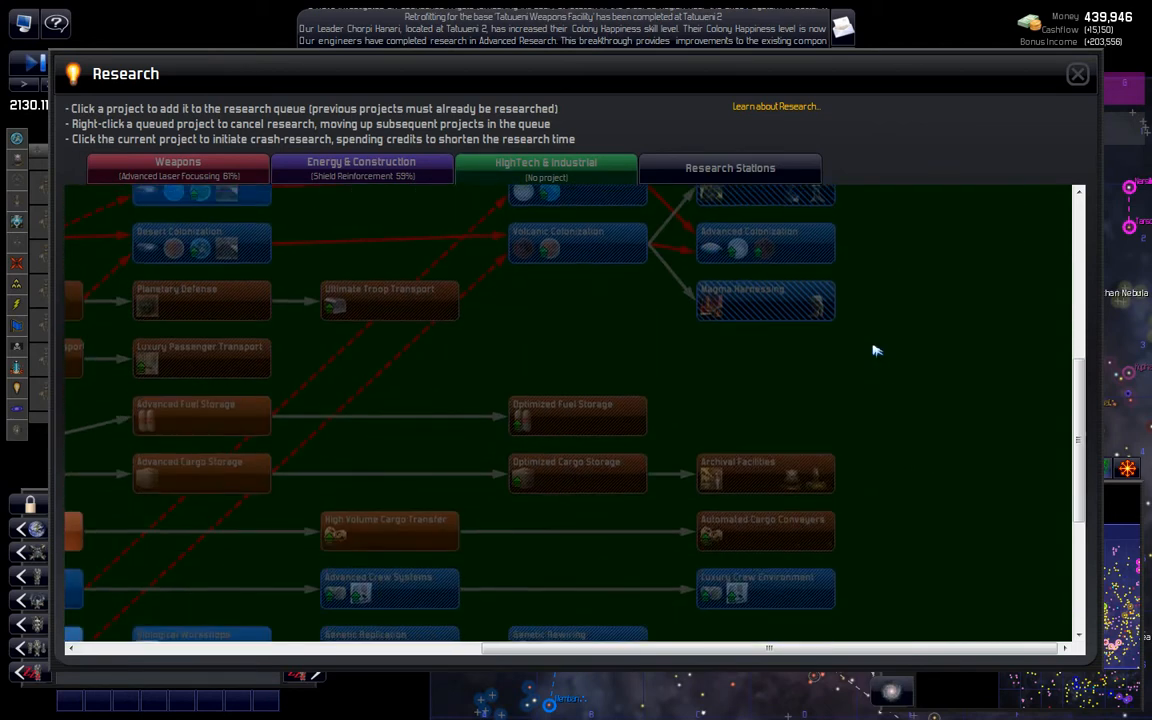
mouse_move(744, 488)
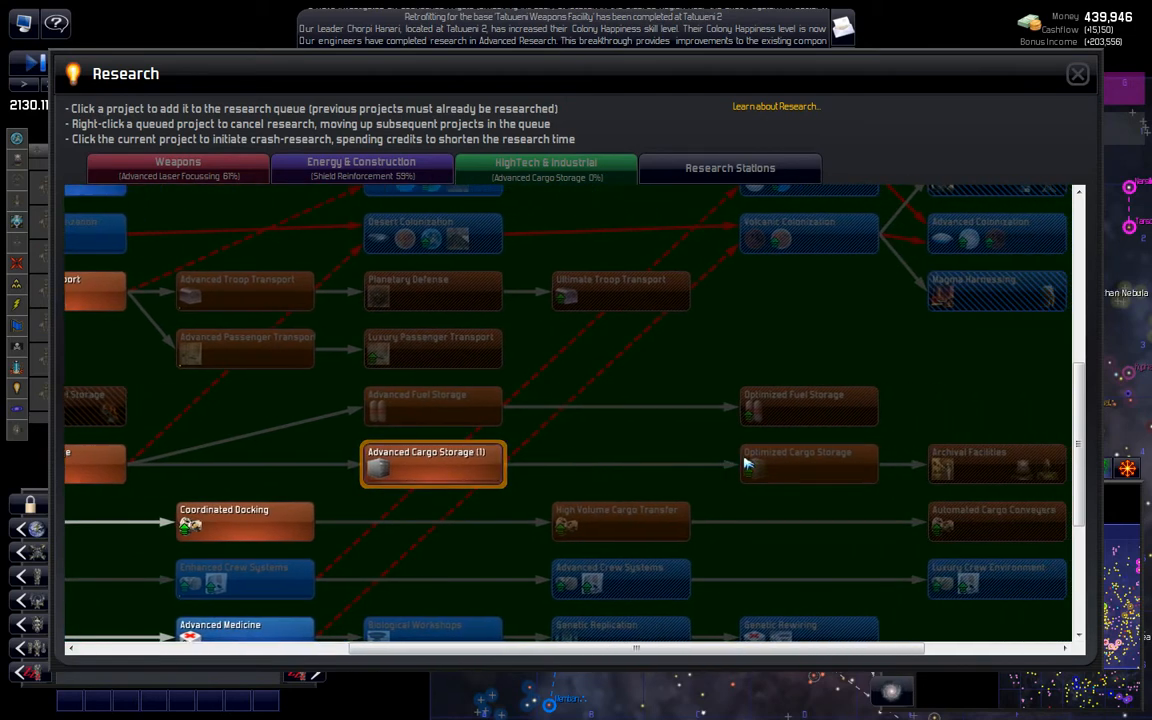
mouse_move(780, 464)
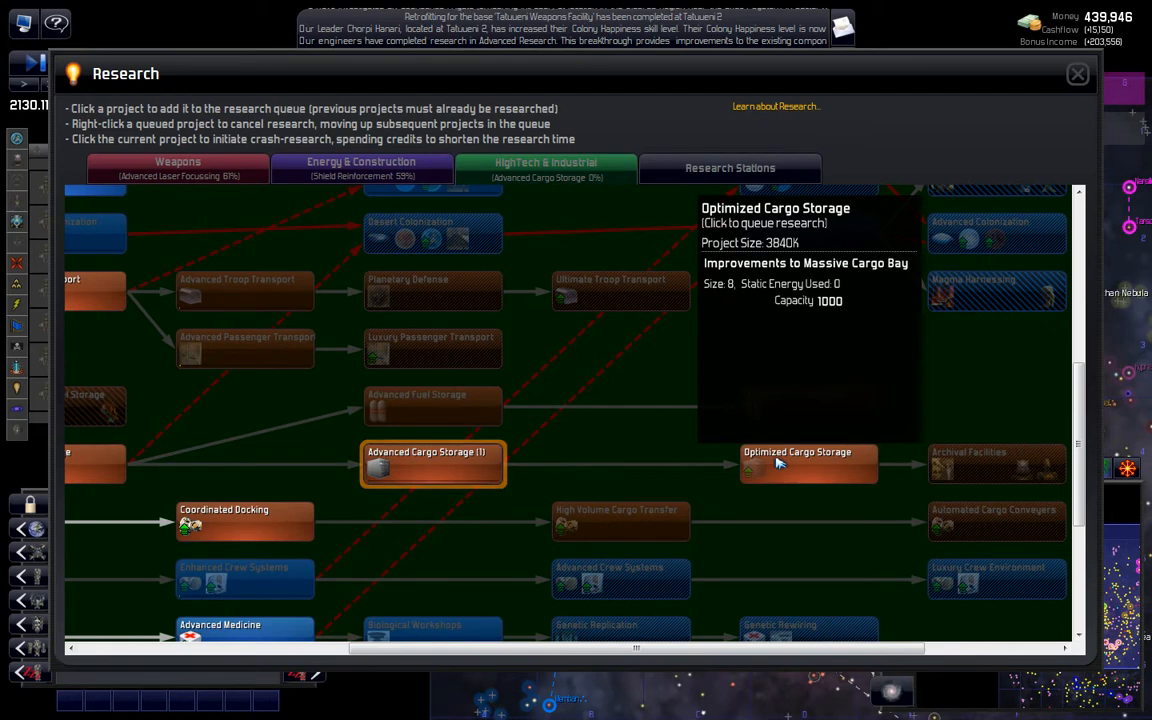
Step: Queue Marsh Swamp and Continental Colonization research, then return to the galaxy map
left_click(808, 464)
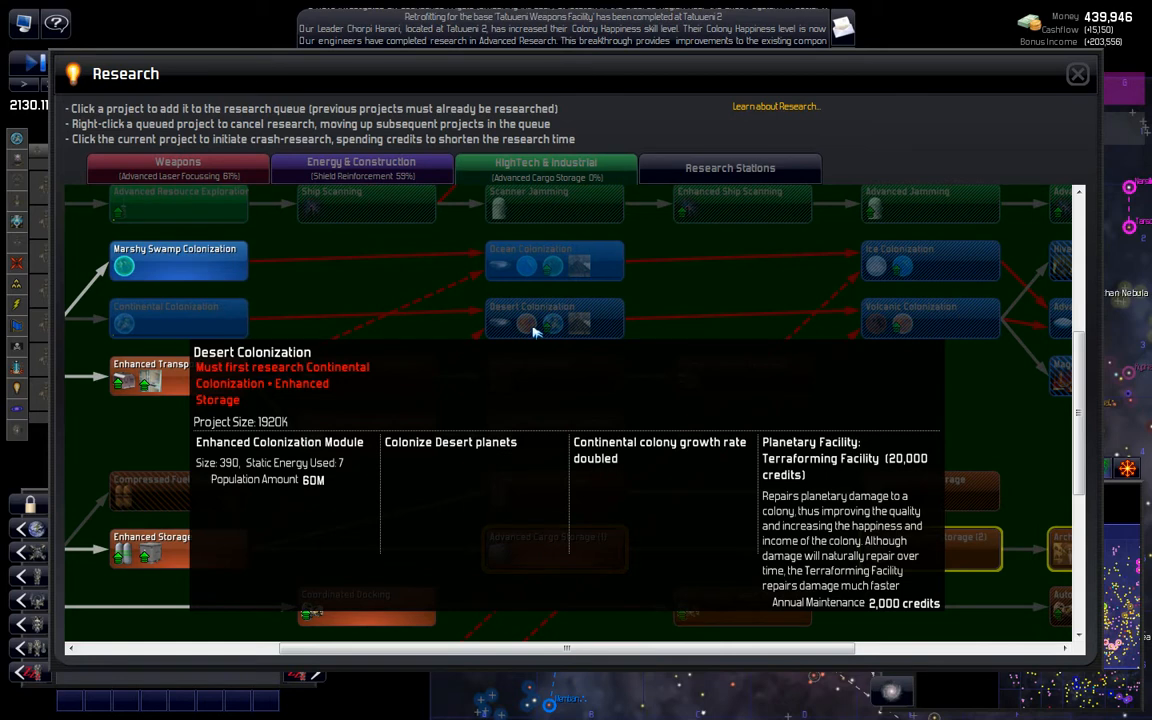
mouse_move(734, 352)
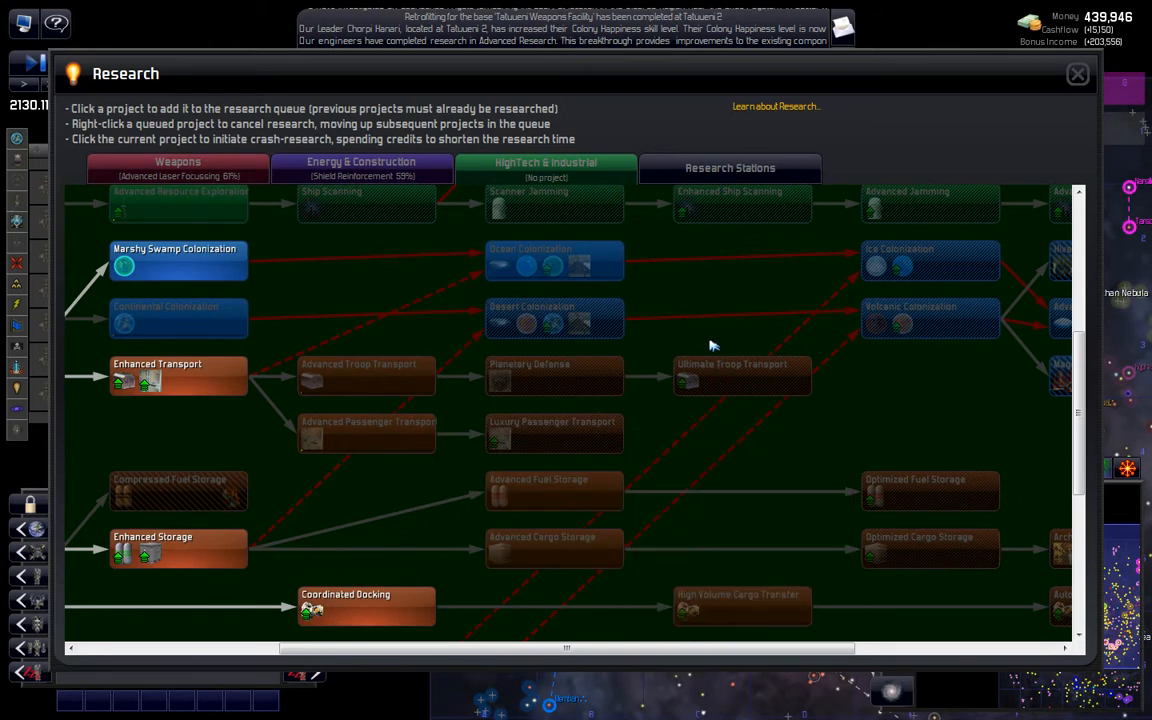
mouse_move(556, 264)
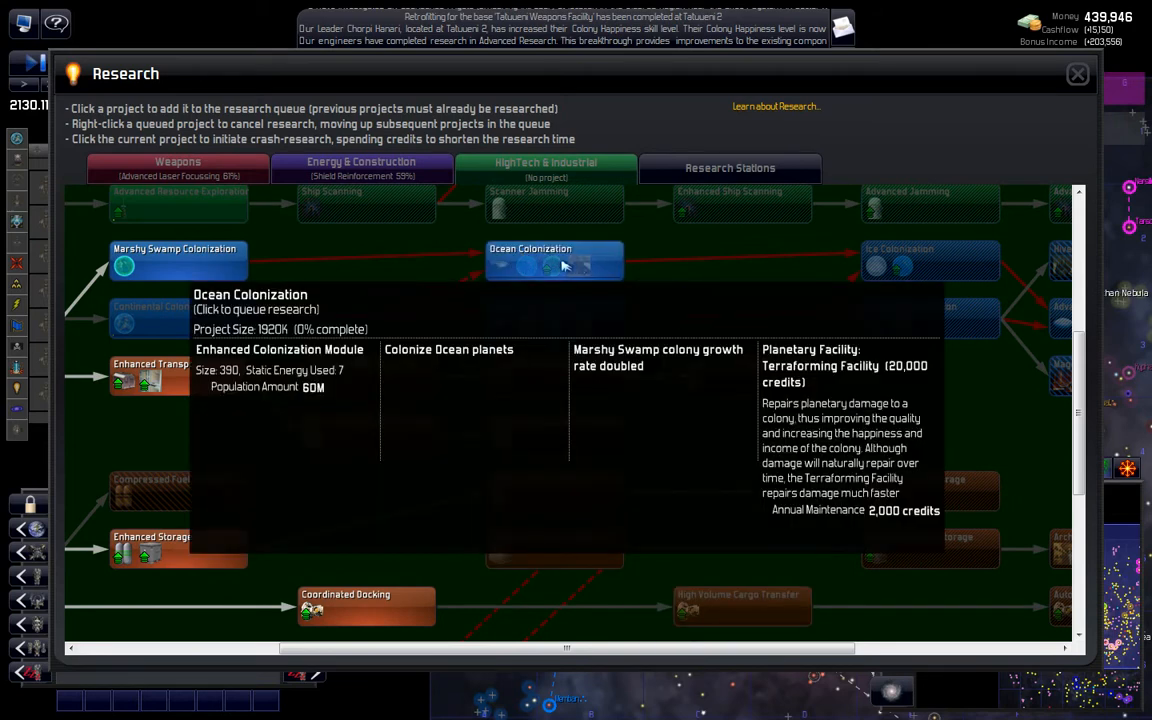
mouse_move(672, 264)
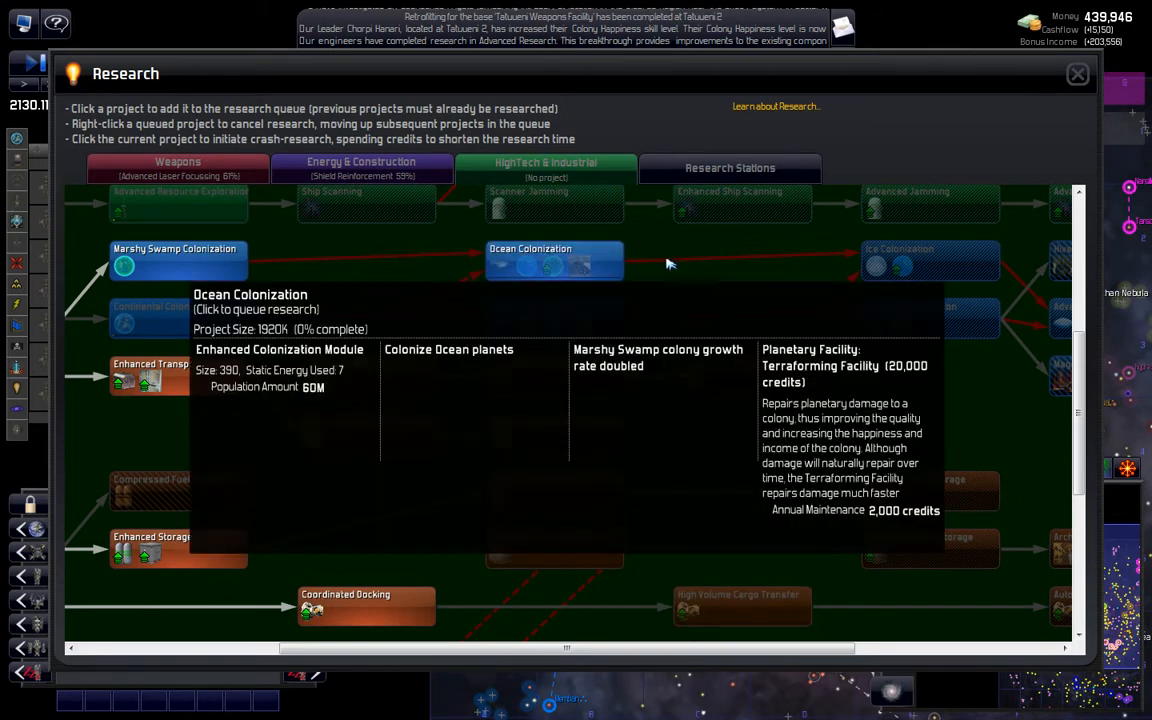
mouse_move(698, 264)
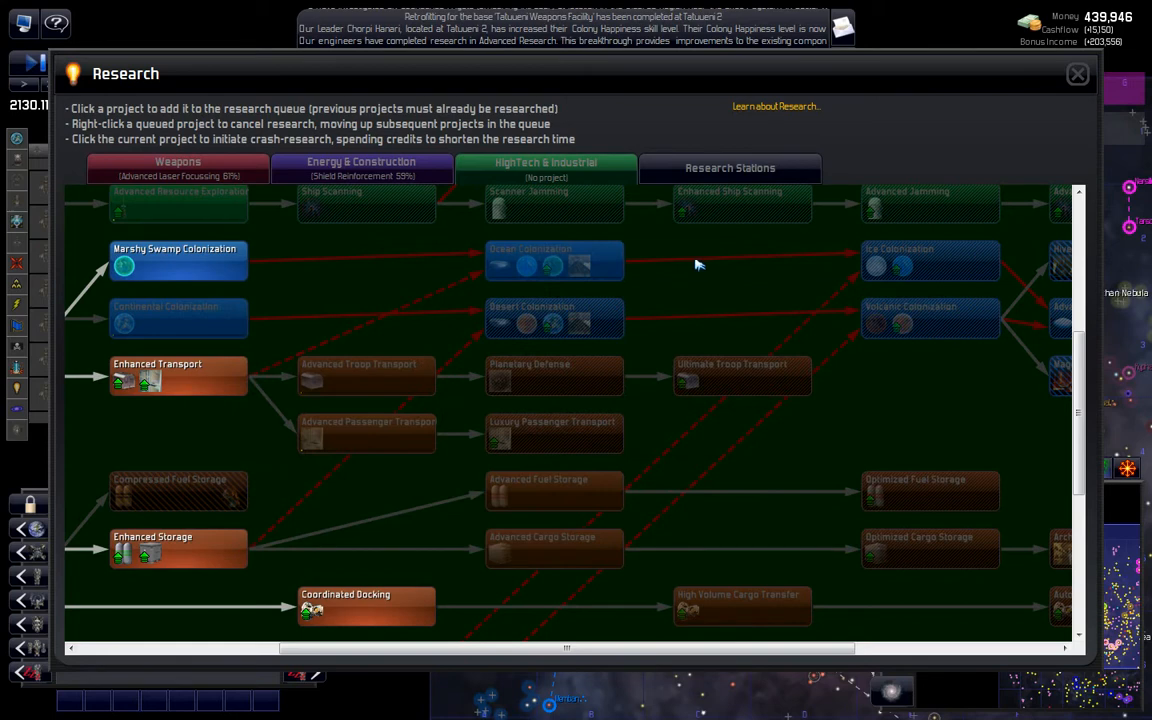
mouse_move(692, 260)
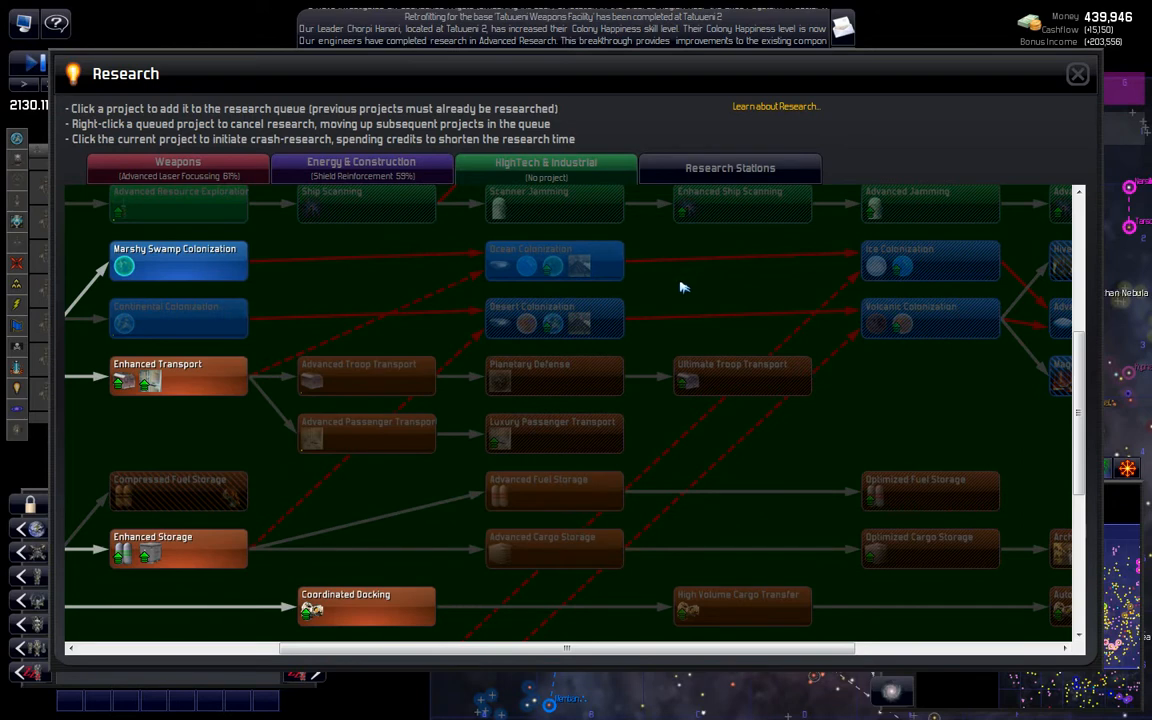
mouse_move(540, 320)
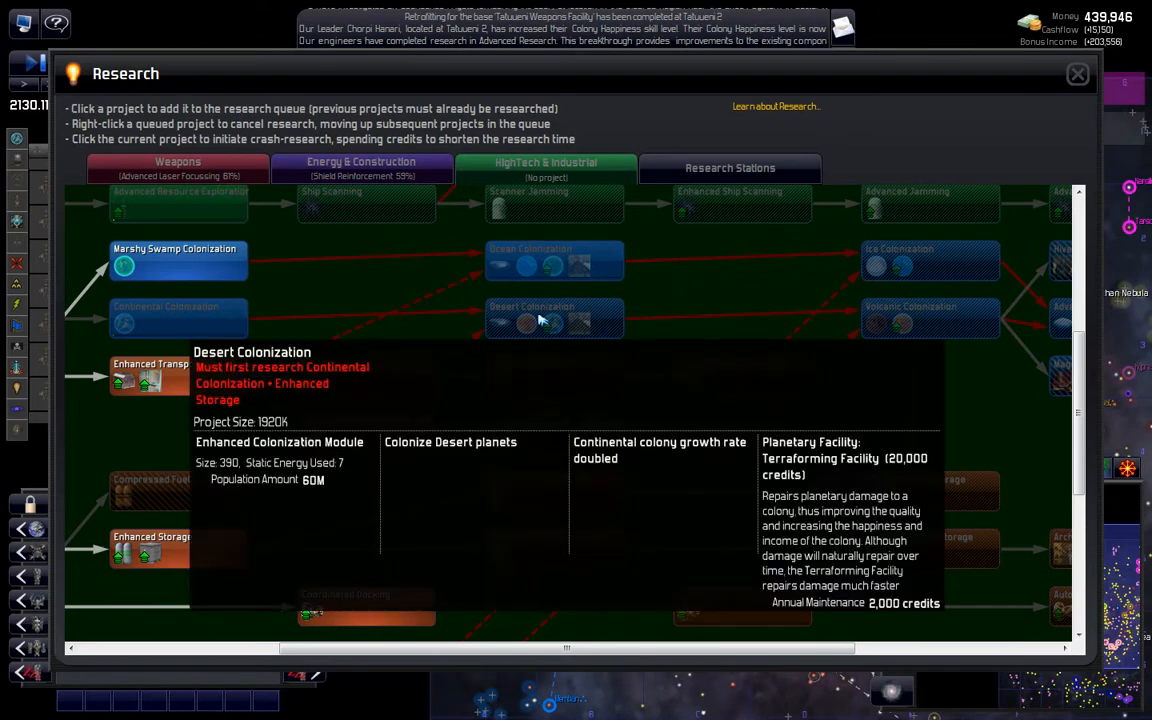
mouse_move(508, 410)
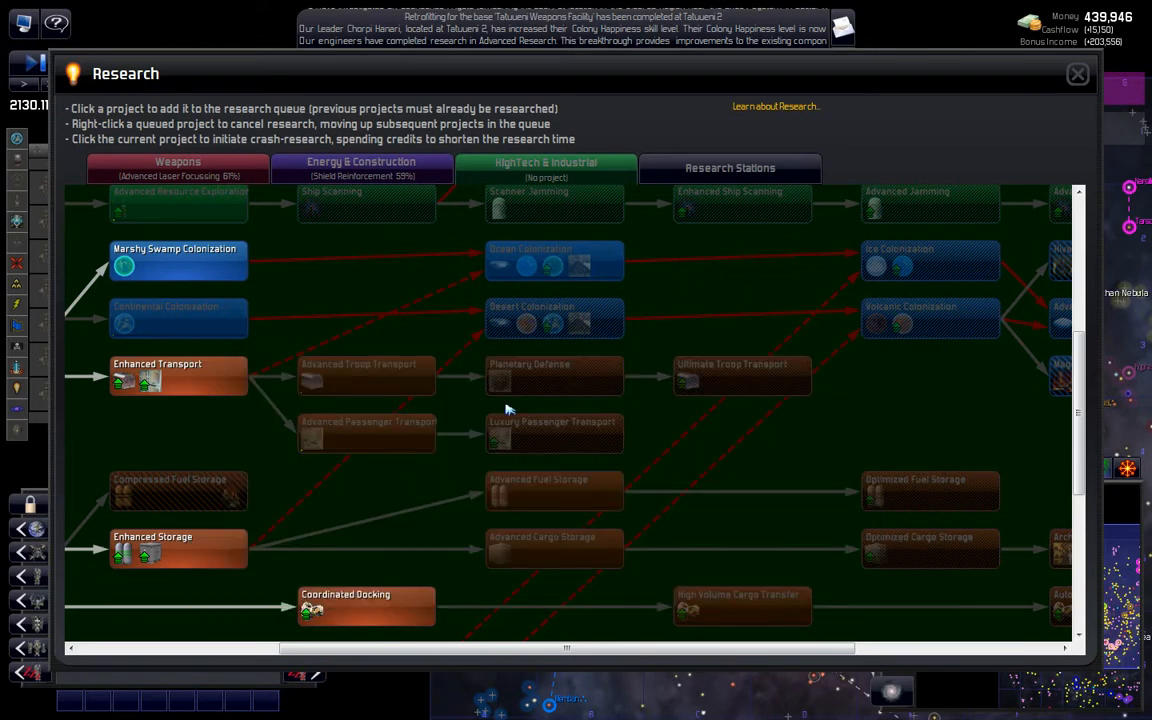
mouse_move(352, 338)
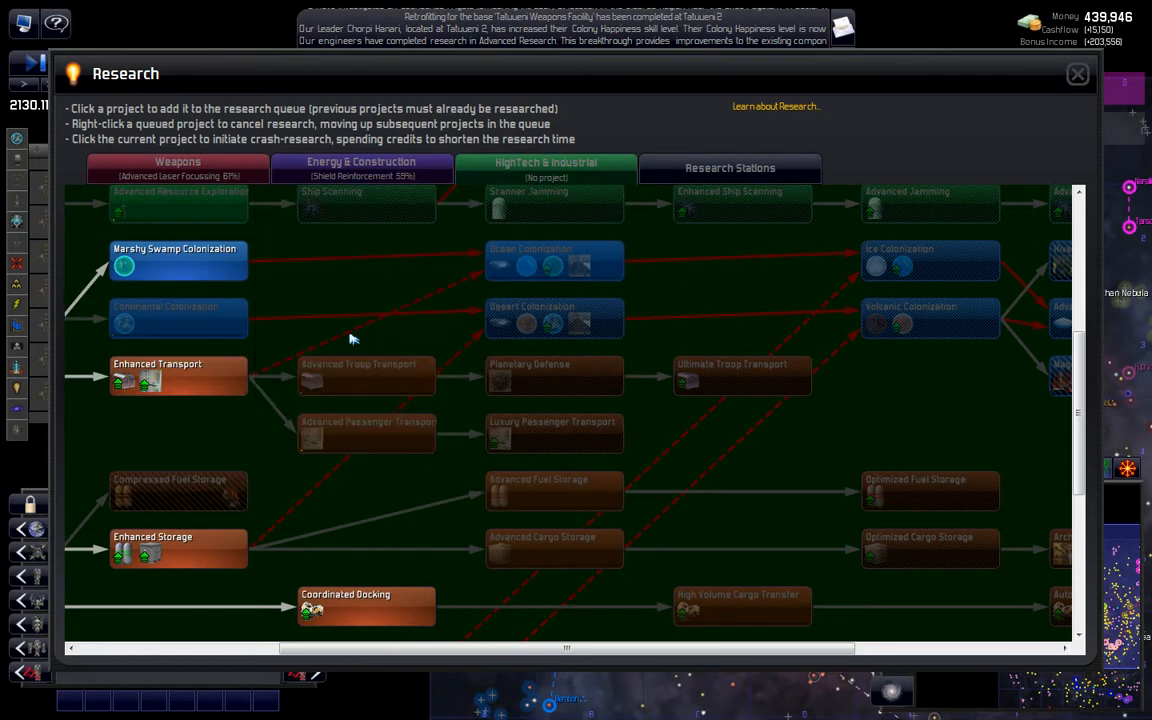
left_click(178, 318)
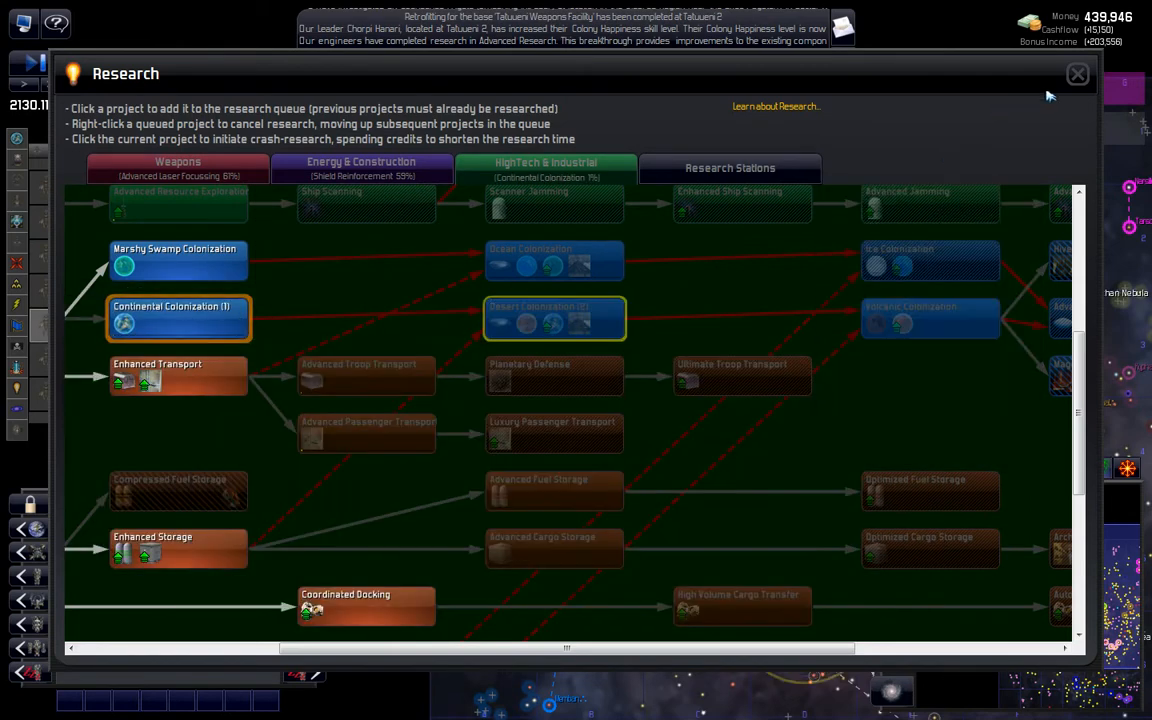
left_click(1076, 74)
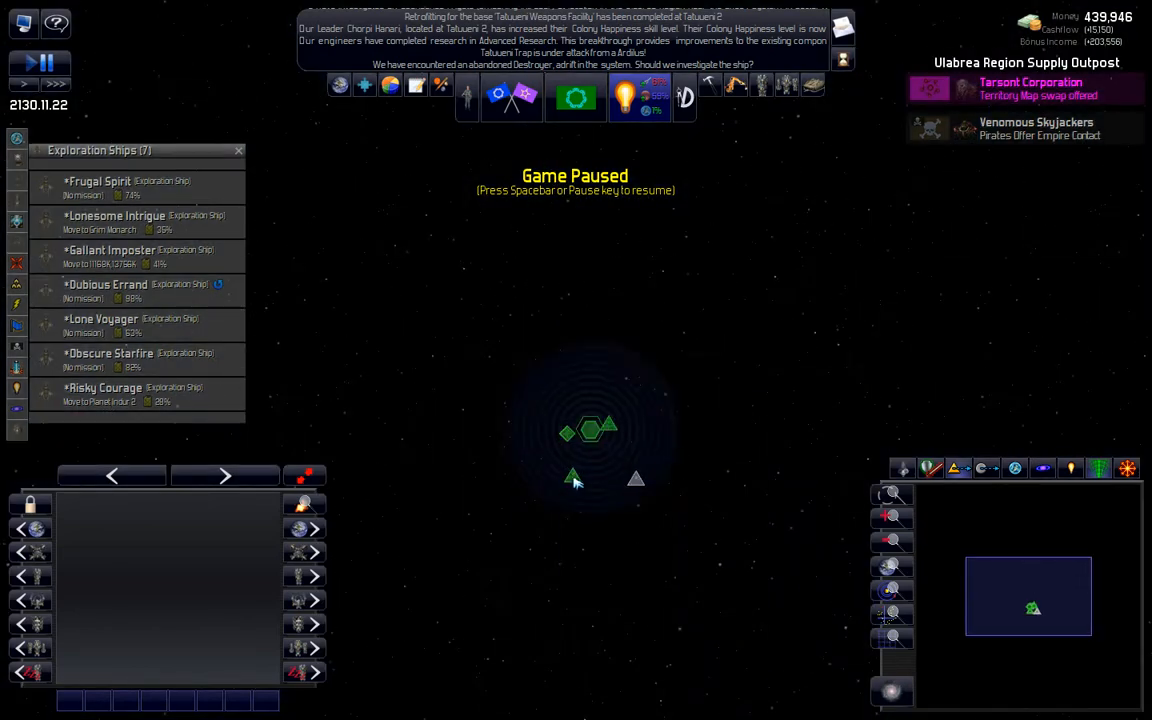
Step: Bring up the order options for the captured destroyer Grim Monarch
right_click(572, 474)
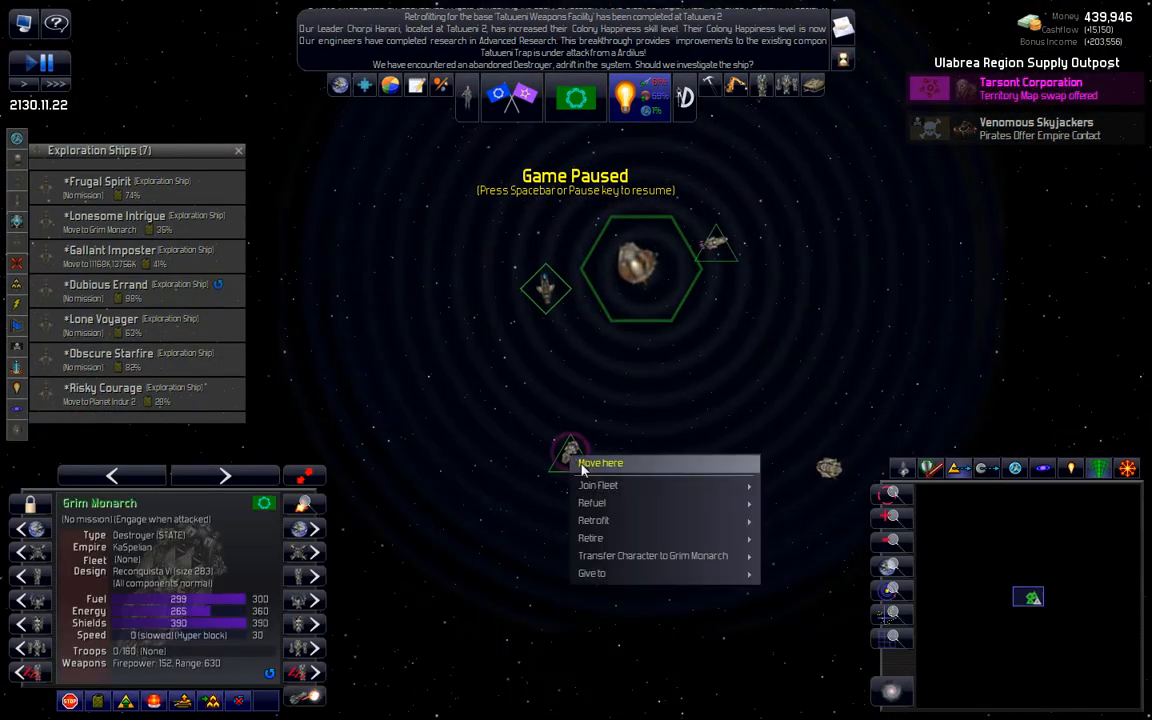
mouse_move(598, 486)
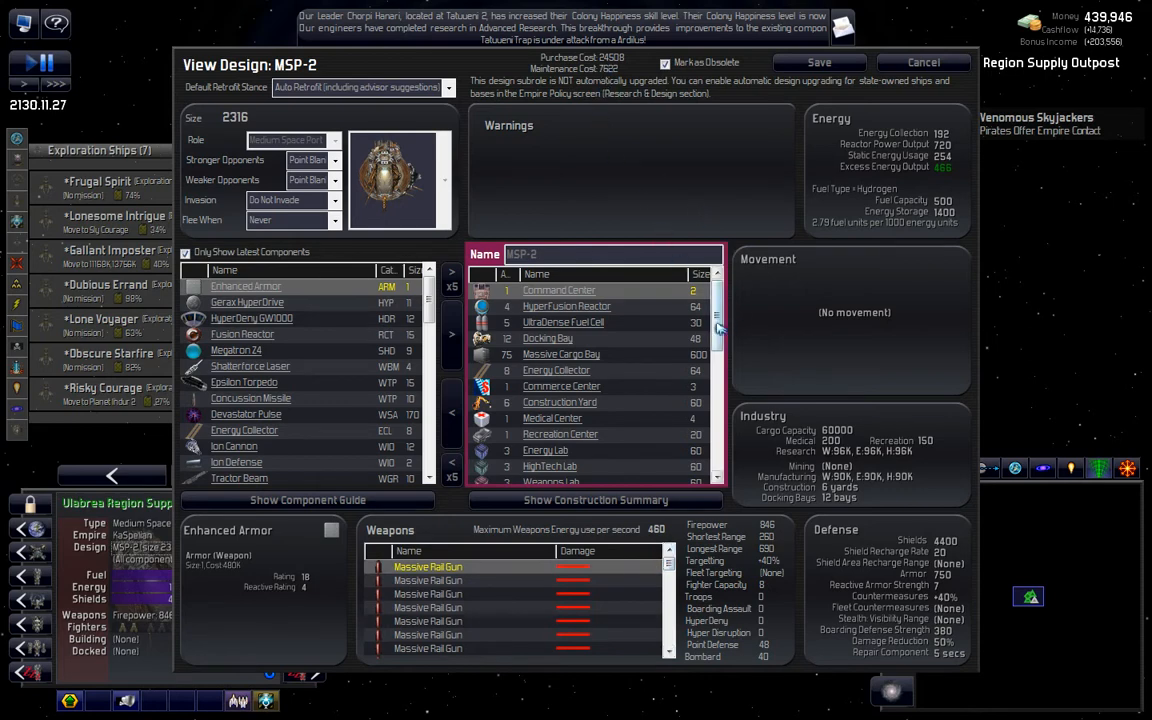
Step: Scroll through the MSP-2 station's component list and return to Ships and Bases
scroll("down", 3)
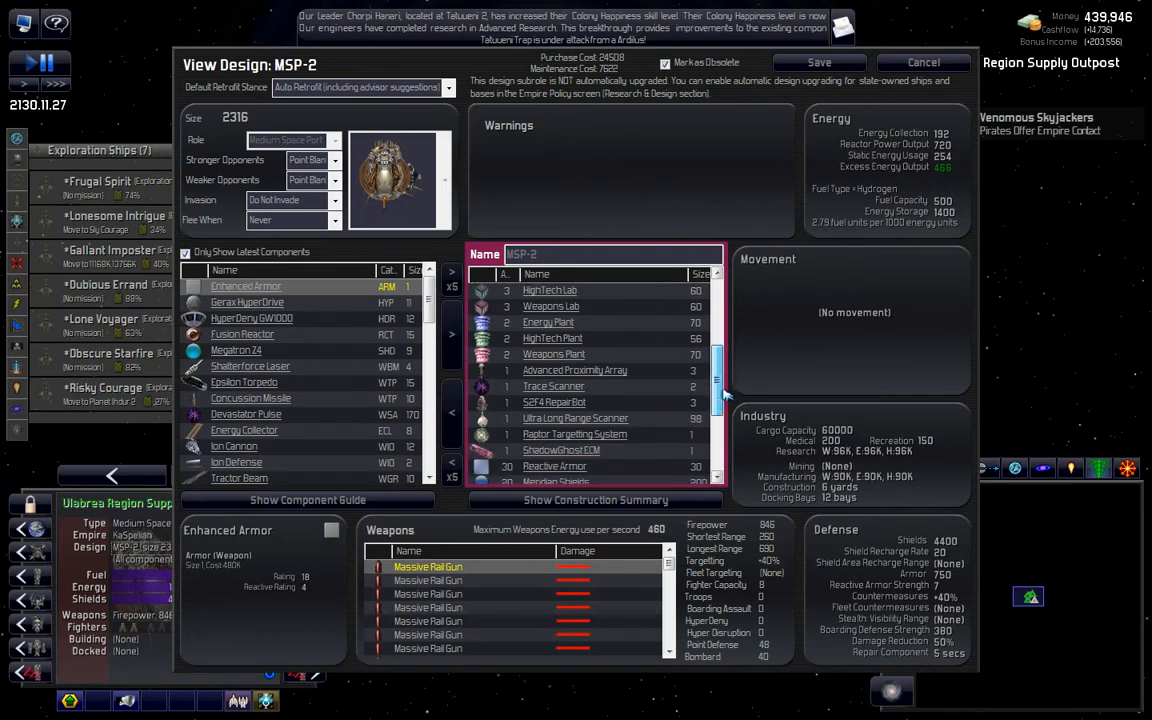
scroll("down", 3)
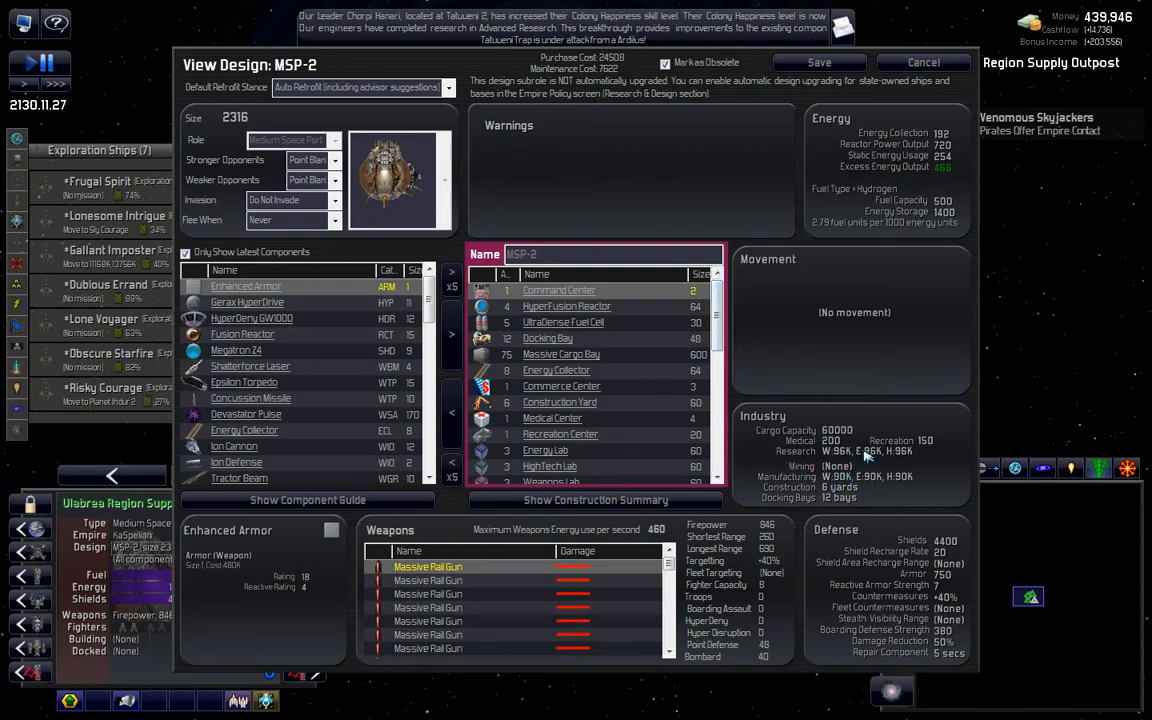
mouse_move(828, 454)
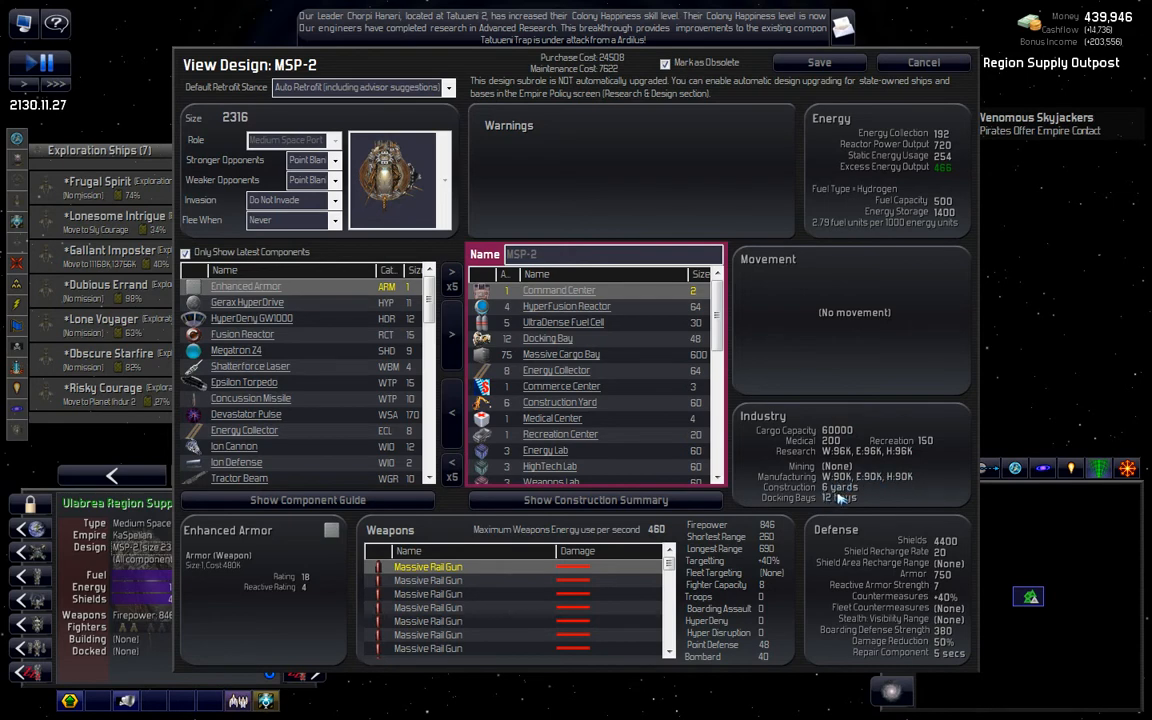
left_click(922, 62)
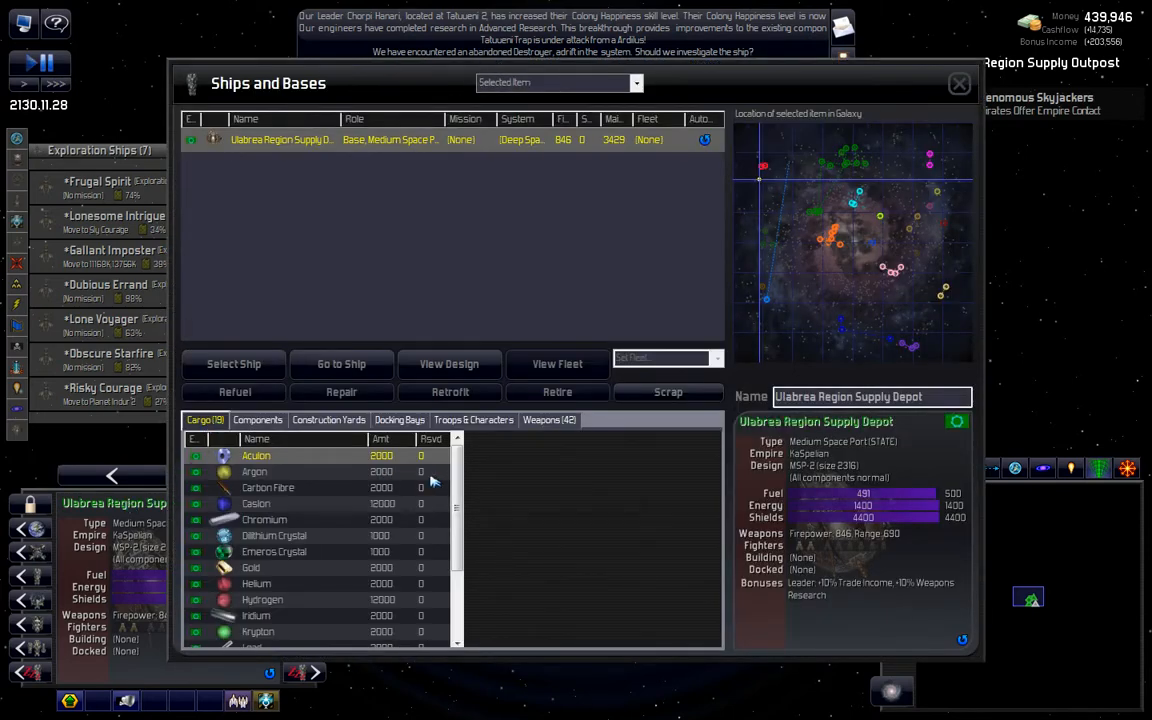
Step: Scroll the Ulabrea Region Supply Depot's cargo resources, then leave Ships and Bases
scroll("down", 3)
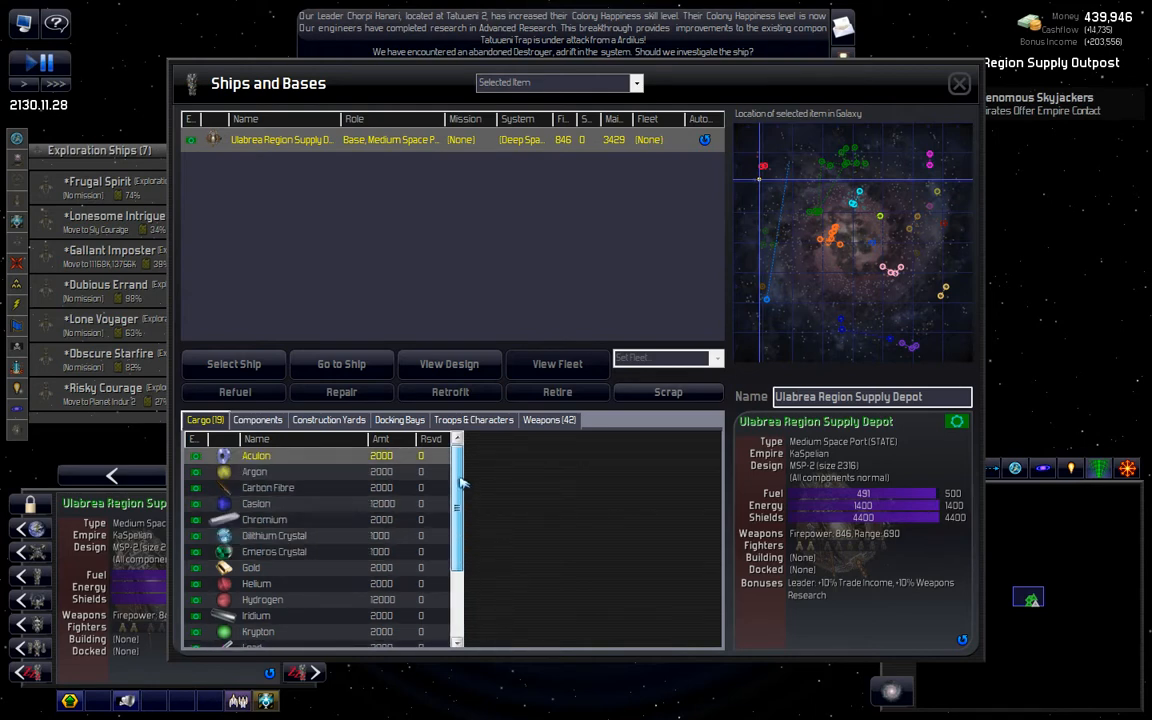
scroll("down", 3)
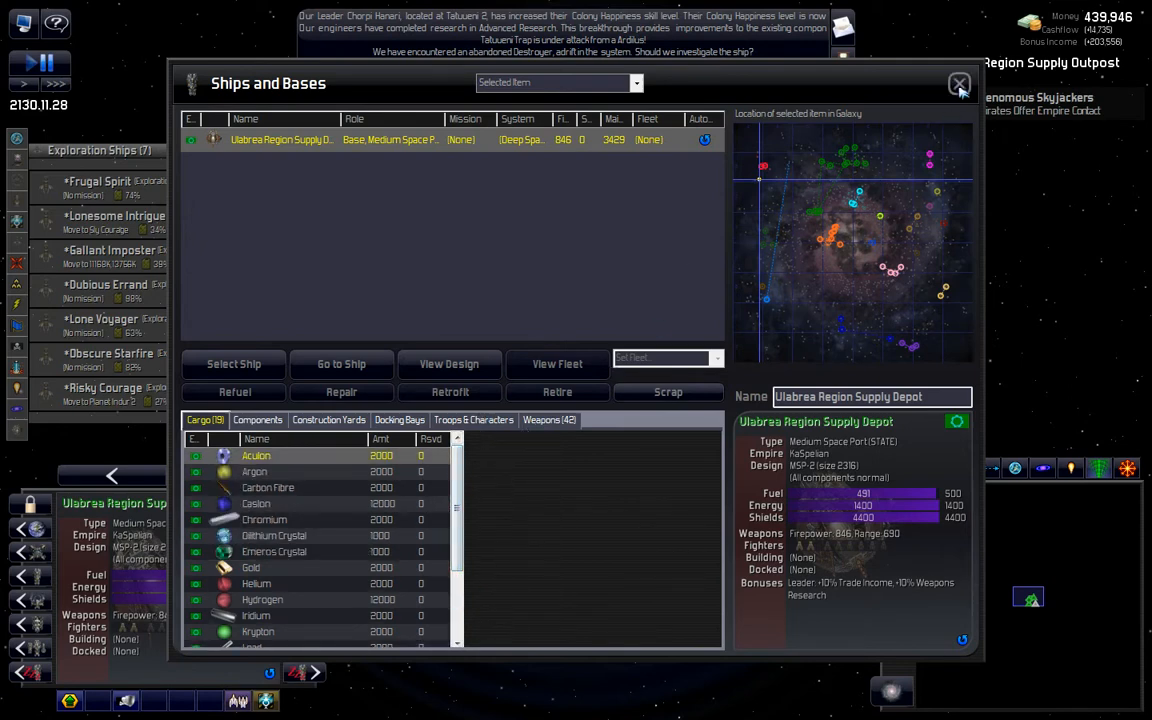
left_click(960, 84)
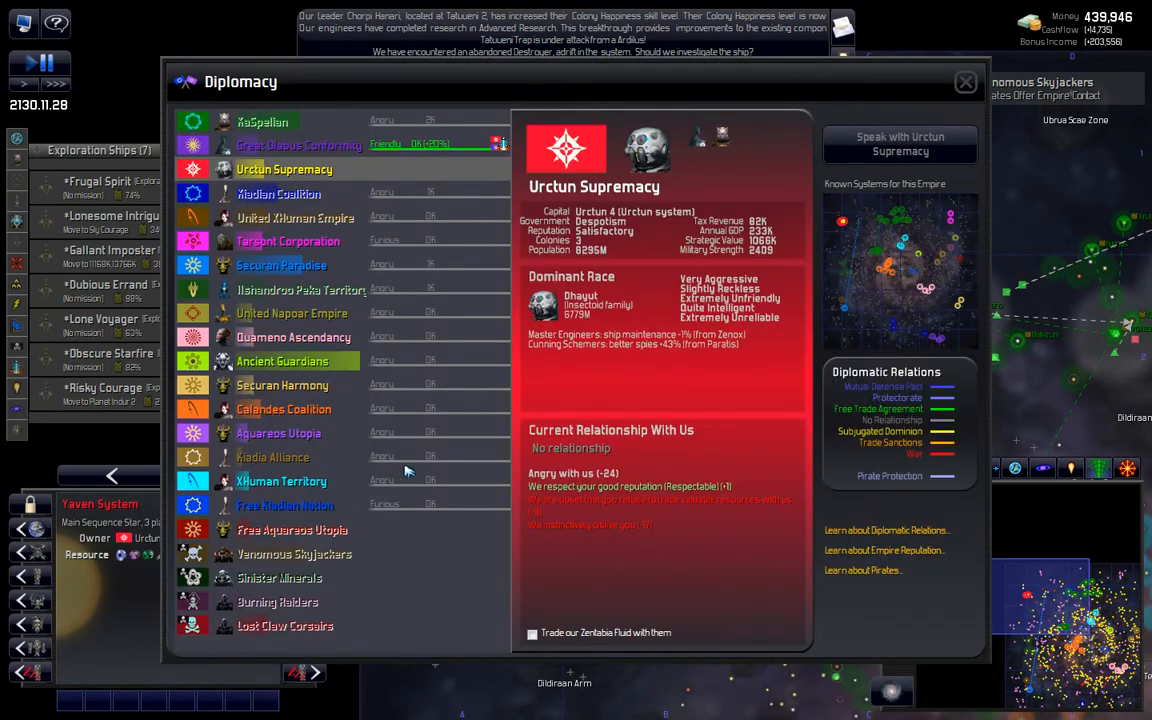
mouse_move(758, 254)
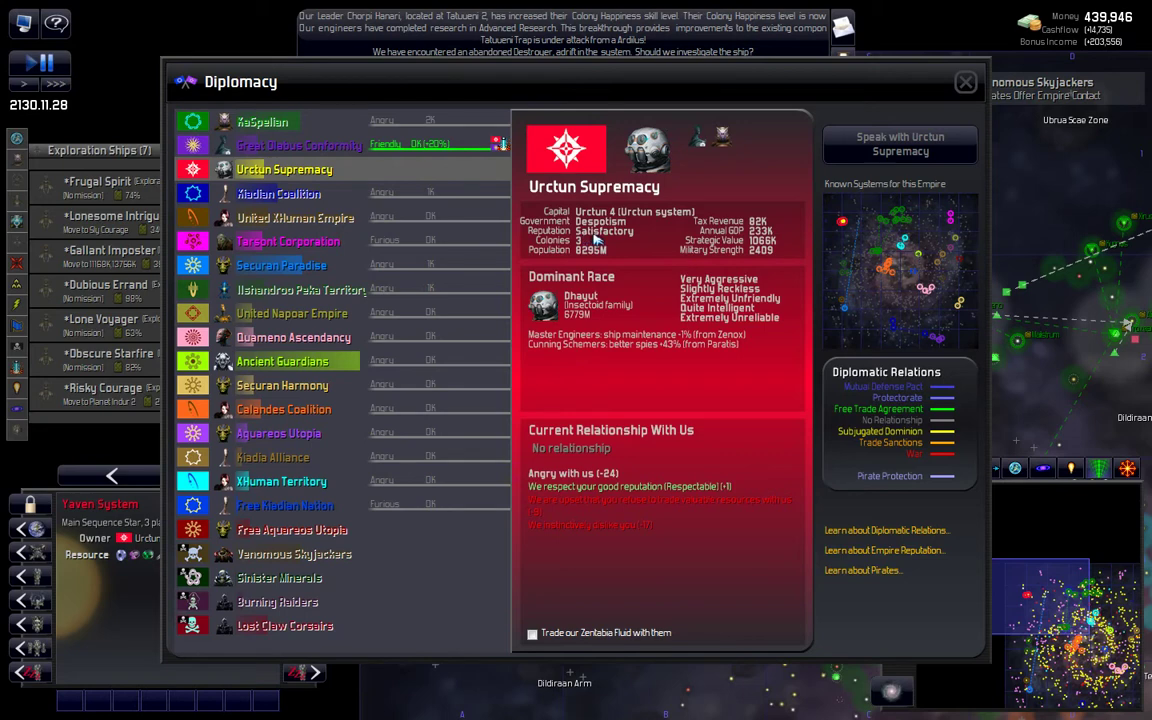
mouse_move(602, 518)
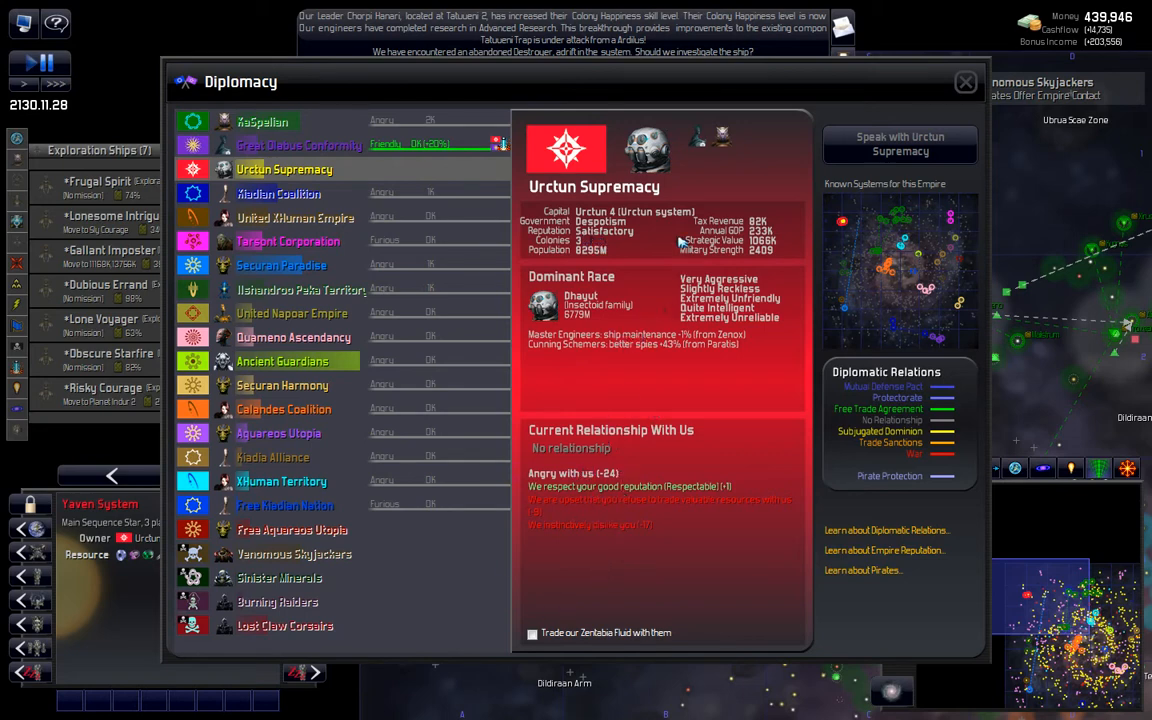
mouse_move(778, 264)
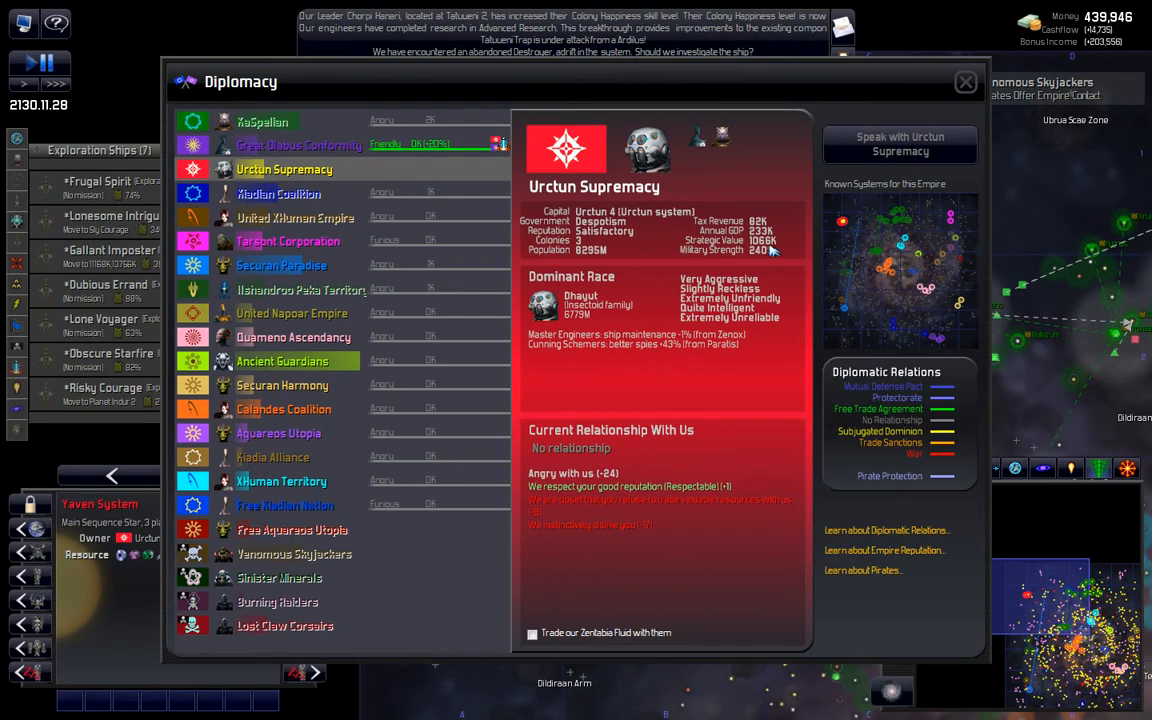
left_click(962, 80)
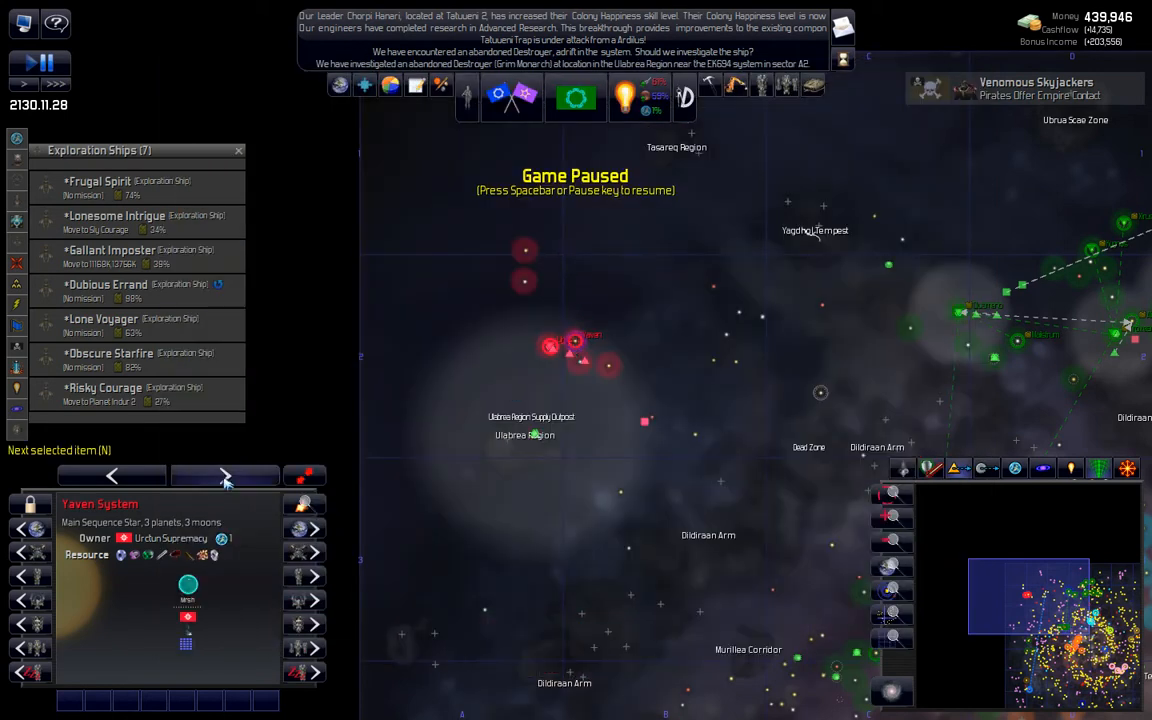
Step: Clear the Yavan System selection and run time near the outpost until an abandoned Cruiser appears
left_click(224, 476)
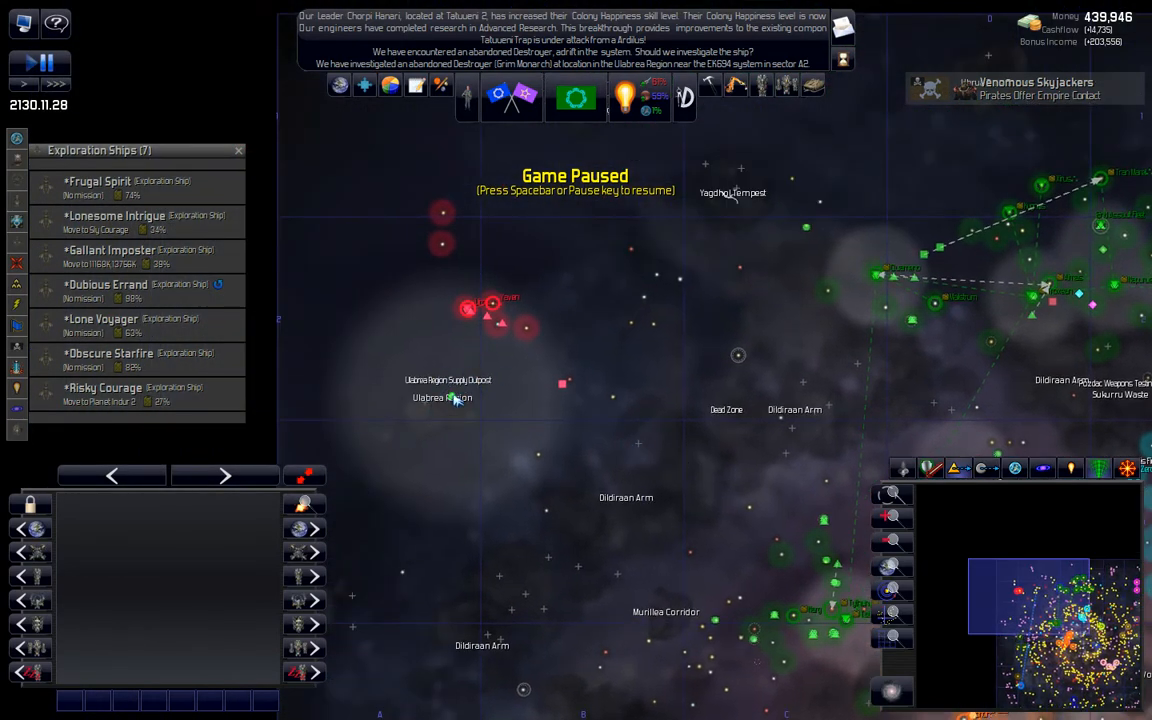
mouse_move(502, 420)
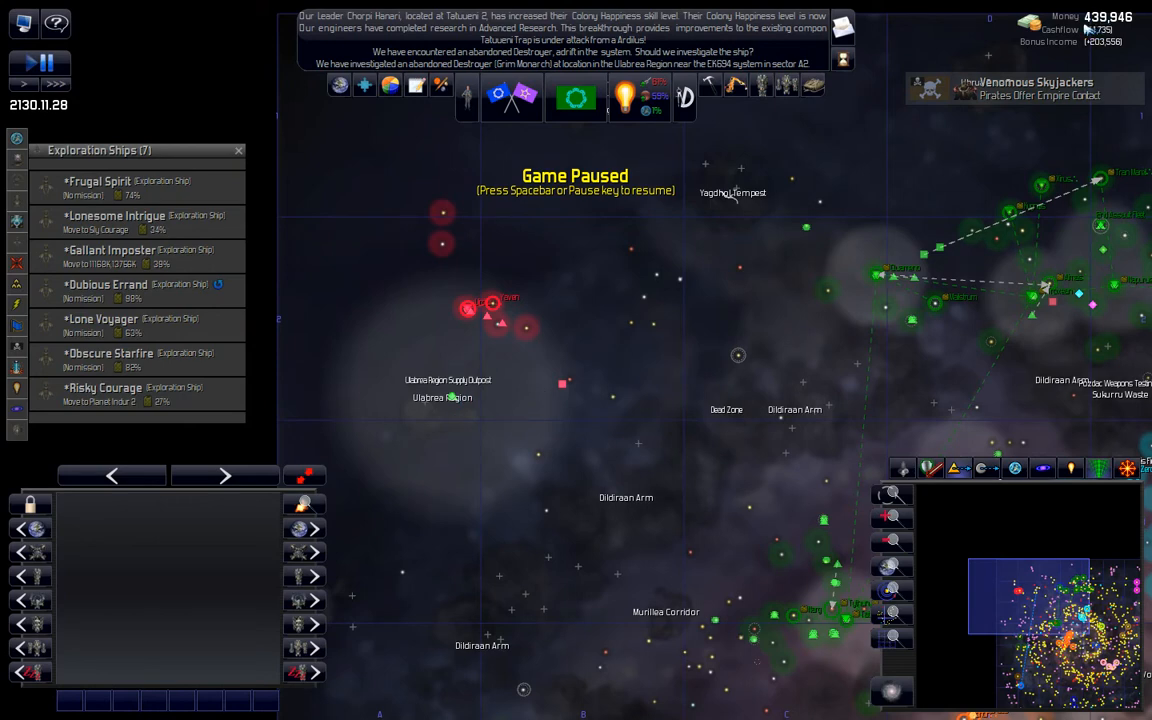
mouse_move(418, 412)
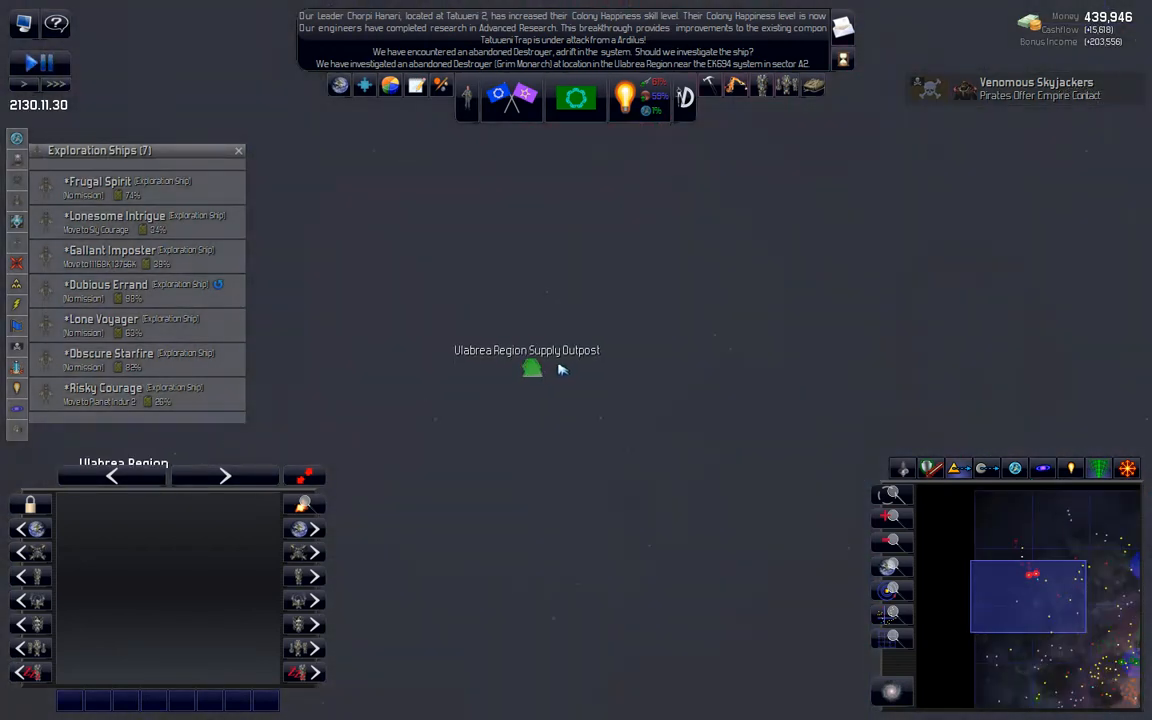
left_click(532, 368)
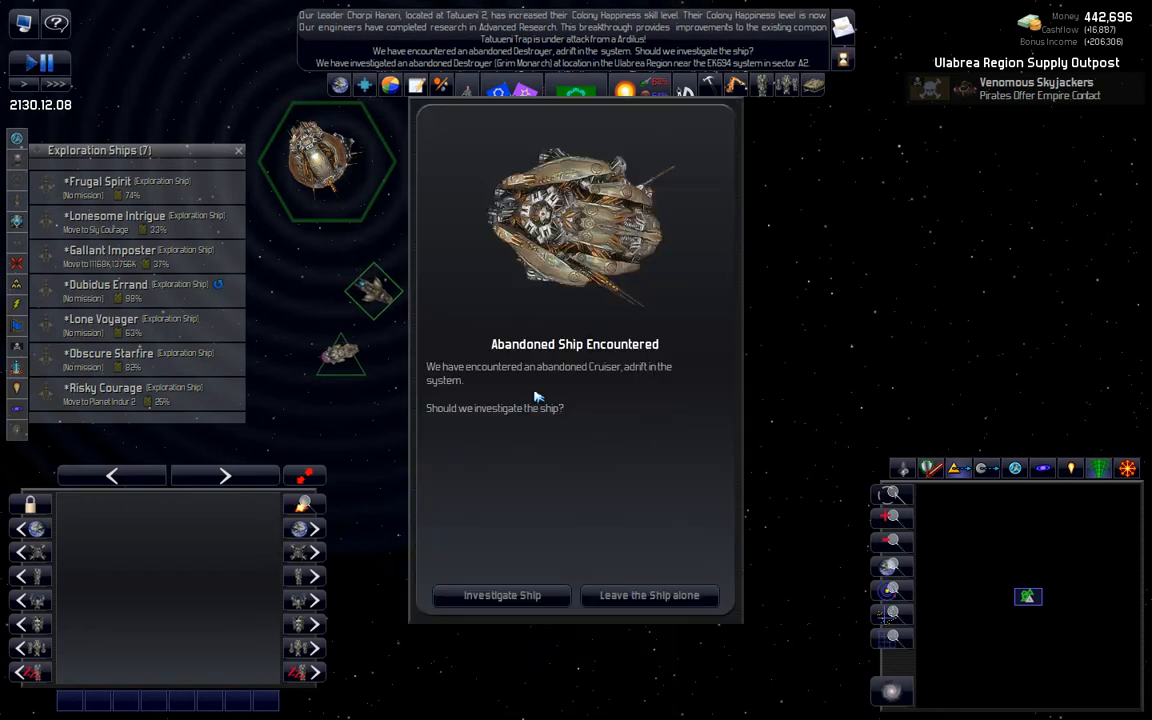
mouse_move(564, 510)
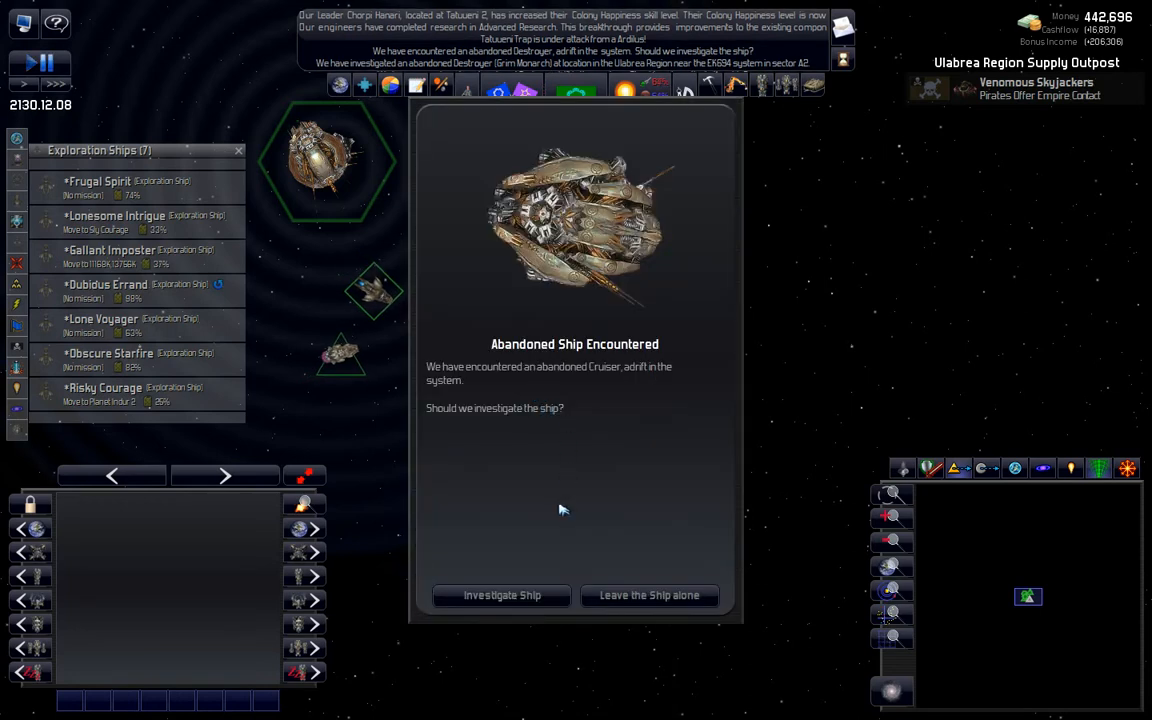
Step: Investigate the abandoned cruiser so the Sky Courage is boarded and acquired
left_click(500, 596)
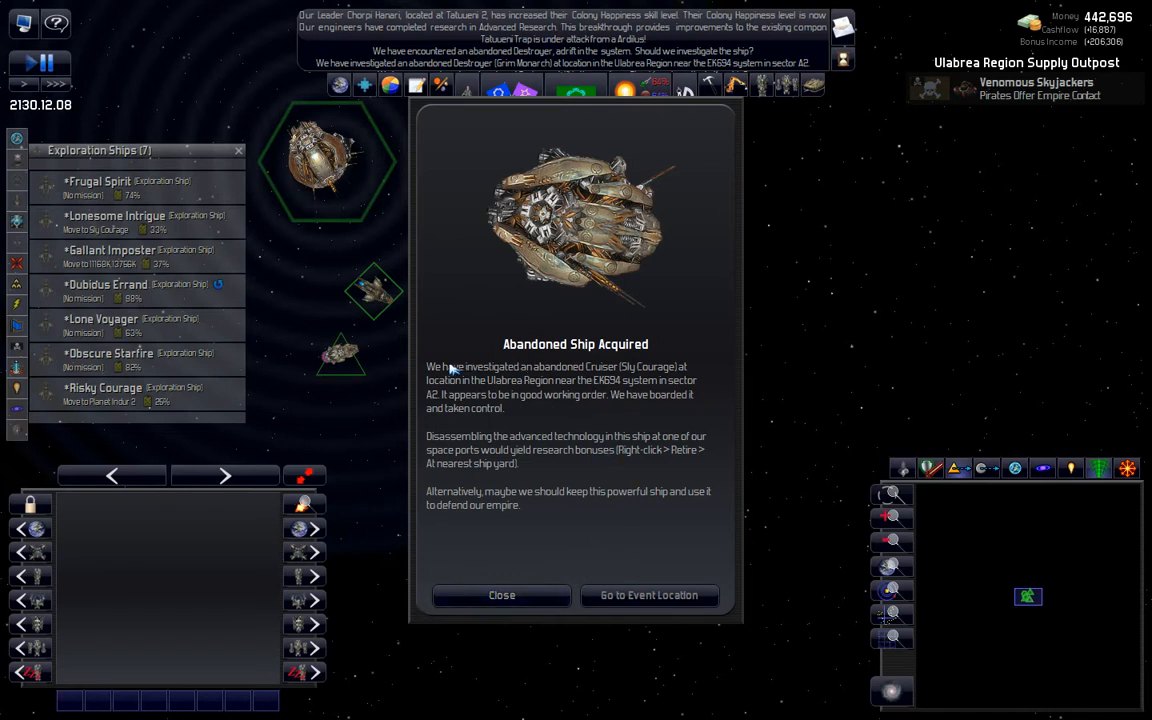
mouse_move(644, 370)
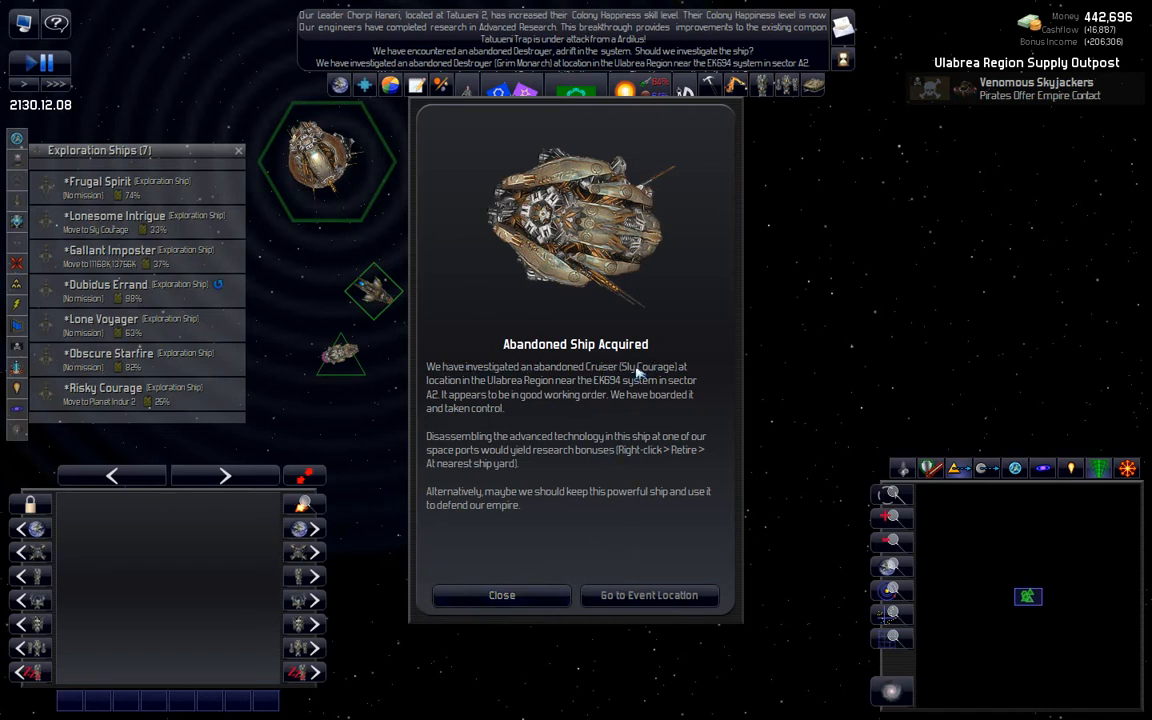
mouse_move(556, 456)
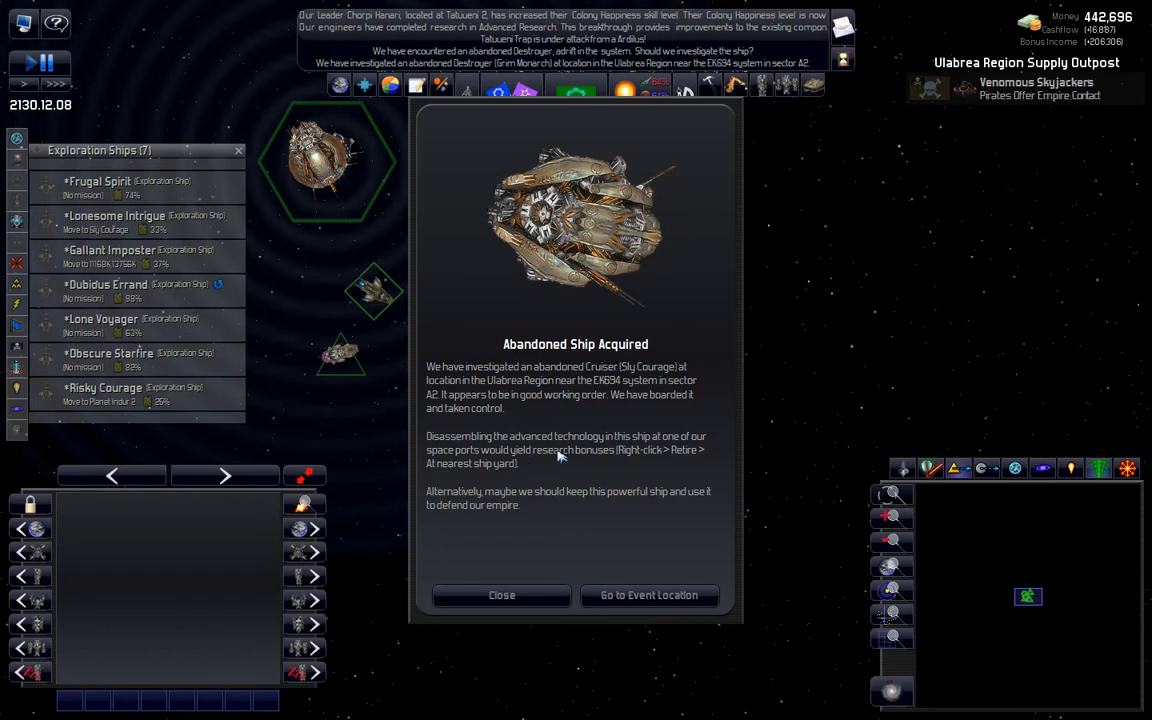
mouse_move(604, 528)
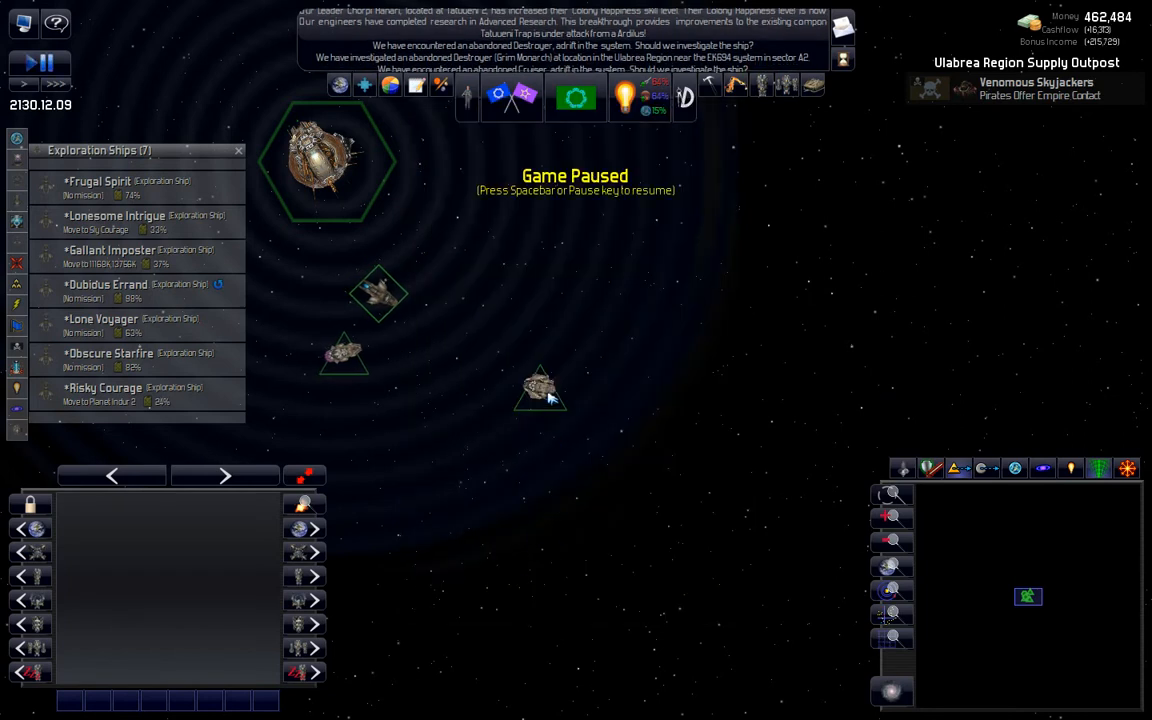
Step: Check a ship's orders near the outpost, then show Lonesome Intrigue's status heading to Sky Courage
right_click(538, 390)
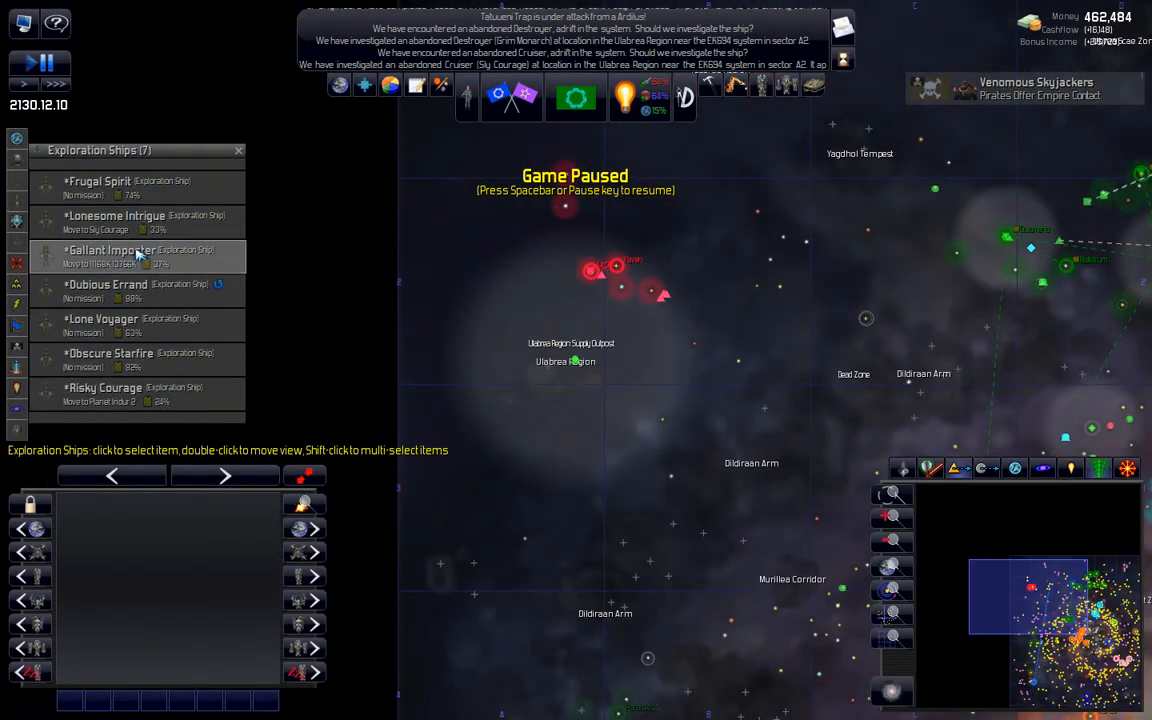
left_click(130, 220)
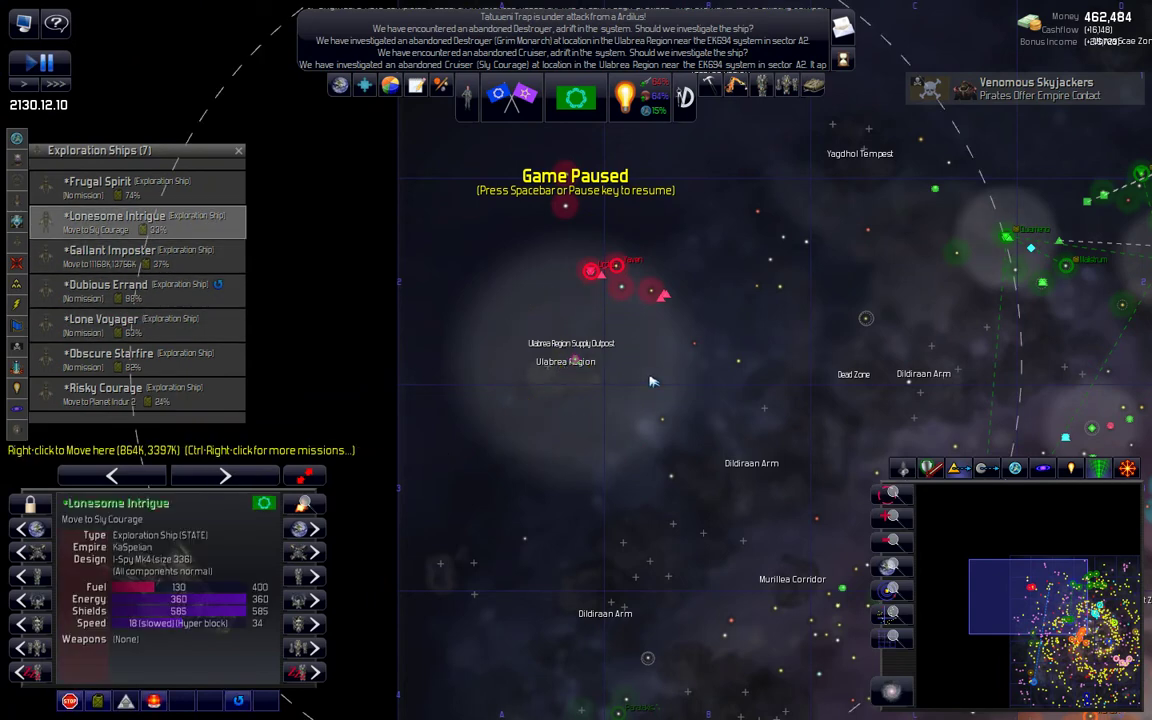